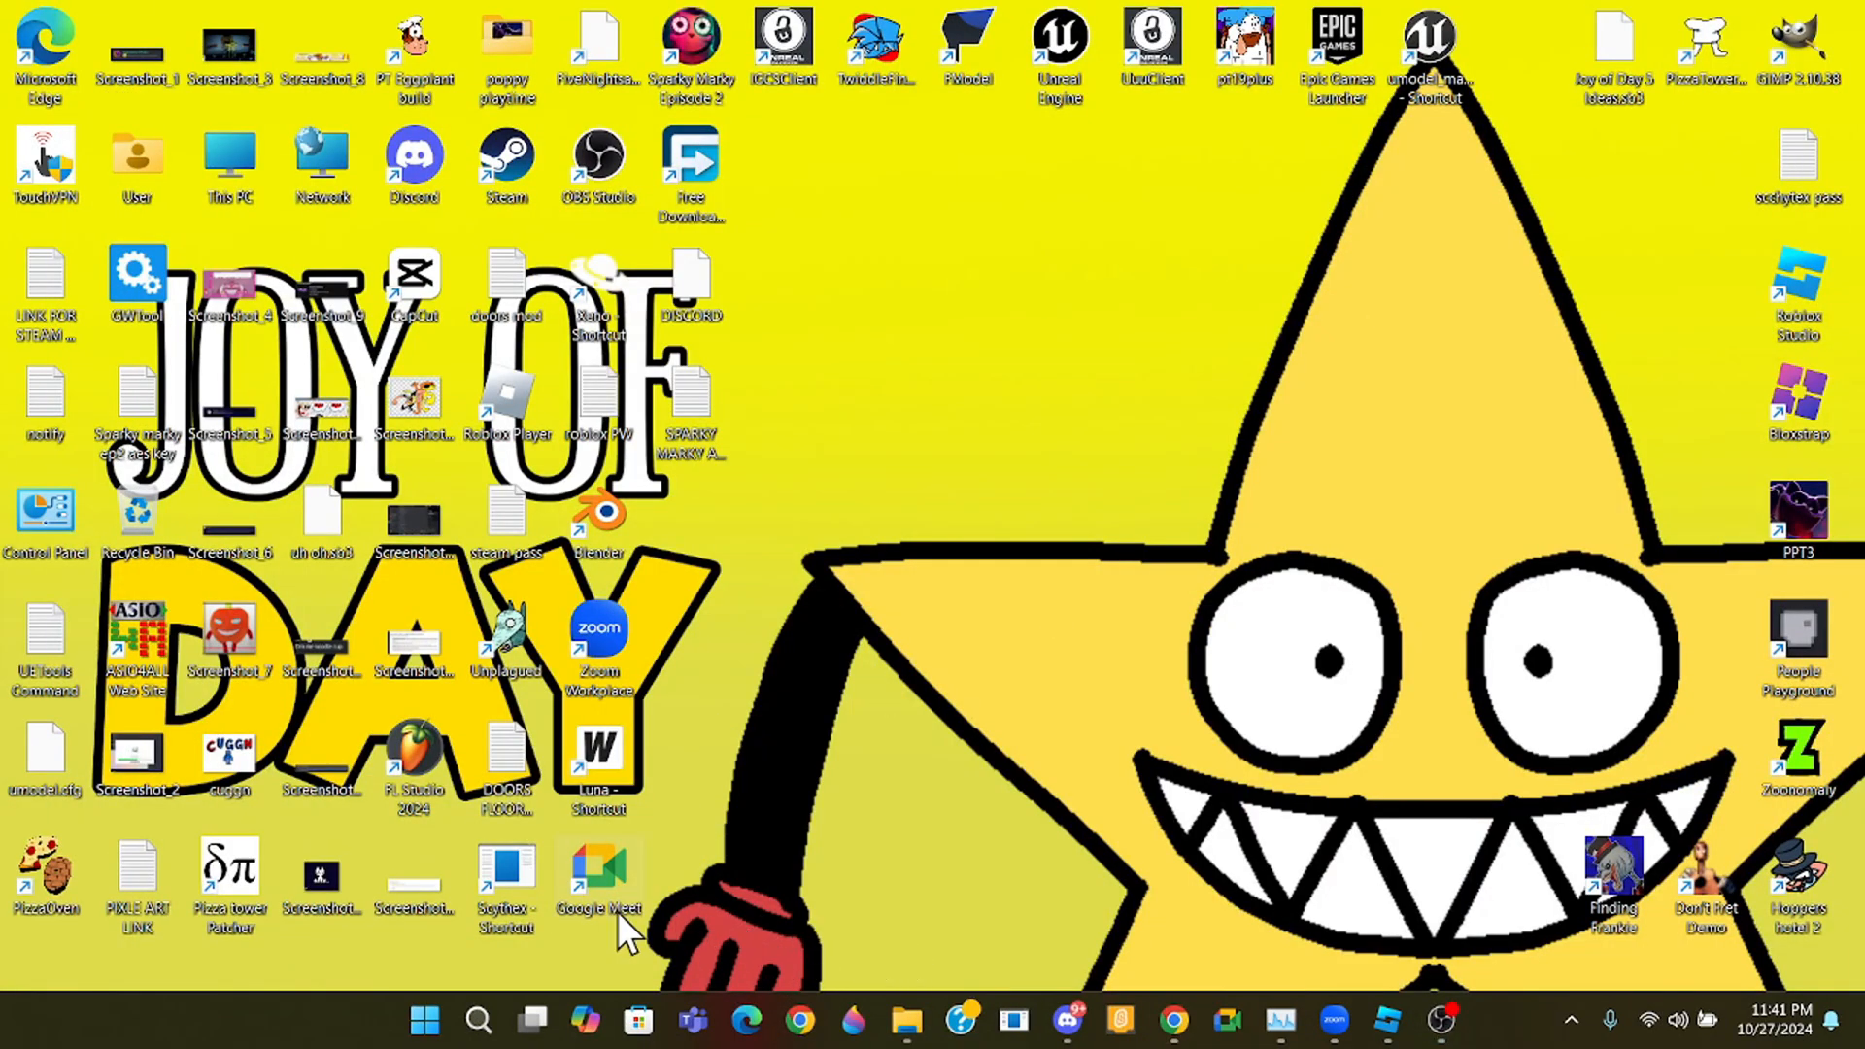
mouse_move(1103, 285)
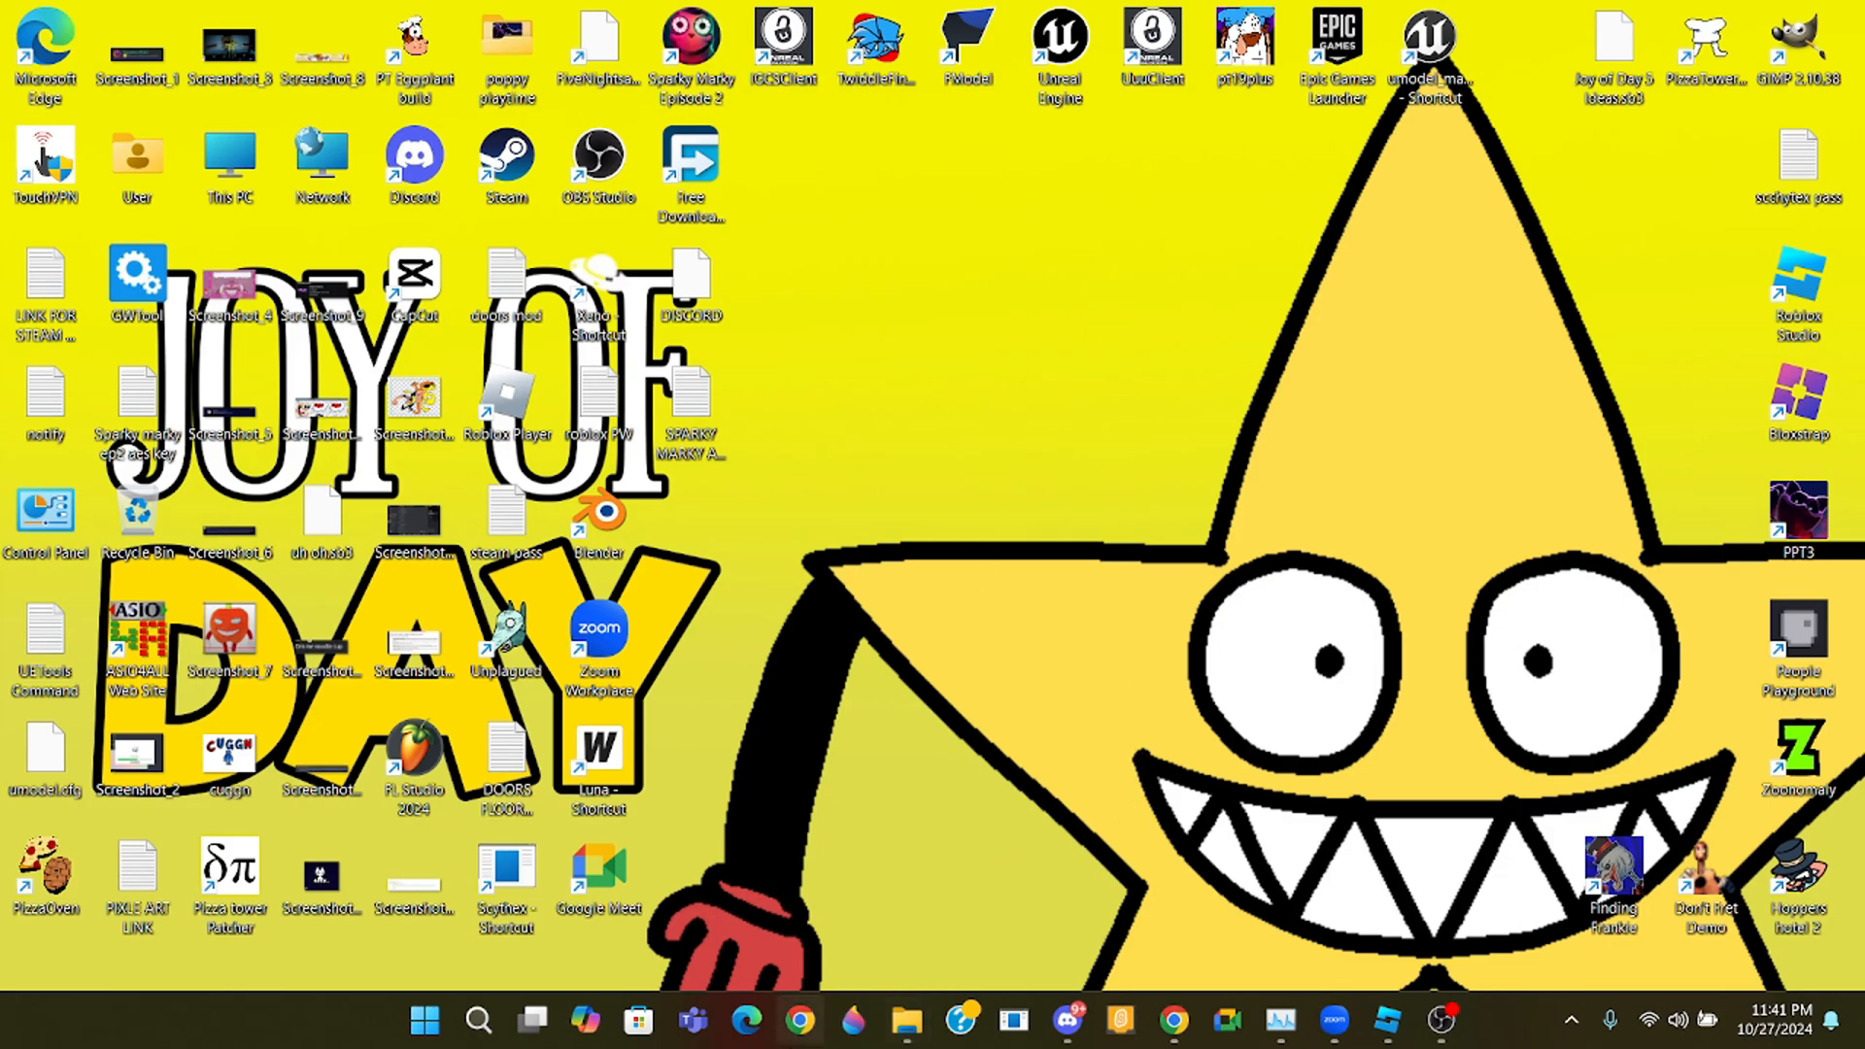
- Browse File Explorer to the umodel_materials folder on drive D
left_click(907, 1020)
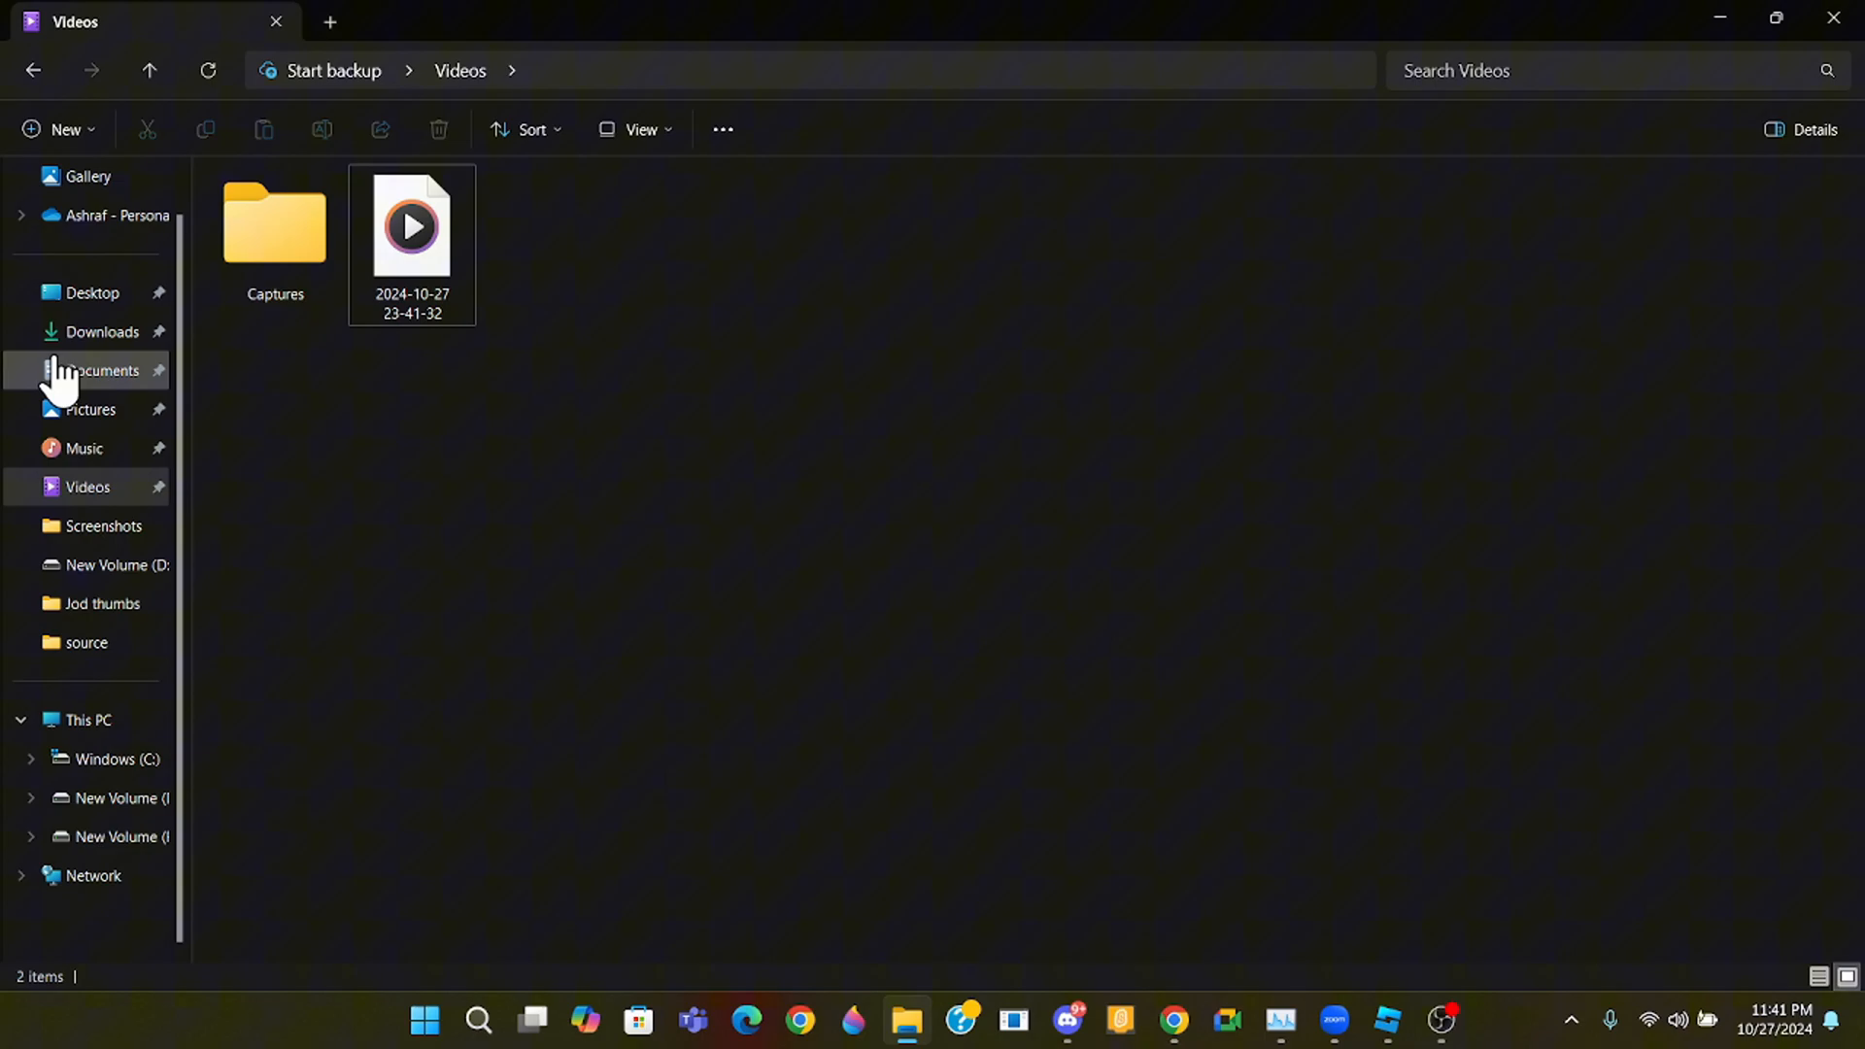
mouse_move(208, 476)
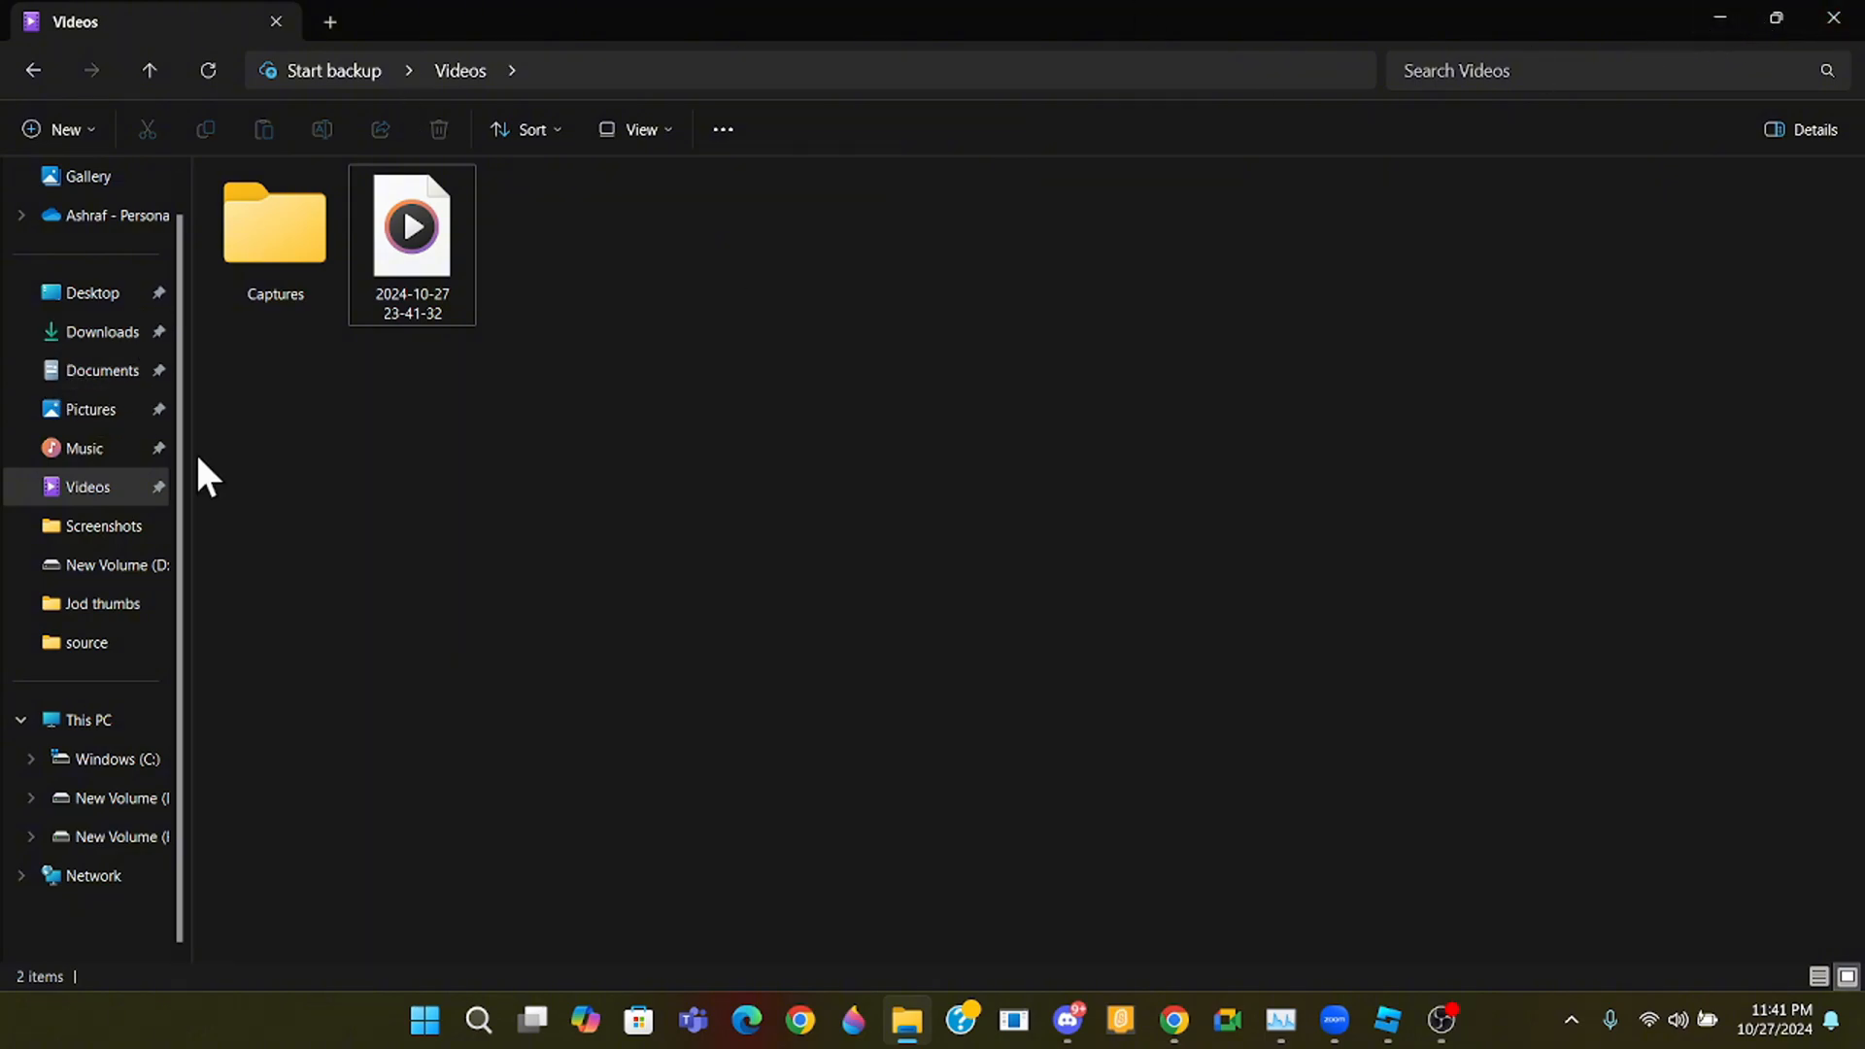
mouse_move(101, 526)
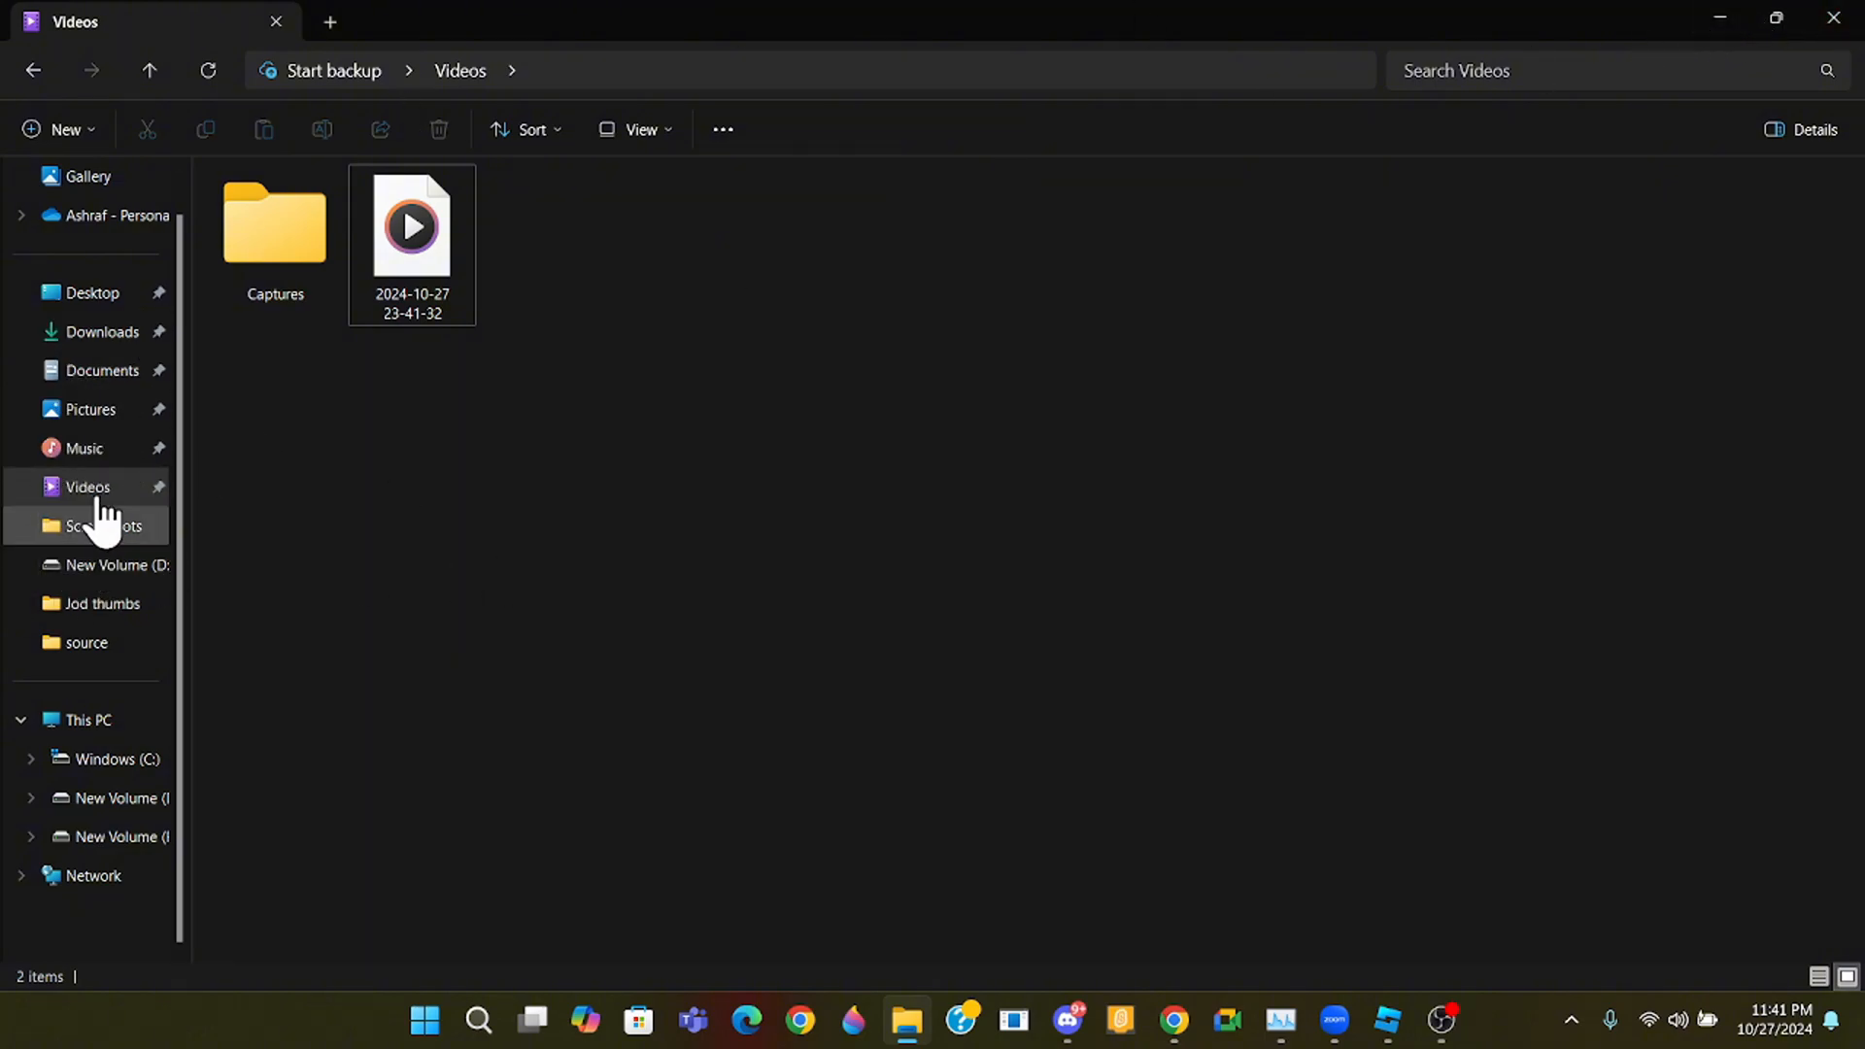
mouse_move(119, 799)
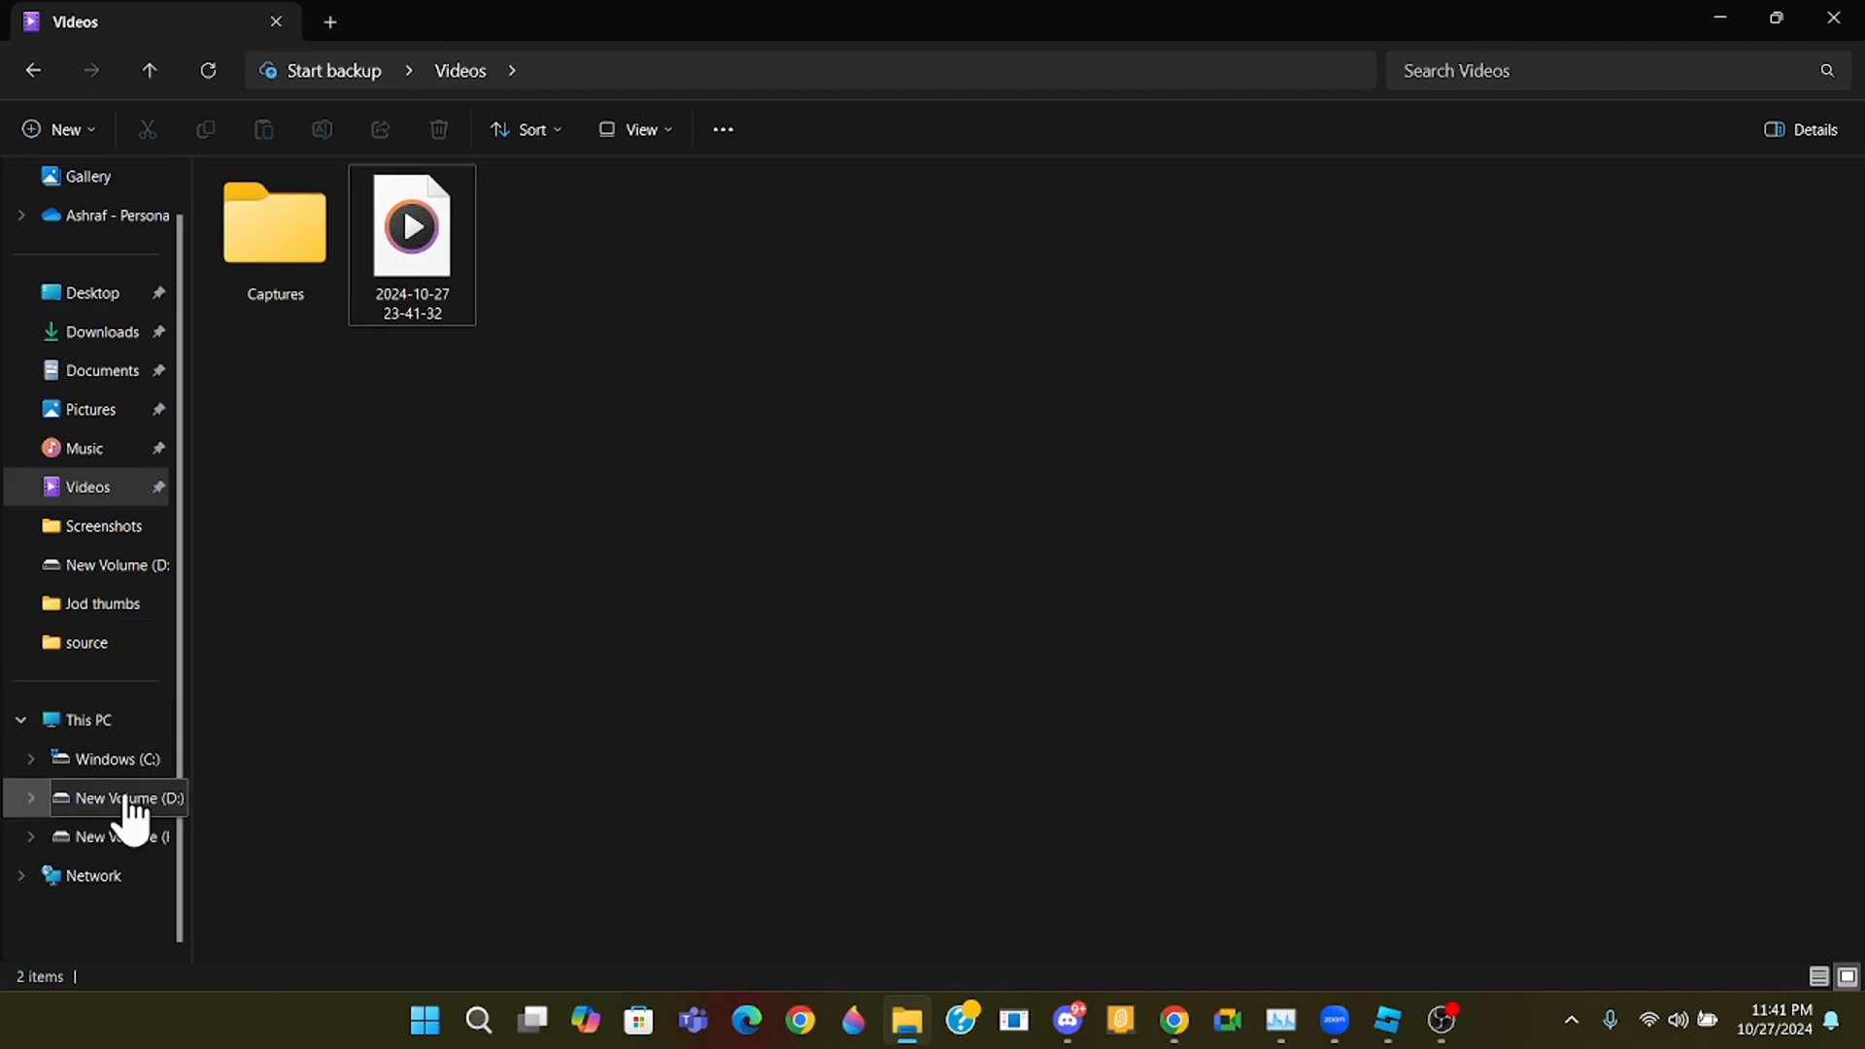
left_click(124, 798)
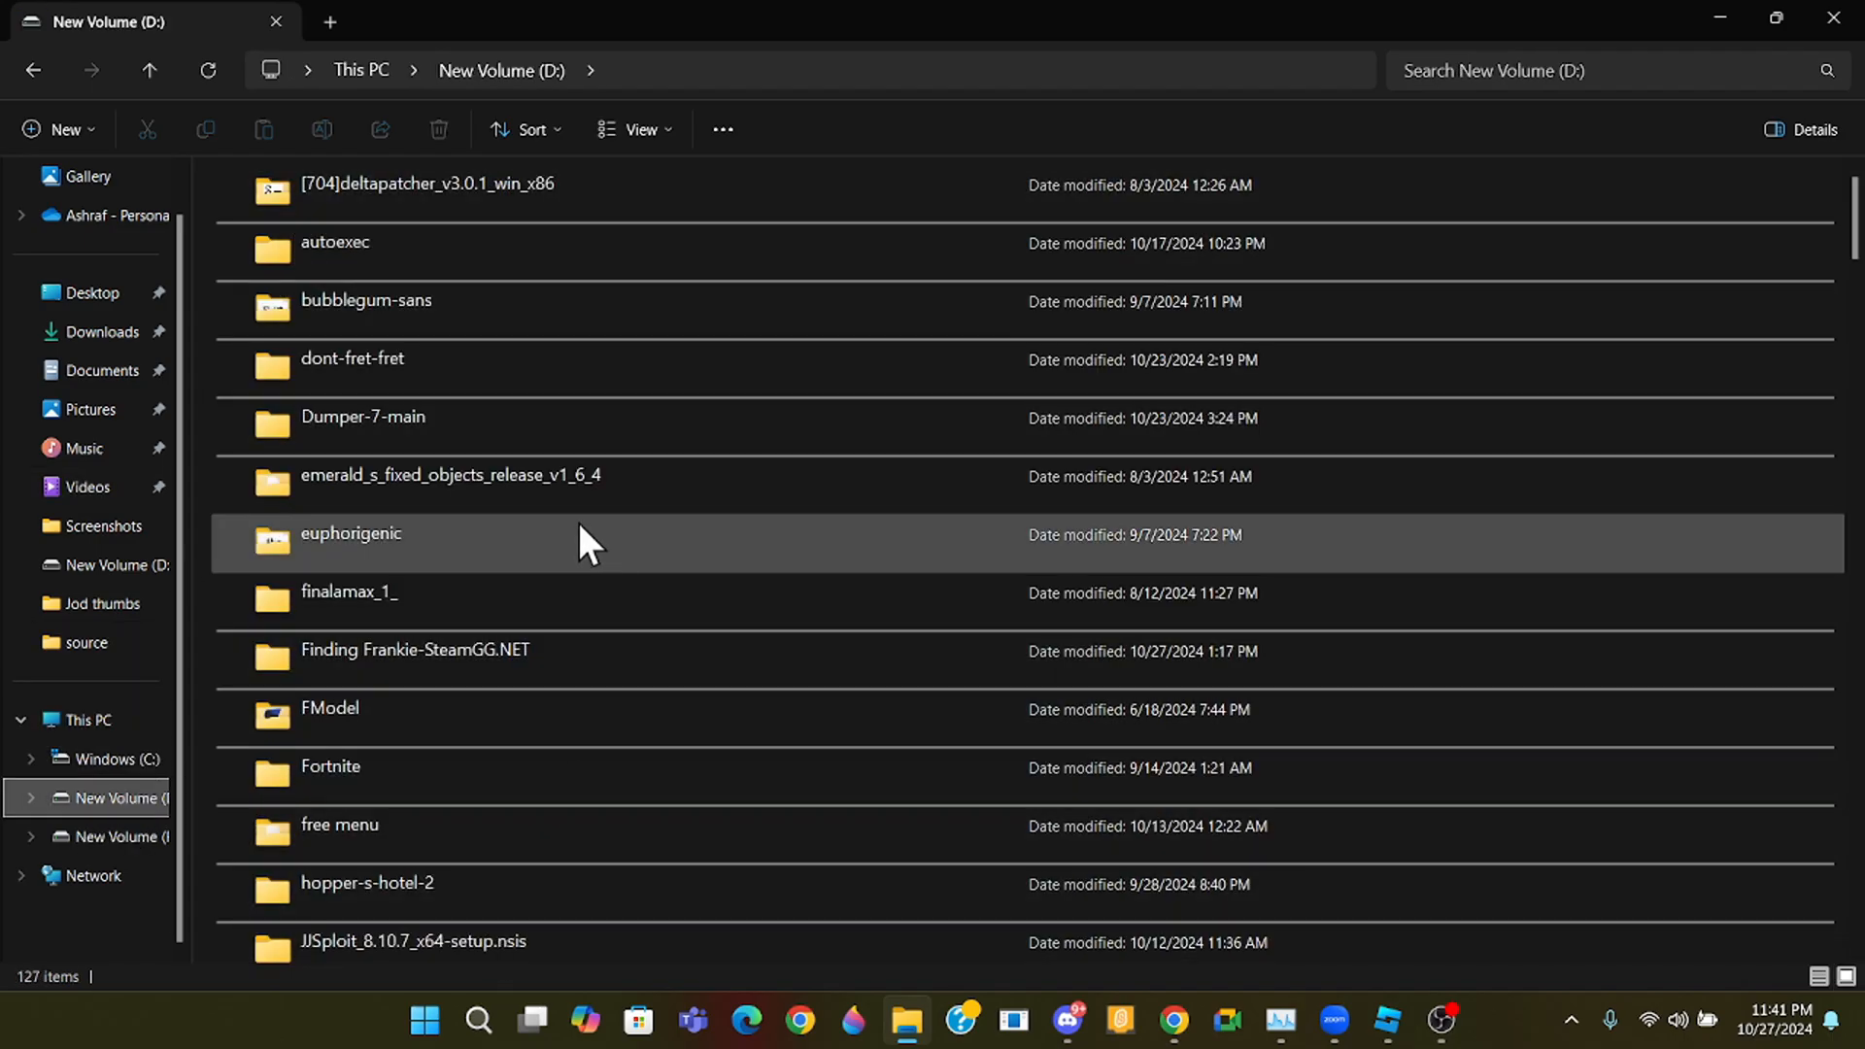
scroll("down", 3)
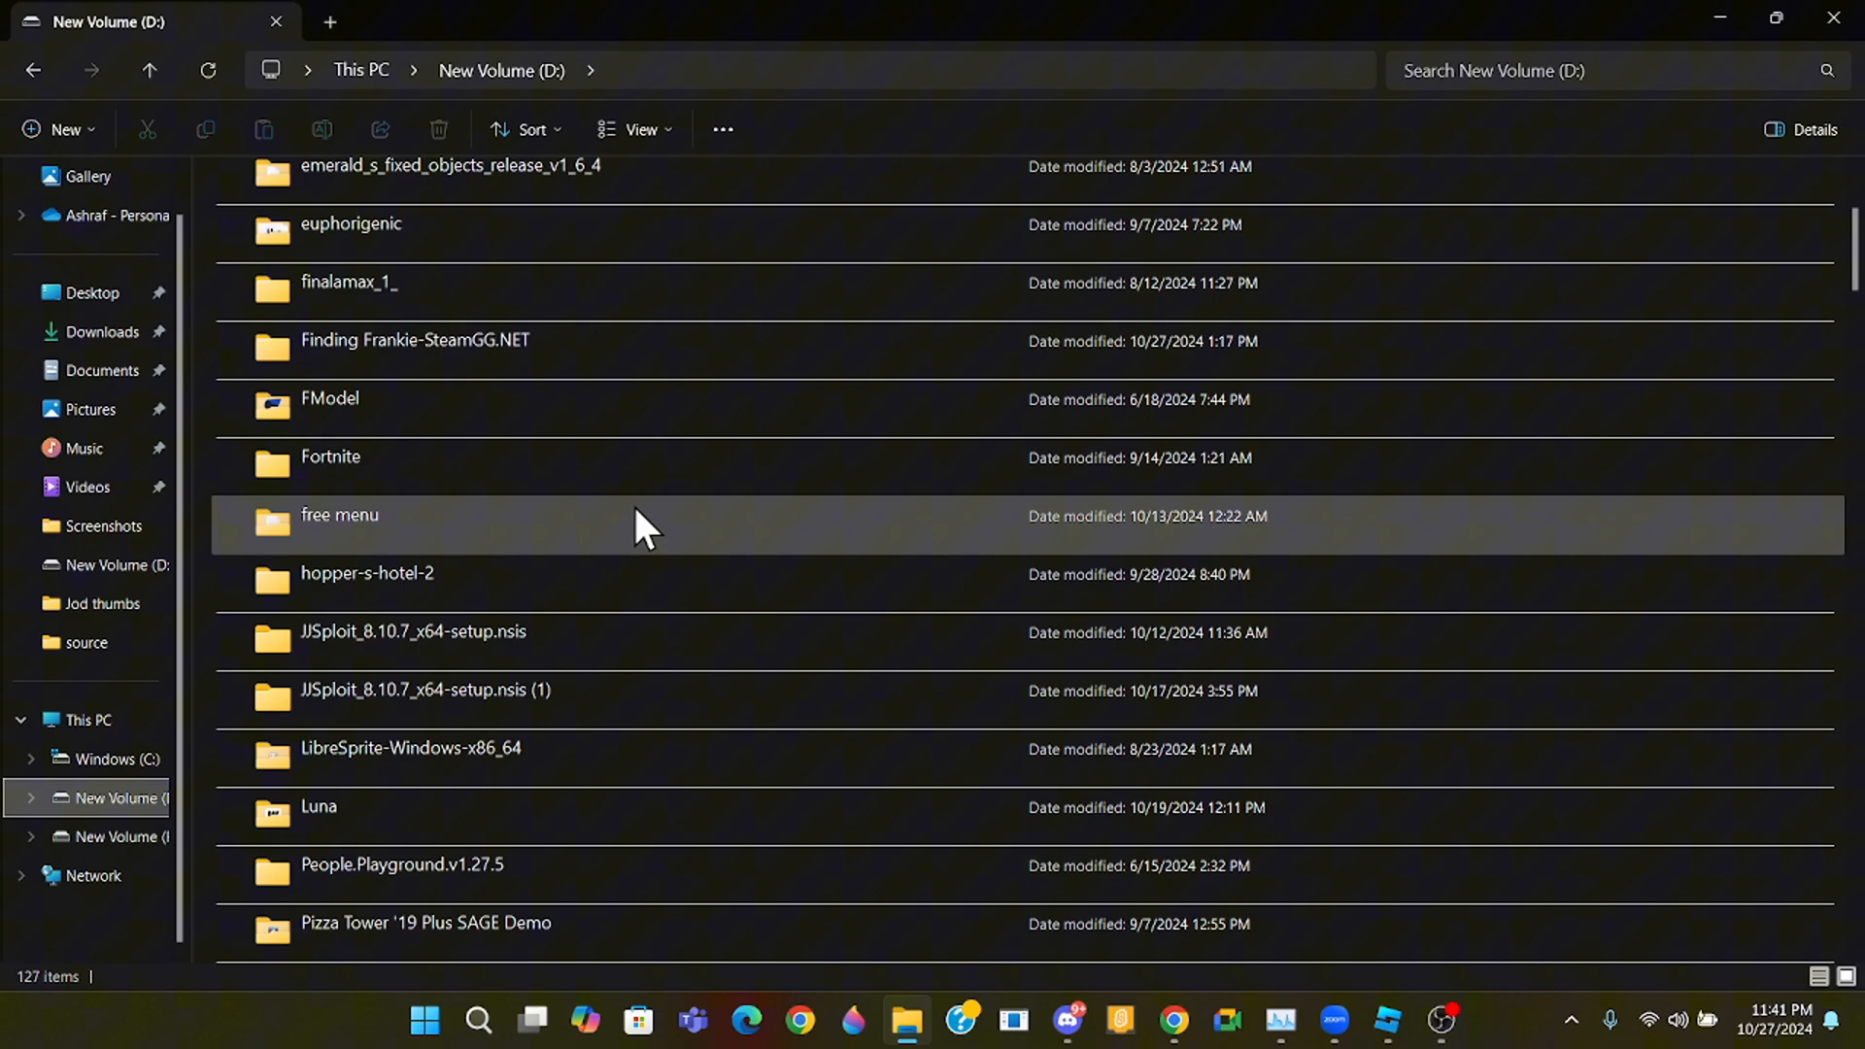
scroll("down", 3)
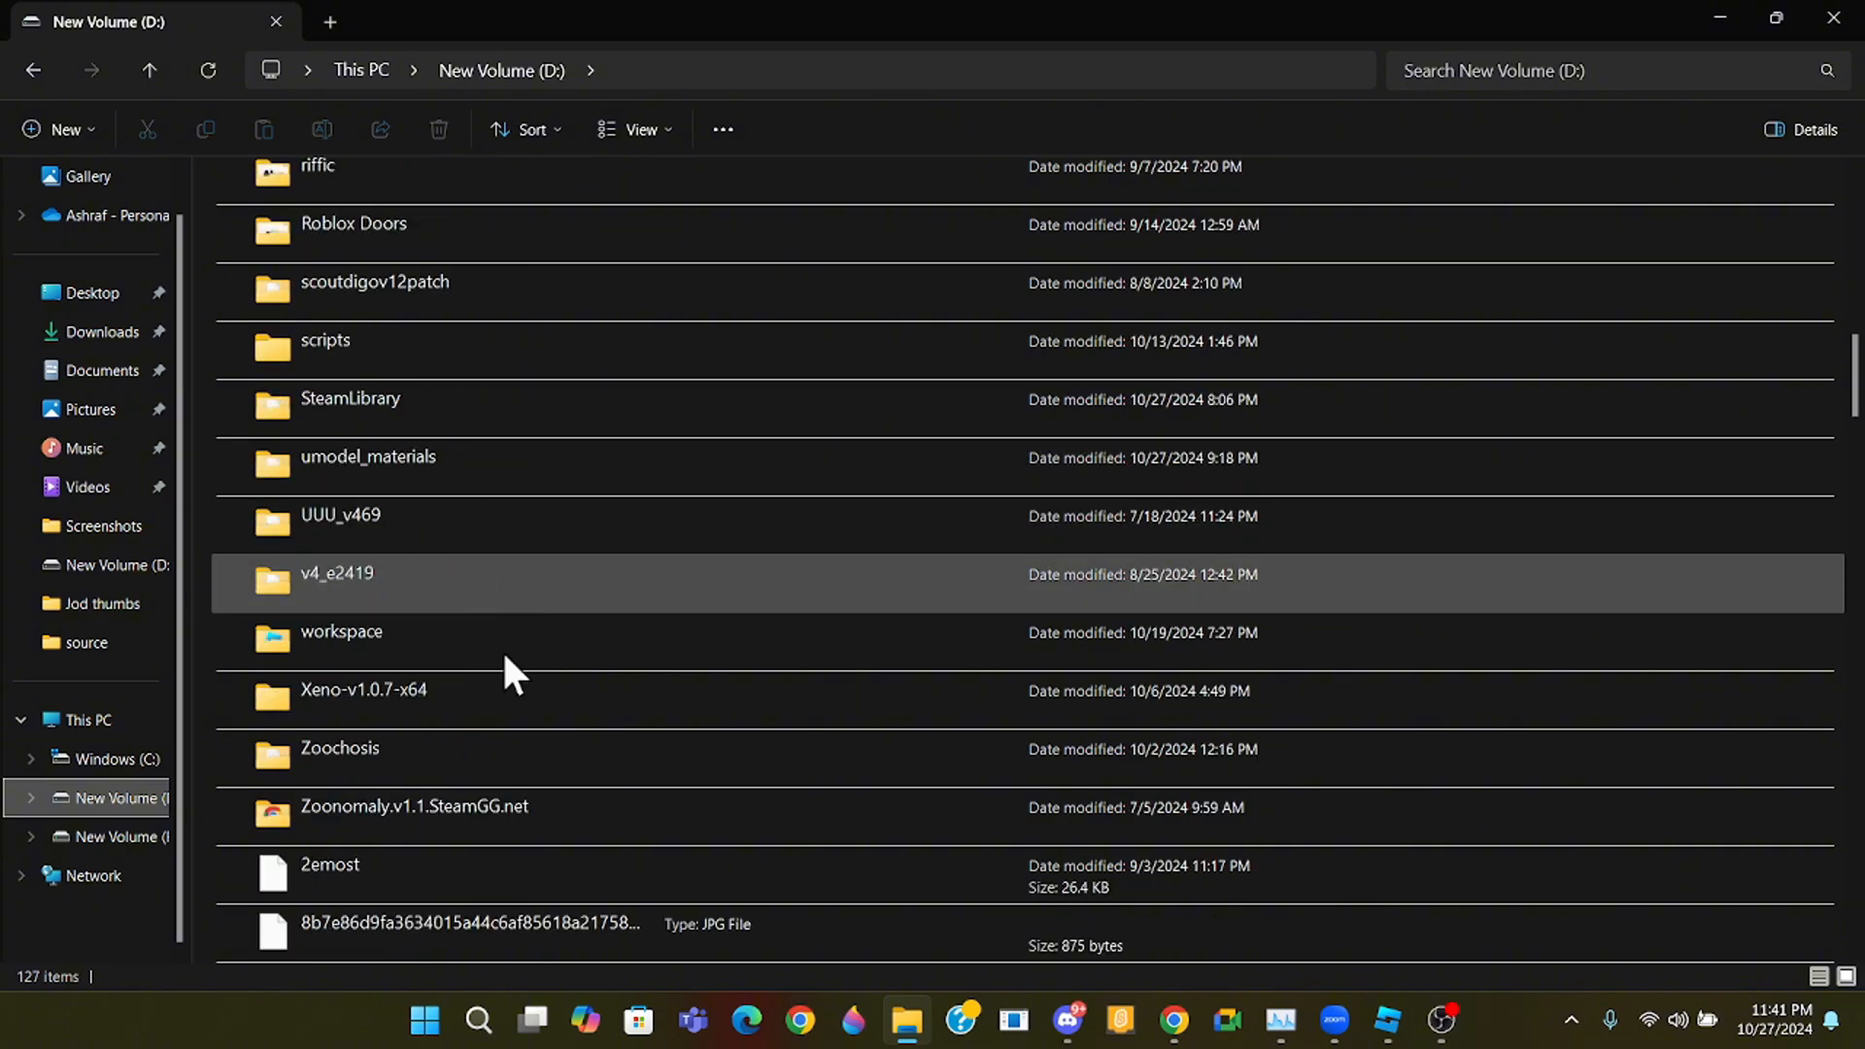
scroll("up", 3)
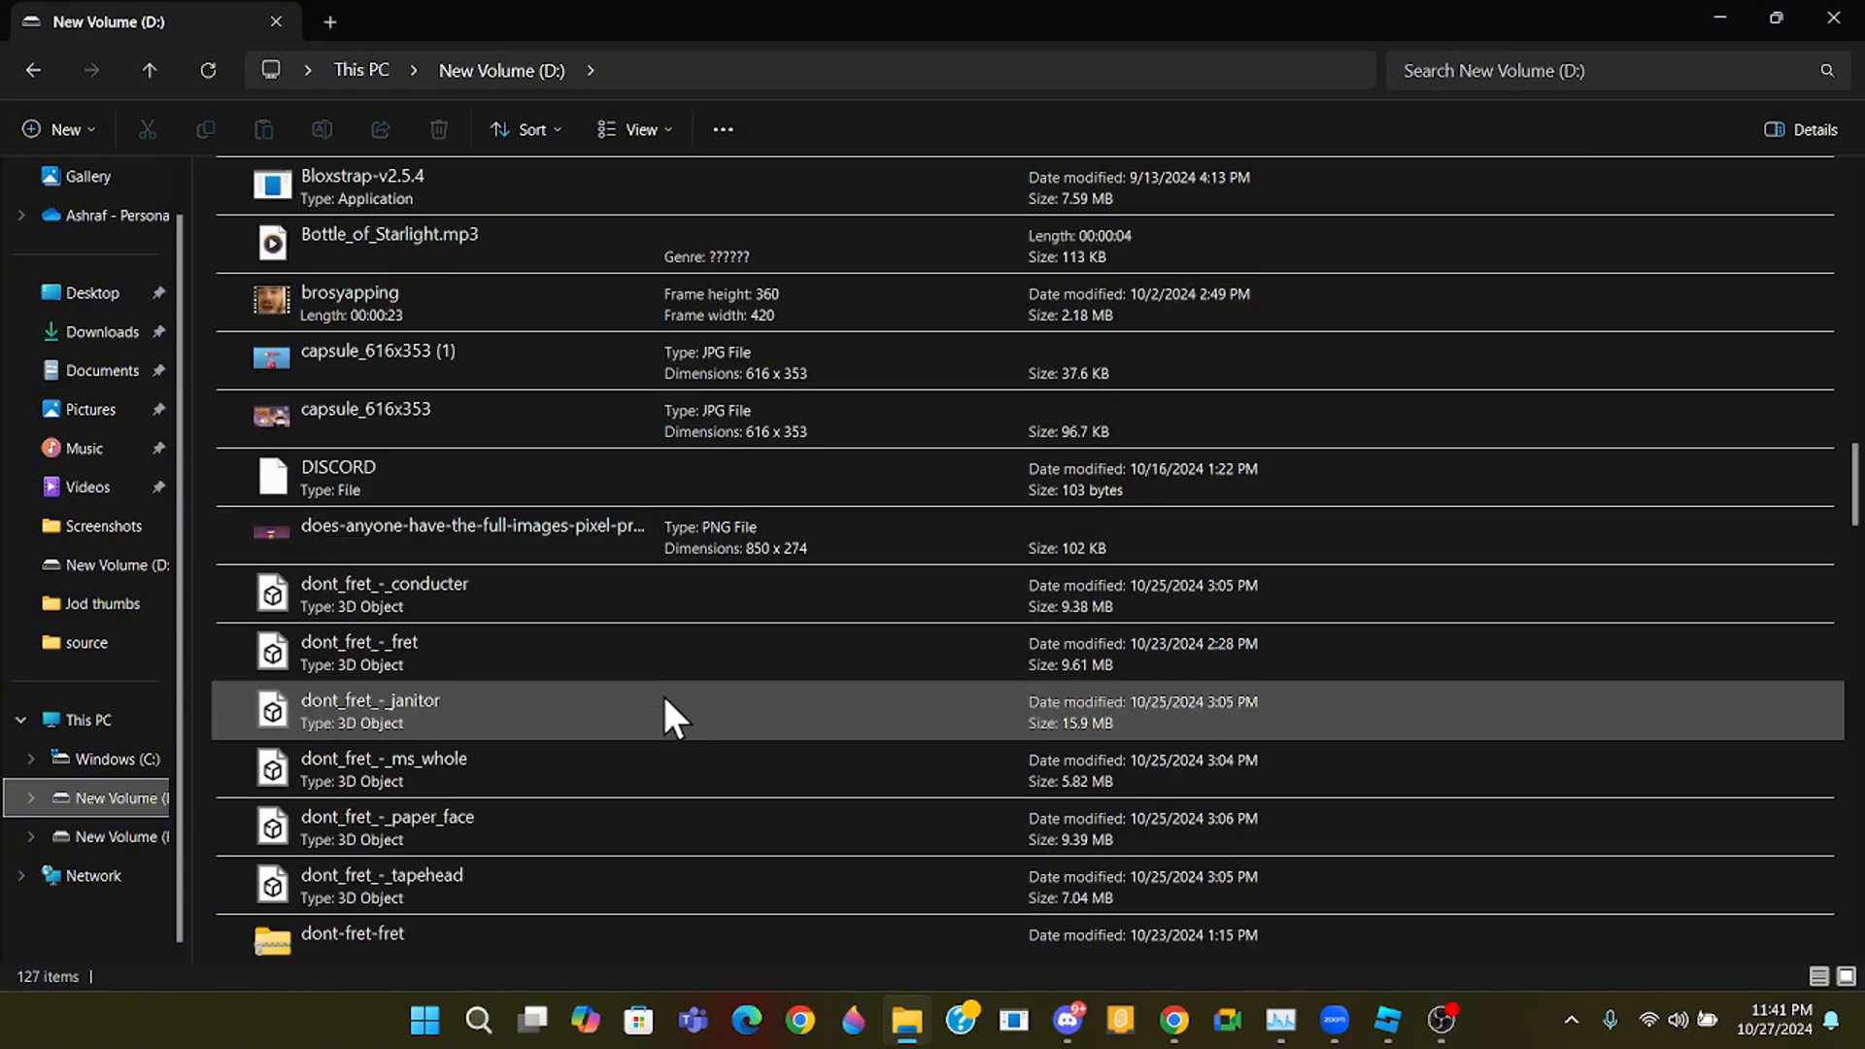
scroll("down", 3)
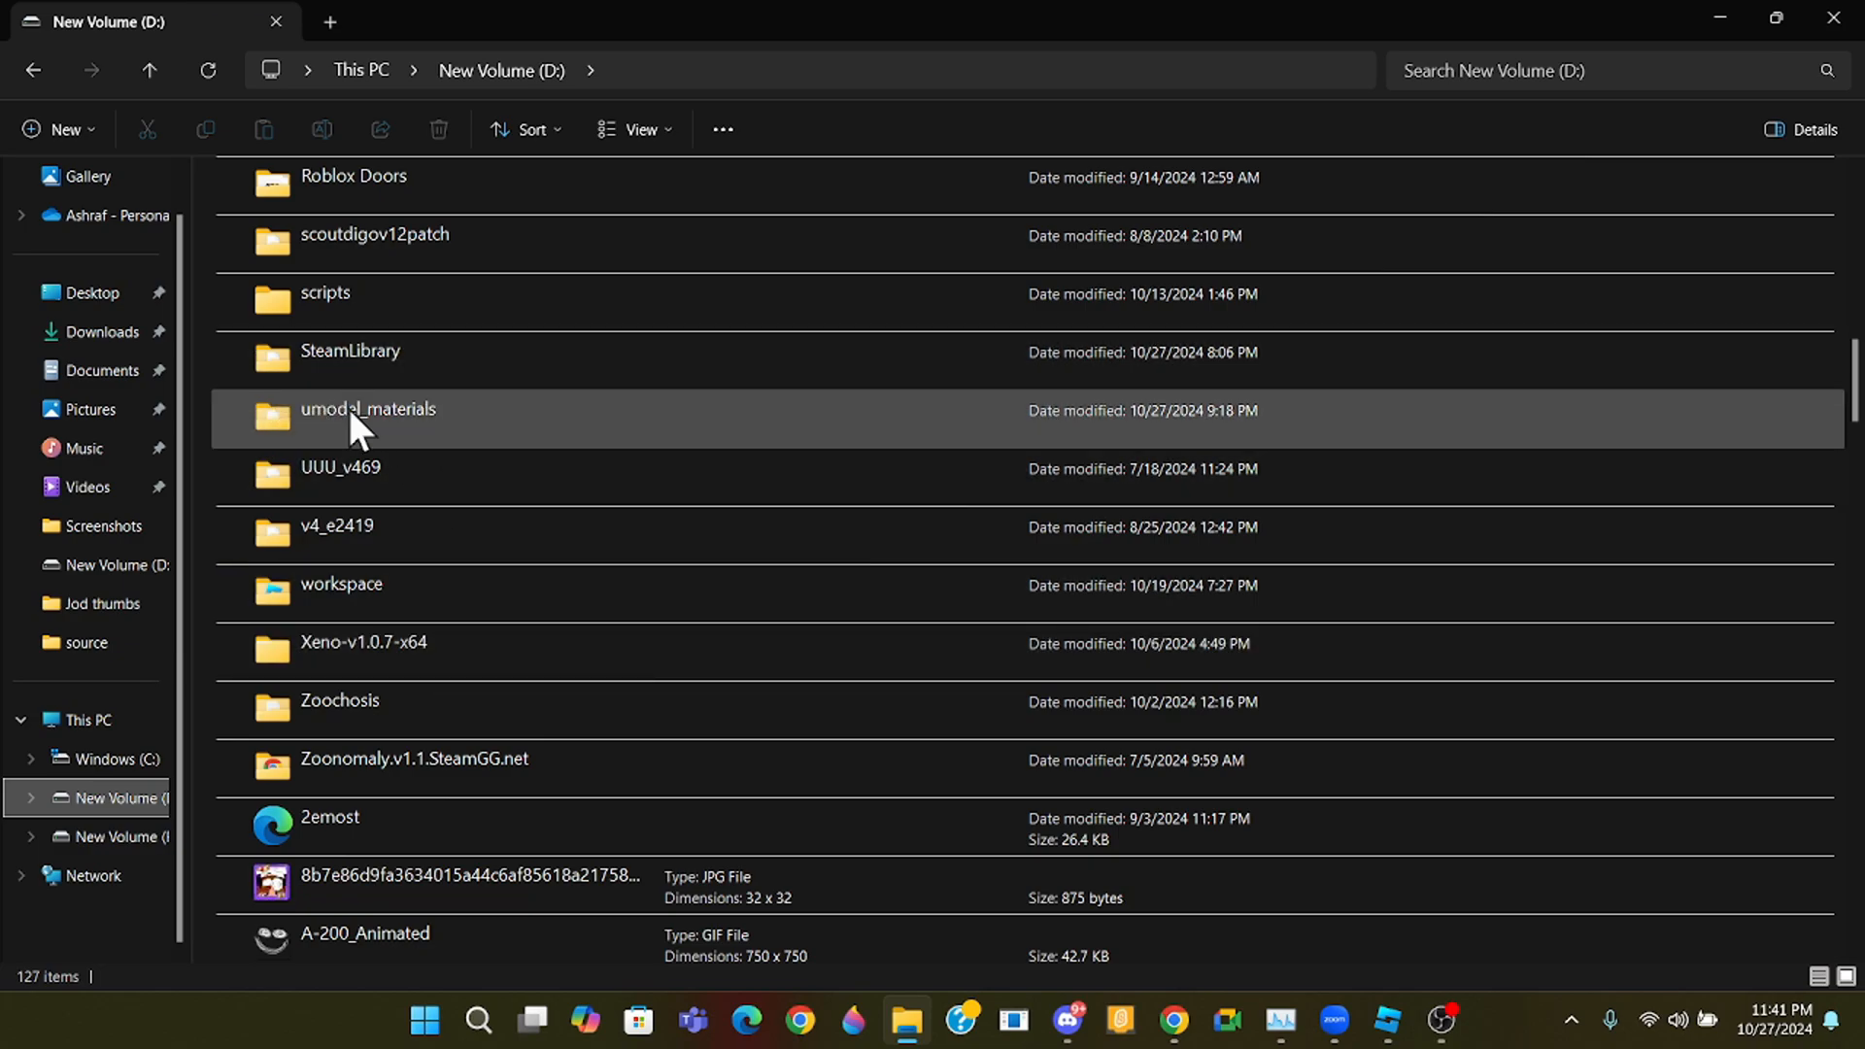
double_click(367, 410)
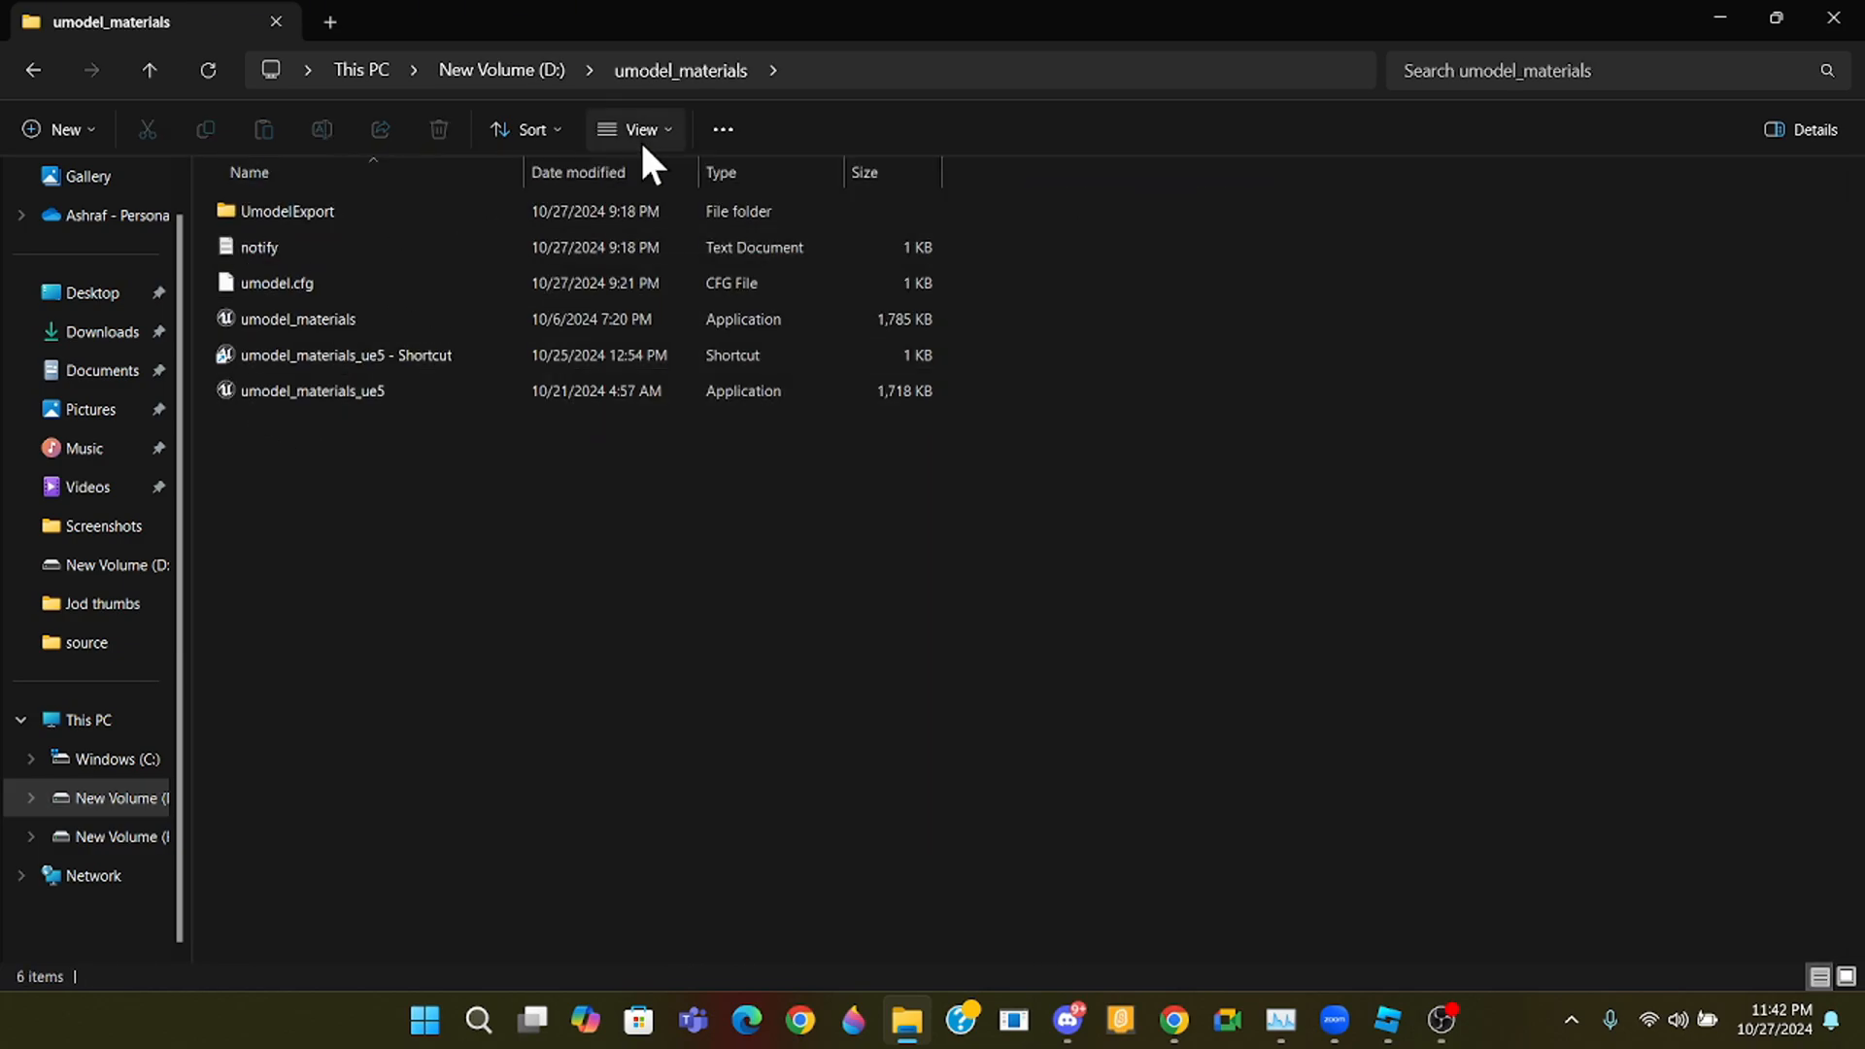
- Select the umodel_materials_ue5 application in the folder
left_click(346, 354)
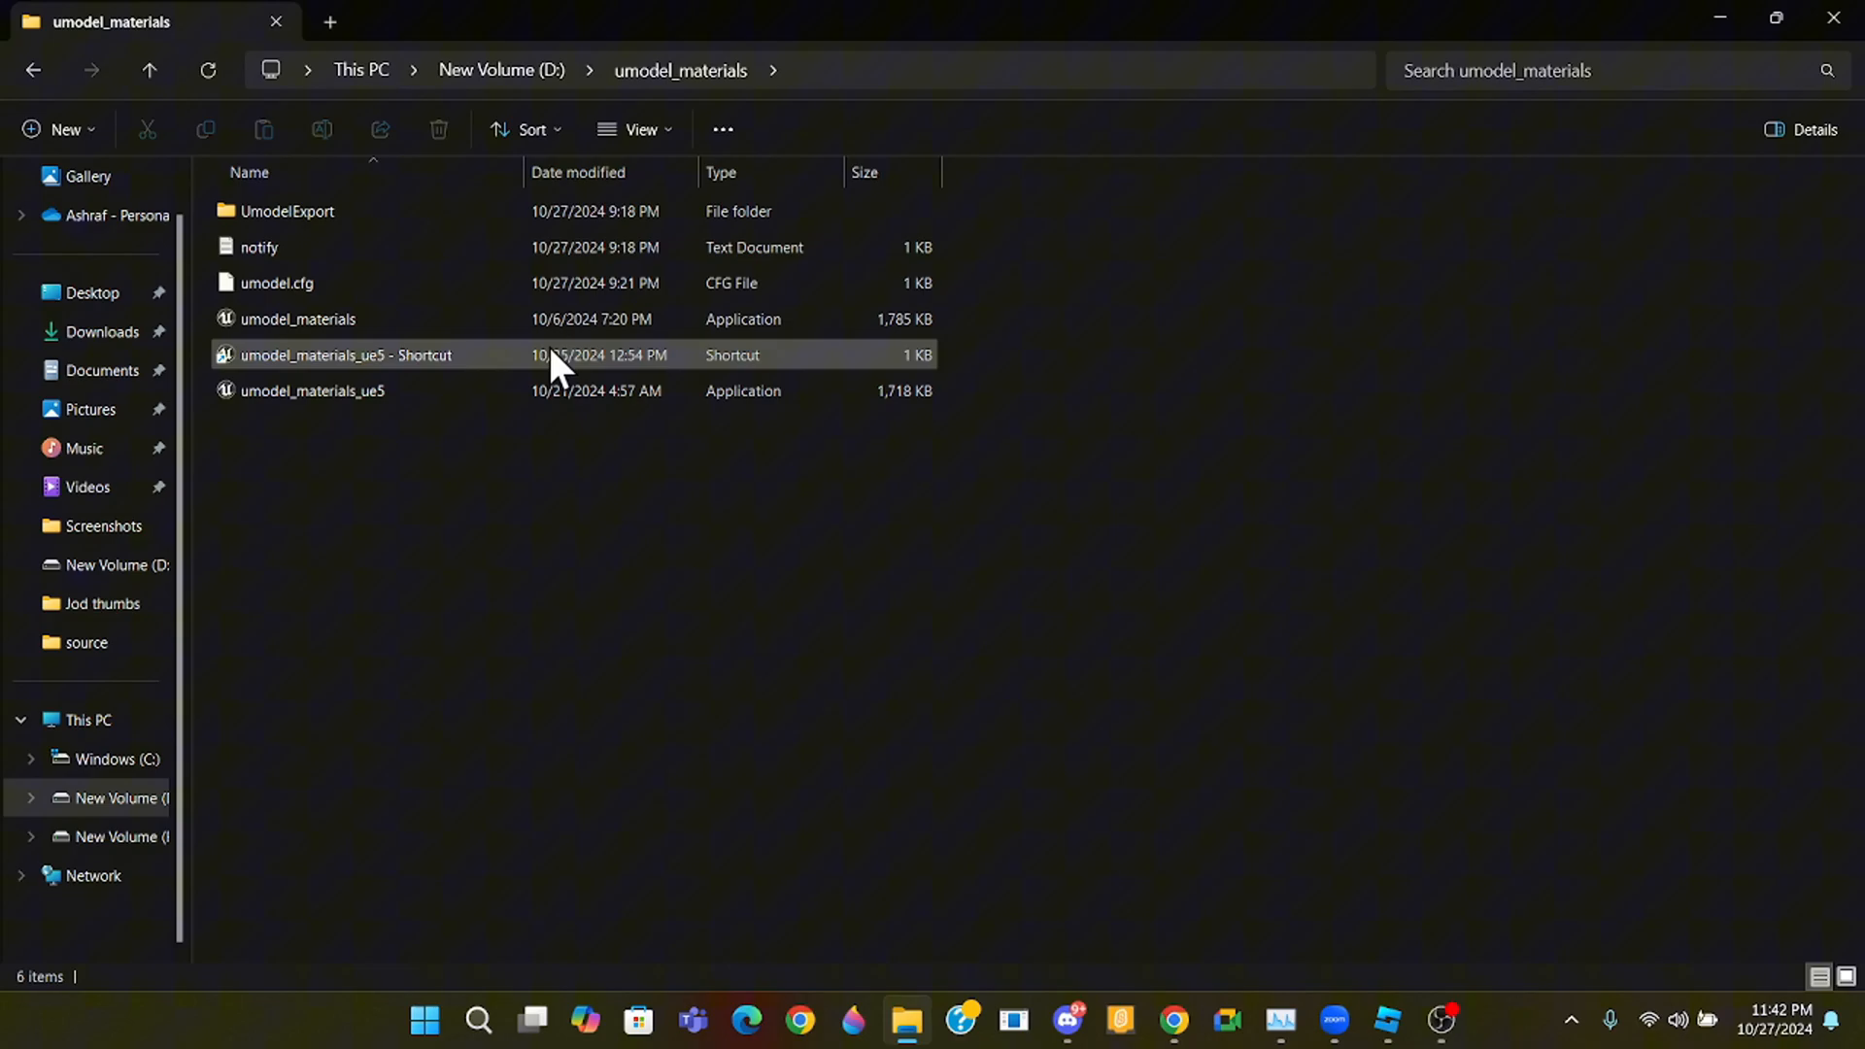
left_click(311, 390)
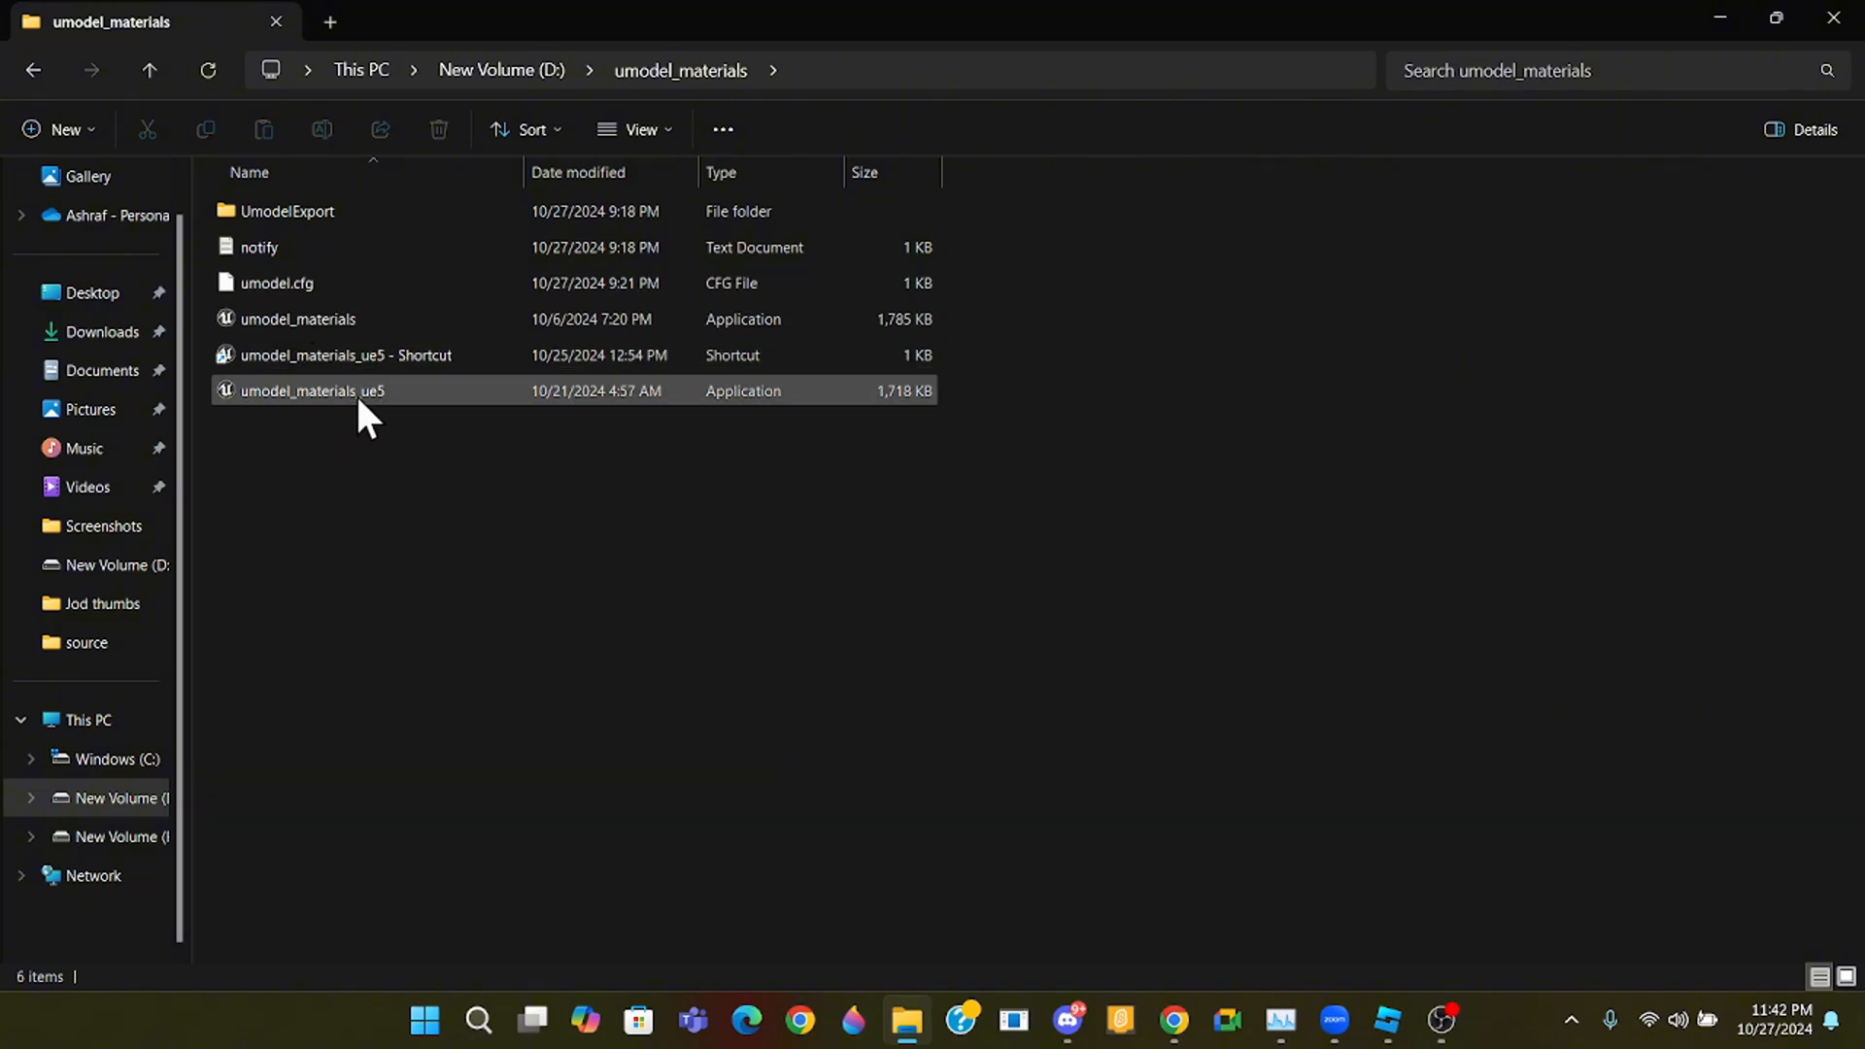
- Launch the UE5 UE Viewer and set D:\SteamLibrary\...\Don't Fret Demo as the game folder
double_click(313, 390)
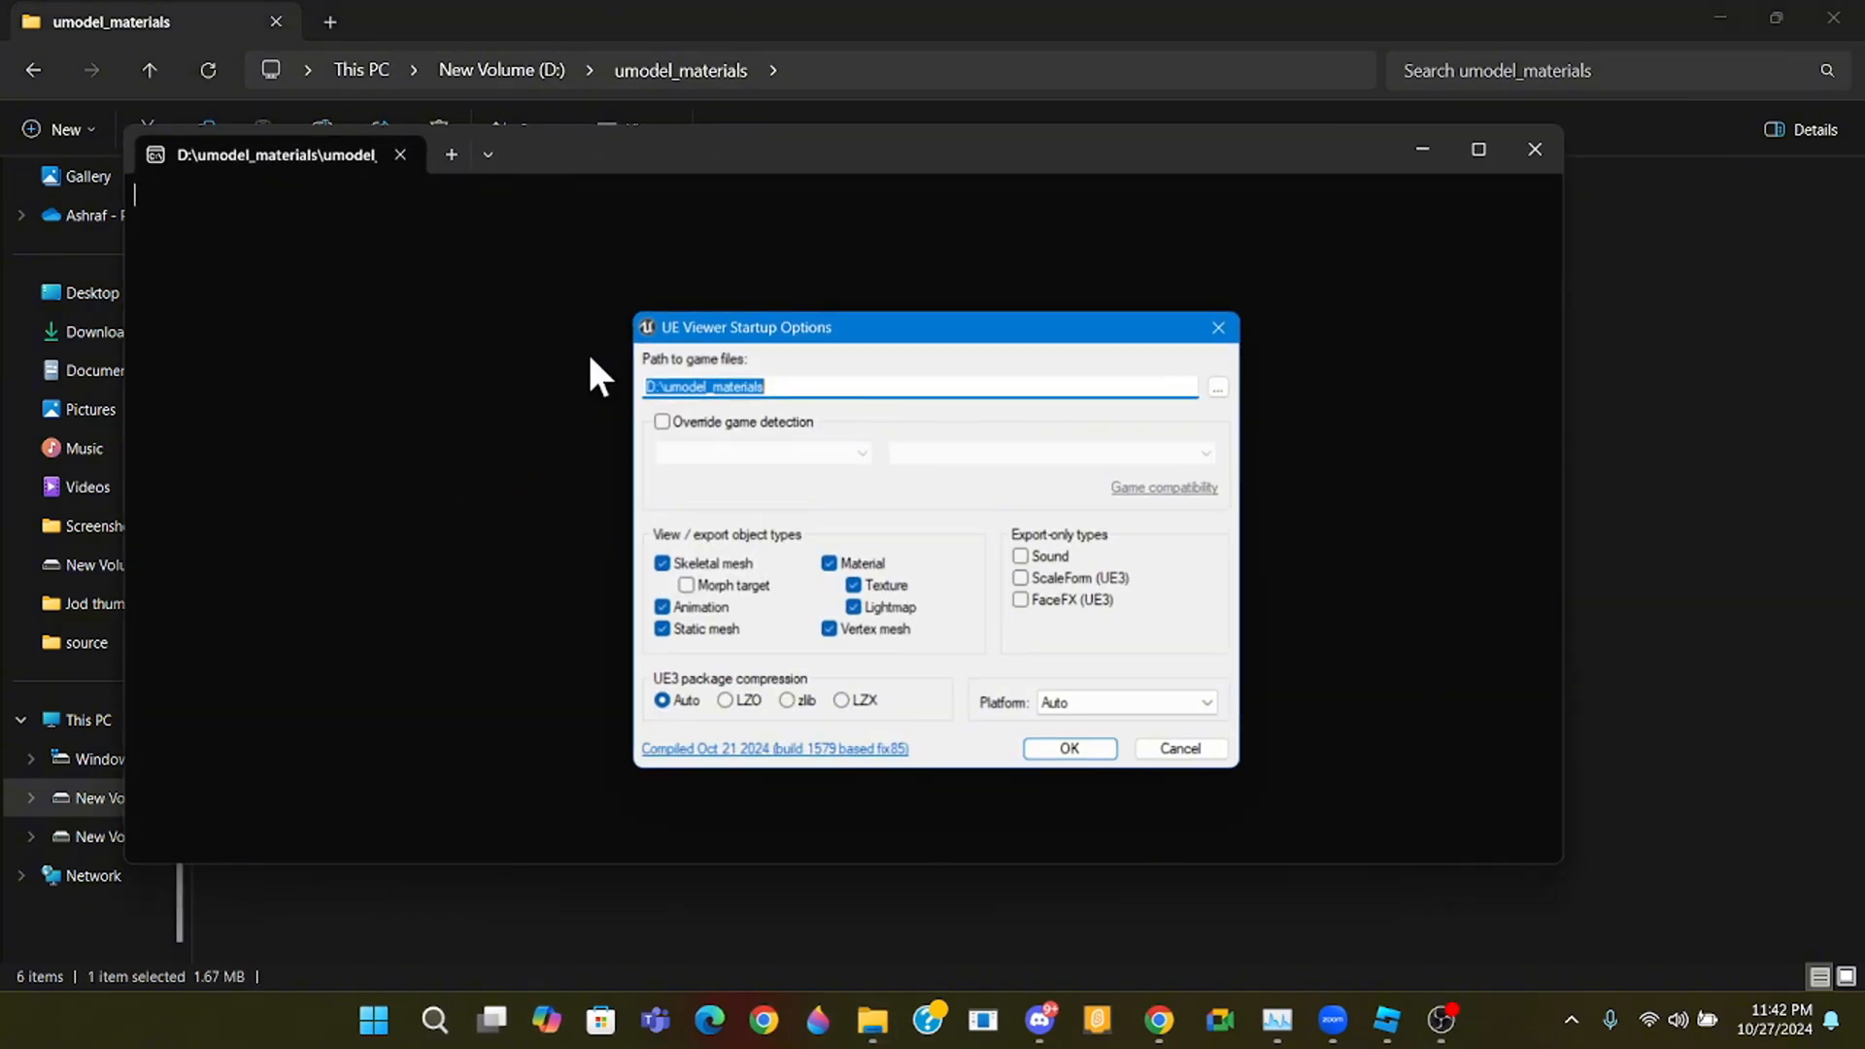
left_click(1217, 387)
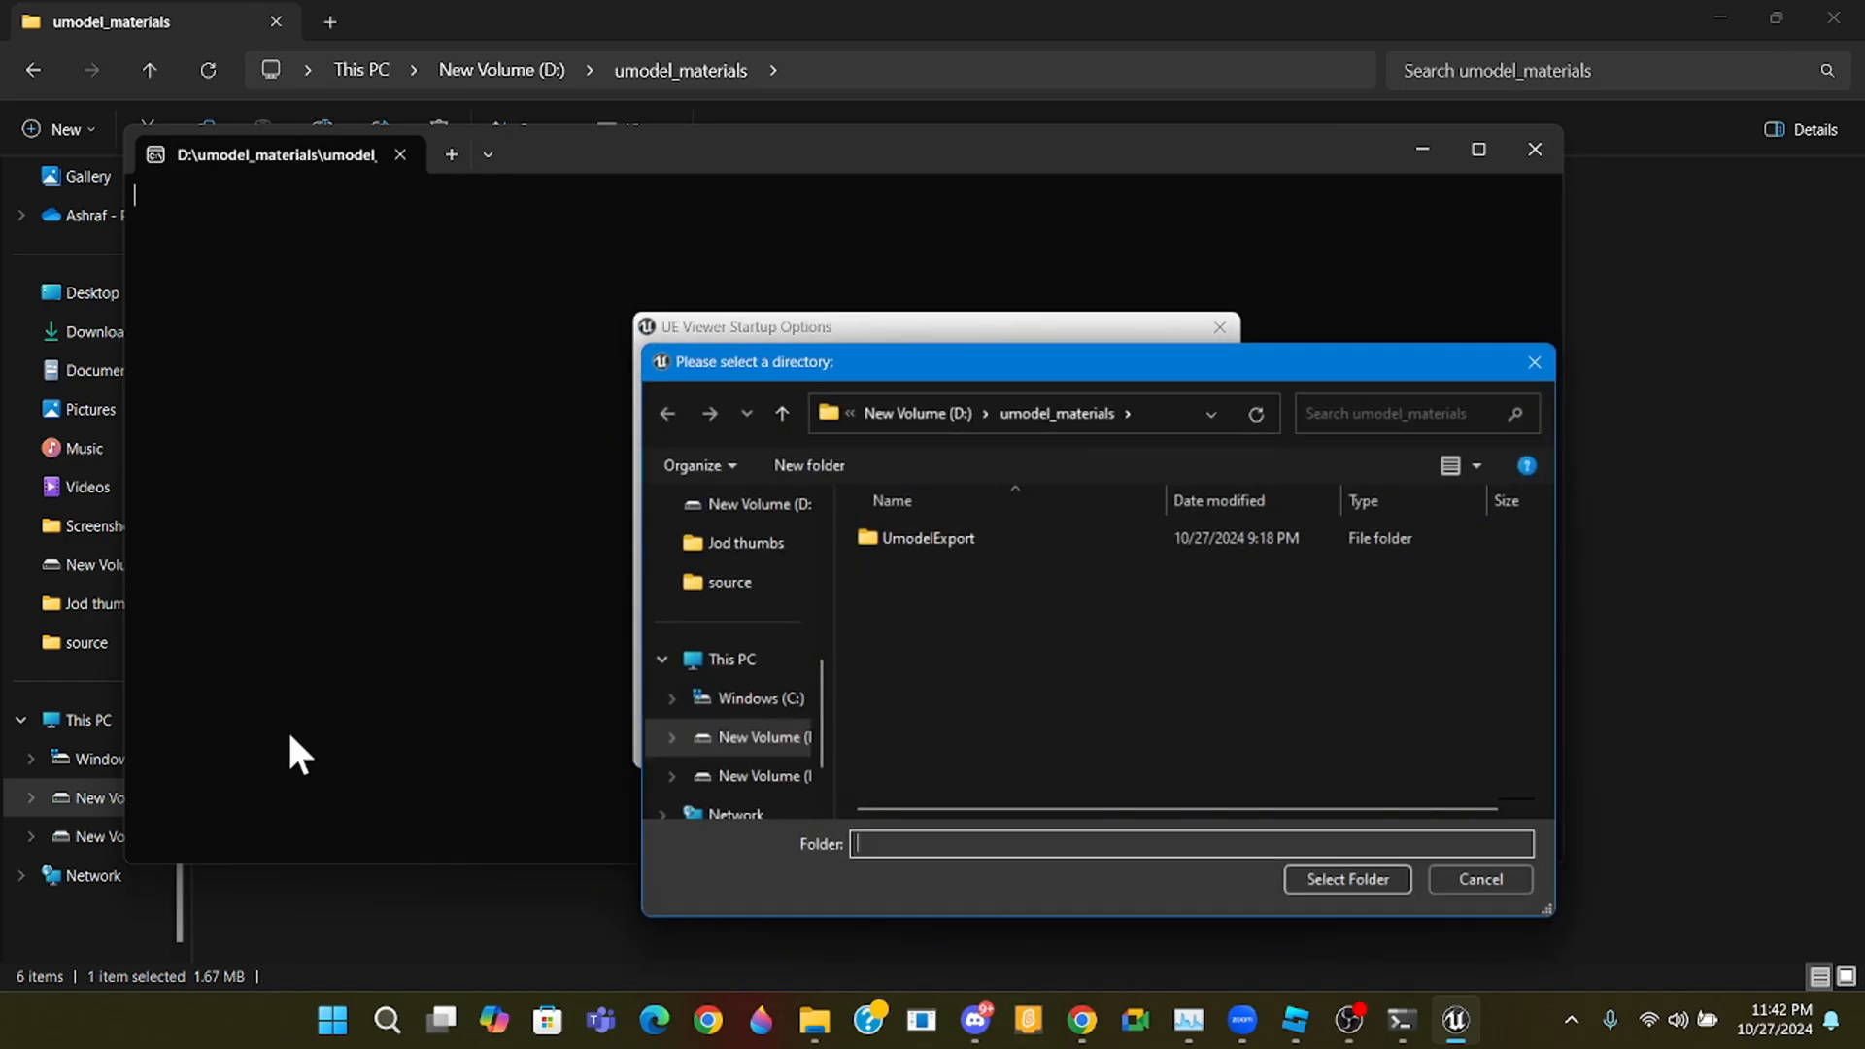
left_click(740, 620)
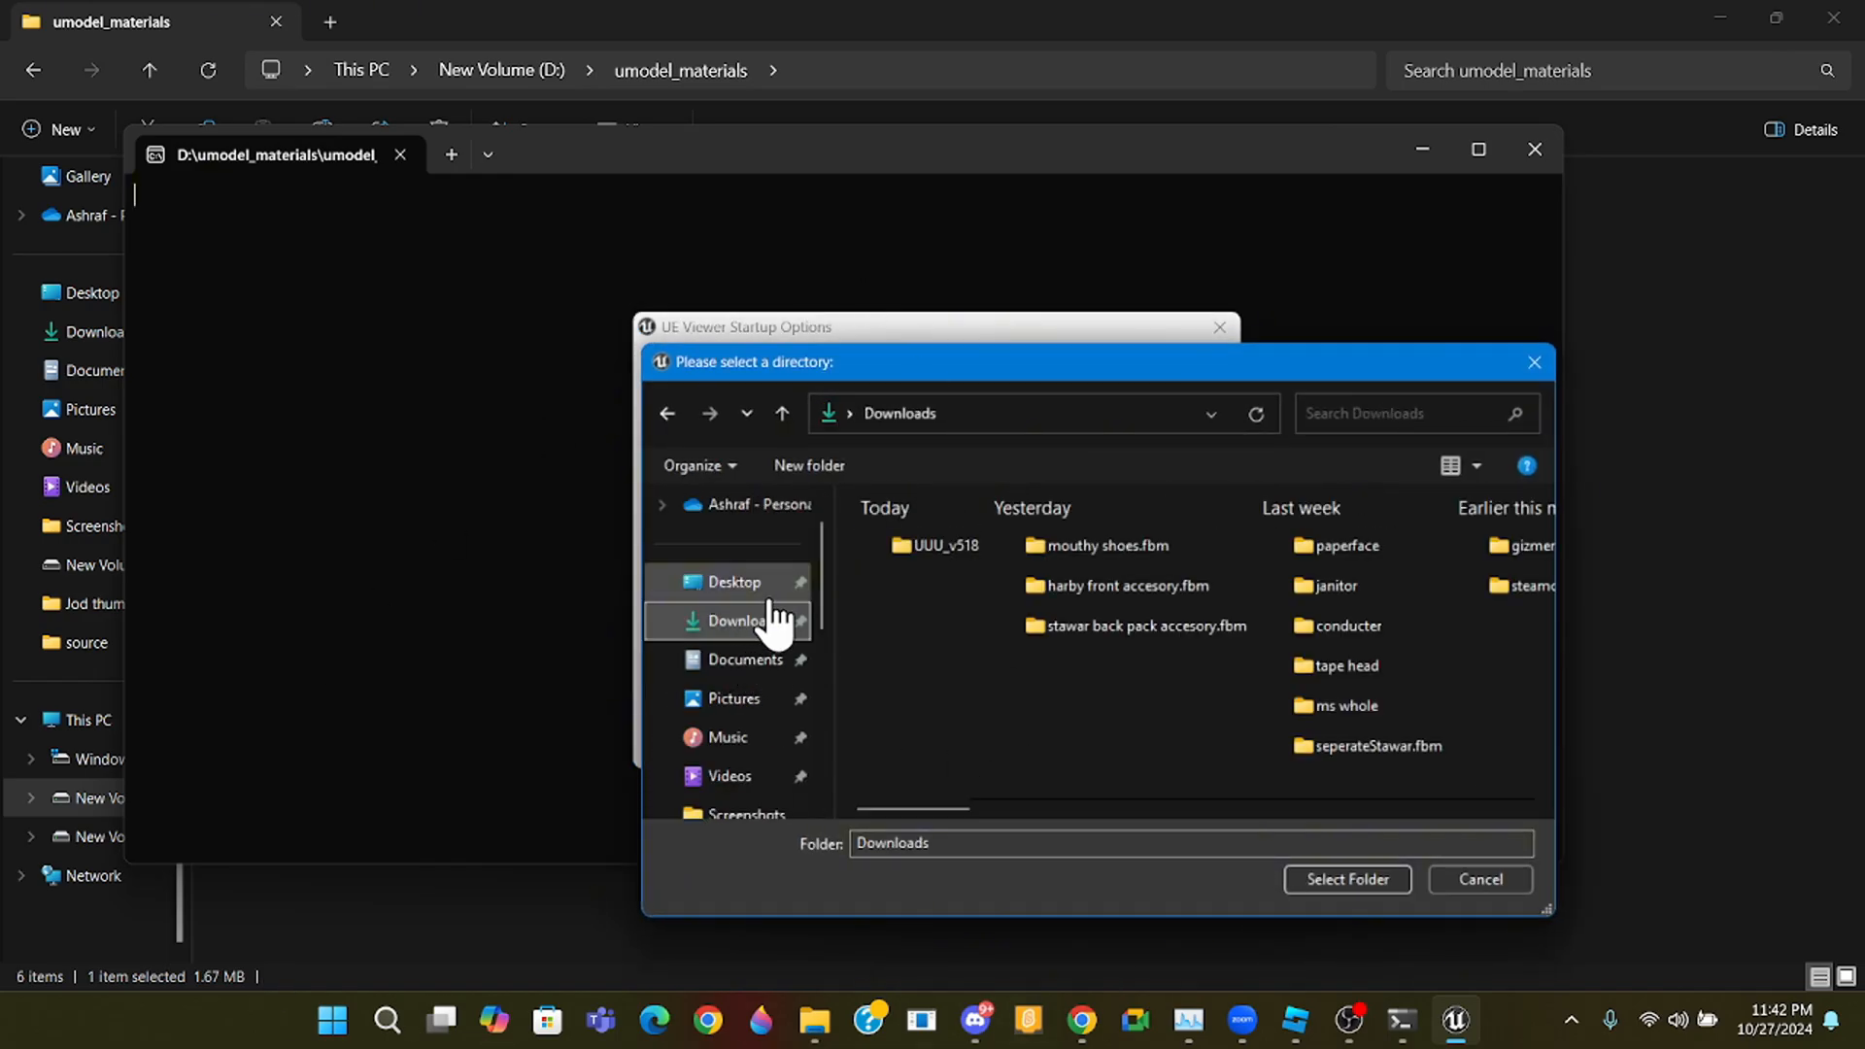
scroll("down", 3)
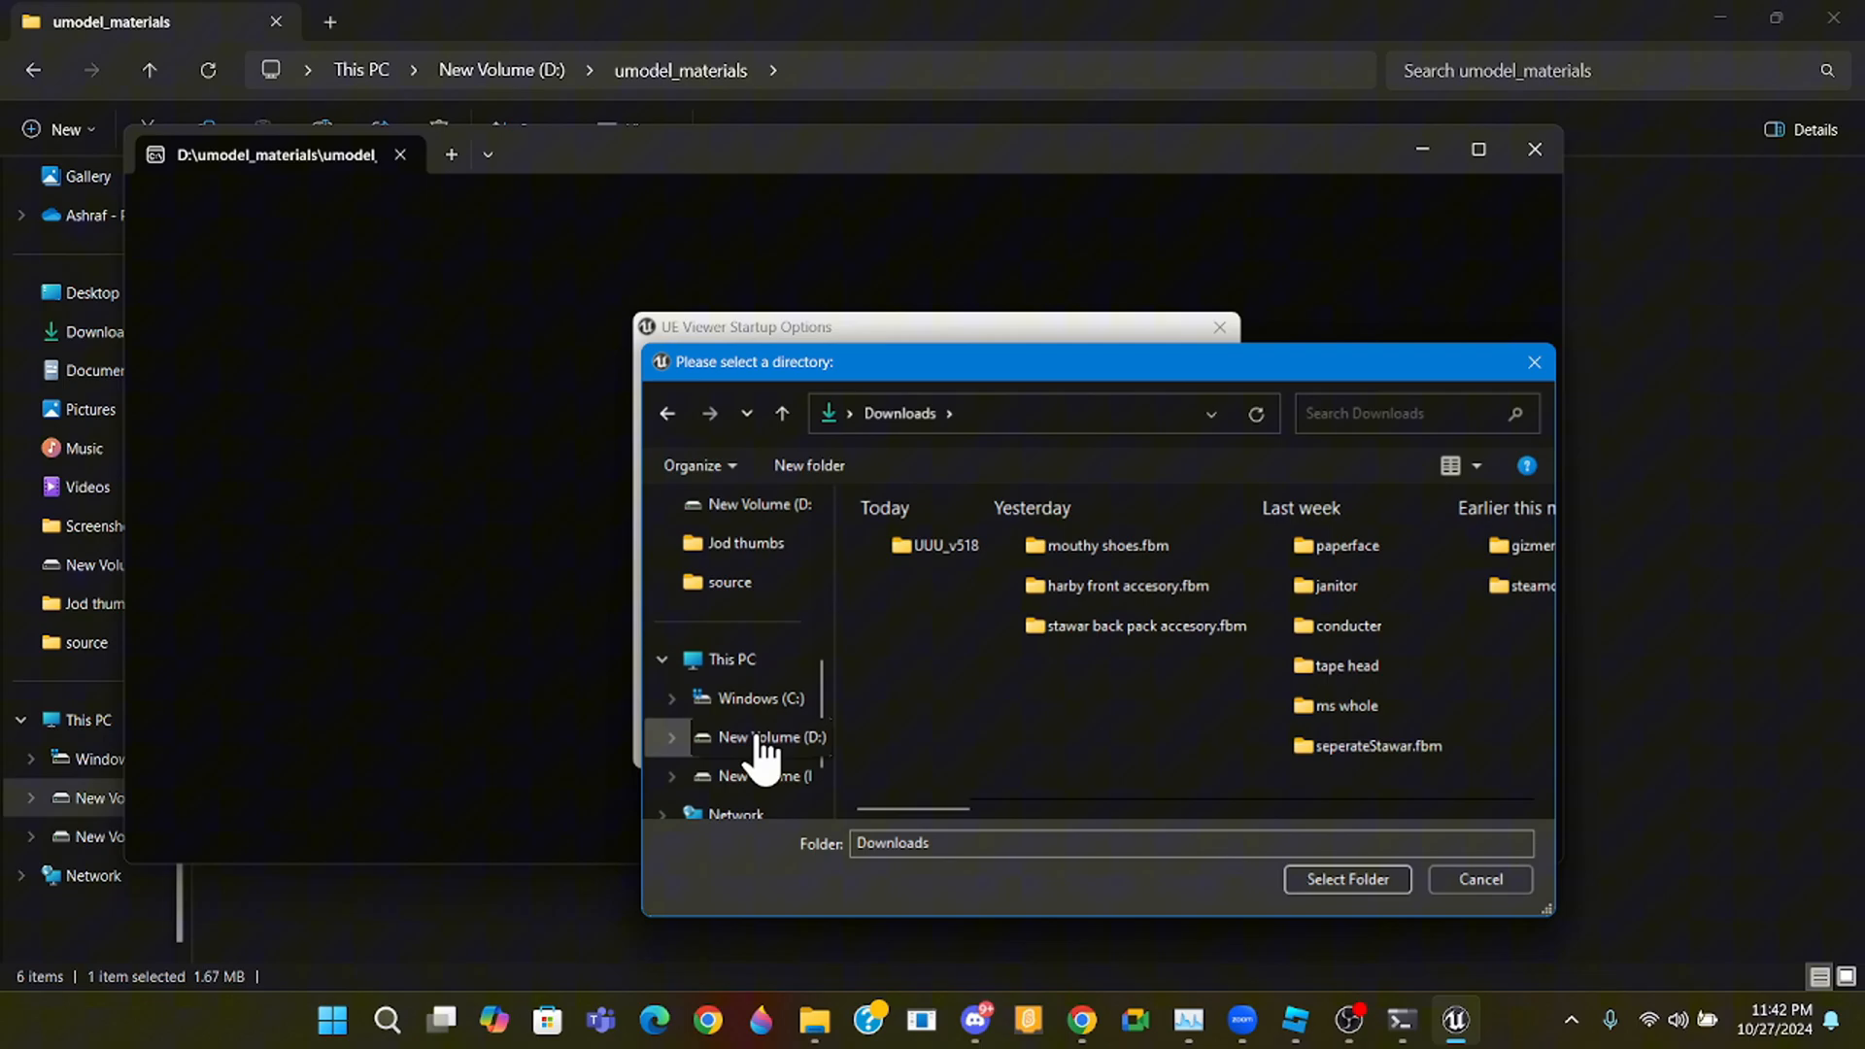
left_click(770, 737)
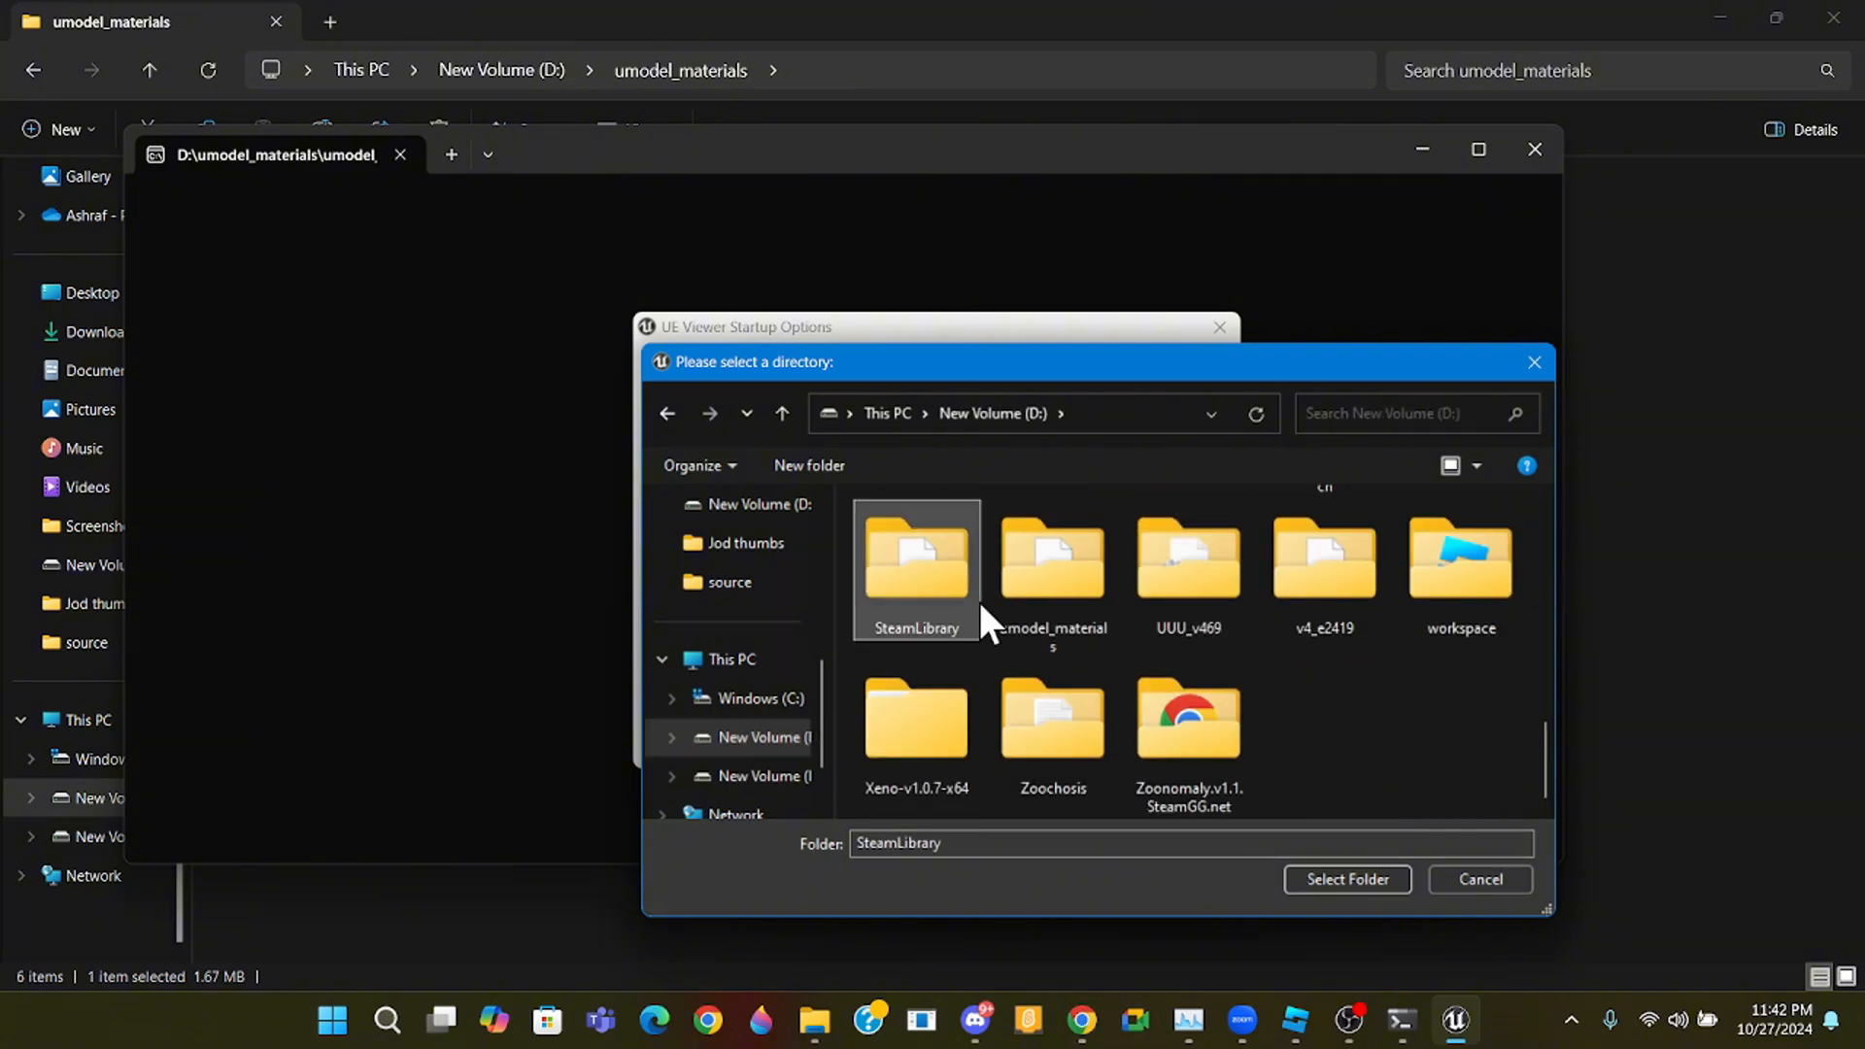
double_click(915, 559)
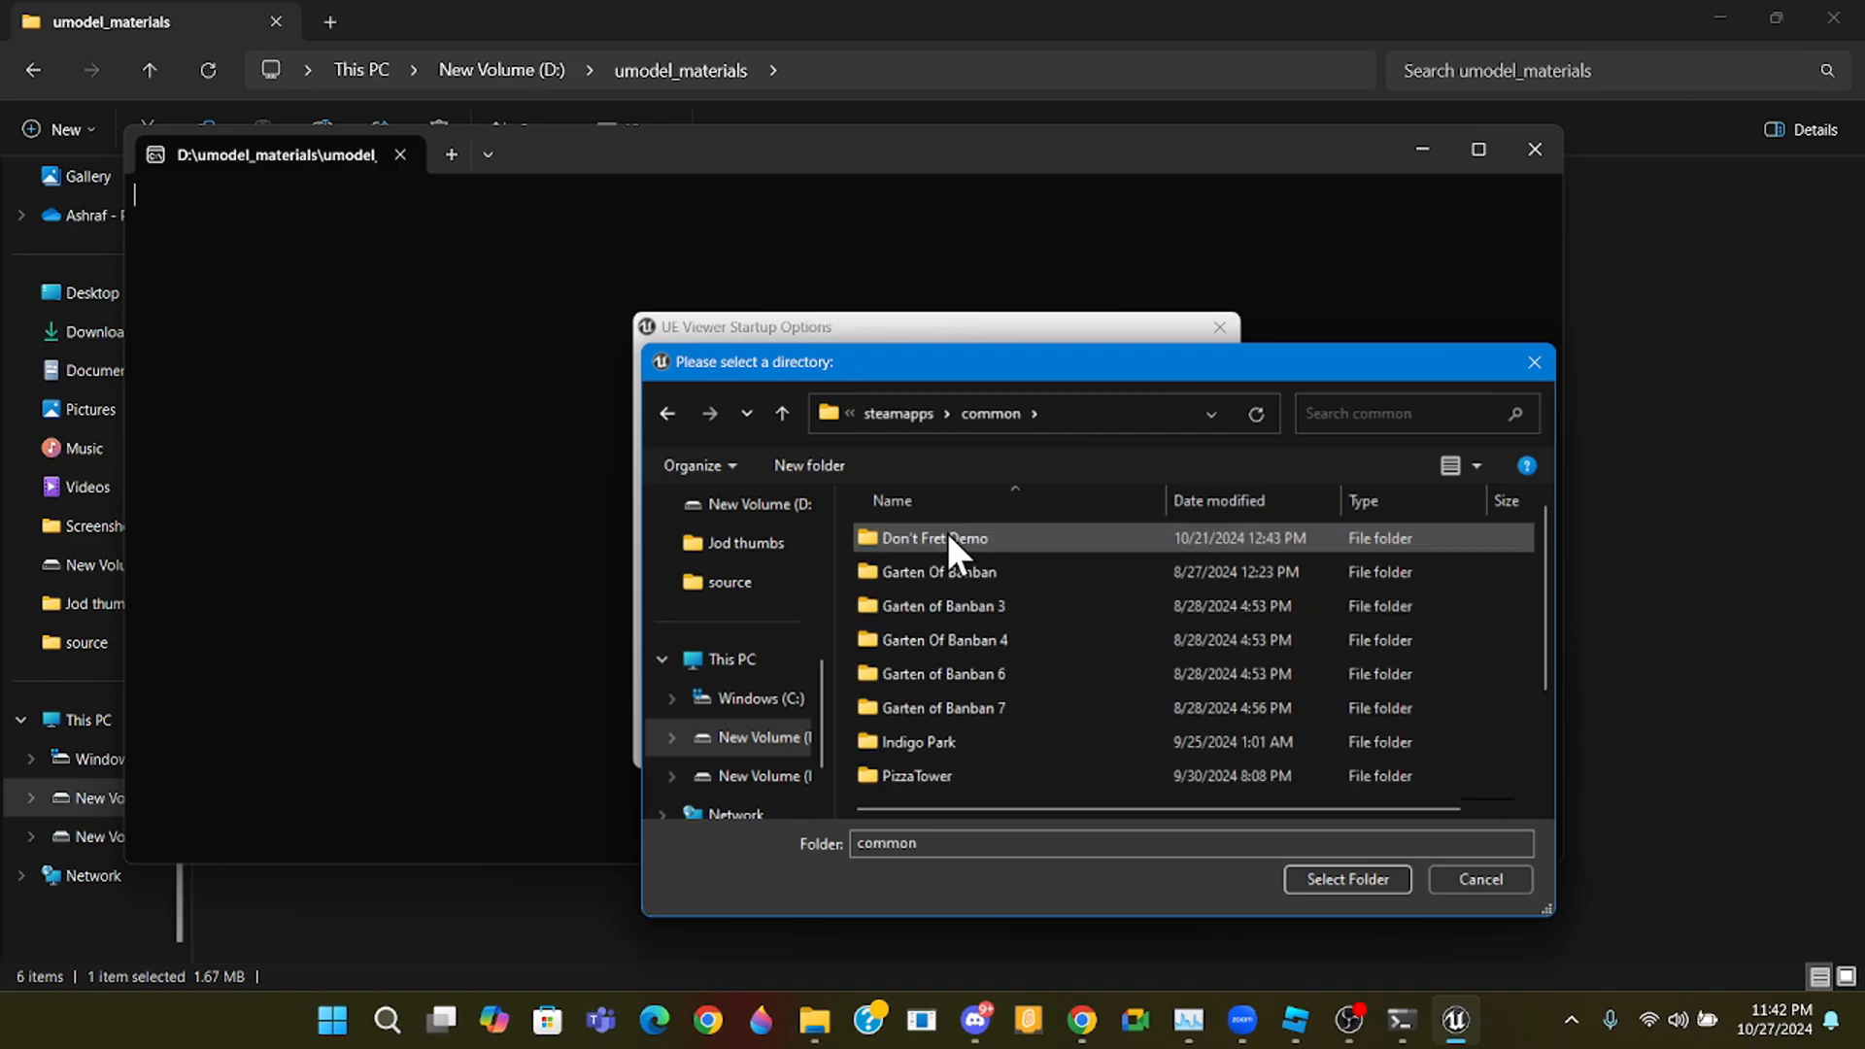
left_click(1344, 878)
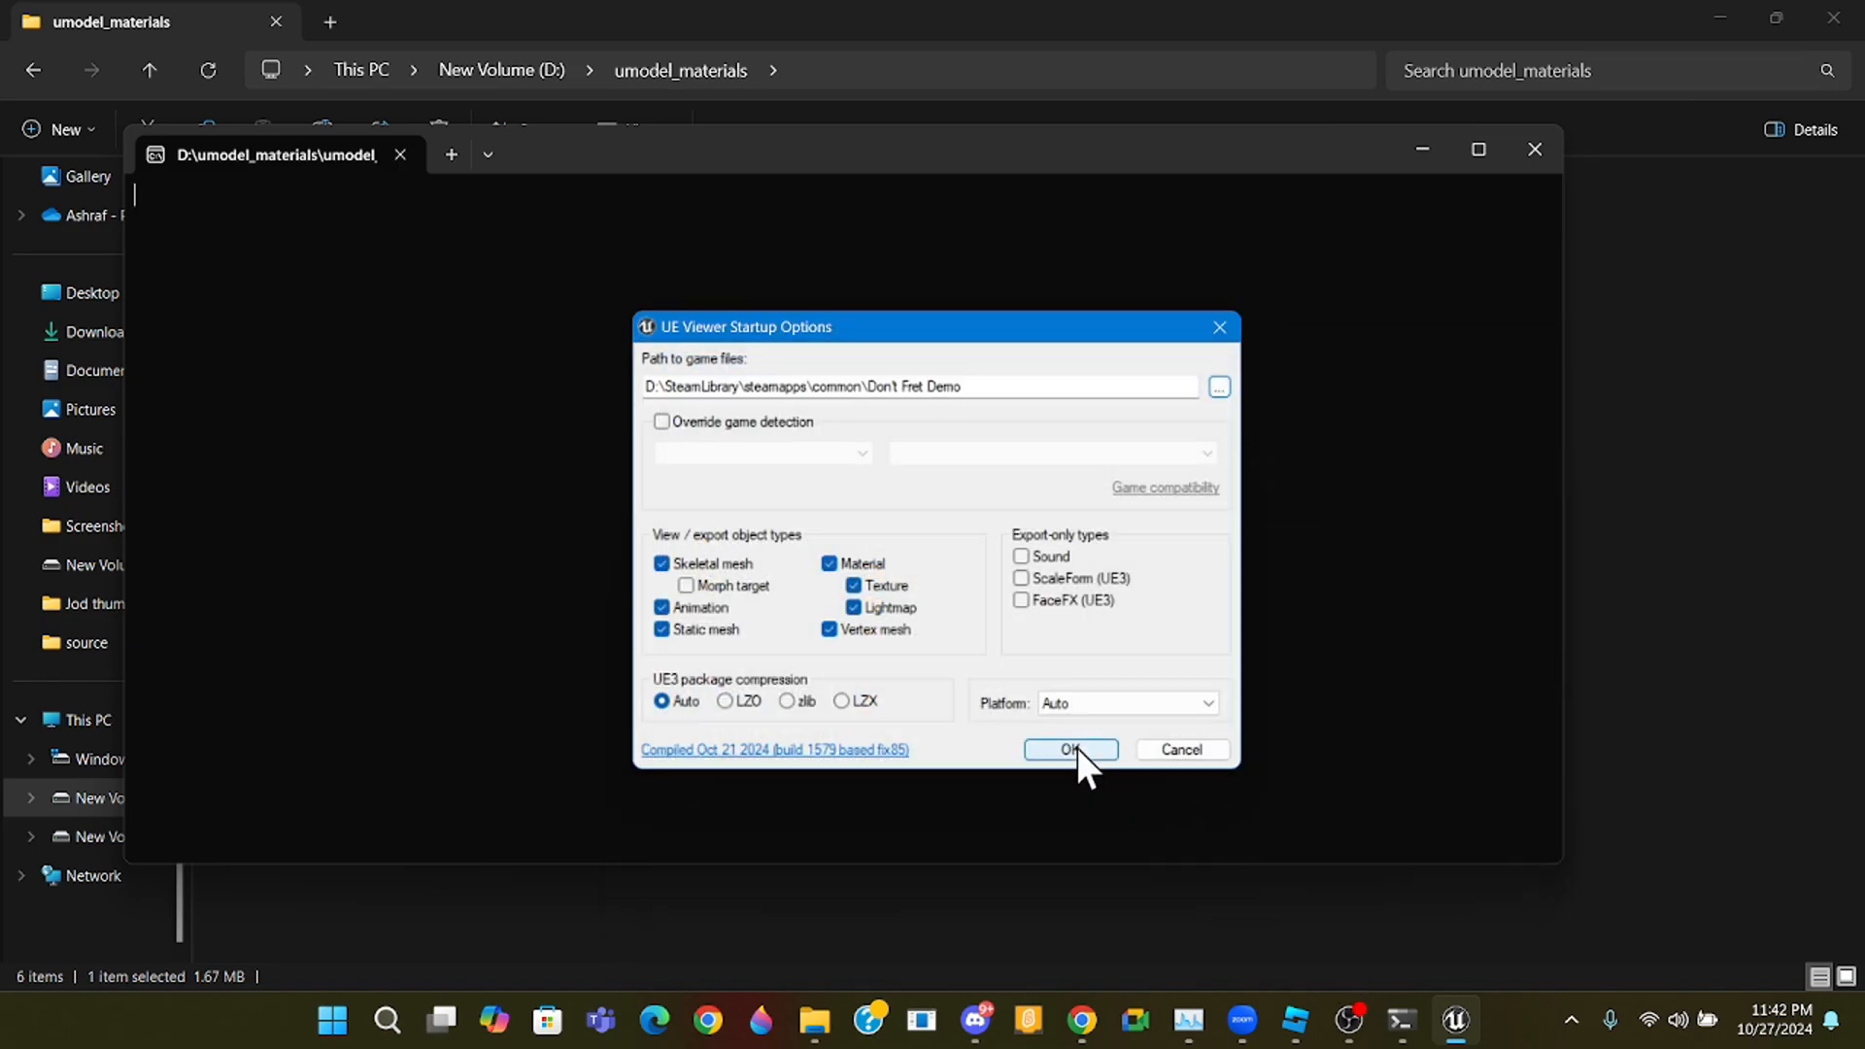
- Confirm the startup options to scan the game files, then leave the package list
left_click(1069, 750)
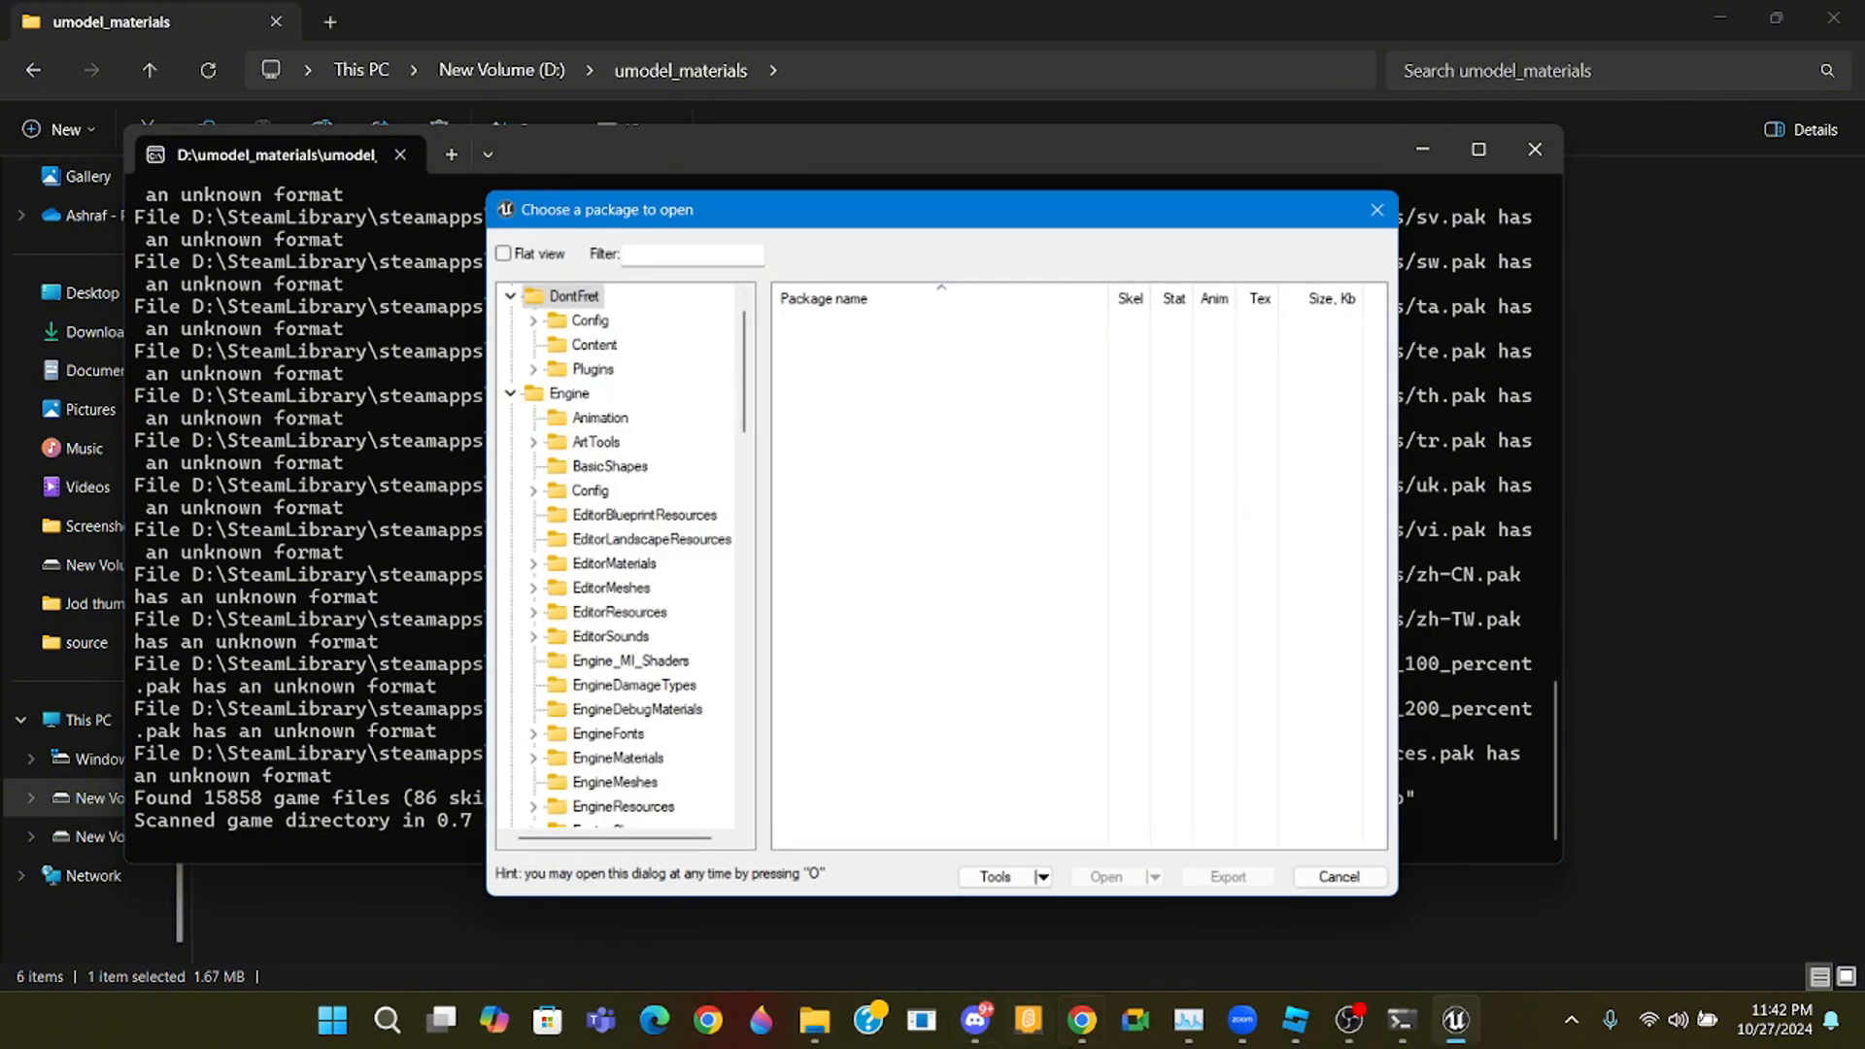
mouse_move(627, 413)
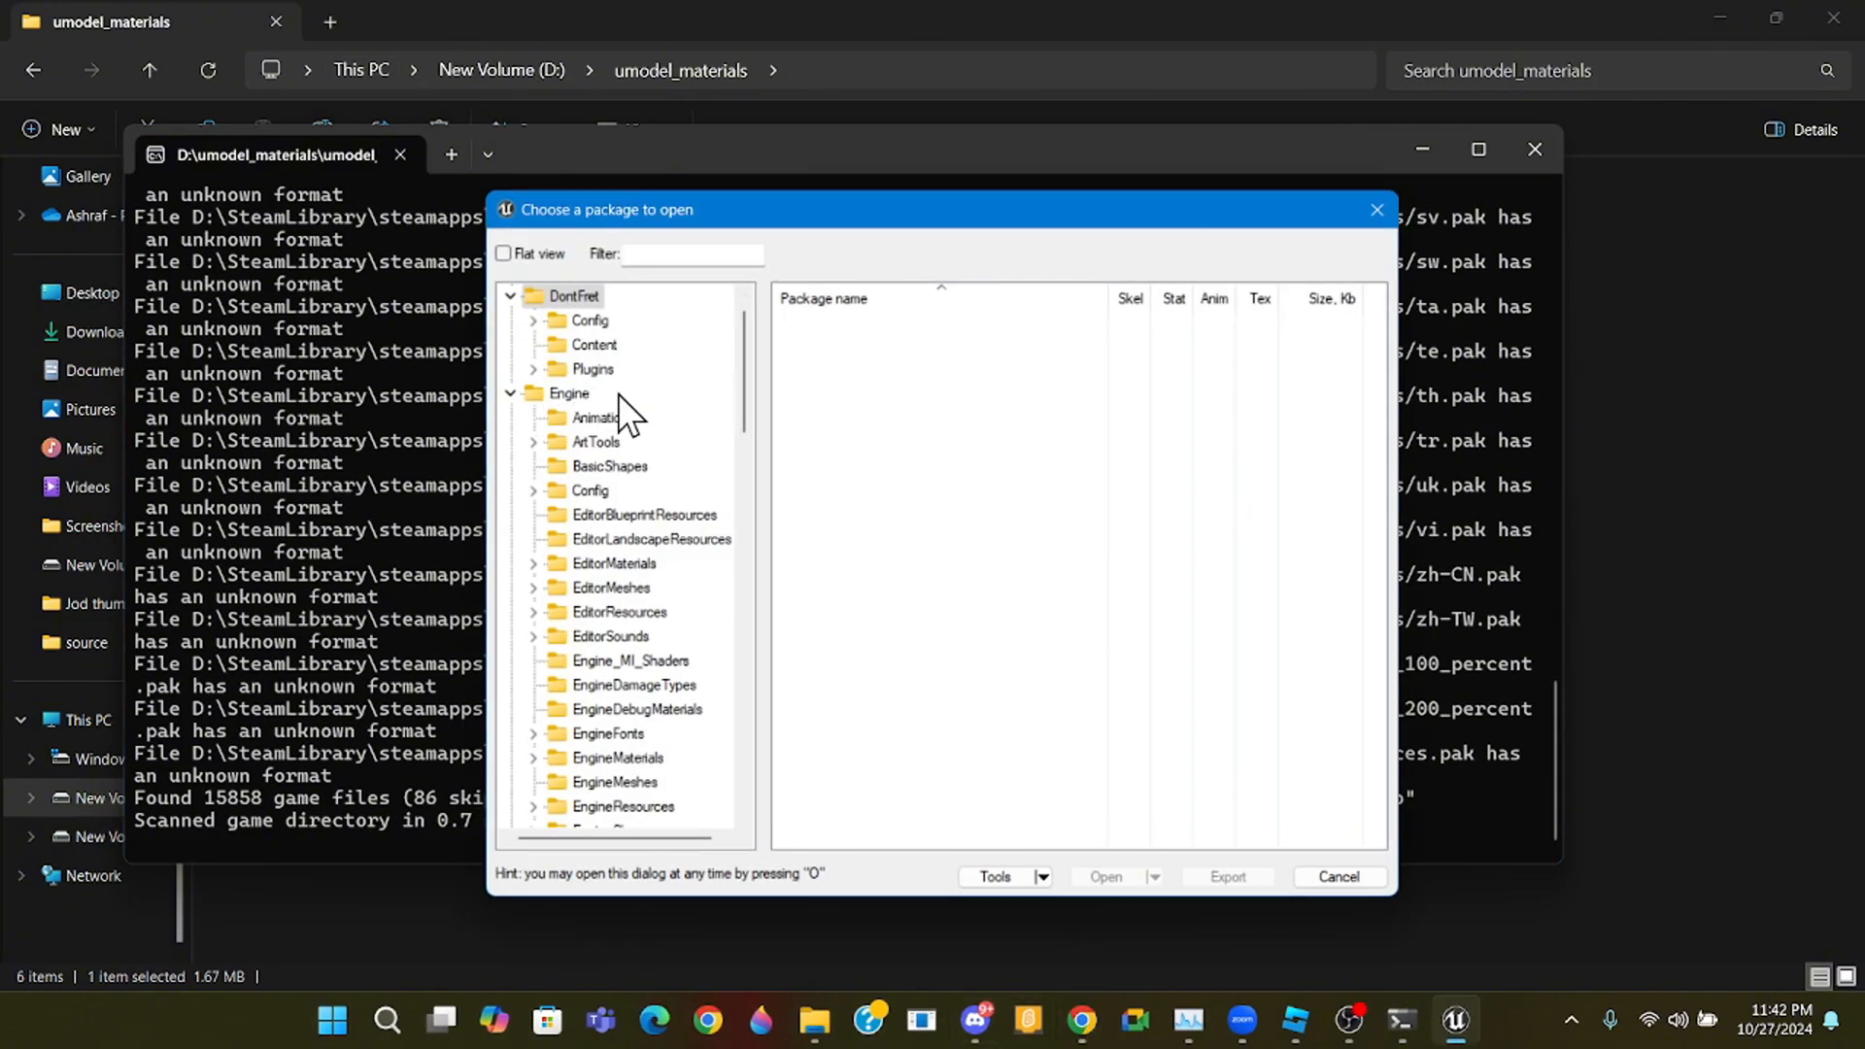
left_click(591, 490)
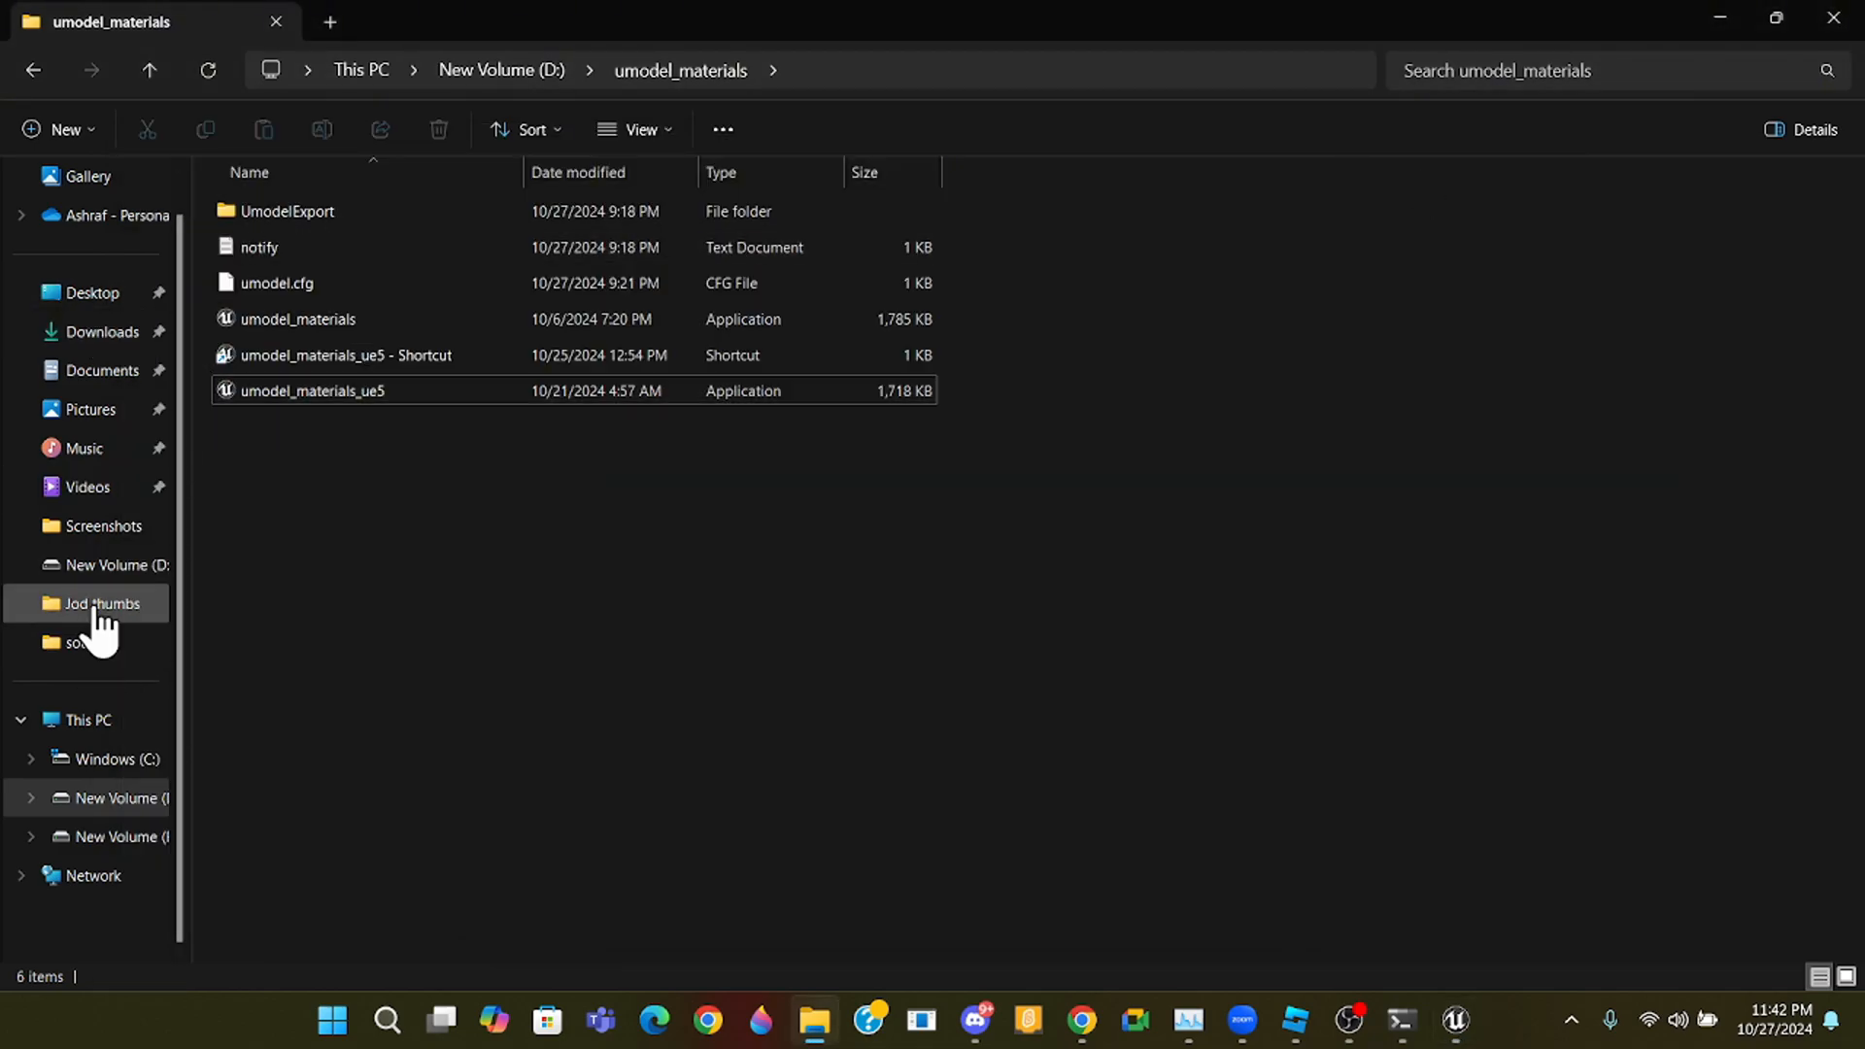
- Browse into the Don't Fret Demo install's DontFret\Binaries\Win64 folder
left_click(116, 564)
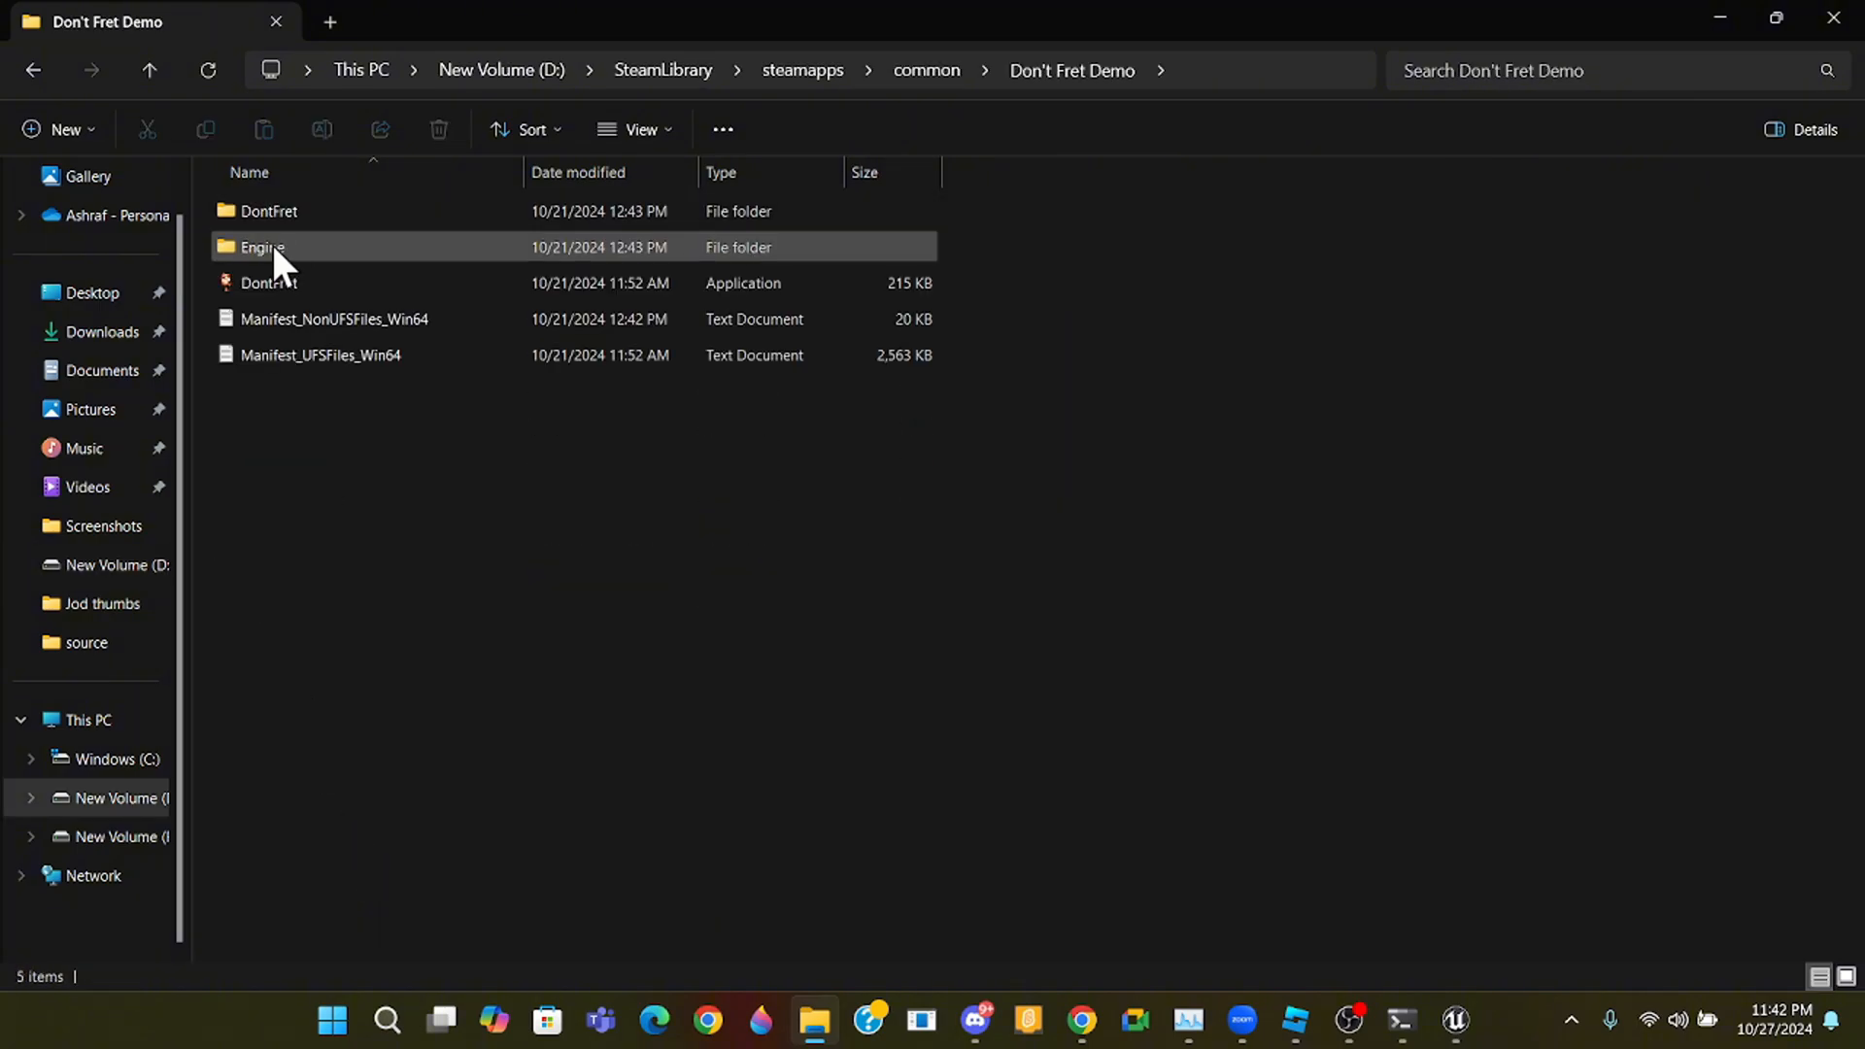
mouse_move(315, 258)
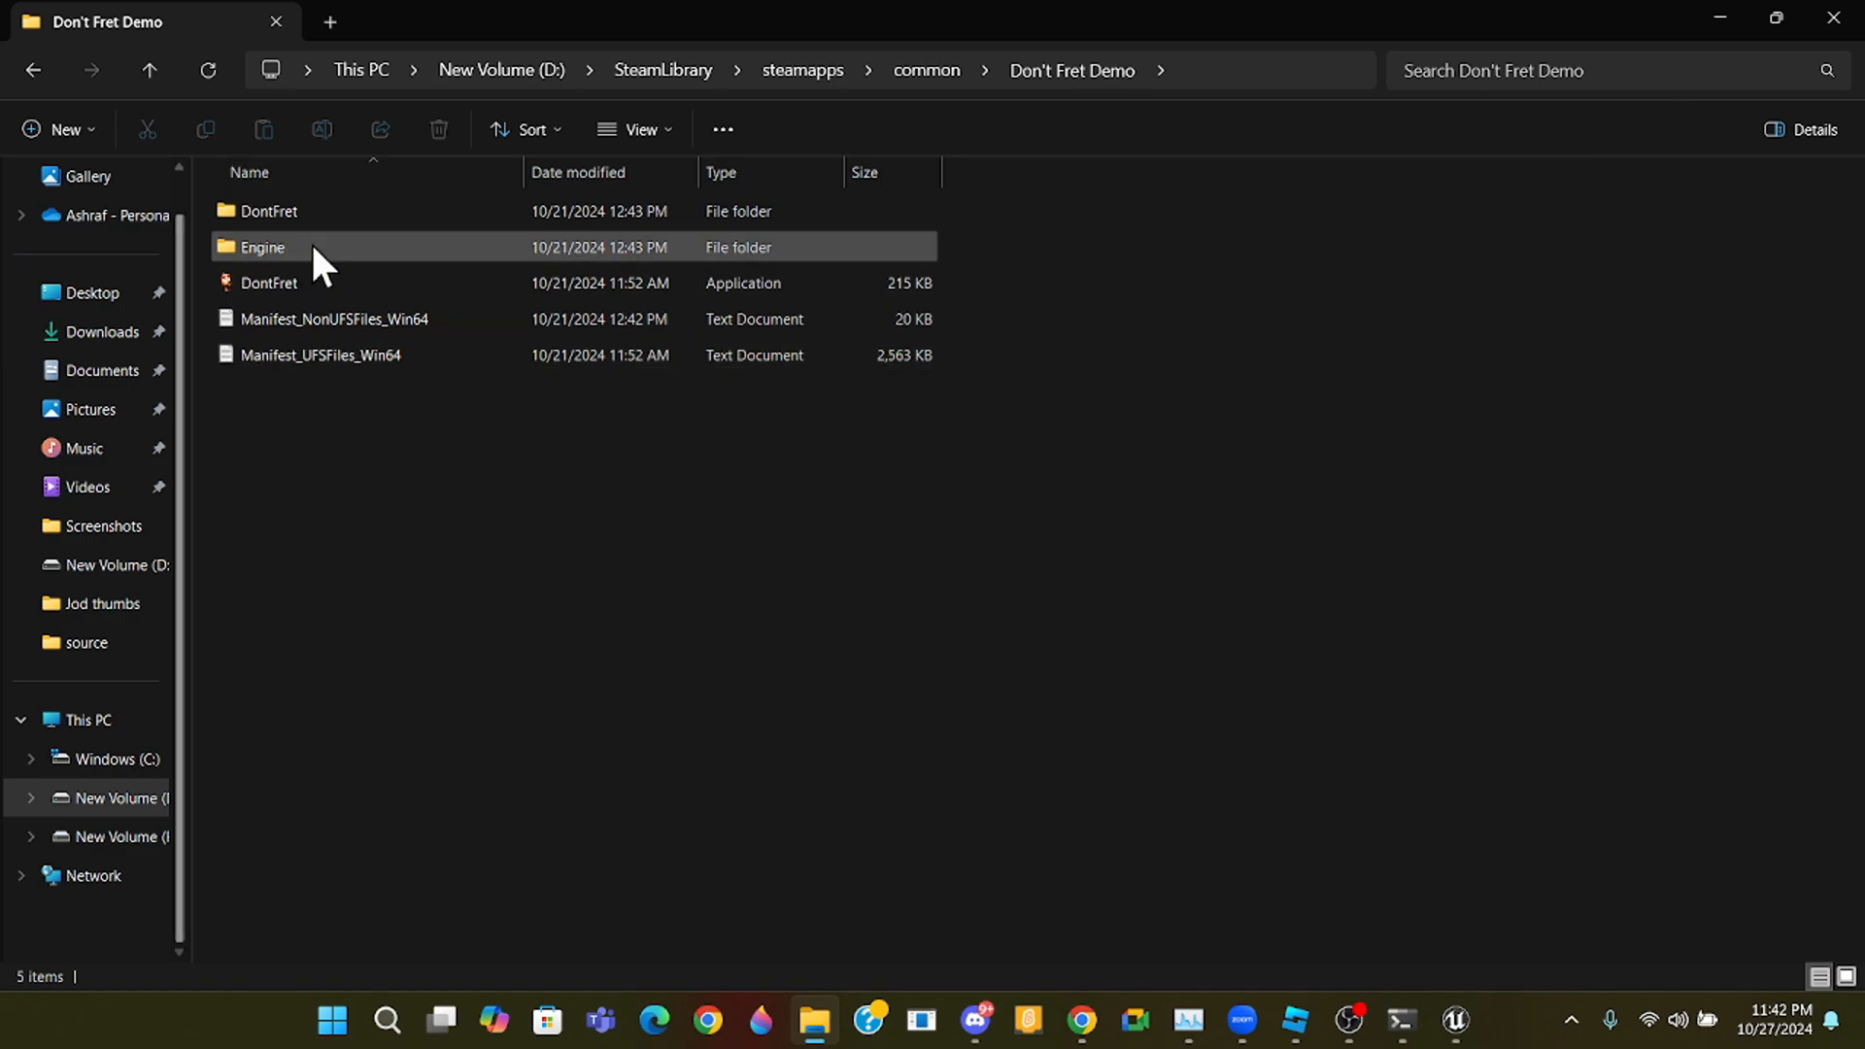
left_click(332, 318)
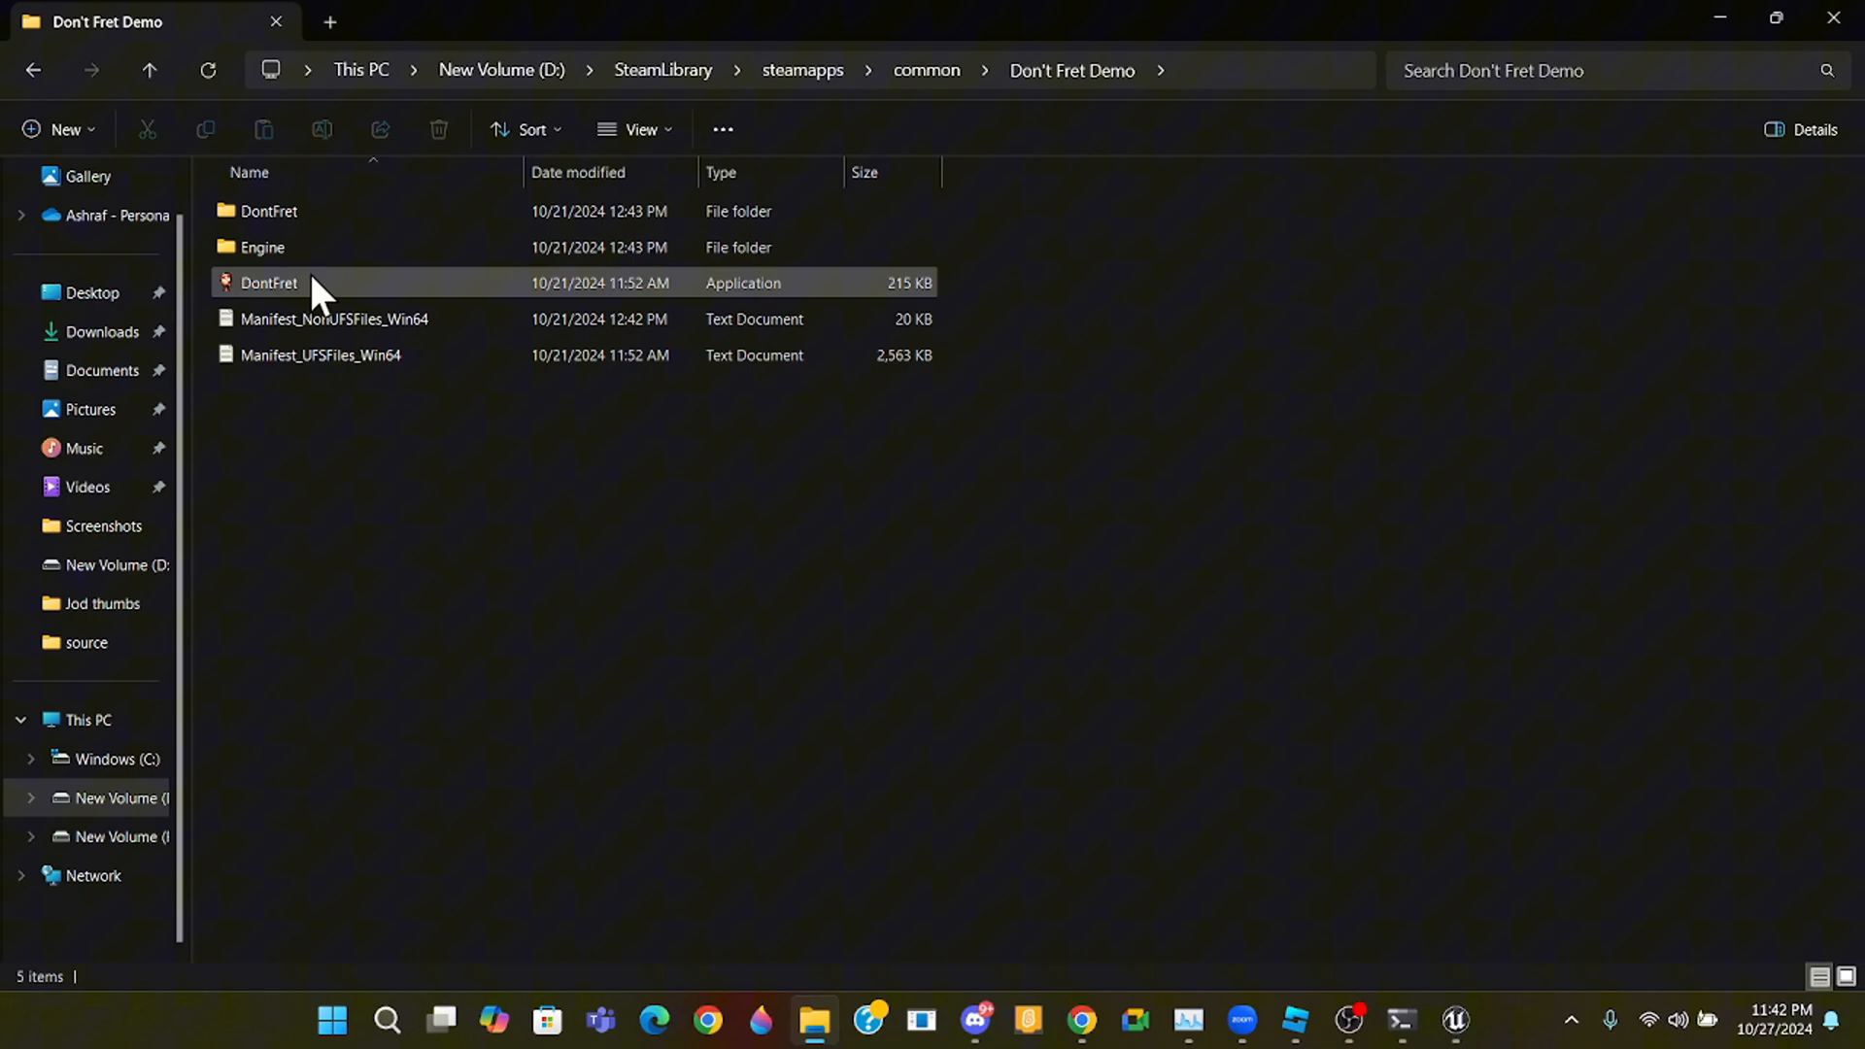
left_click(268, 210)
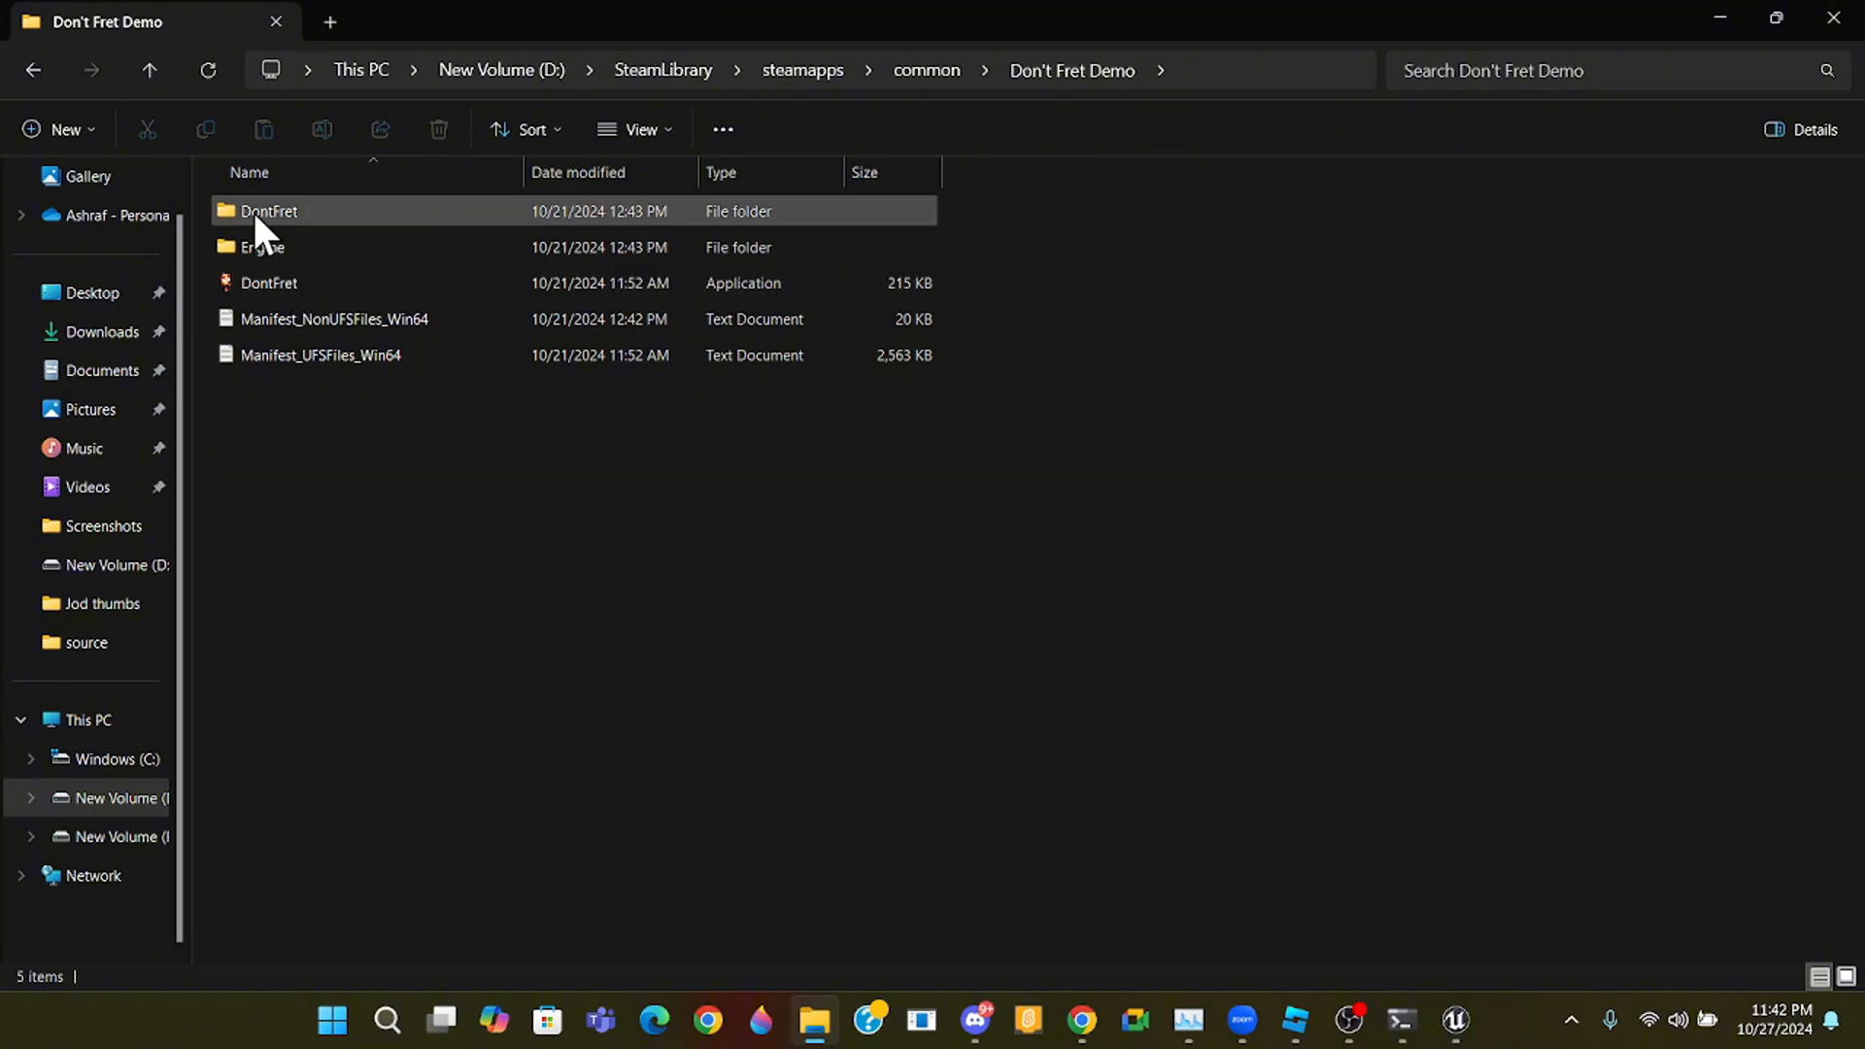
mouse_move(274, 219)
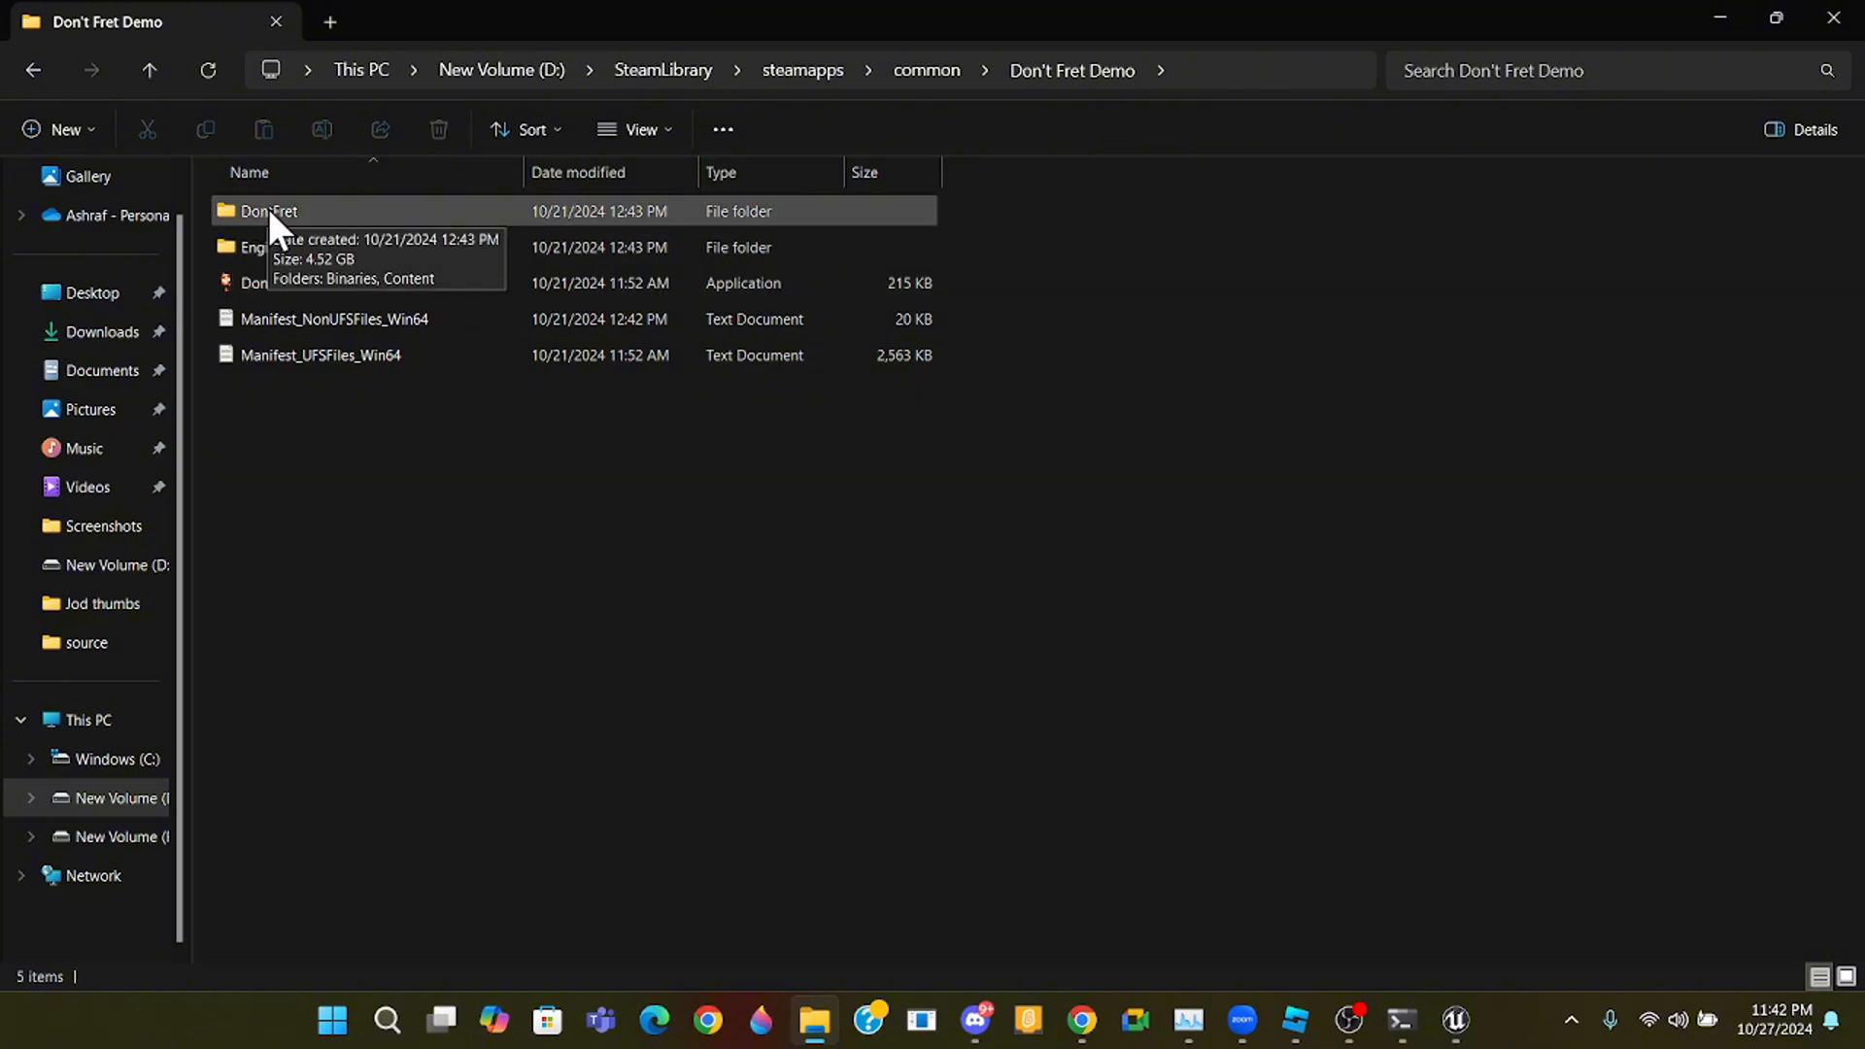
double_click(268, 209)
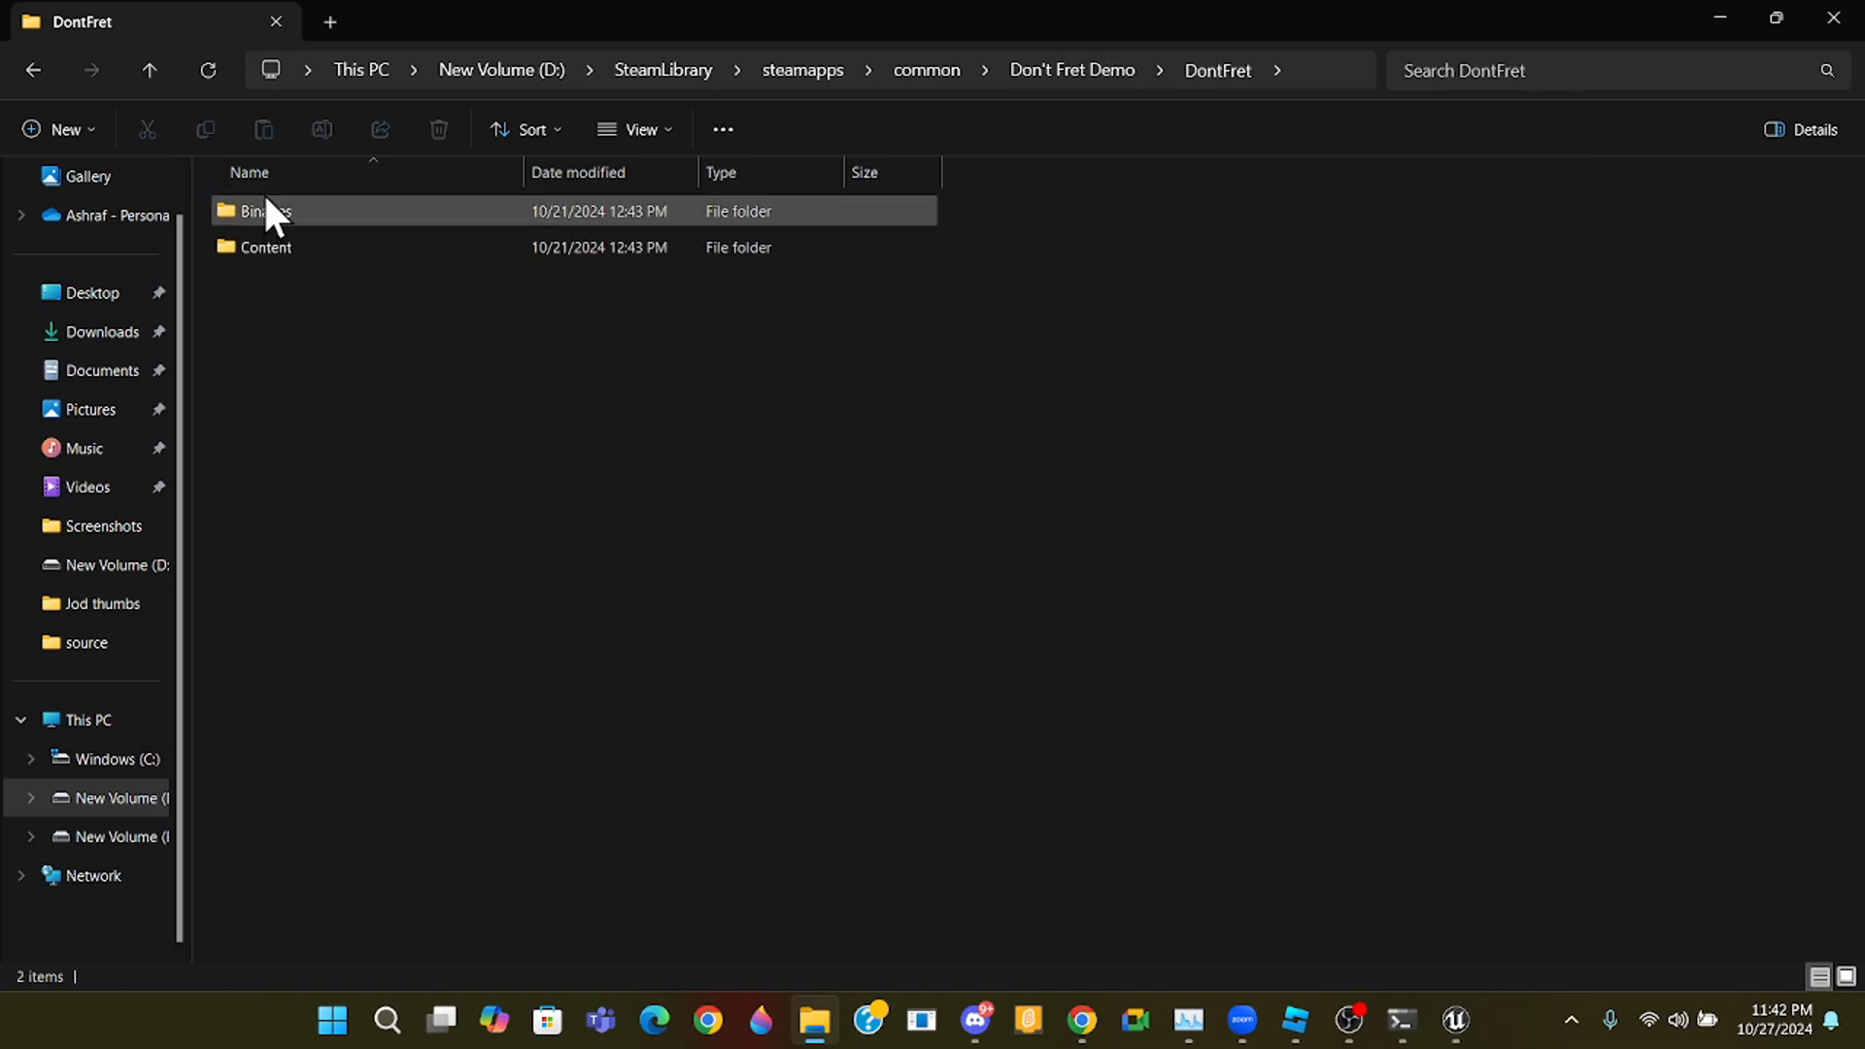
double_click(265, 209)
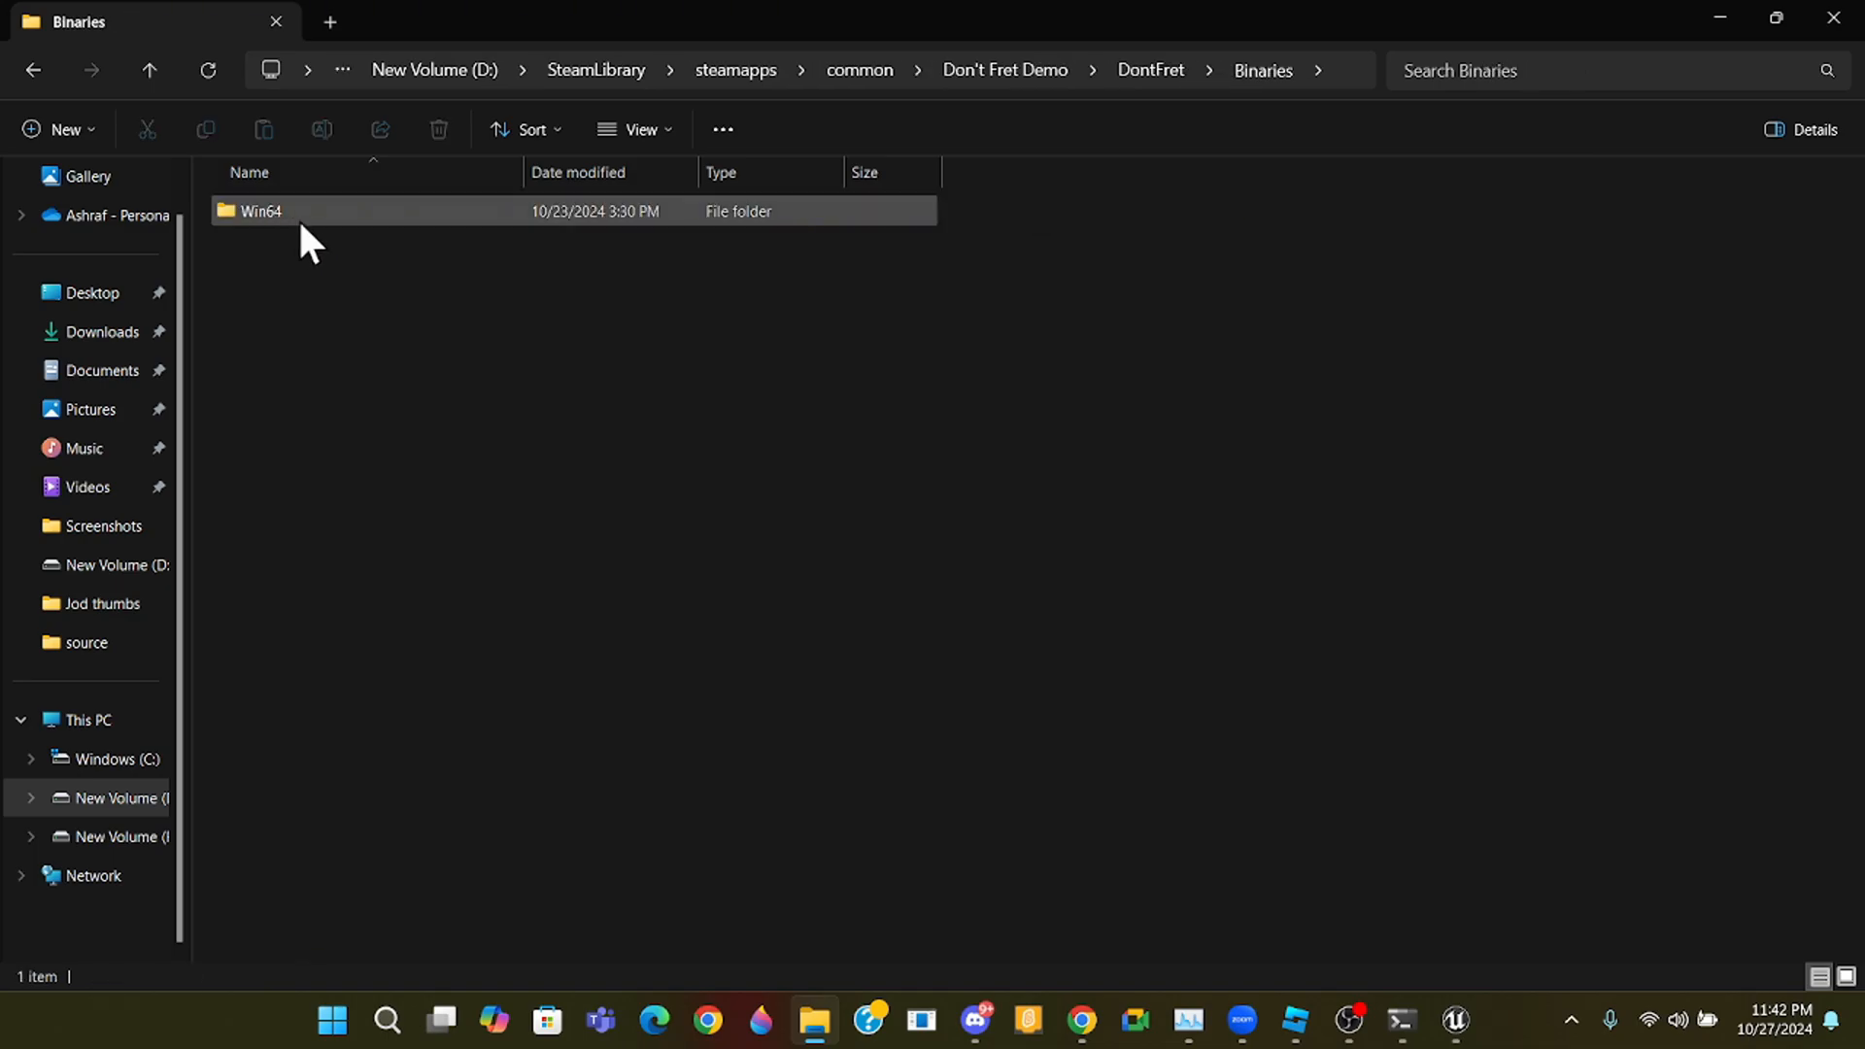
double_click(260, 210)
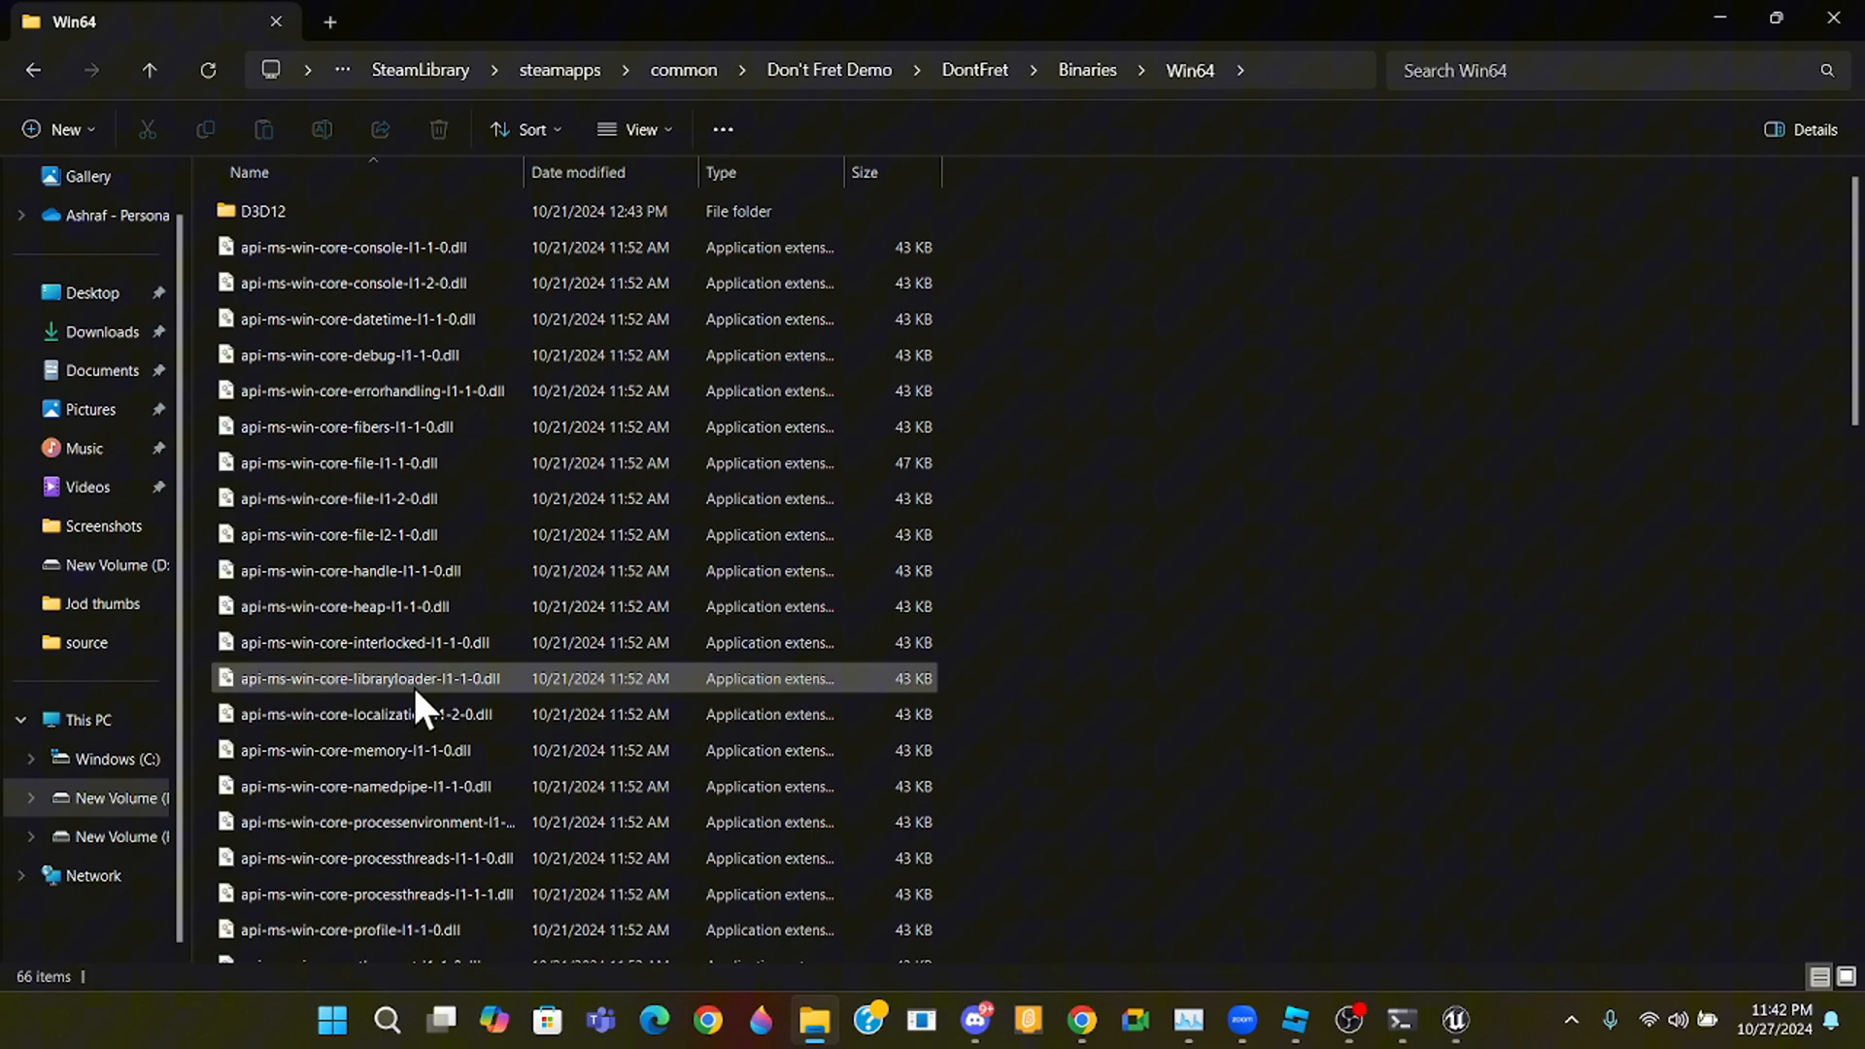
- Select the DontFret-Win64-Shipping executable
scroll("down", 3)
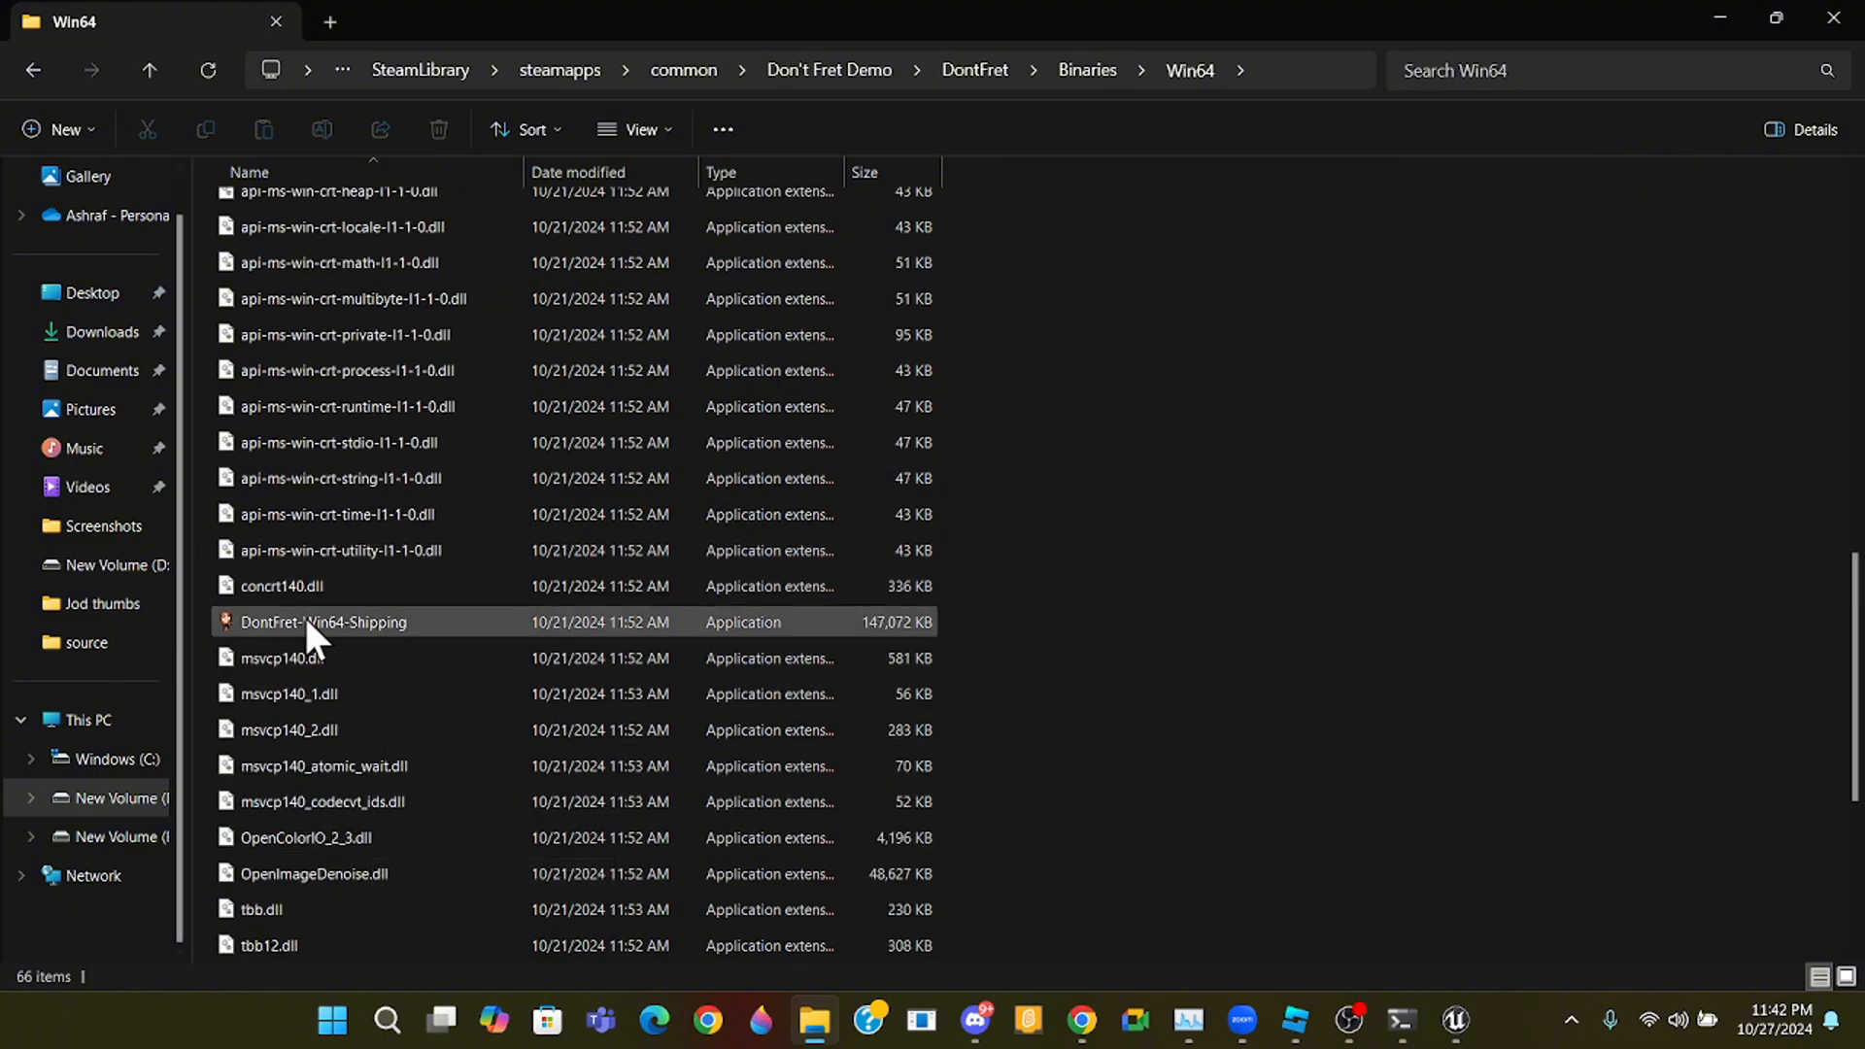
left_click(324, 622)
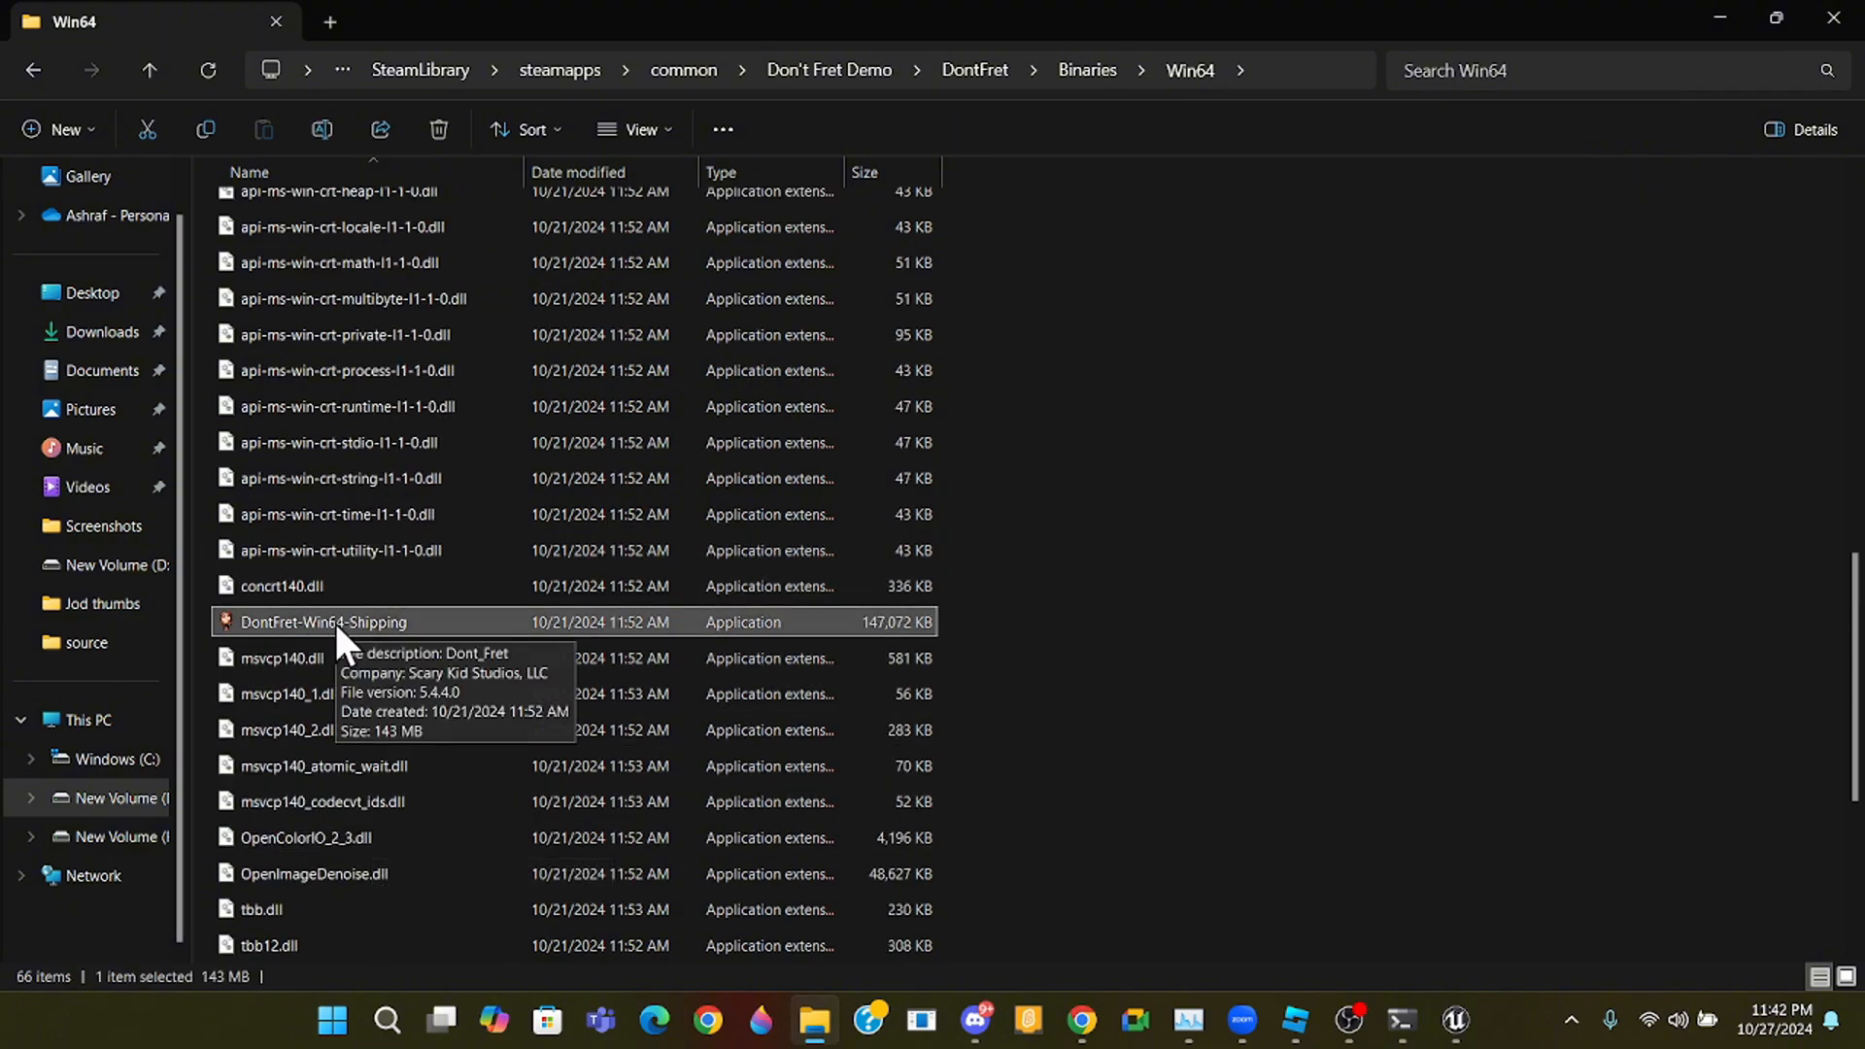
- View the shipping executable's Properties details, reading file version 5.4.4.0
right_click(324, 622)
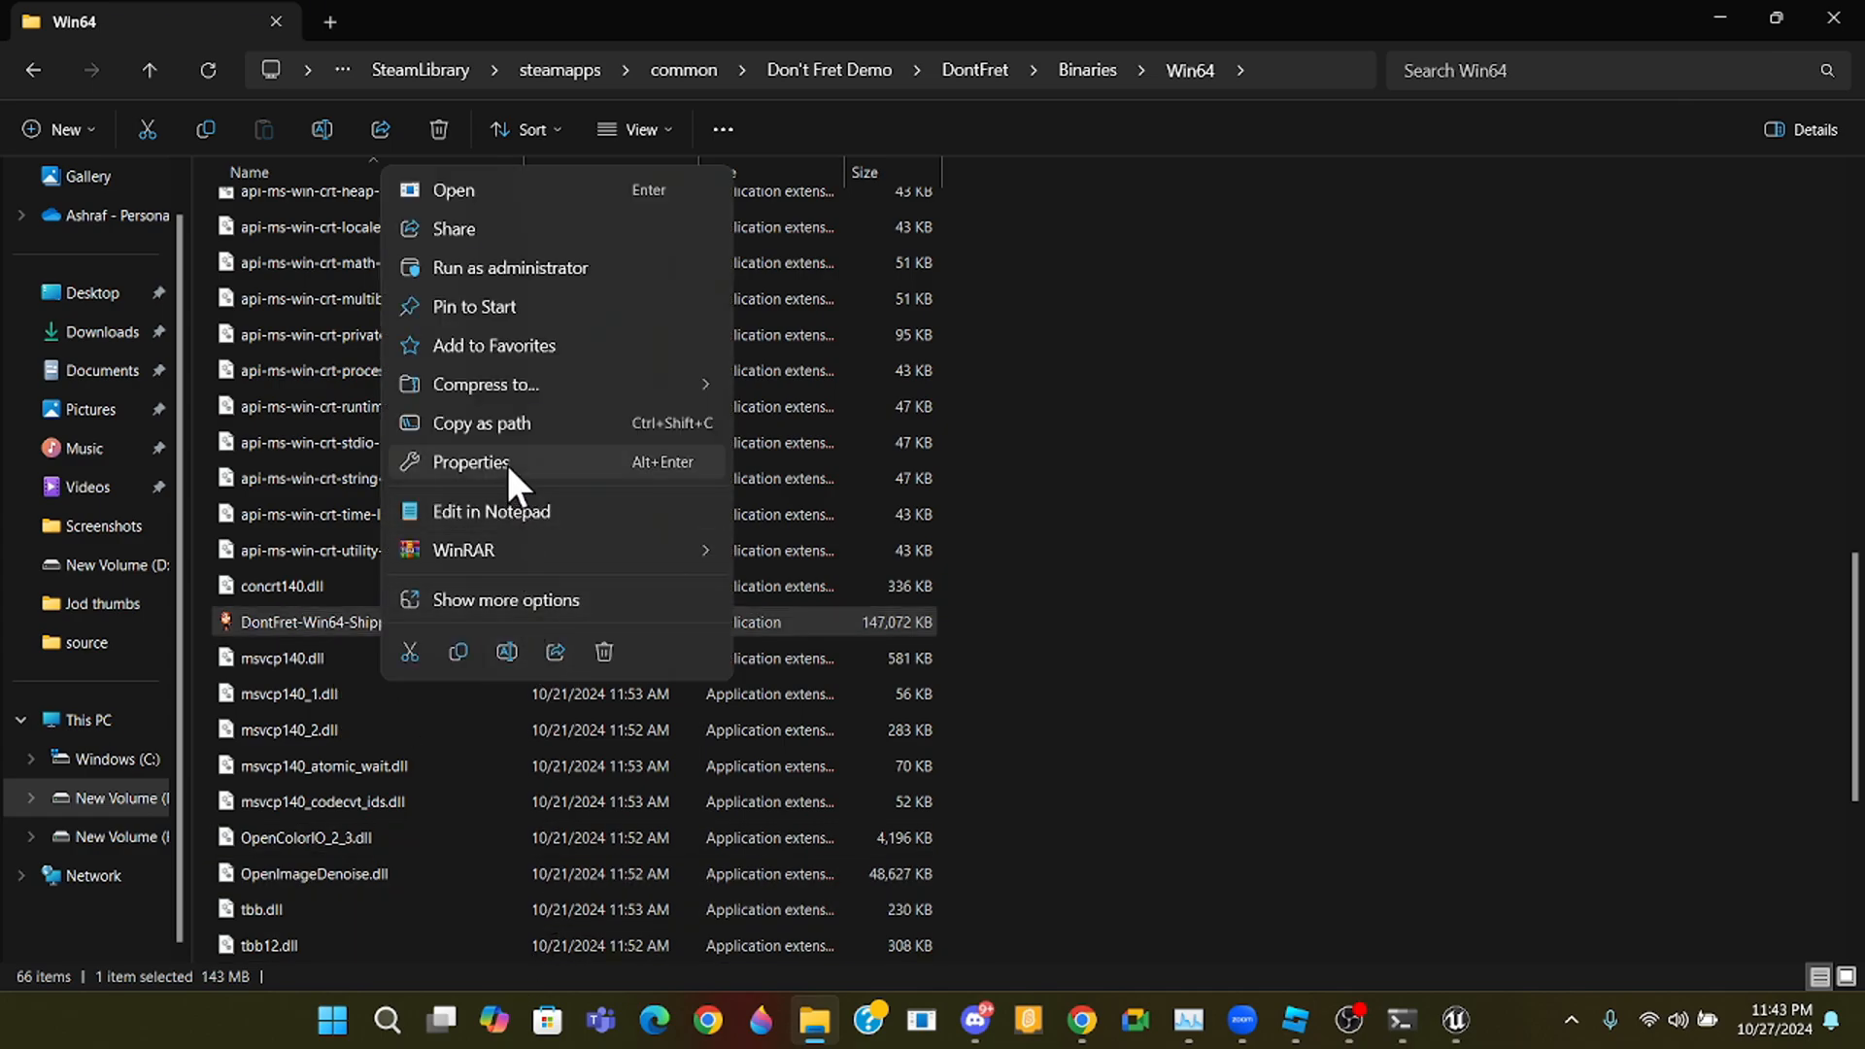
left_click(470, 463)
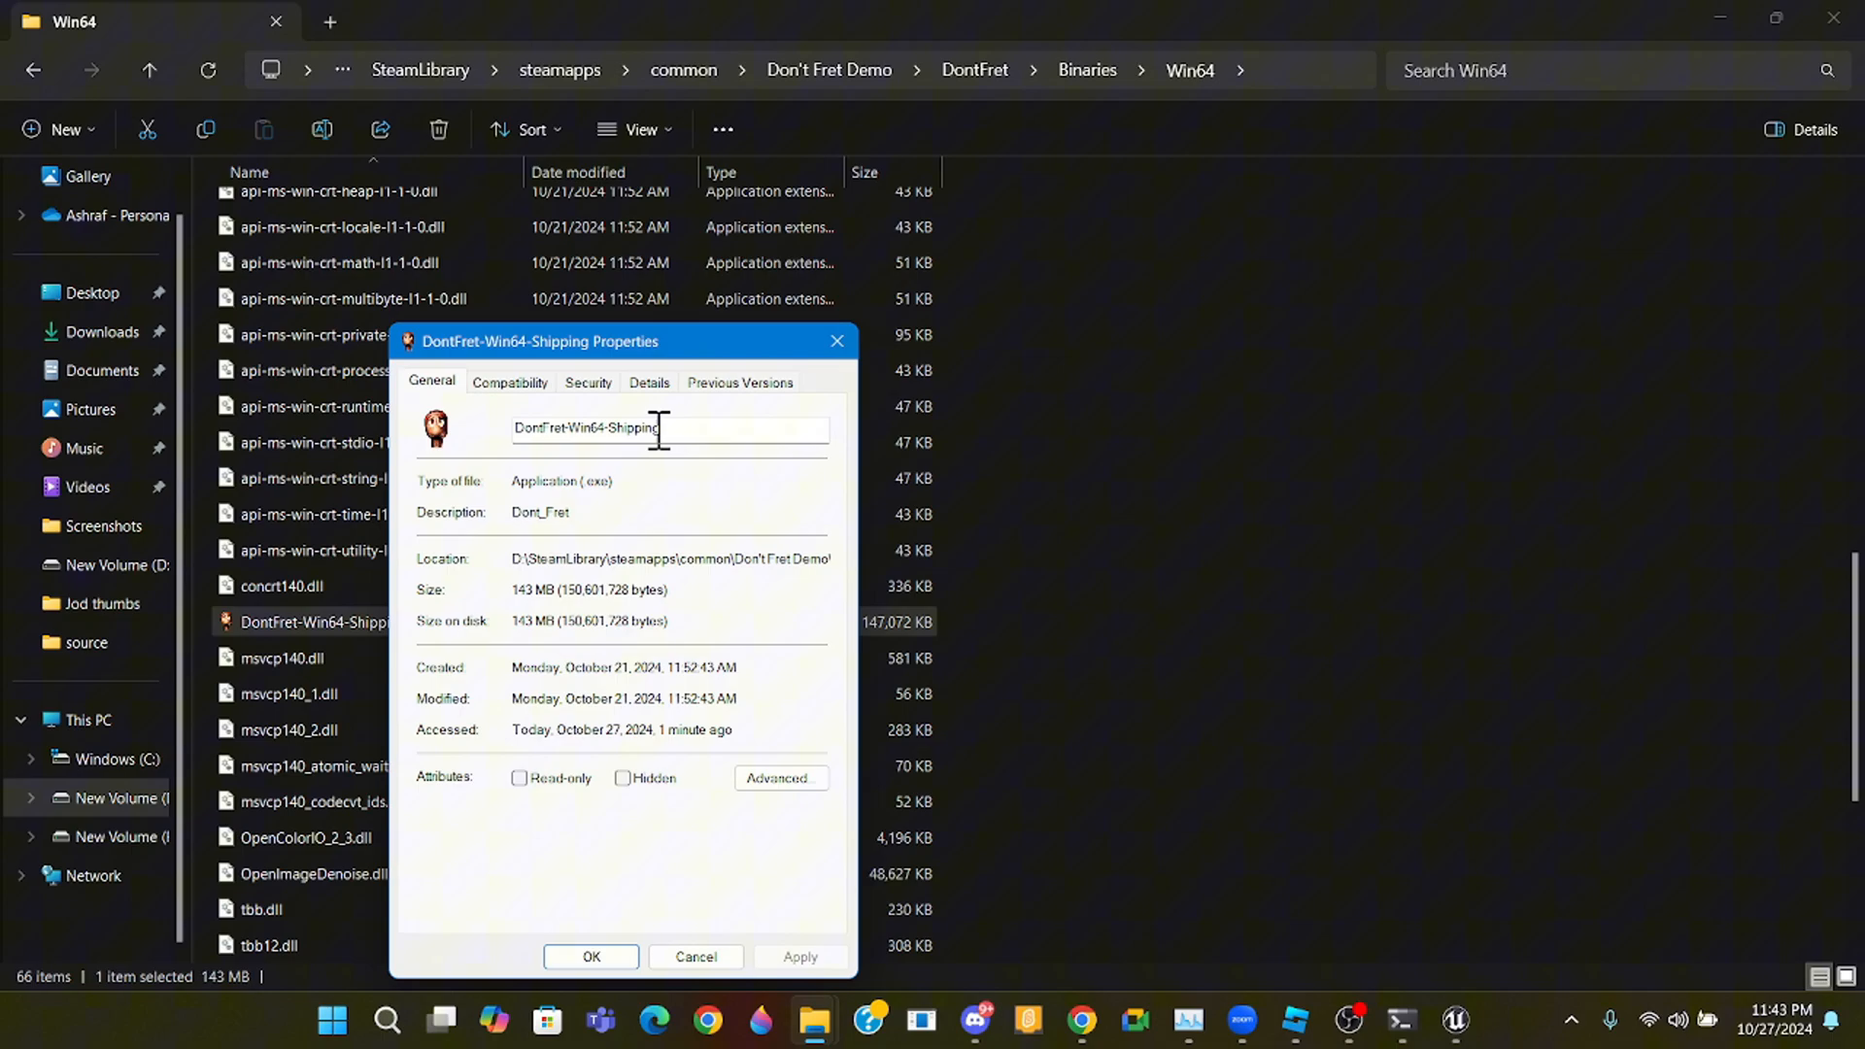
left_click(649, 383)
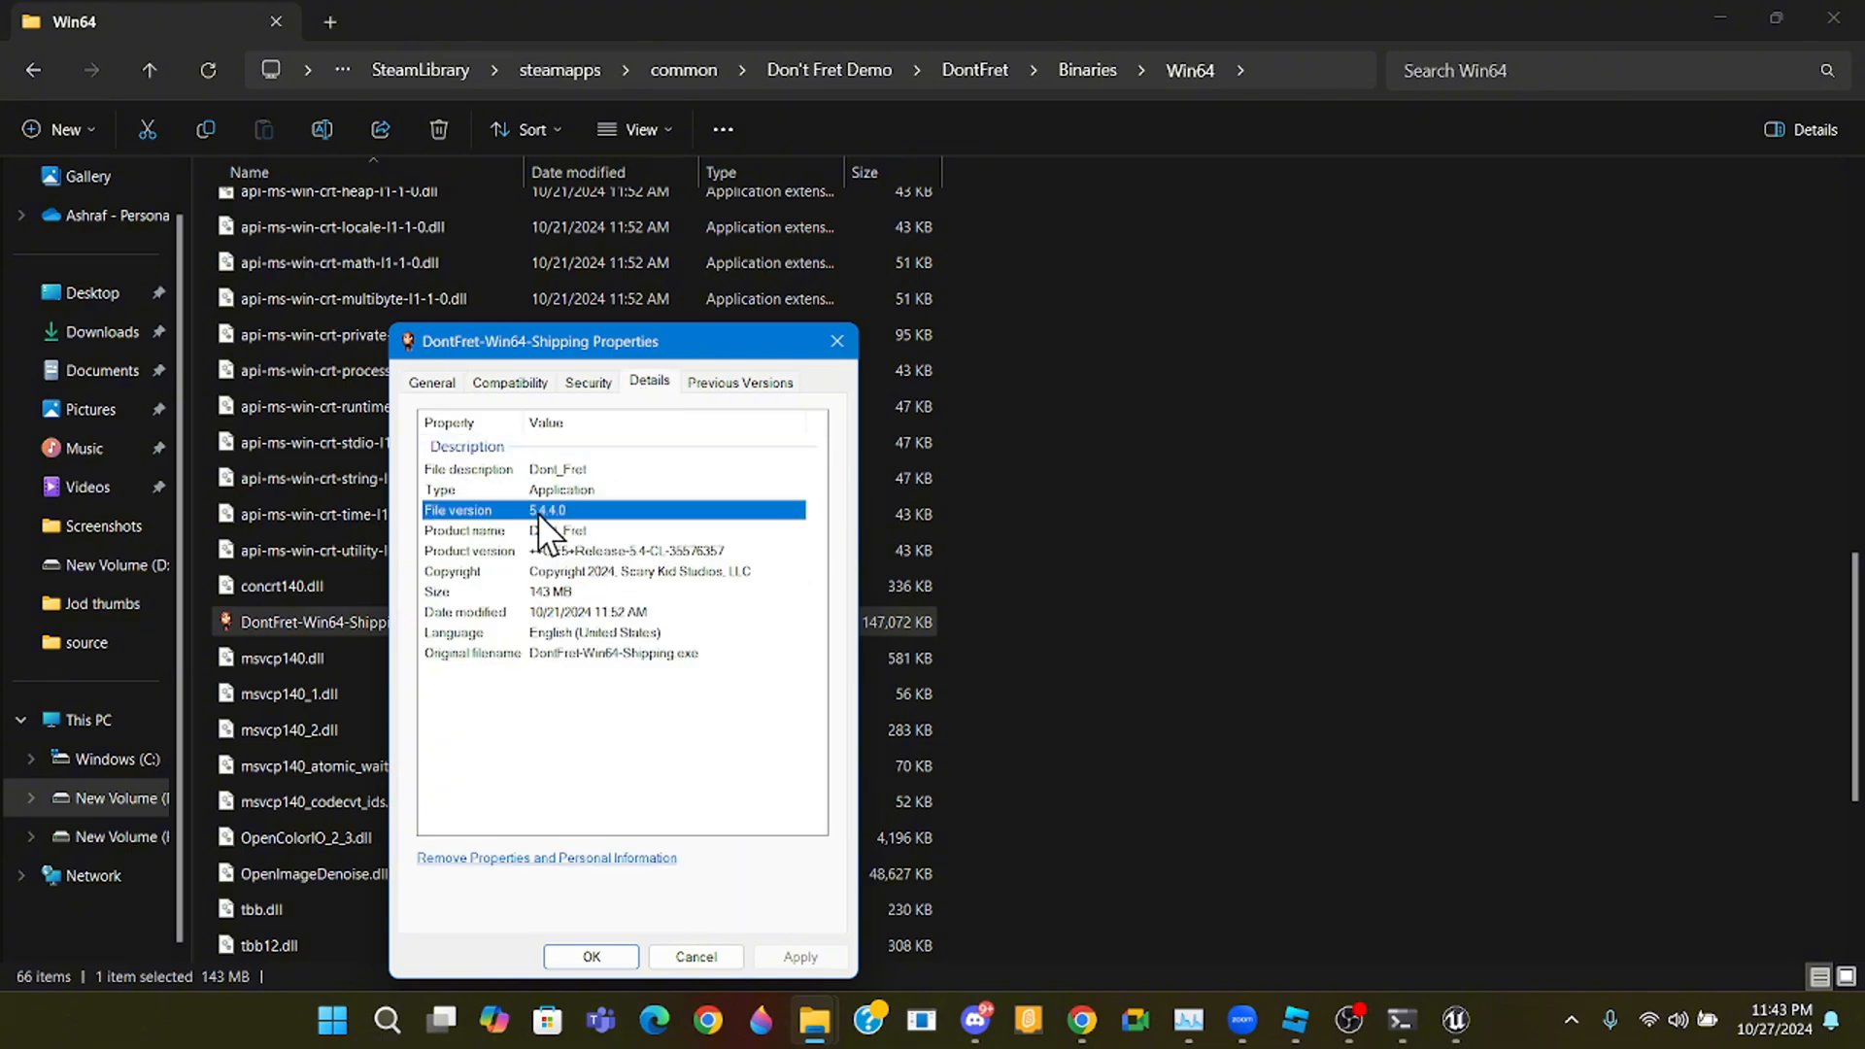
mouse_move(890, 422)
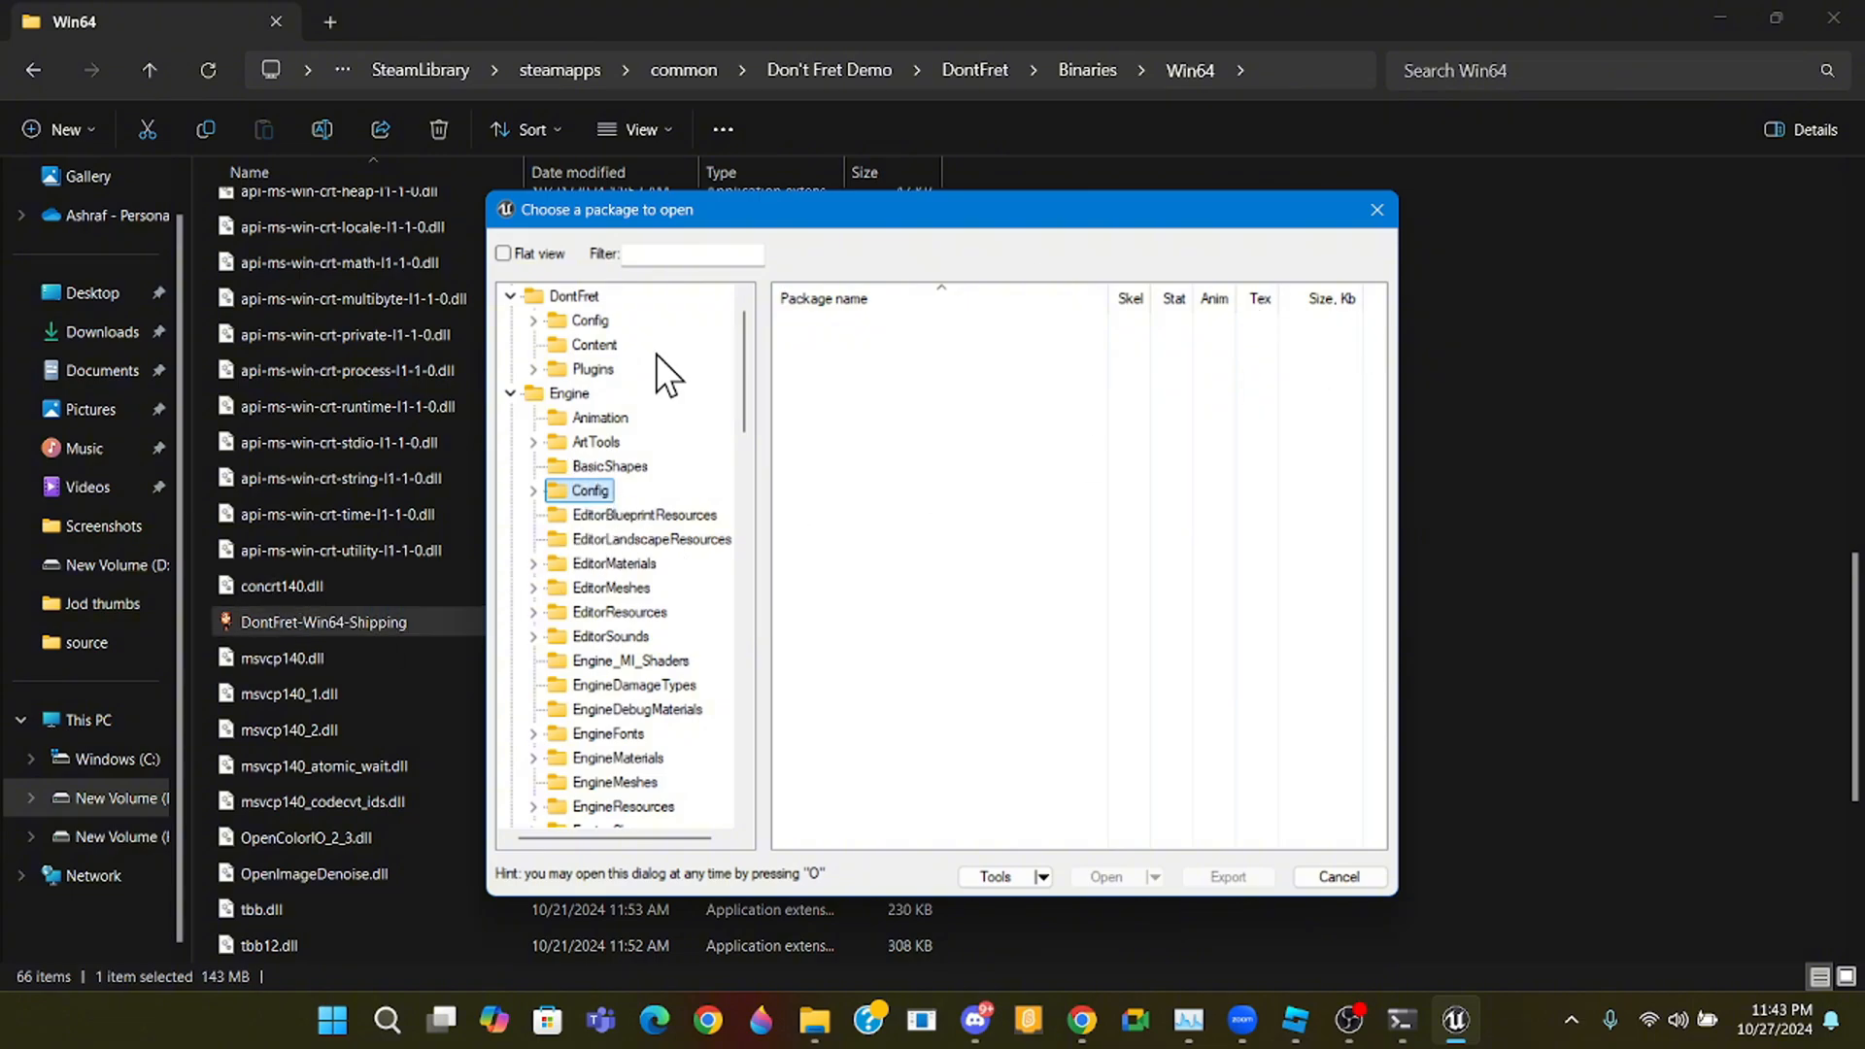
- Expand Plugins > GameFeatures > DontFret > Content > Characters > NPC > Ms_Hole and select SKM_MsWhole.uasset
scroll("up", 3)
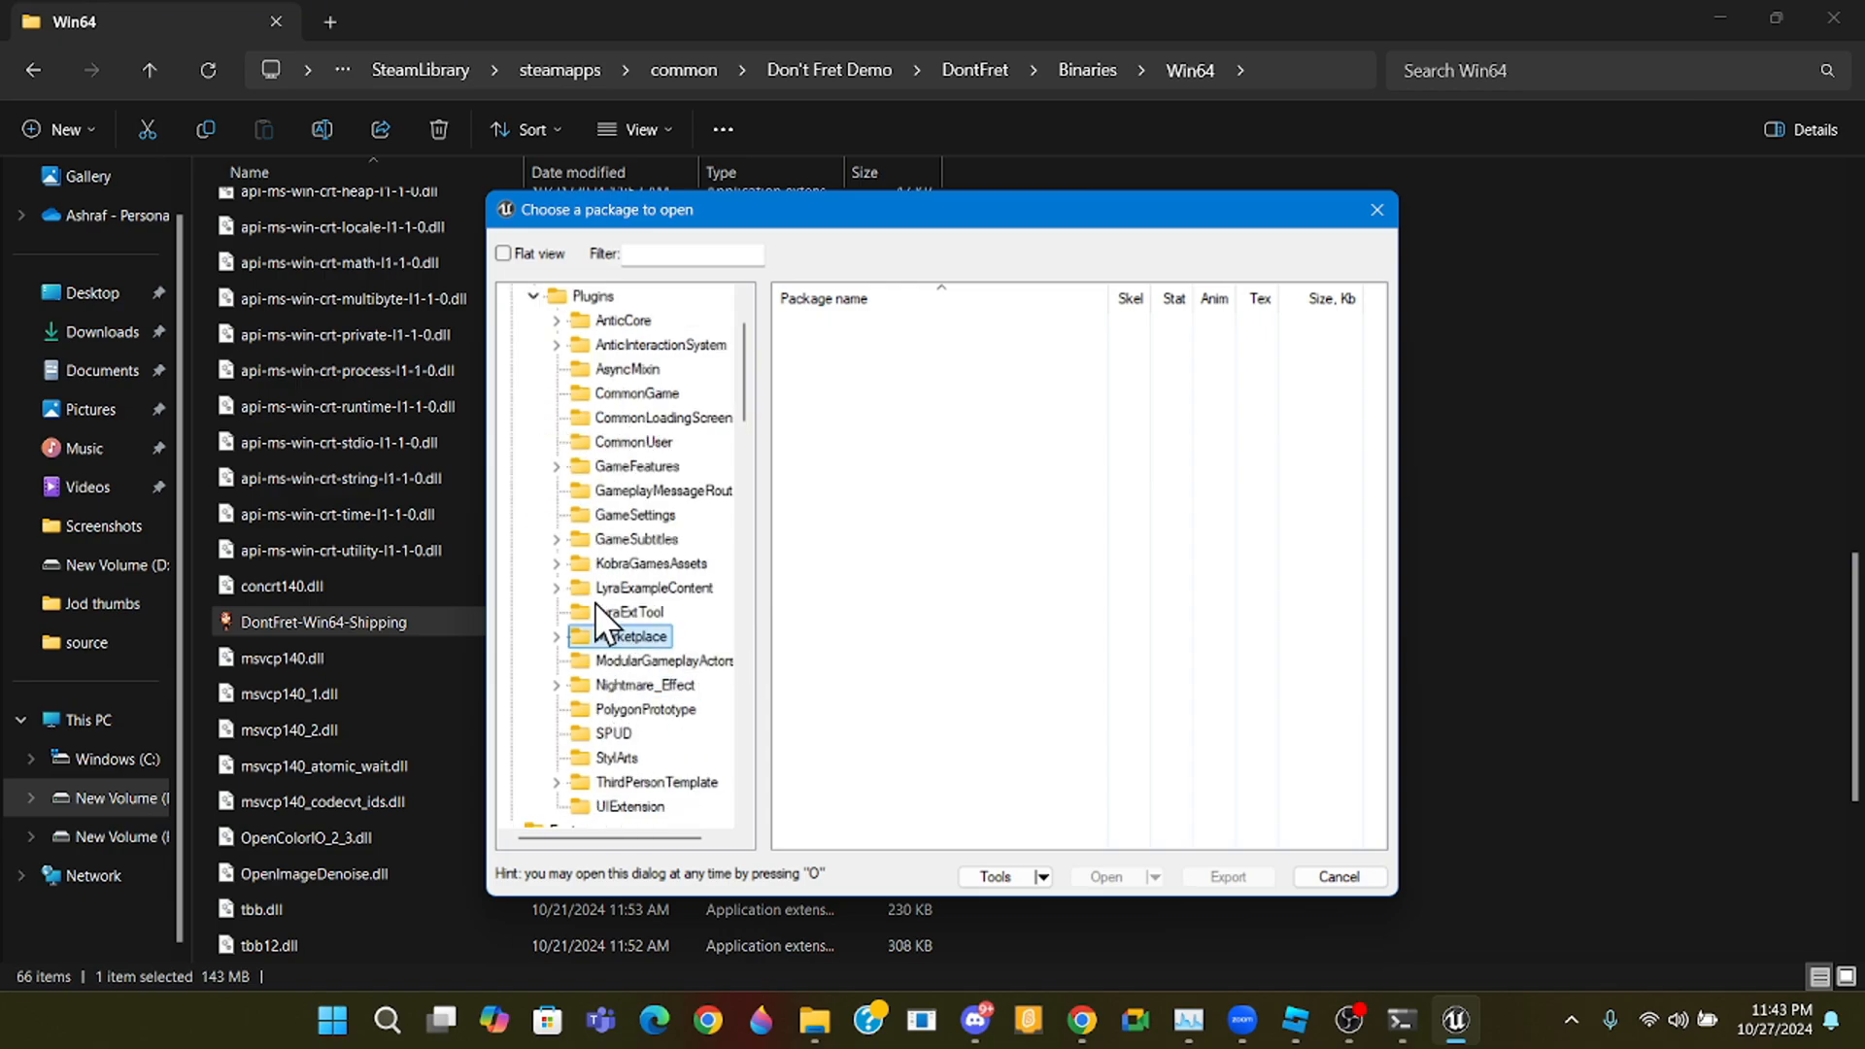
left_click(650, 563)
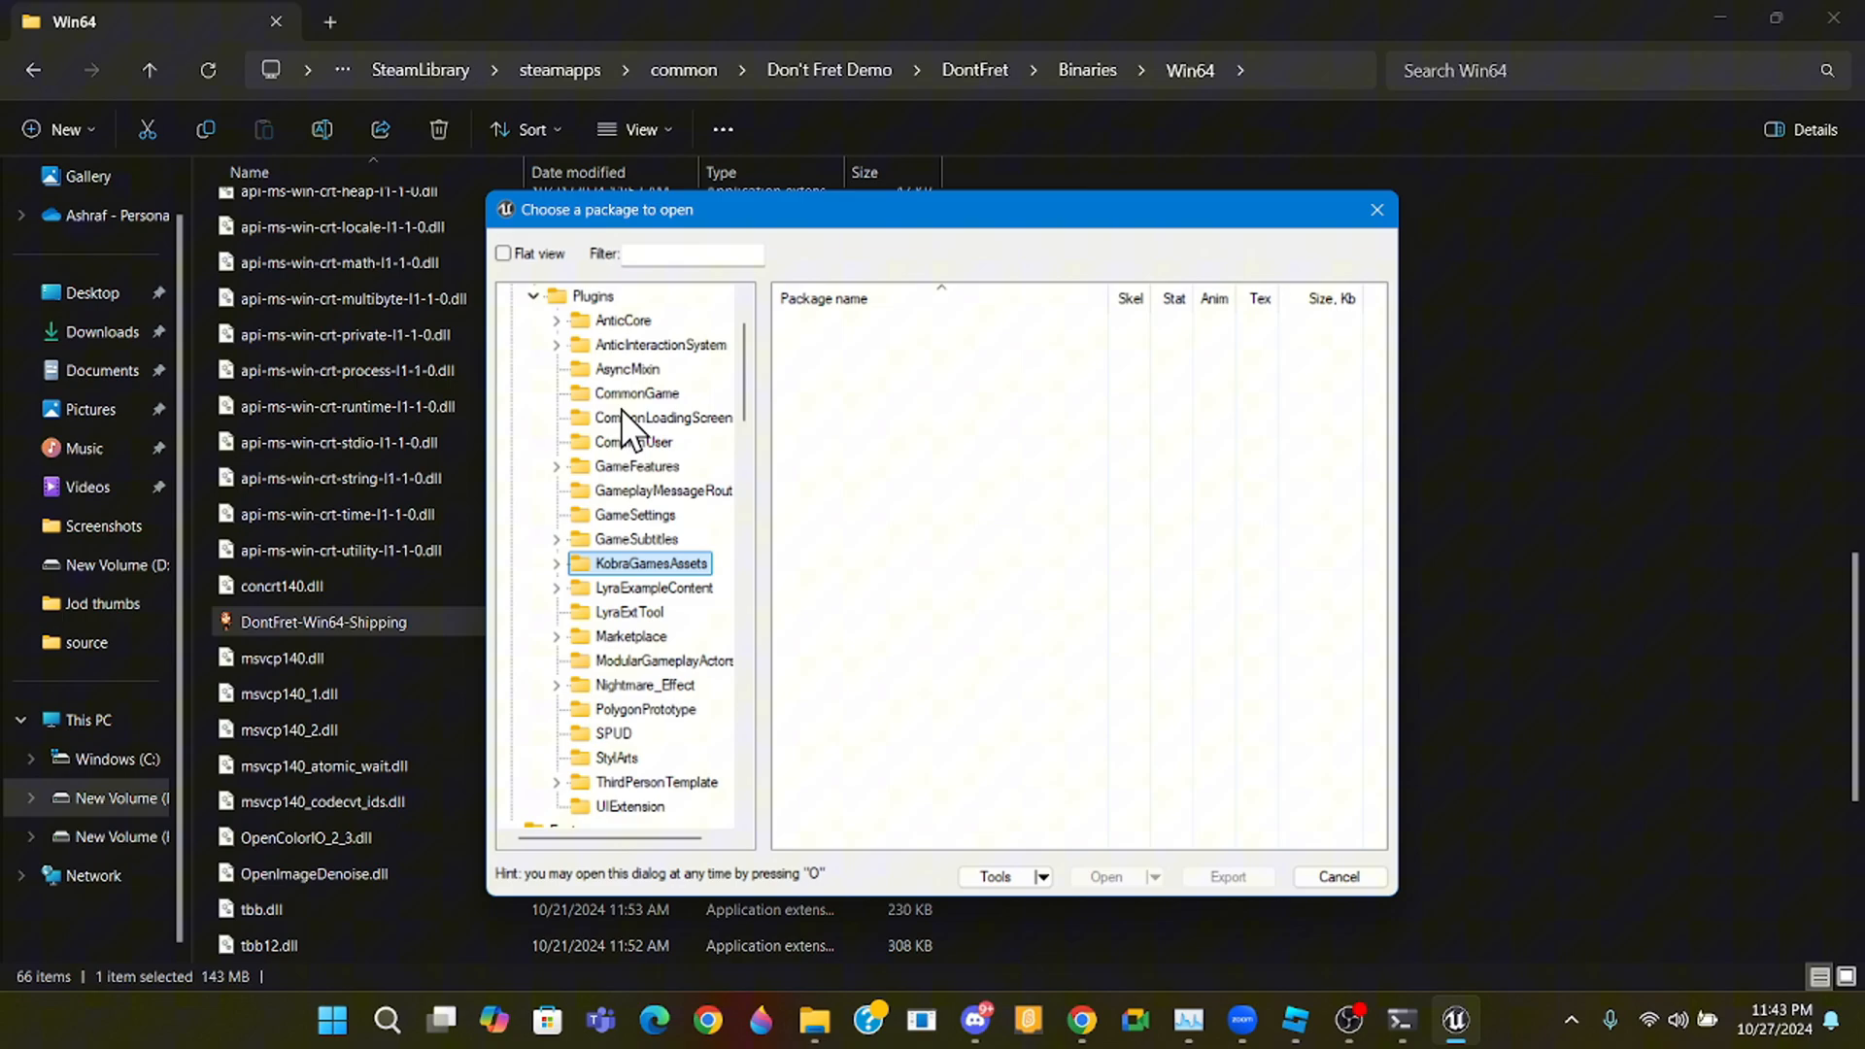
left_click(554, 466)
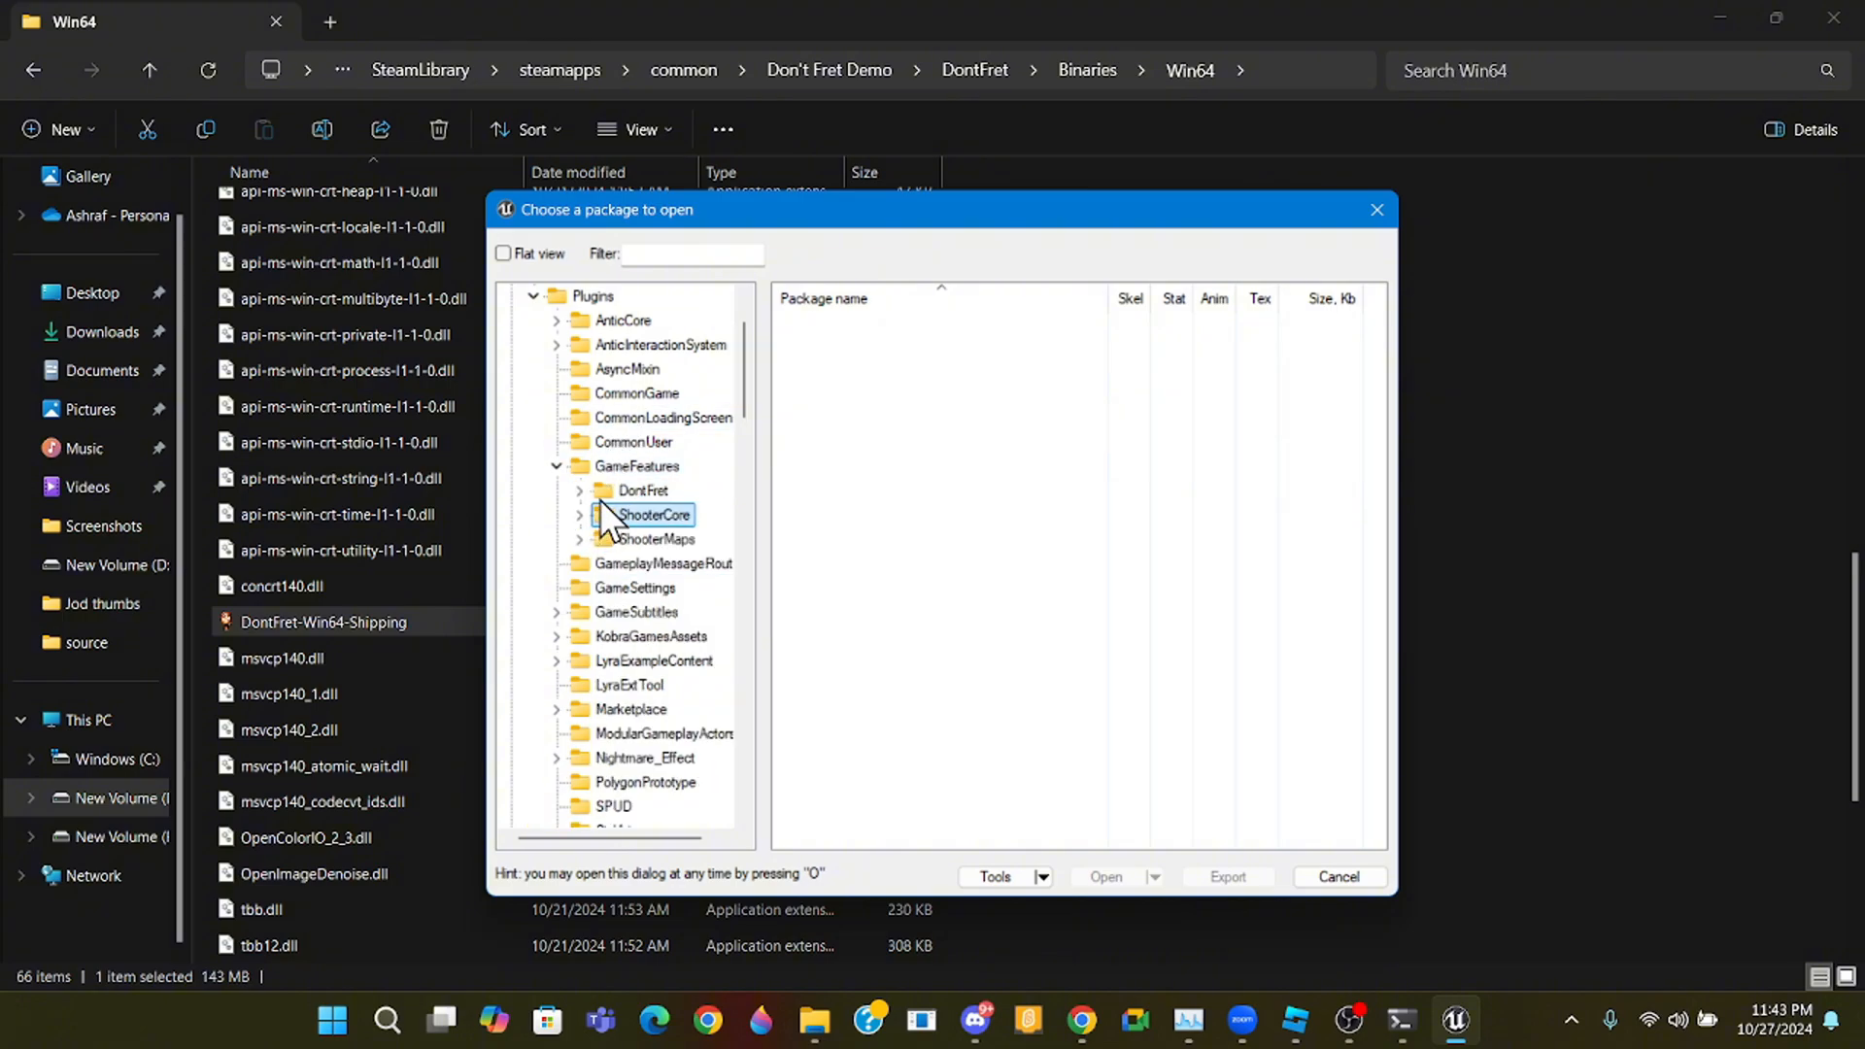
left_click(655, 513)
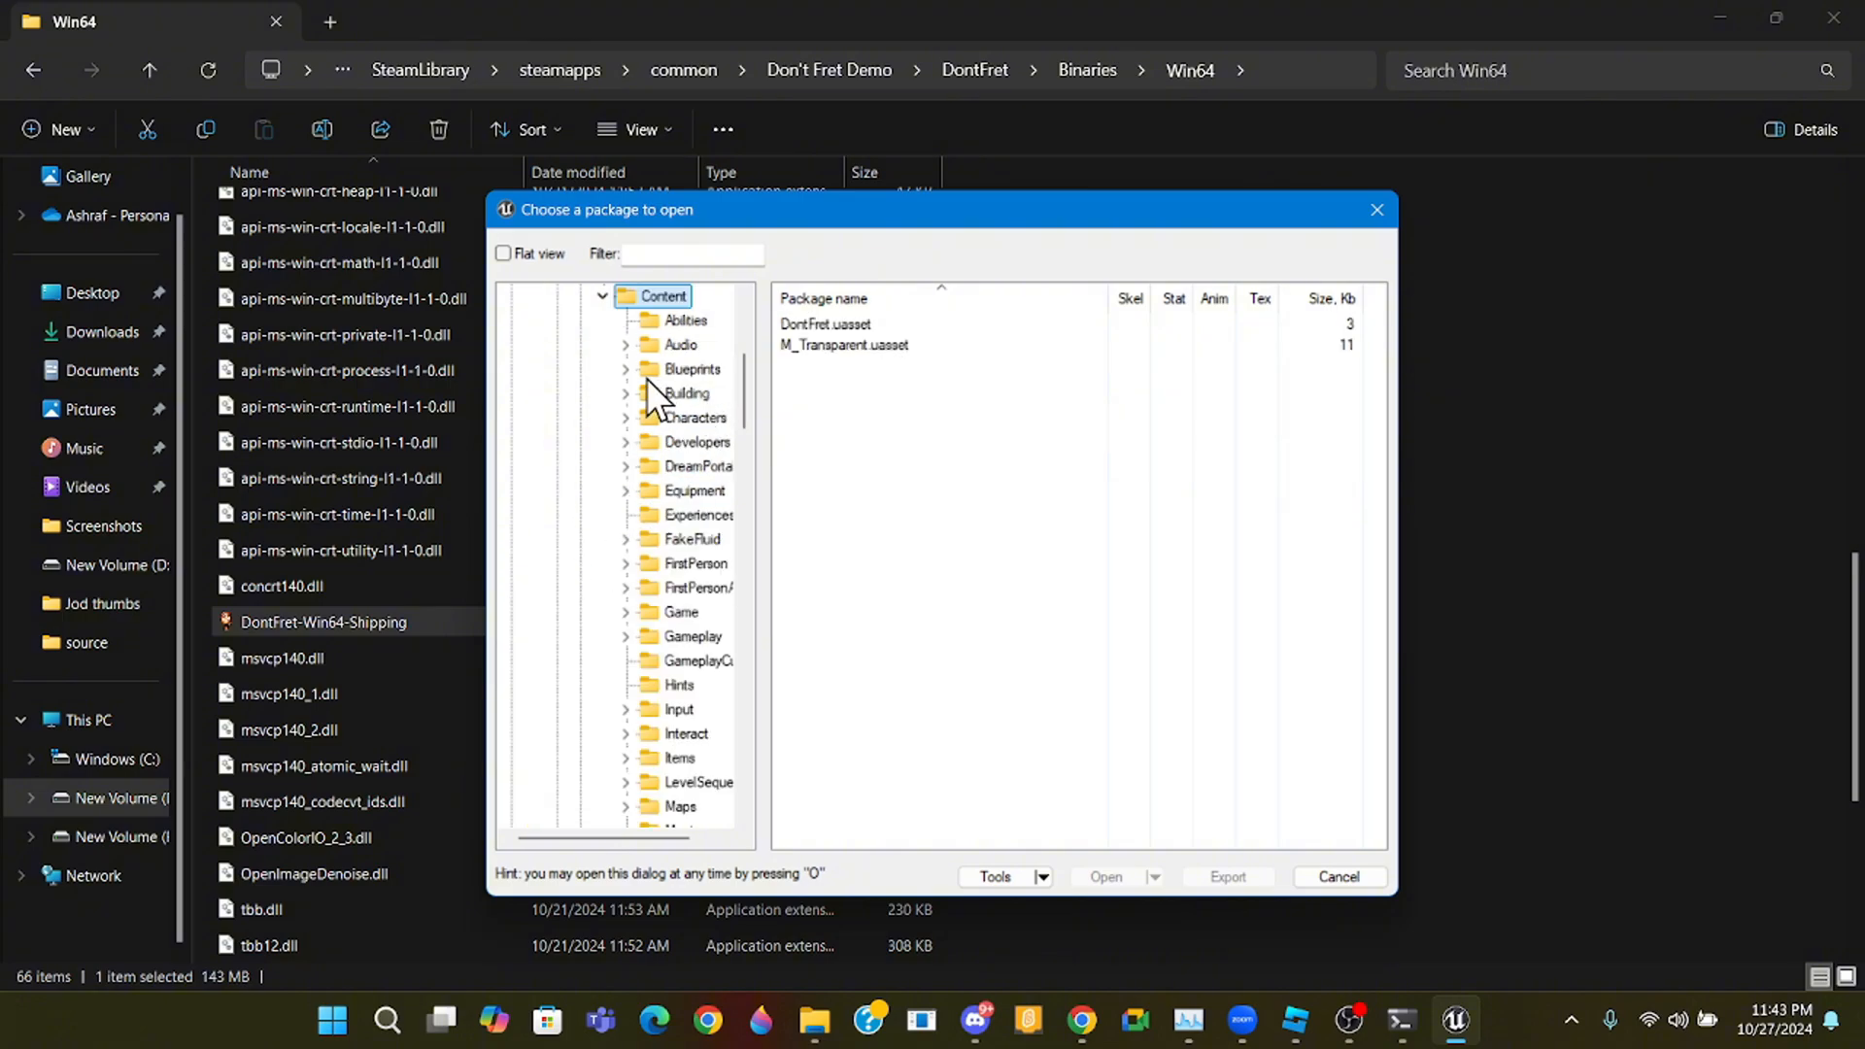
left_click(624, 418)
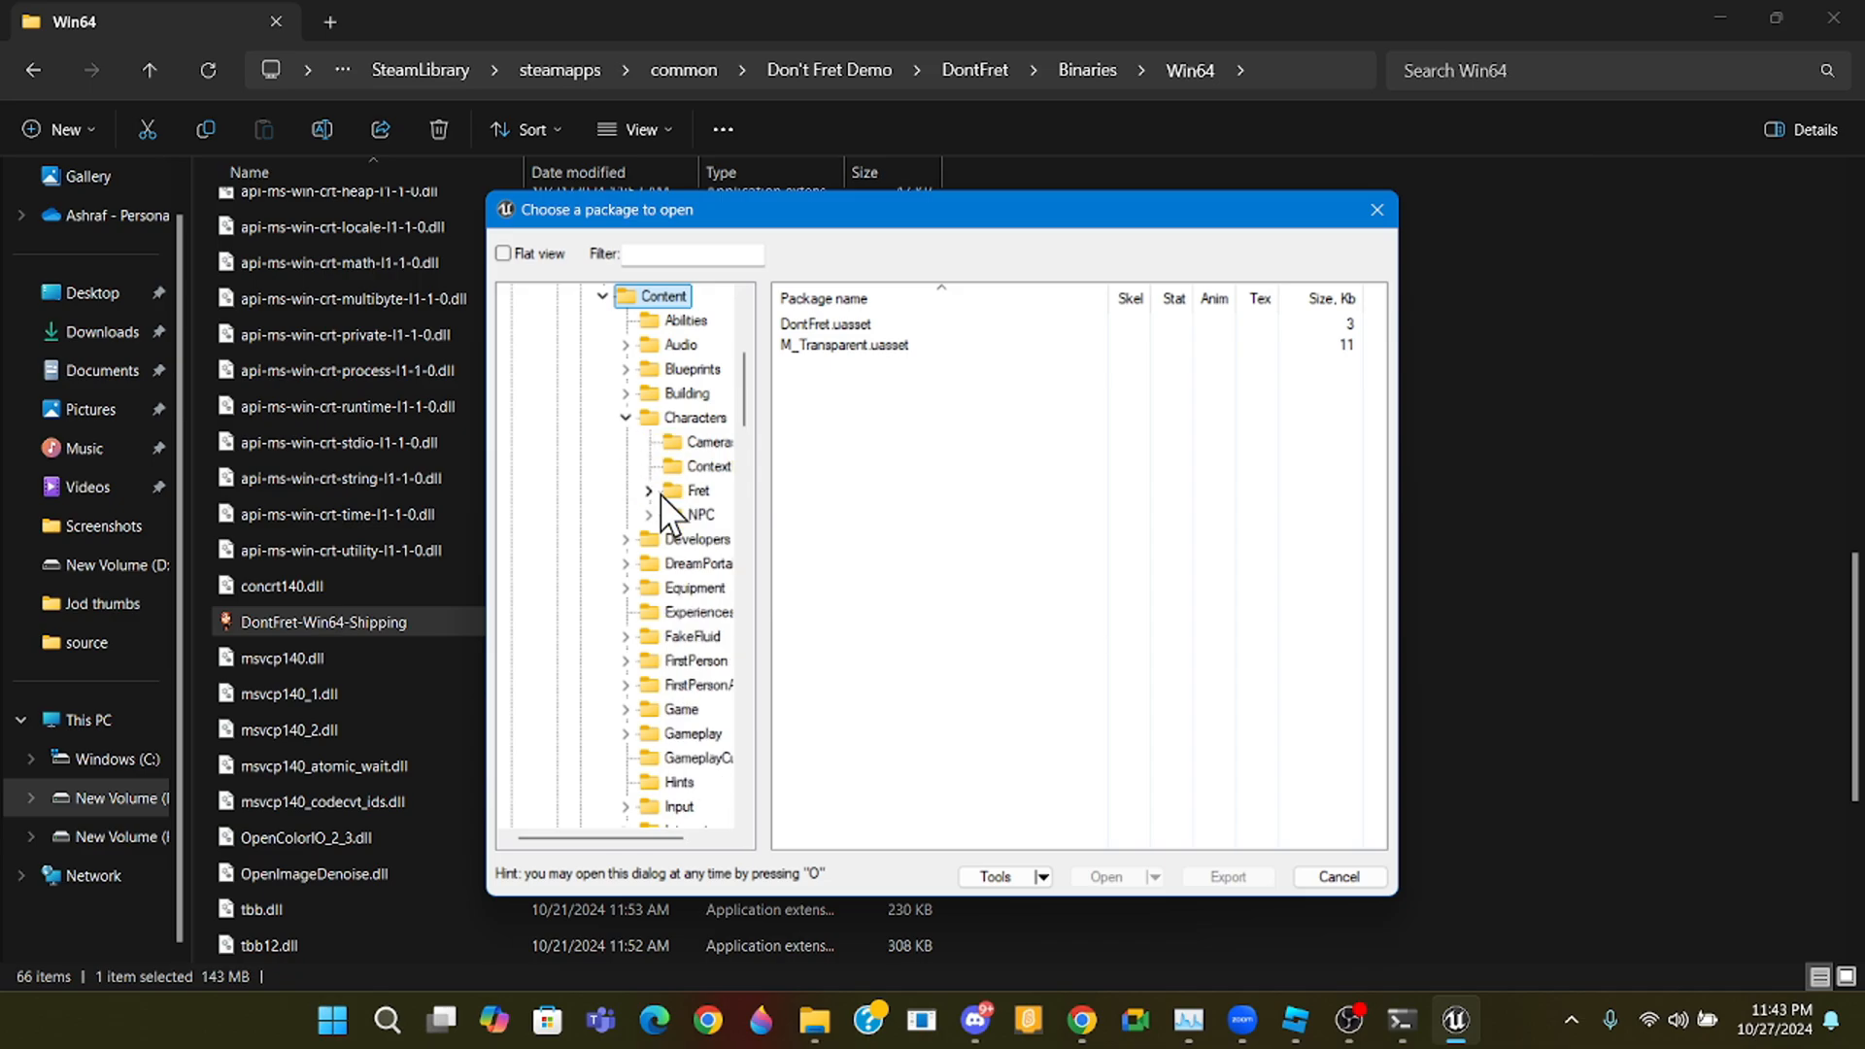
left_click(647, 513)
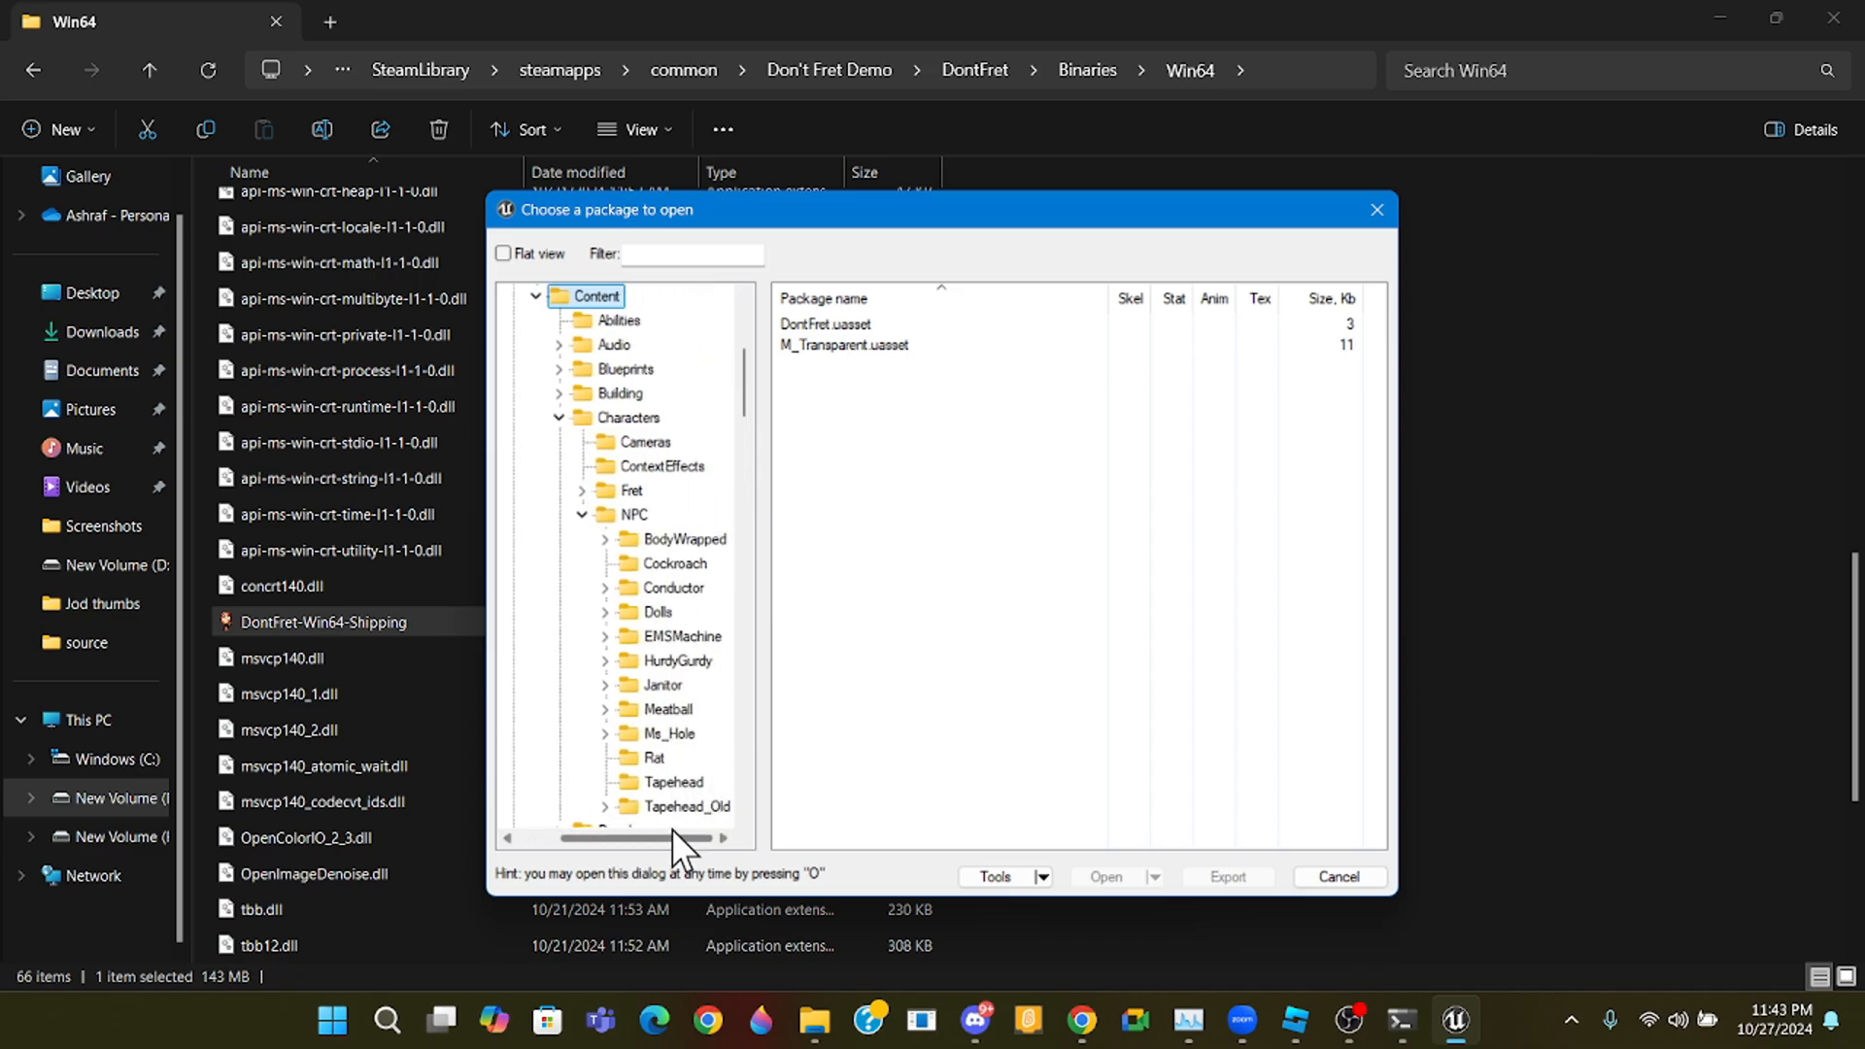
left_click(670, 733)
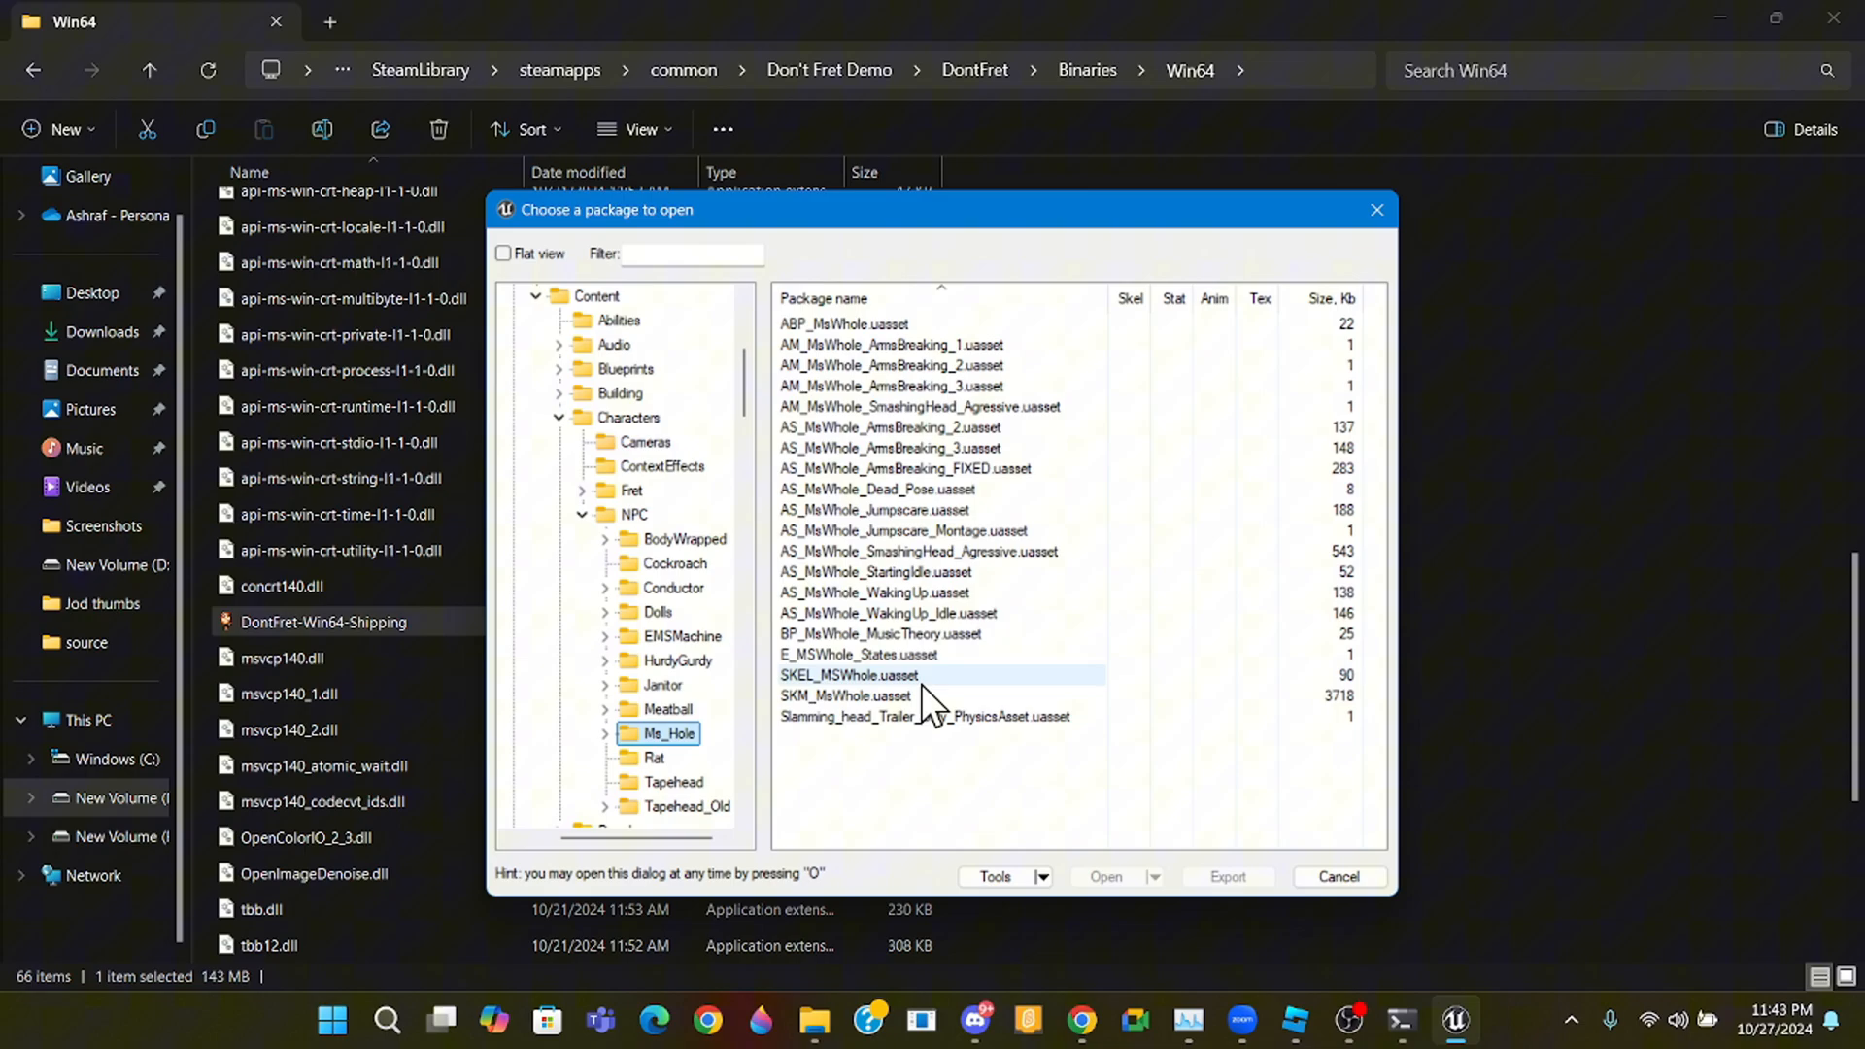
left_click(845, 695)
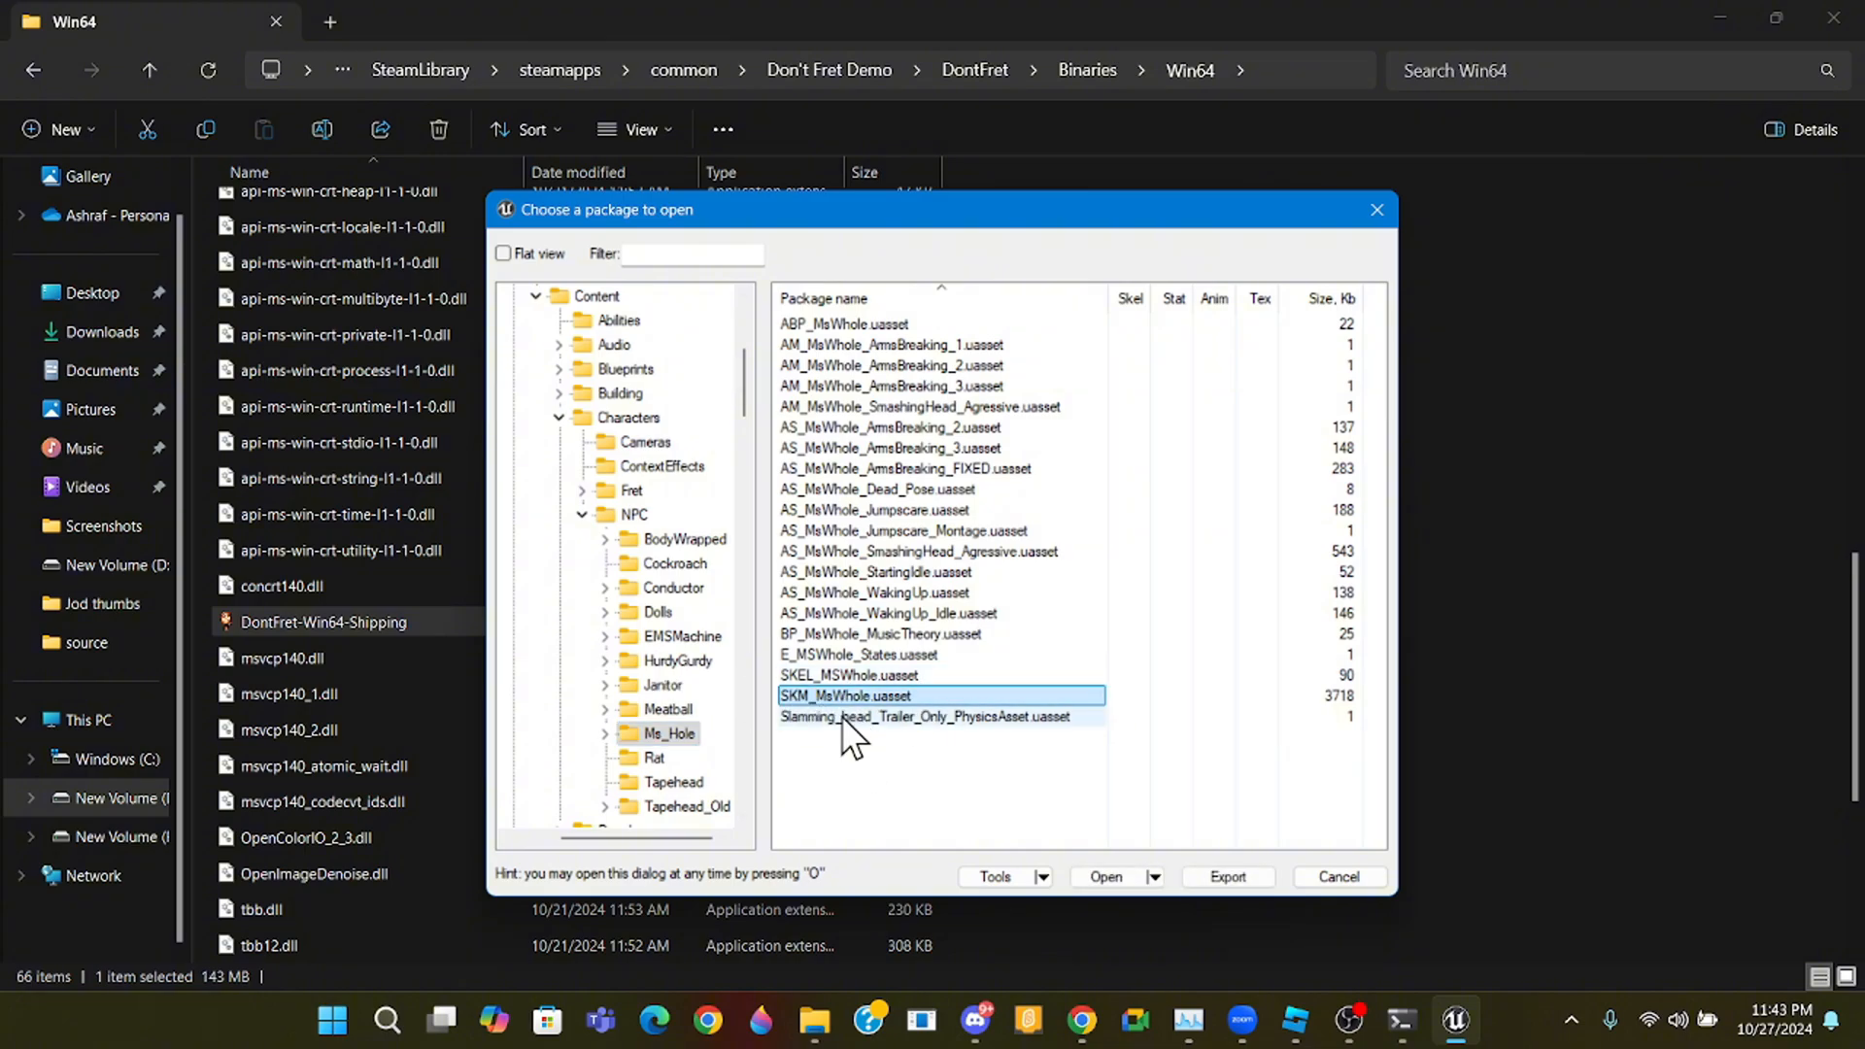
mouse_move(1226, 876)
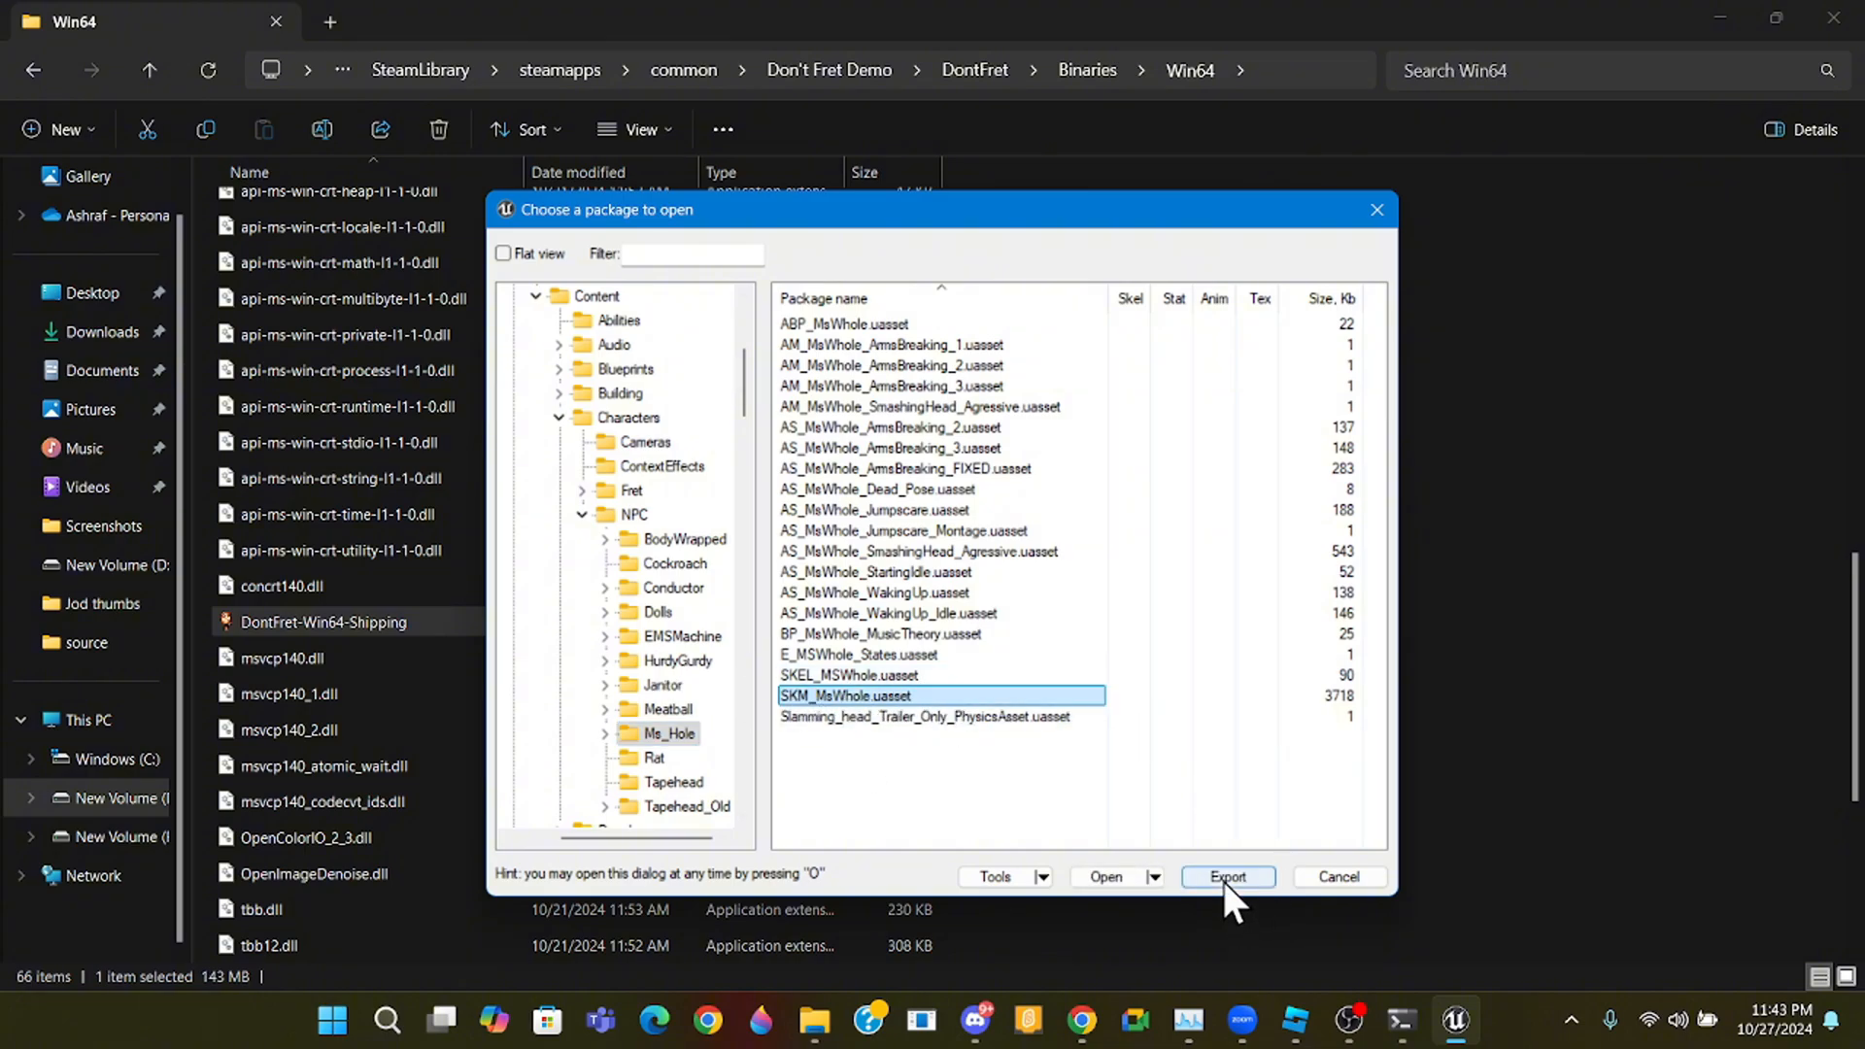
- Review export options for SKM_MsWhole: glTF 2.0 mesh, PNG textures, and the Downloads destination folder
left_click(1226, 877)
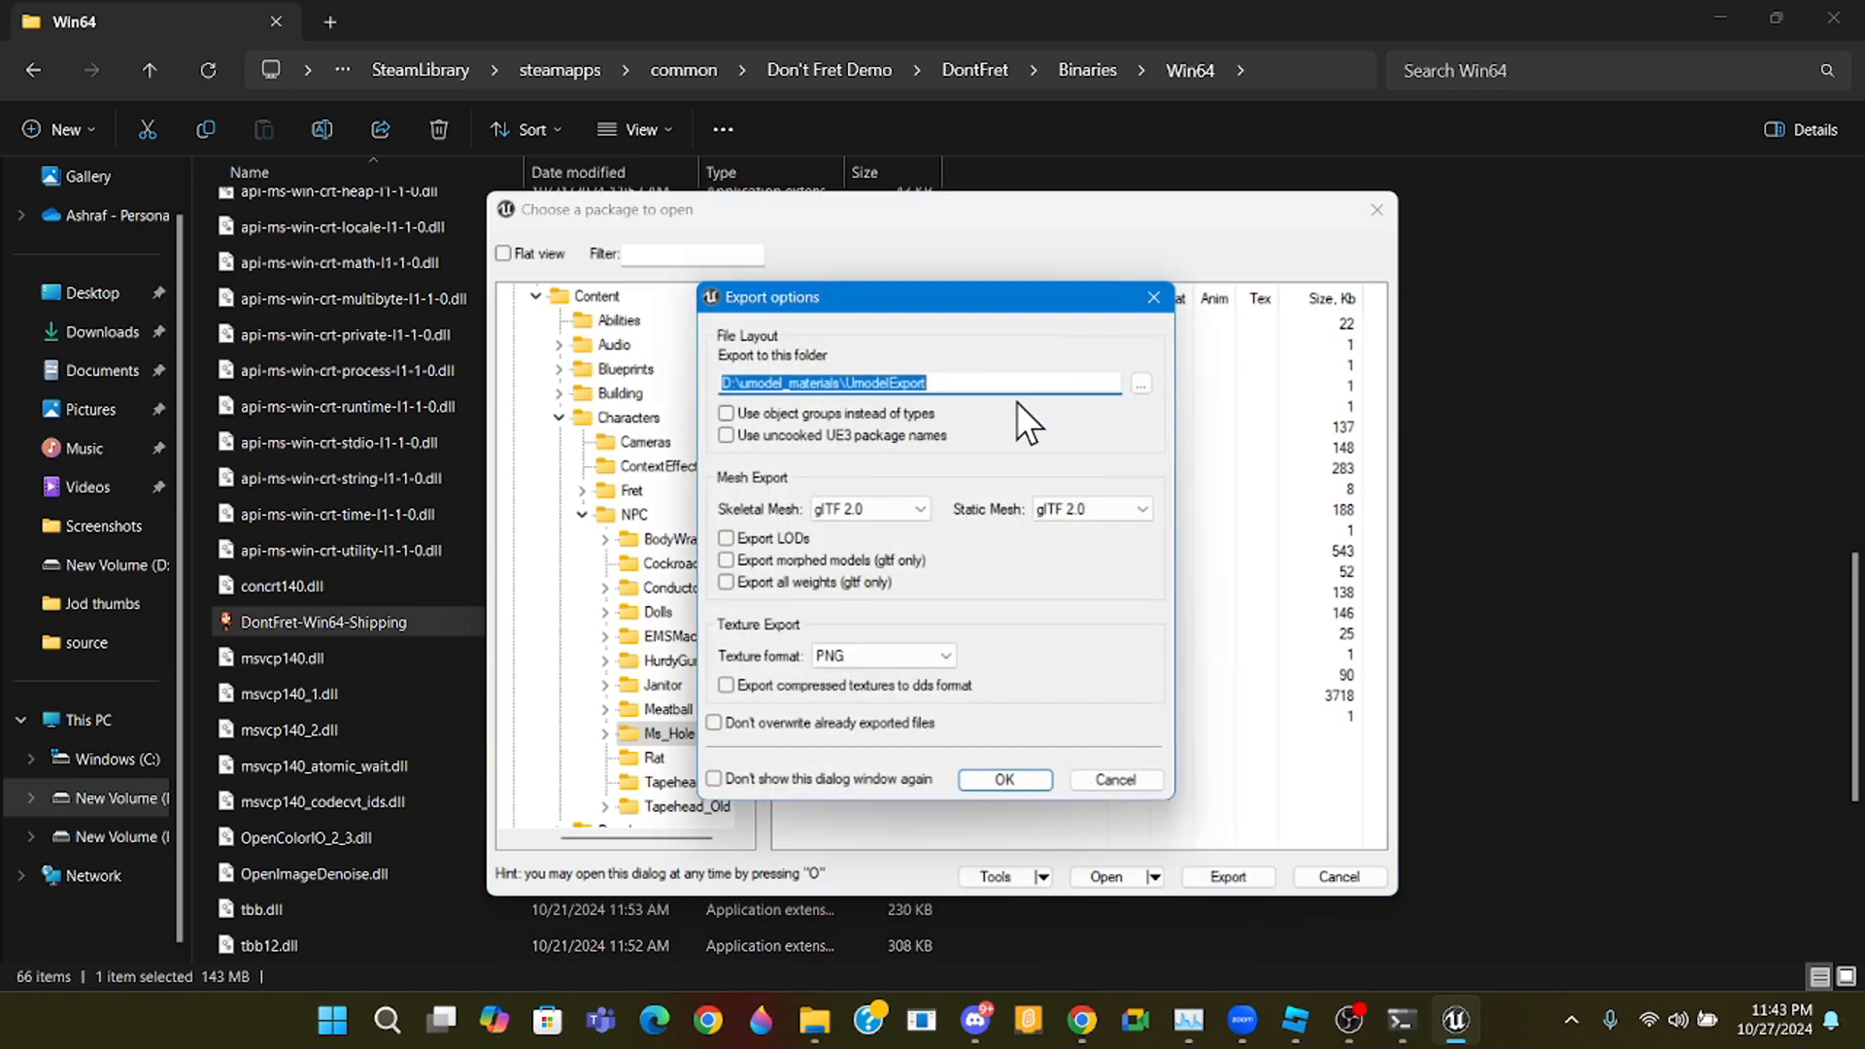
left_click(869, 507)
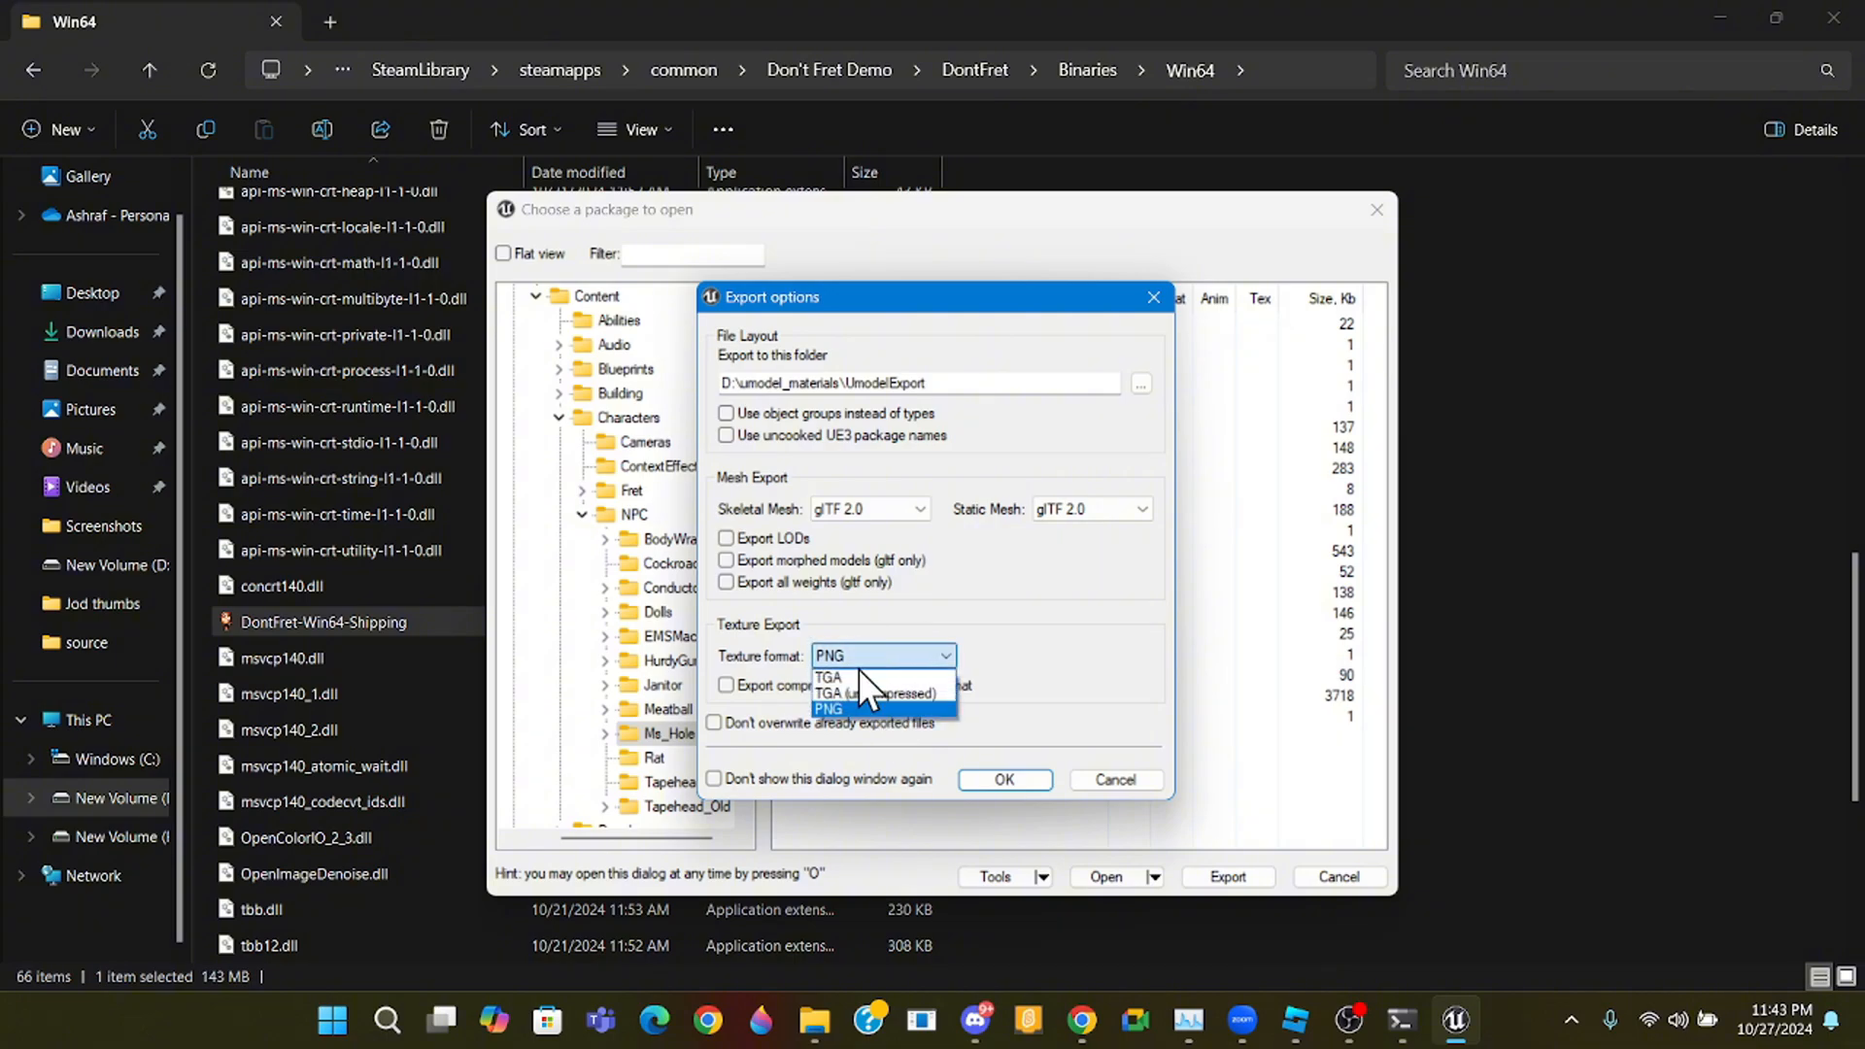
mouse_move(859, 719)
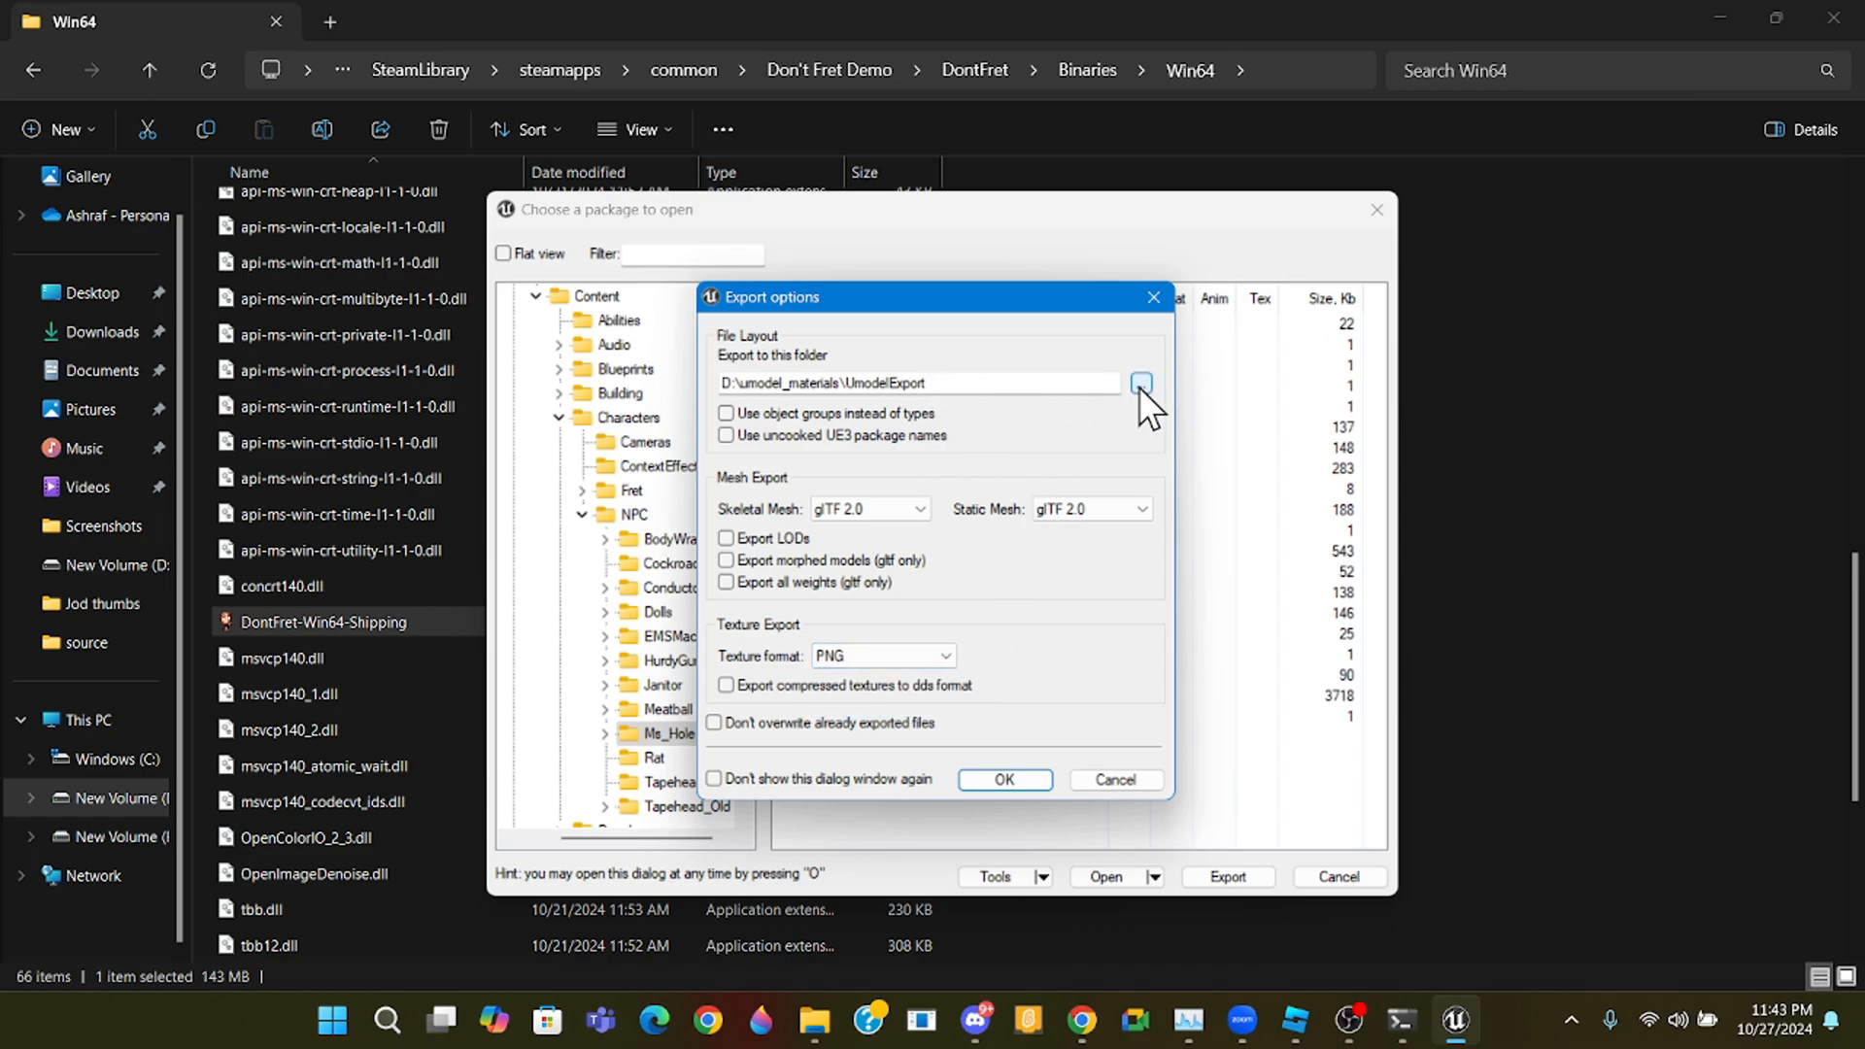
left_click(1140, 383)
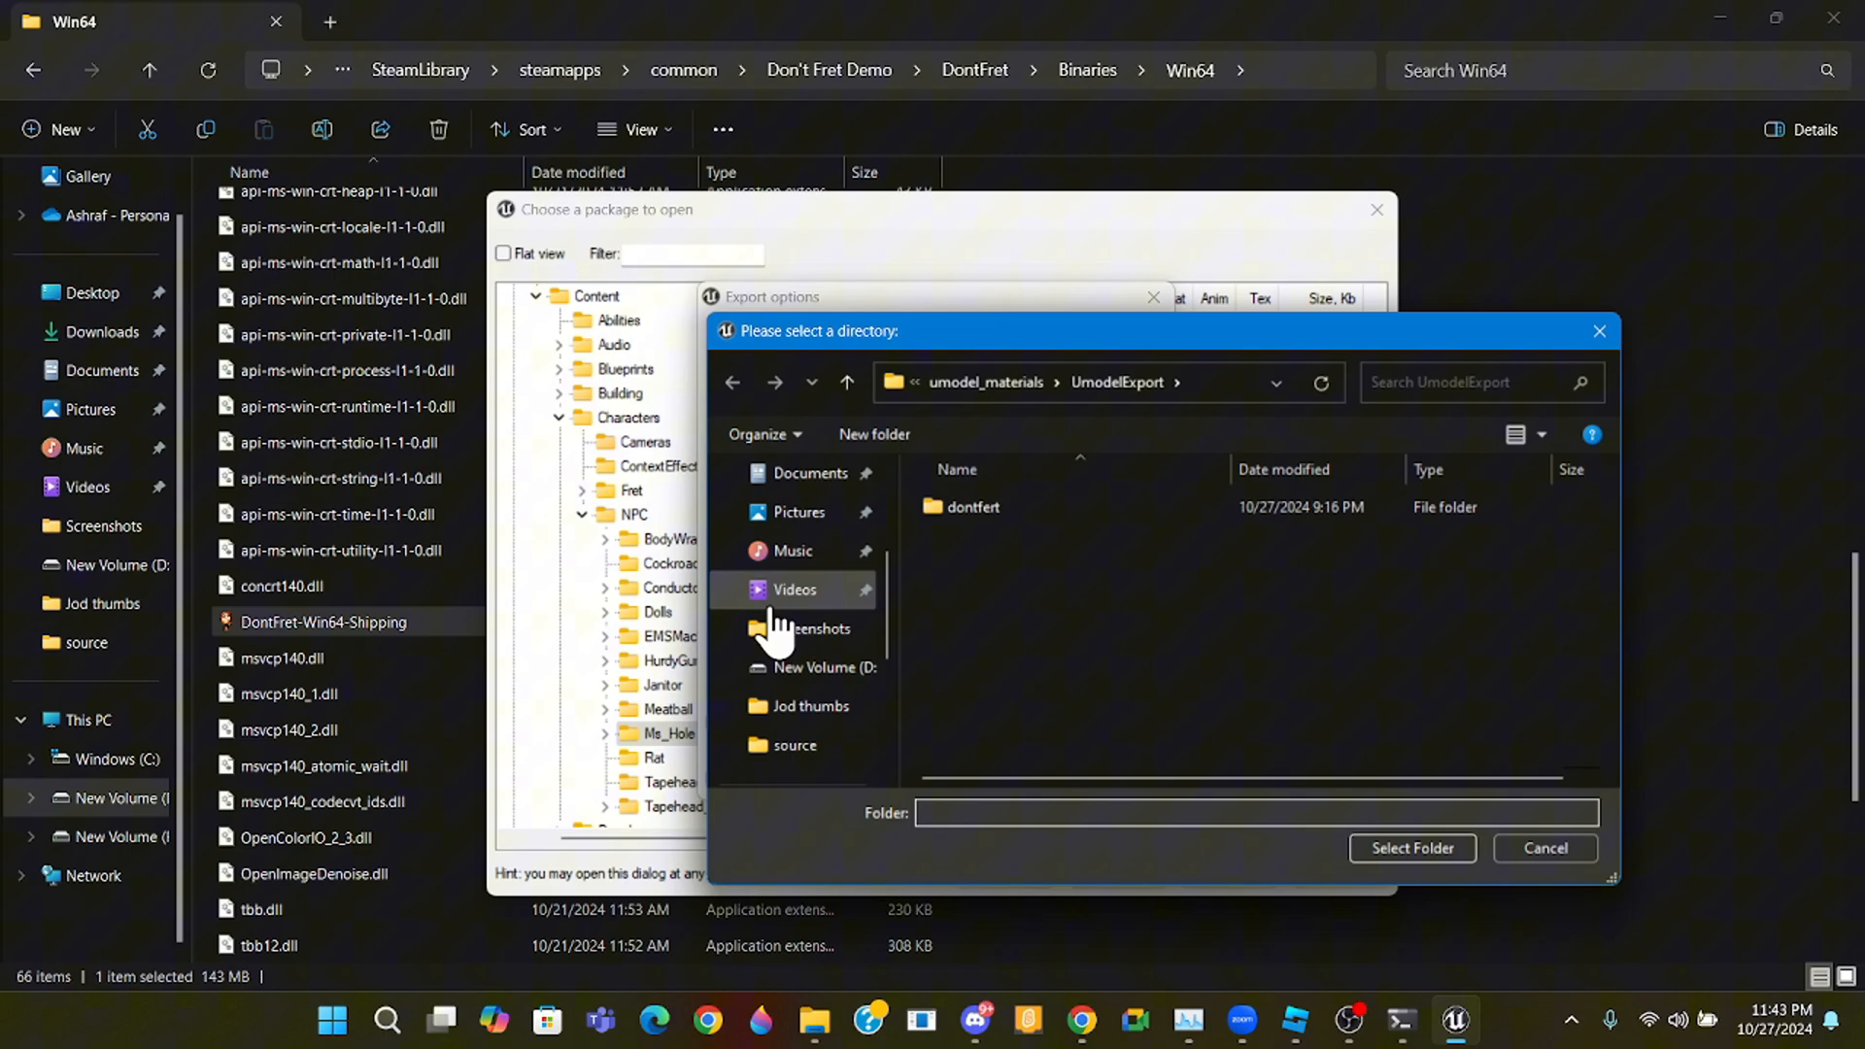
left_click(814, 635)
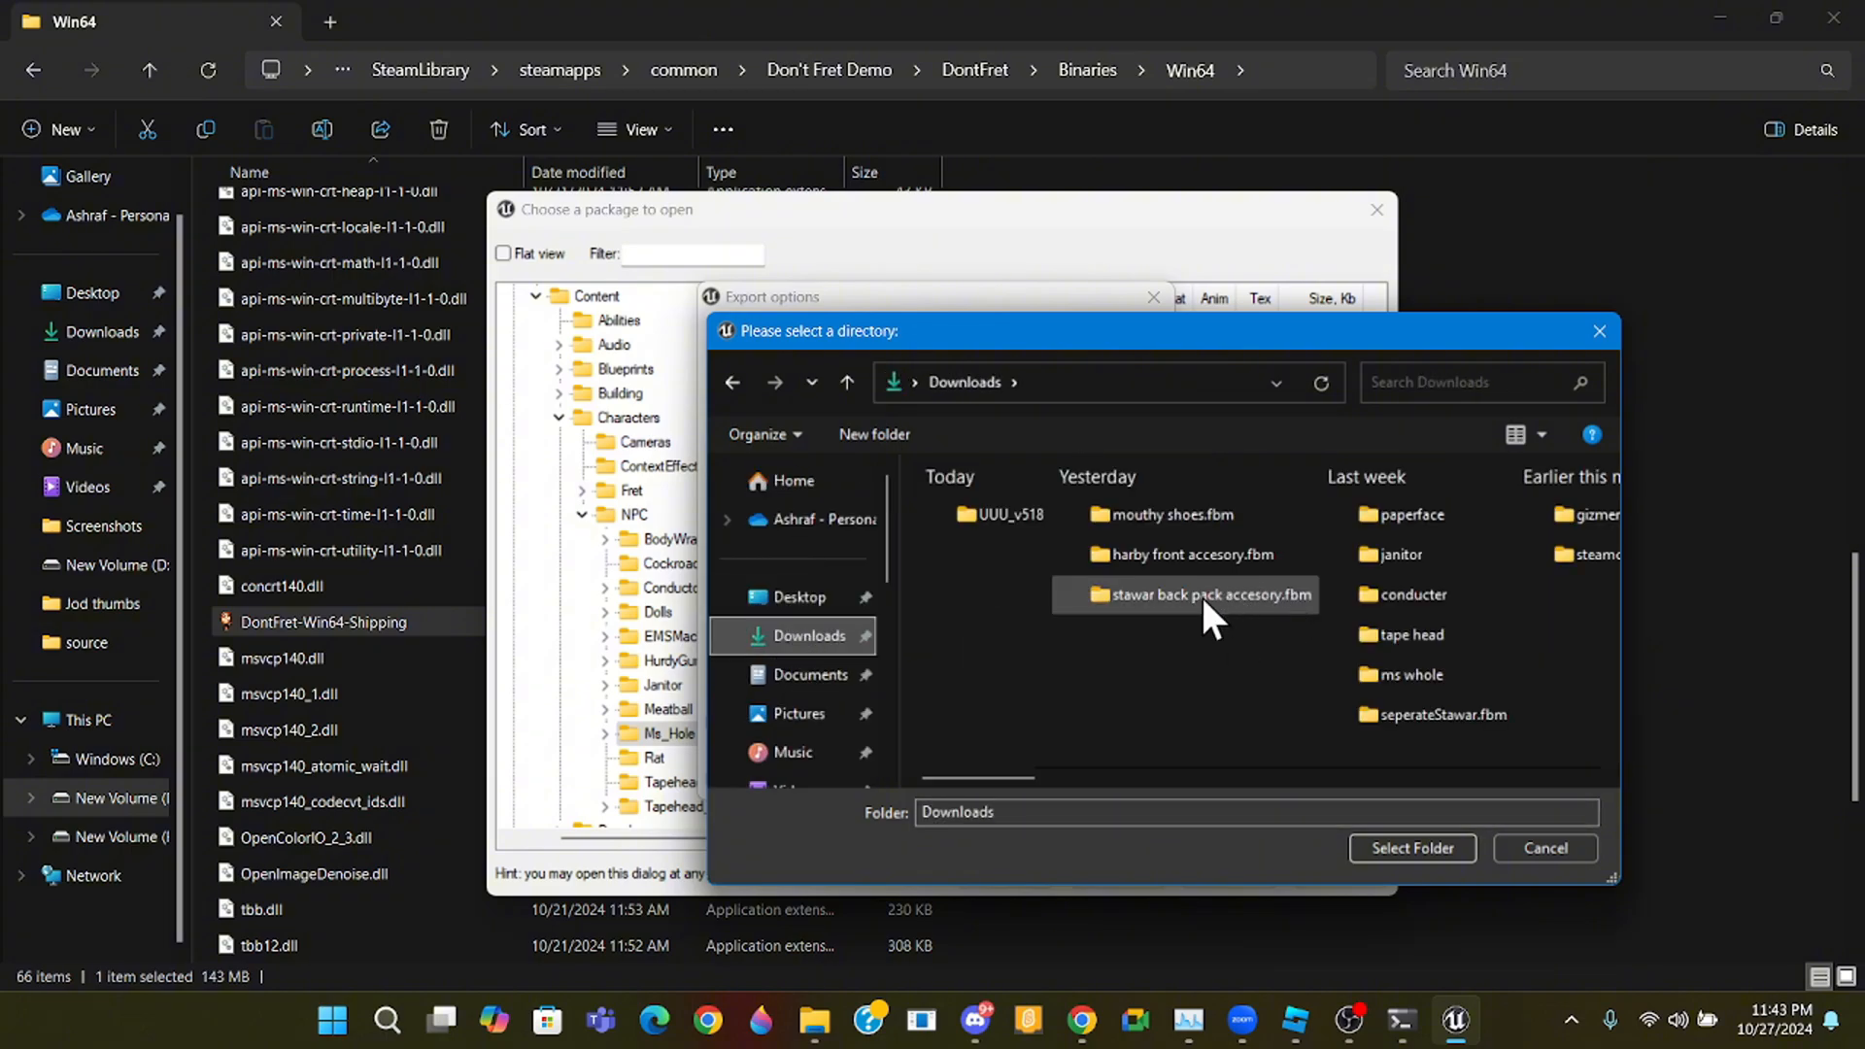
mouse_move(1465, 724)
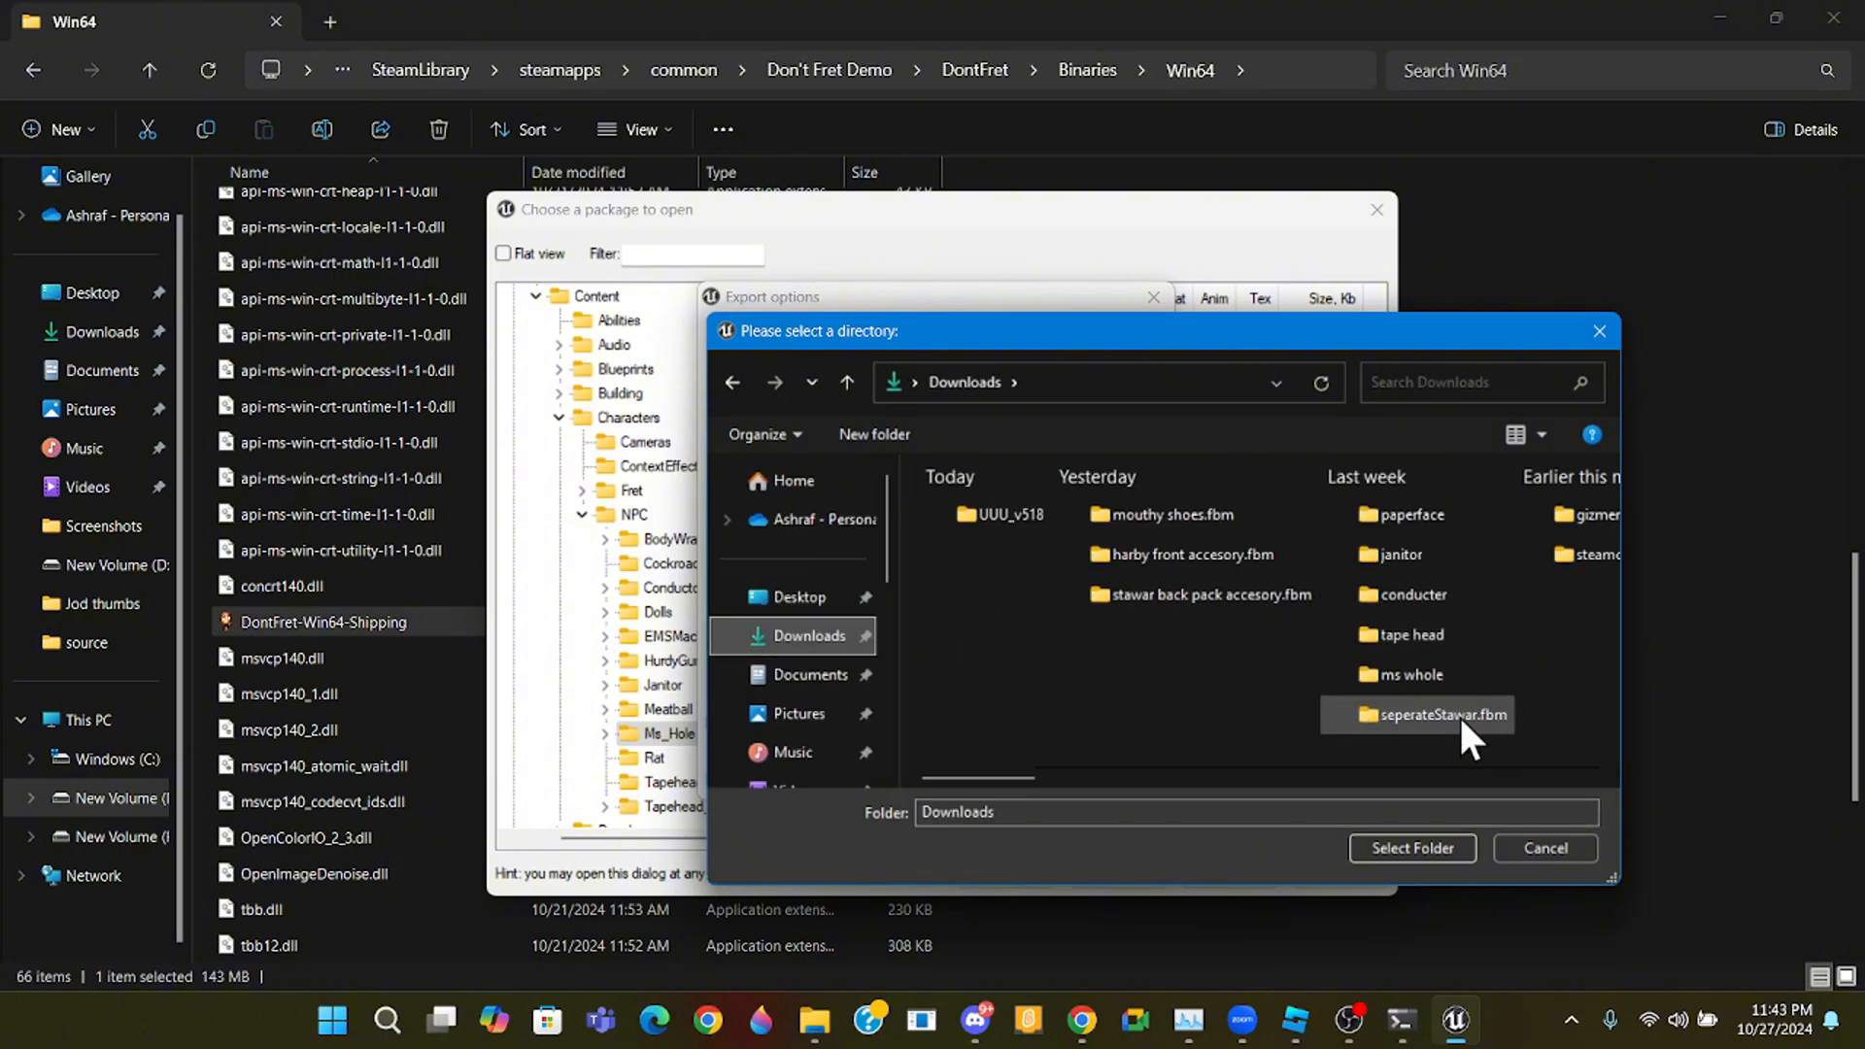
left_click(1412, 849)
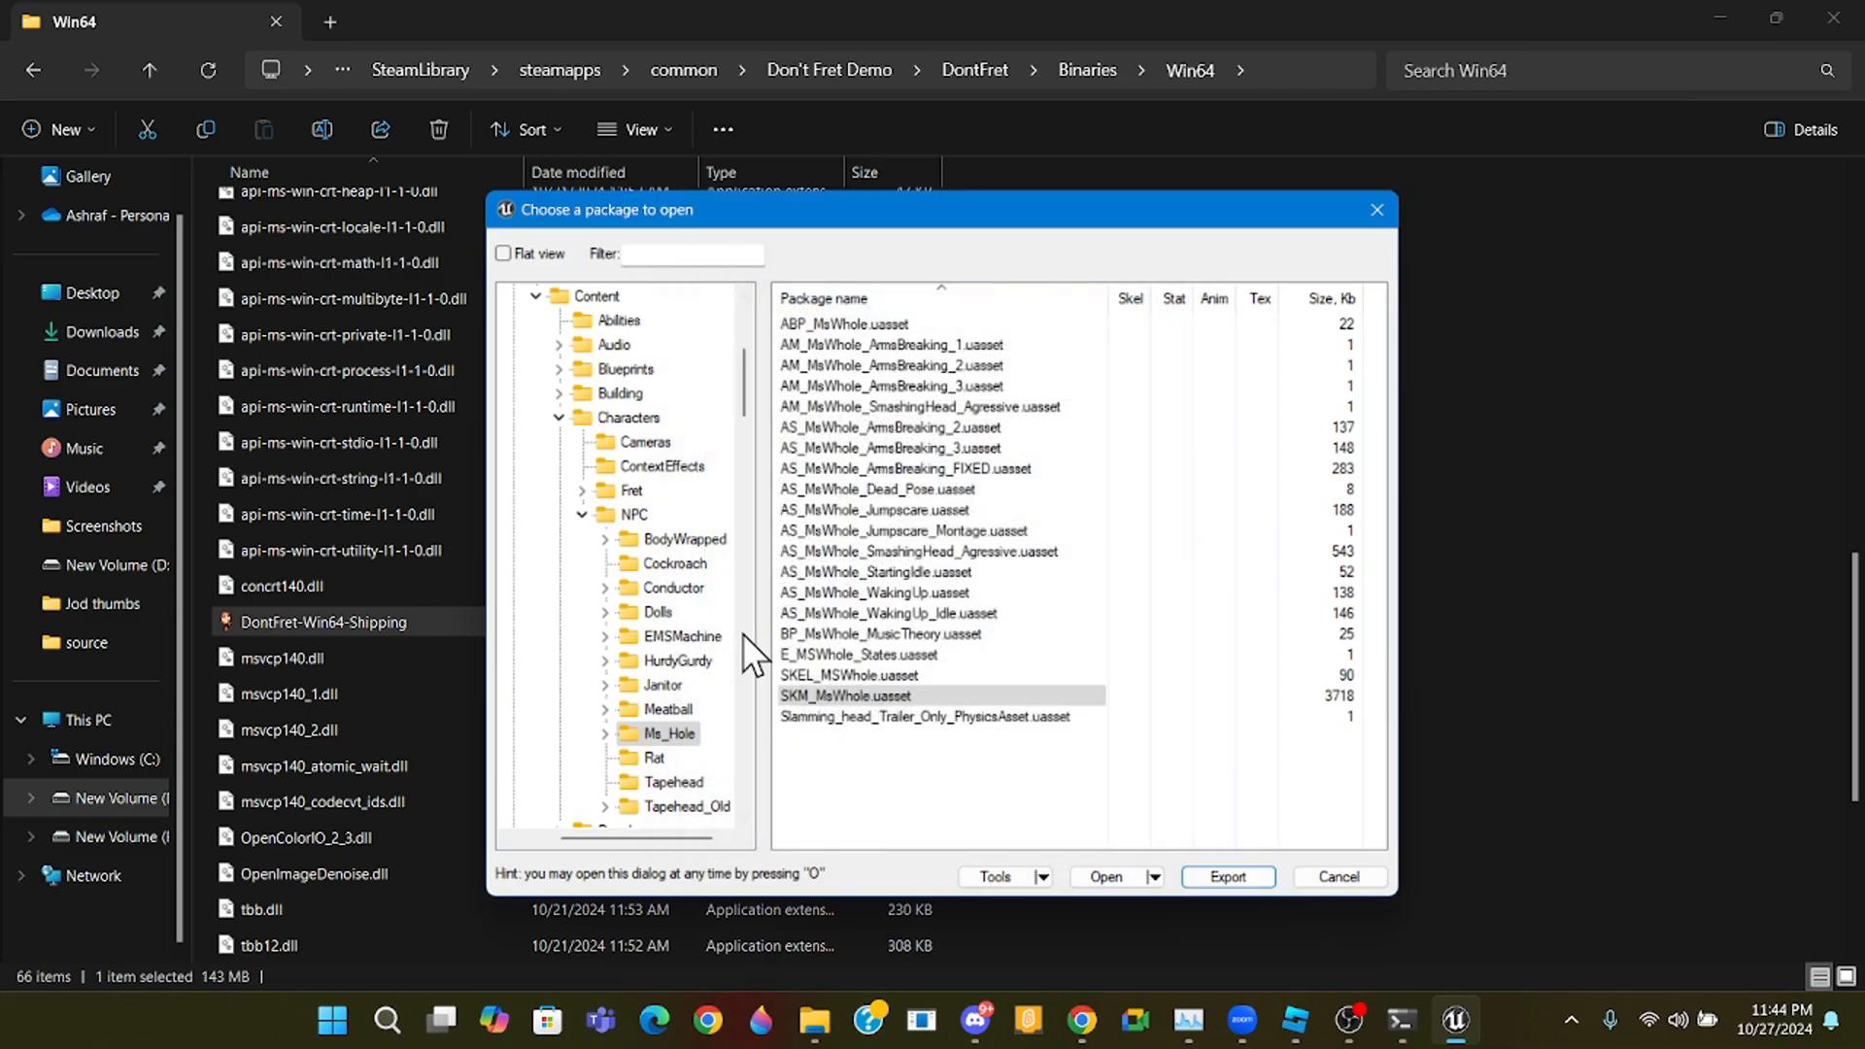
mouse_move(606, 773)
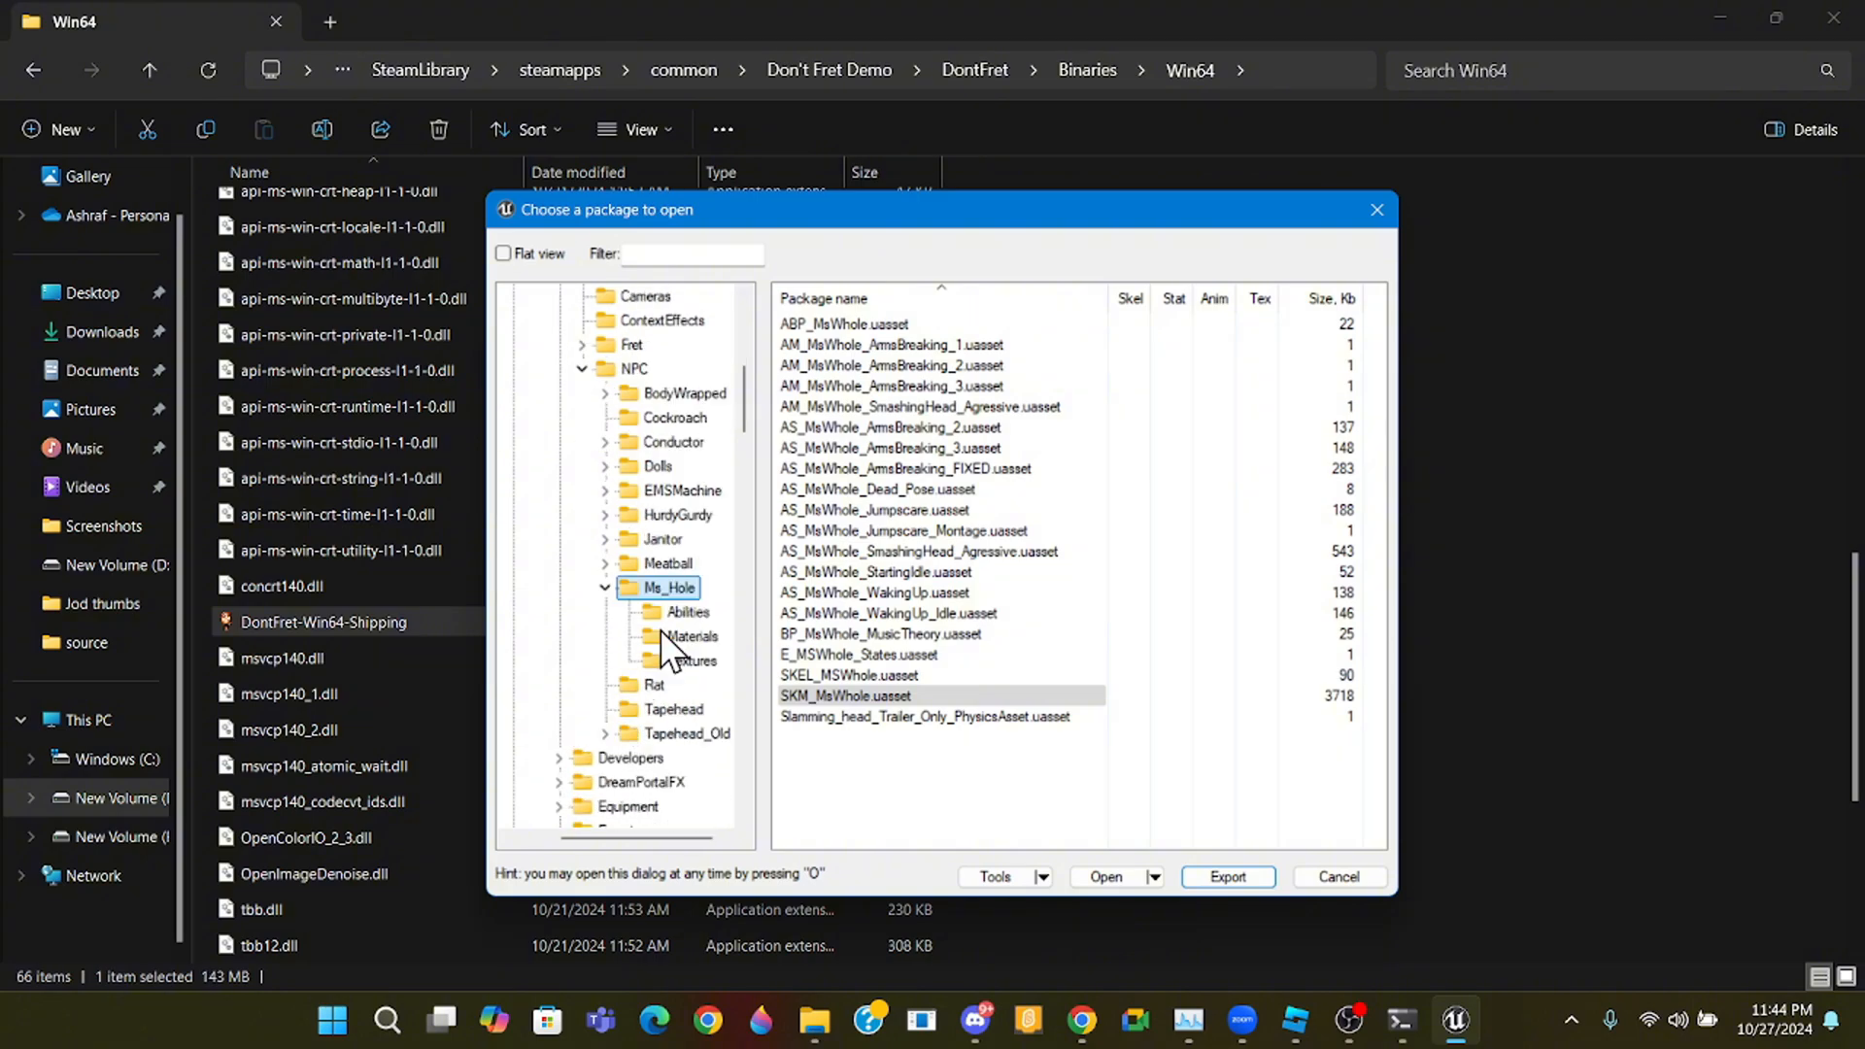
mouse_move(702, 653)
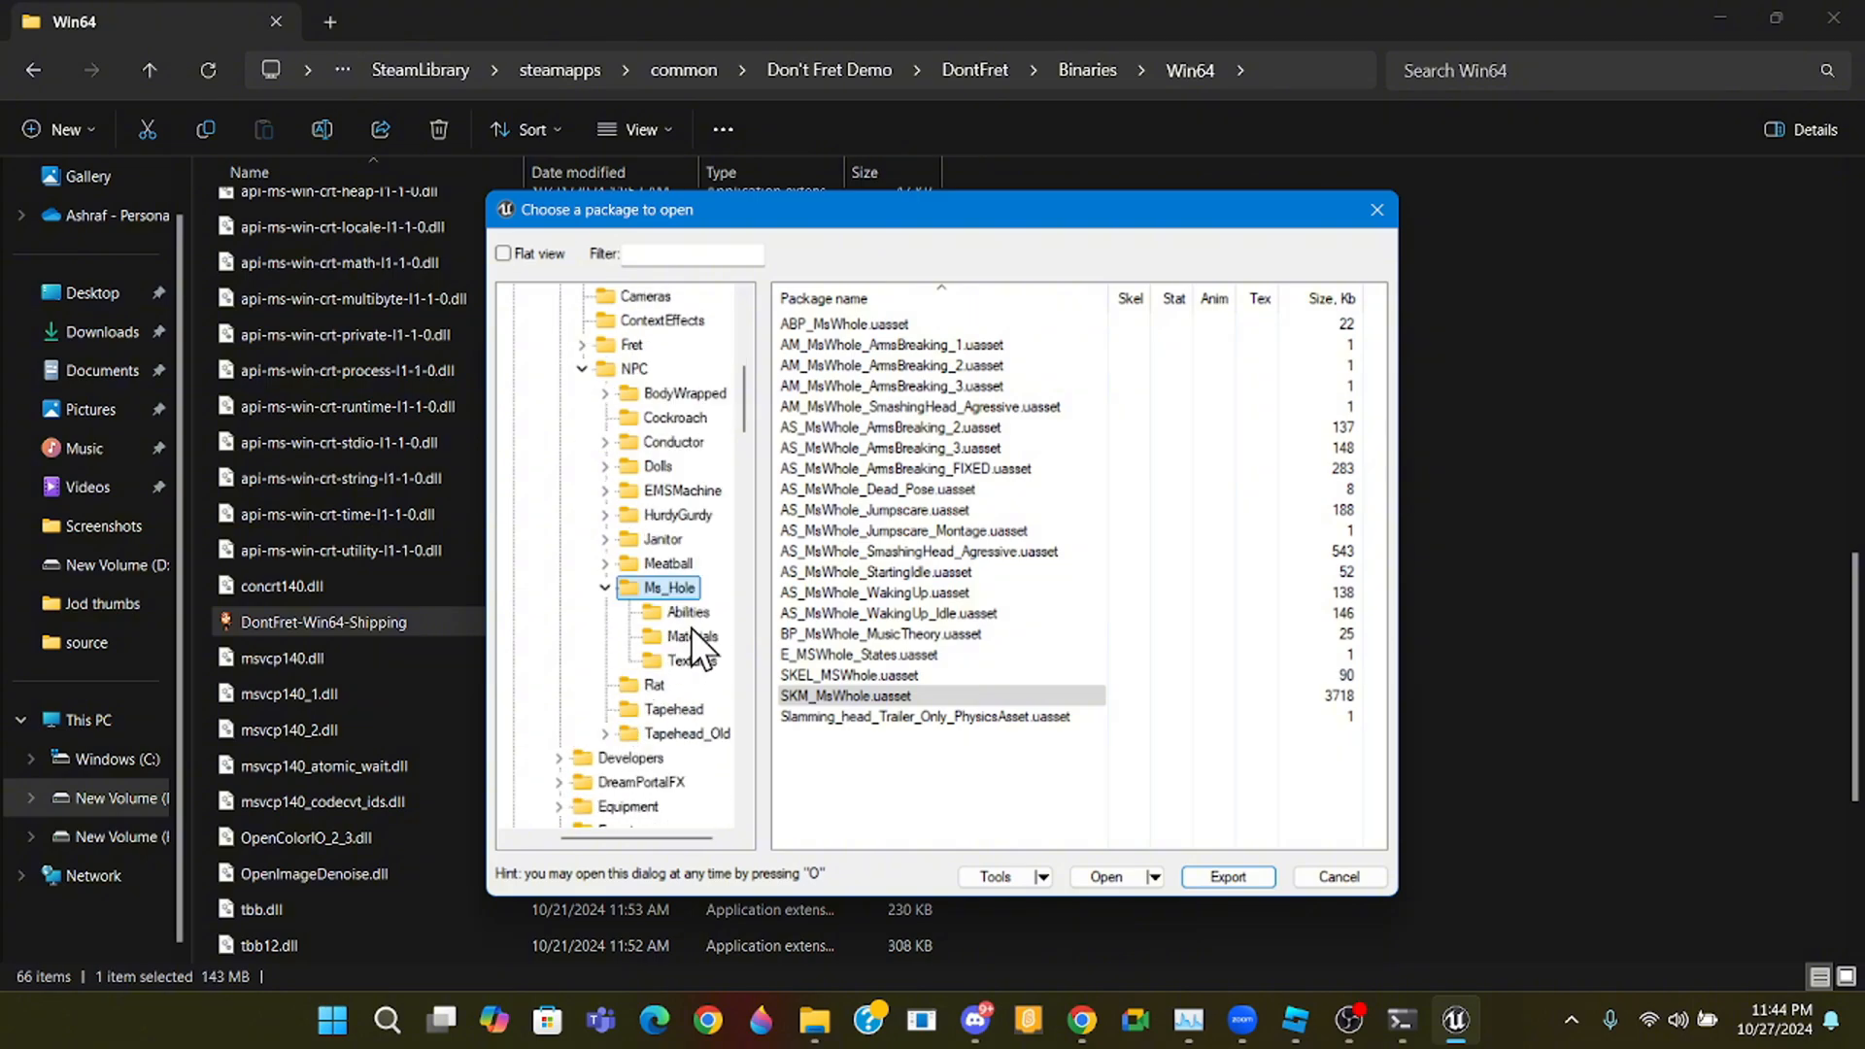
- Browse the Ms_Hole Textures packages, checking R_MsWhole_Skin and the eight clothes and skin textures
left_click(690, 660)
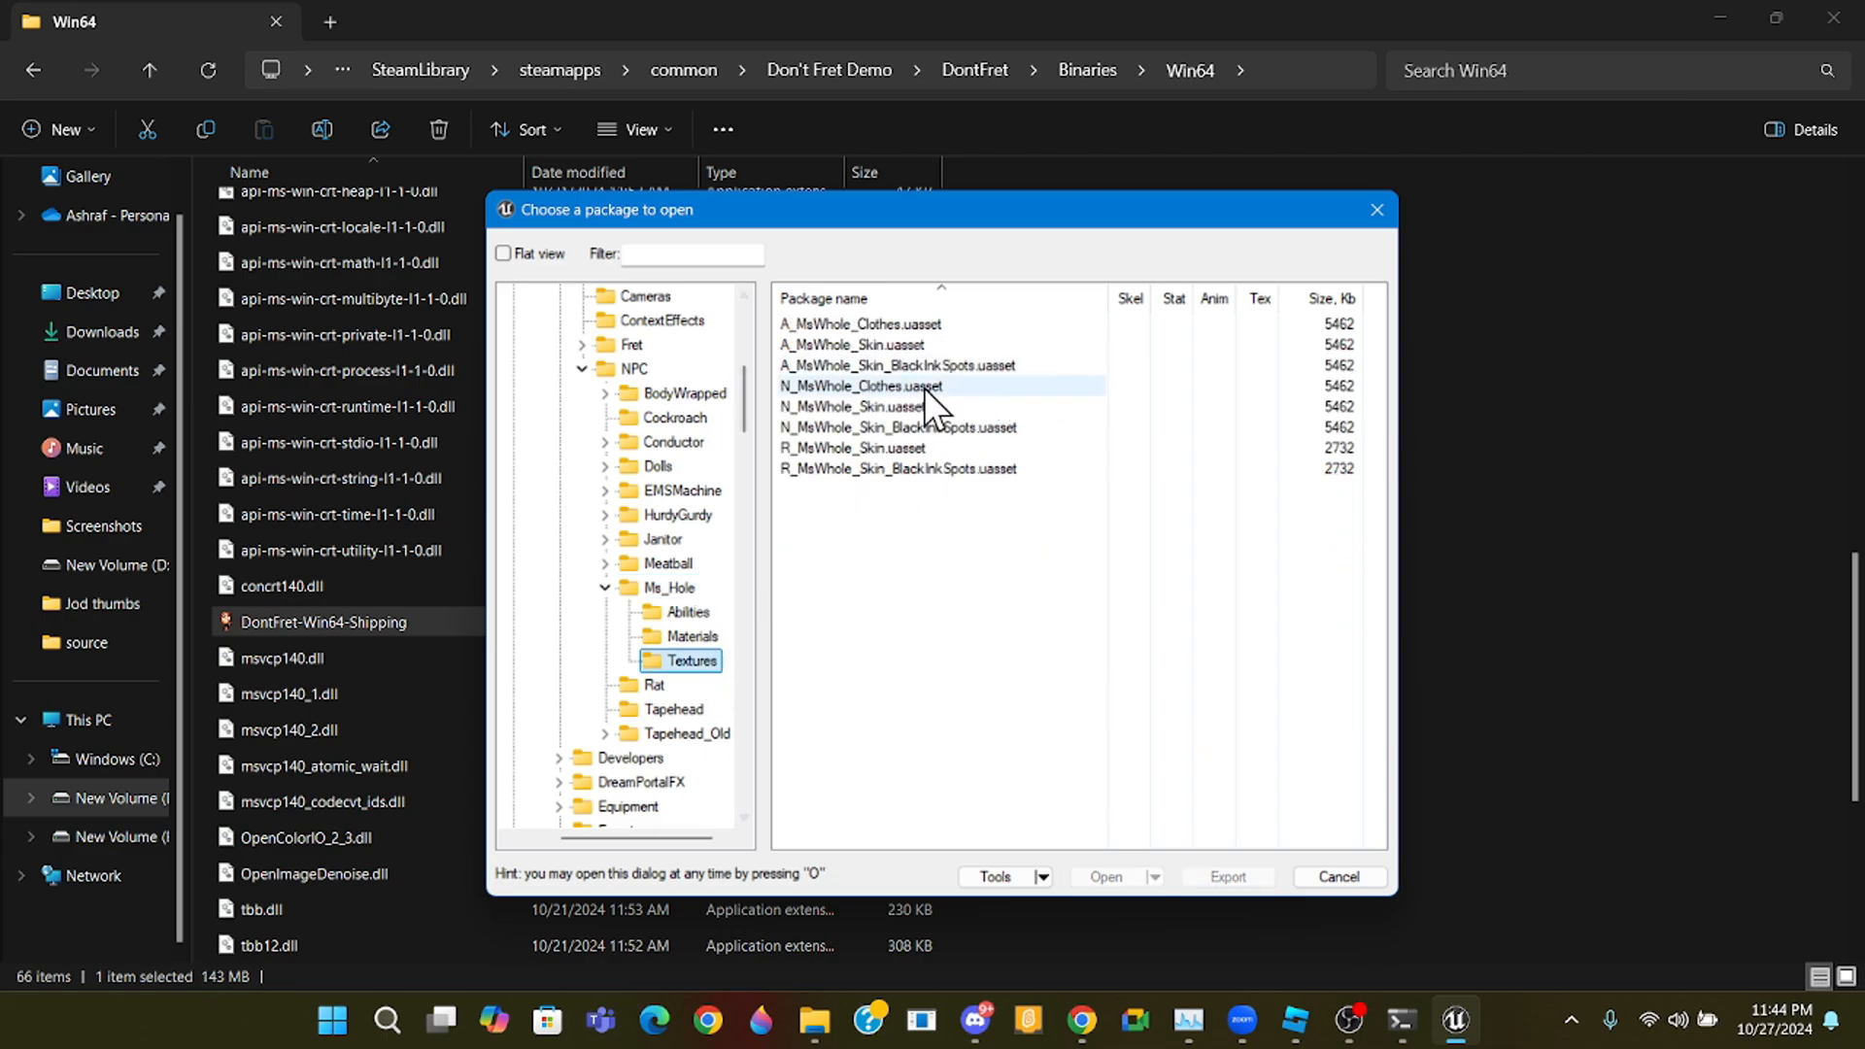
left_click(853, 447)
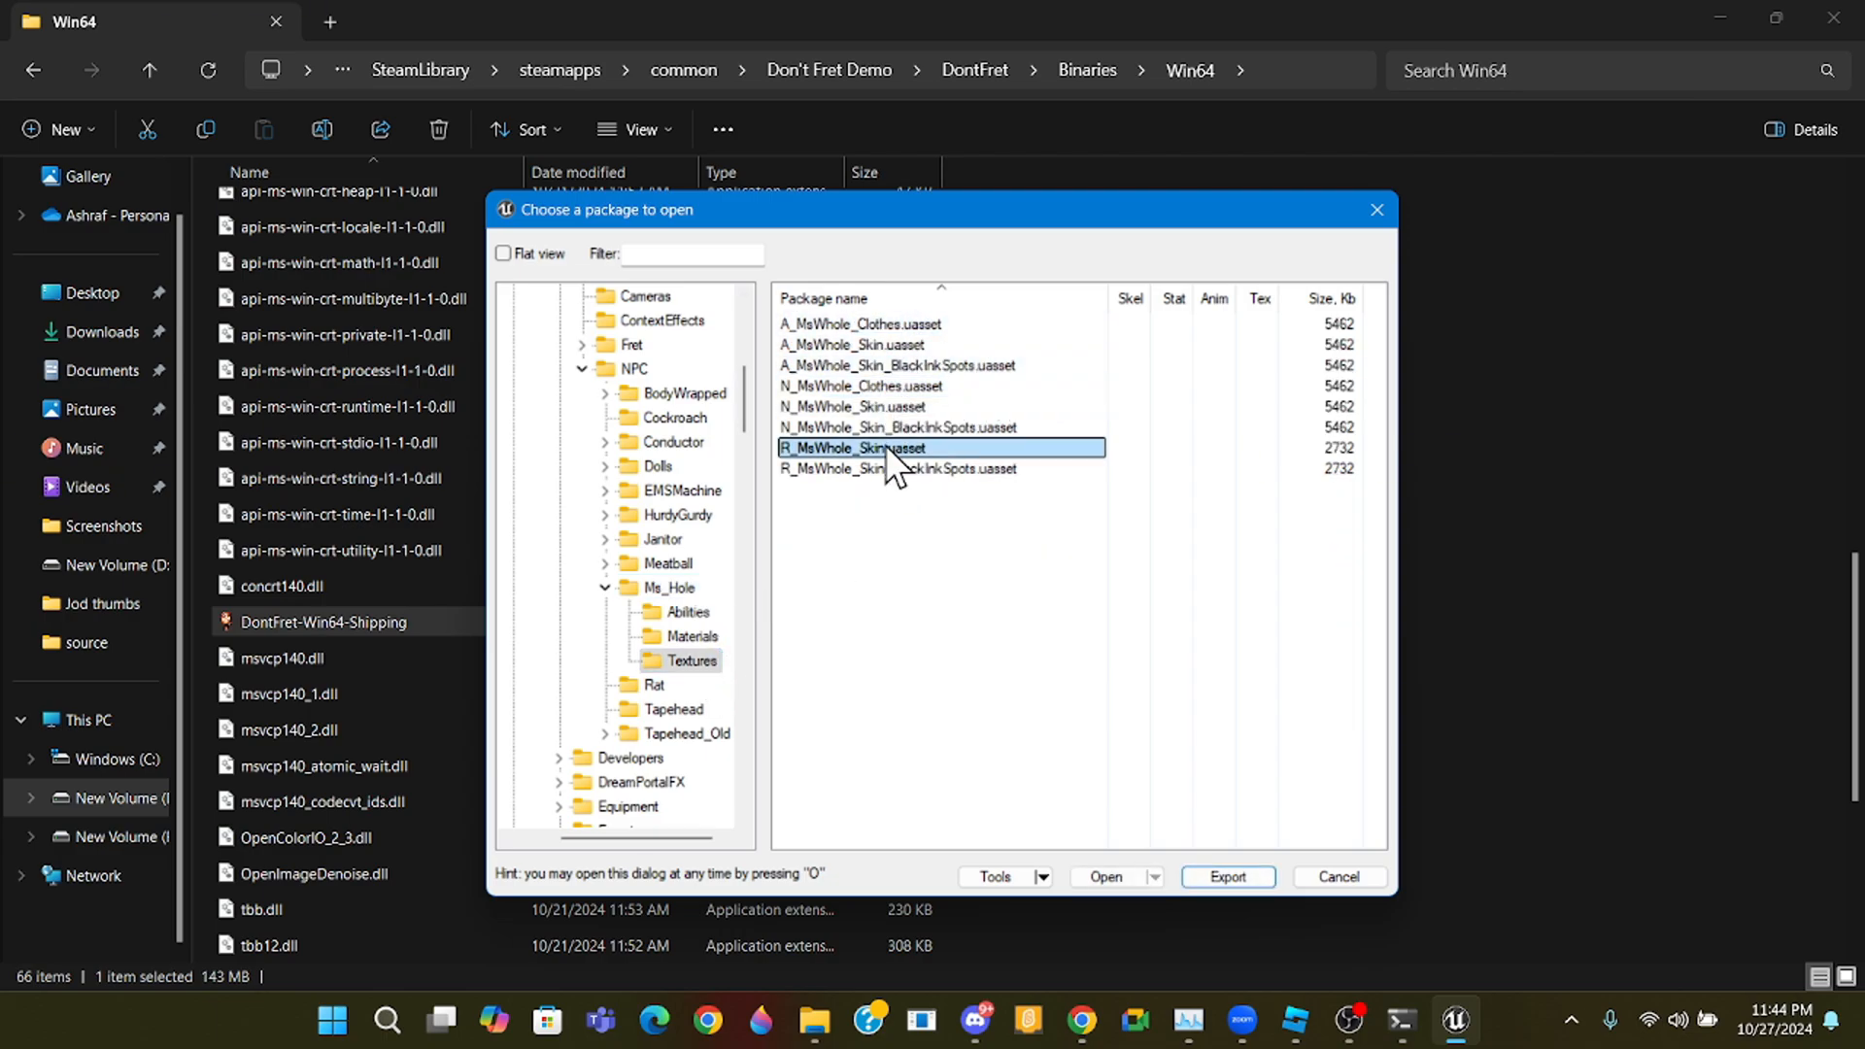
left_click(1228, 877)
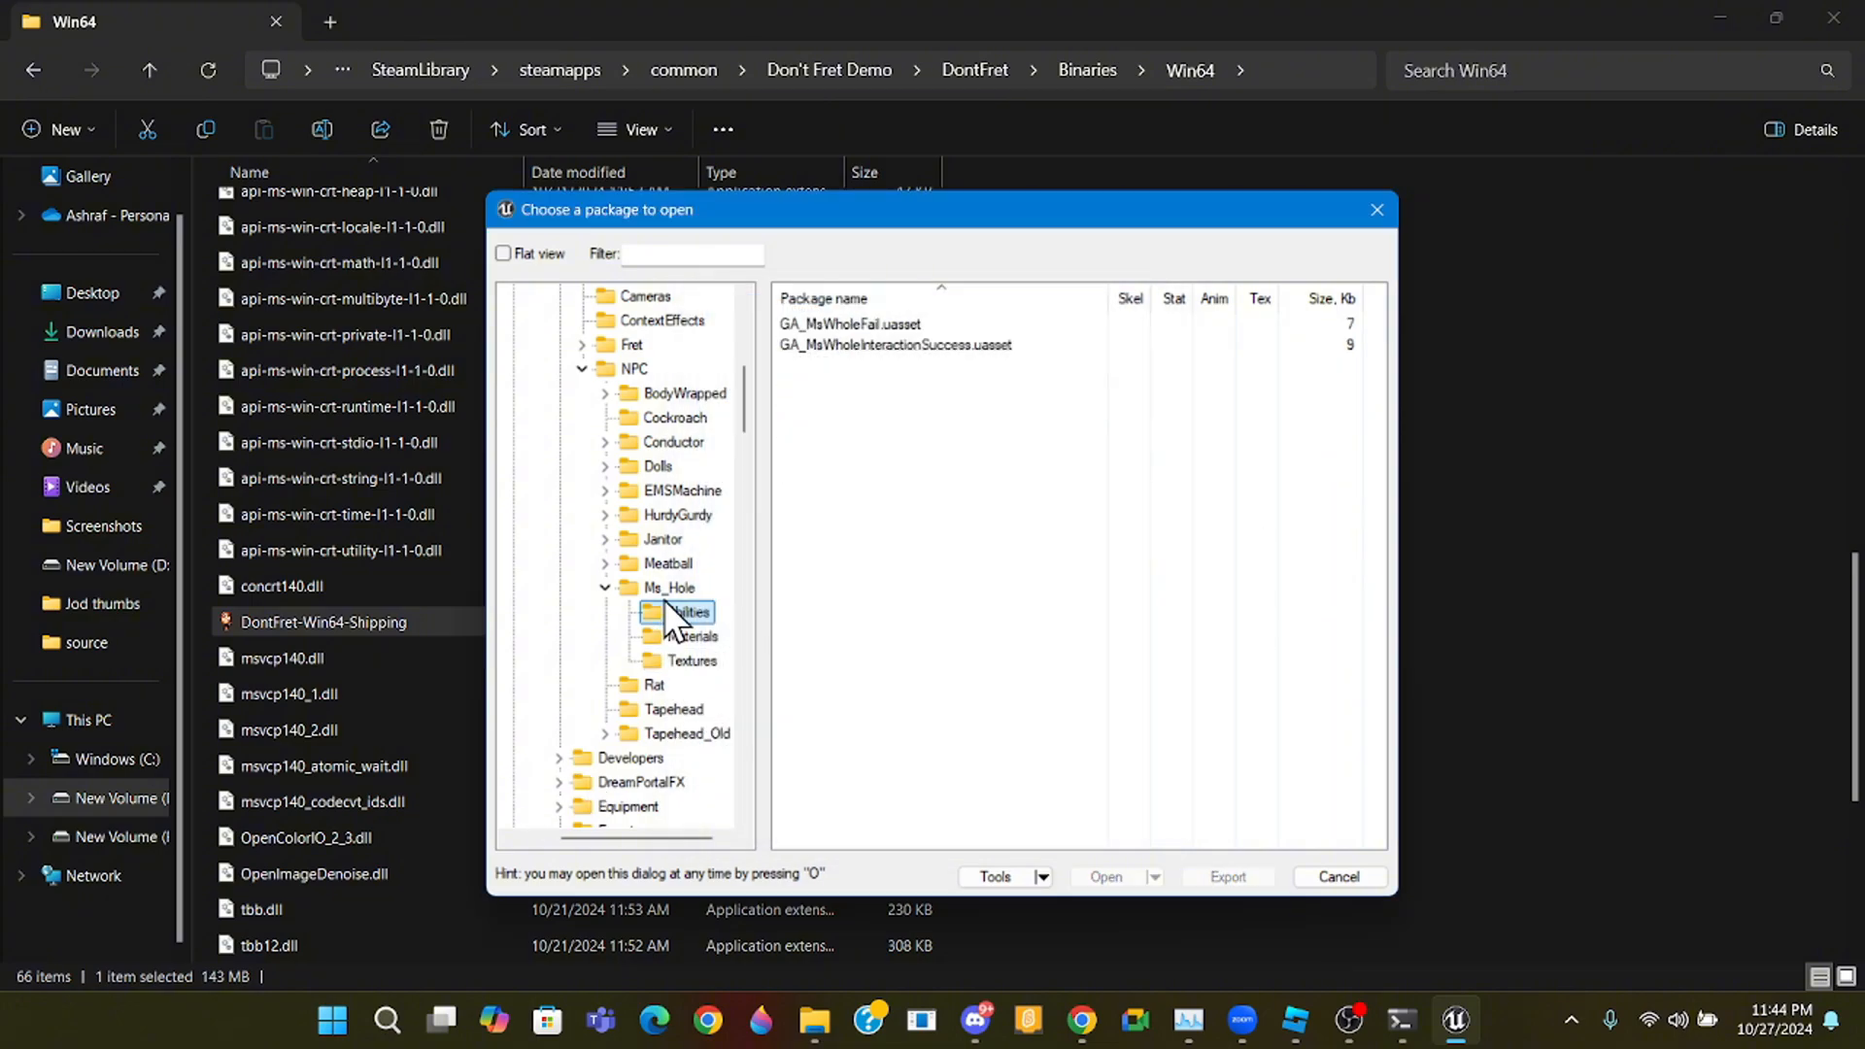
left_click(675, 587)
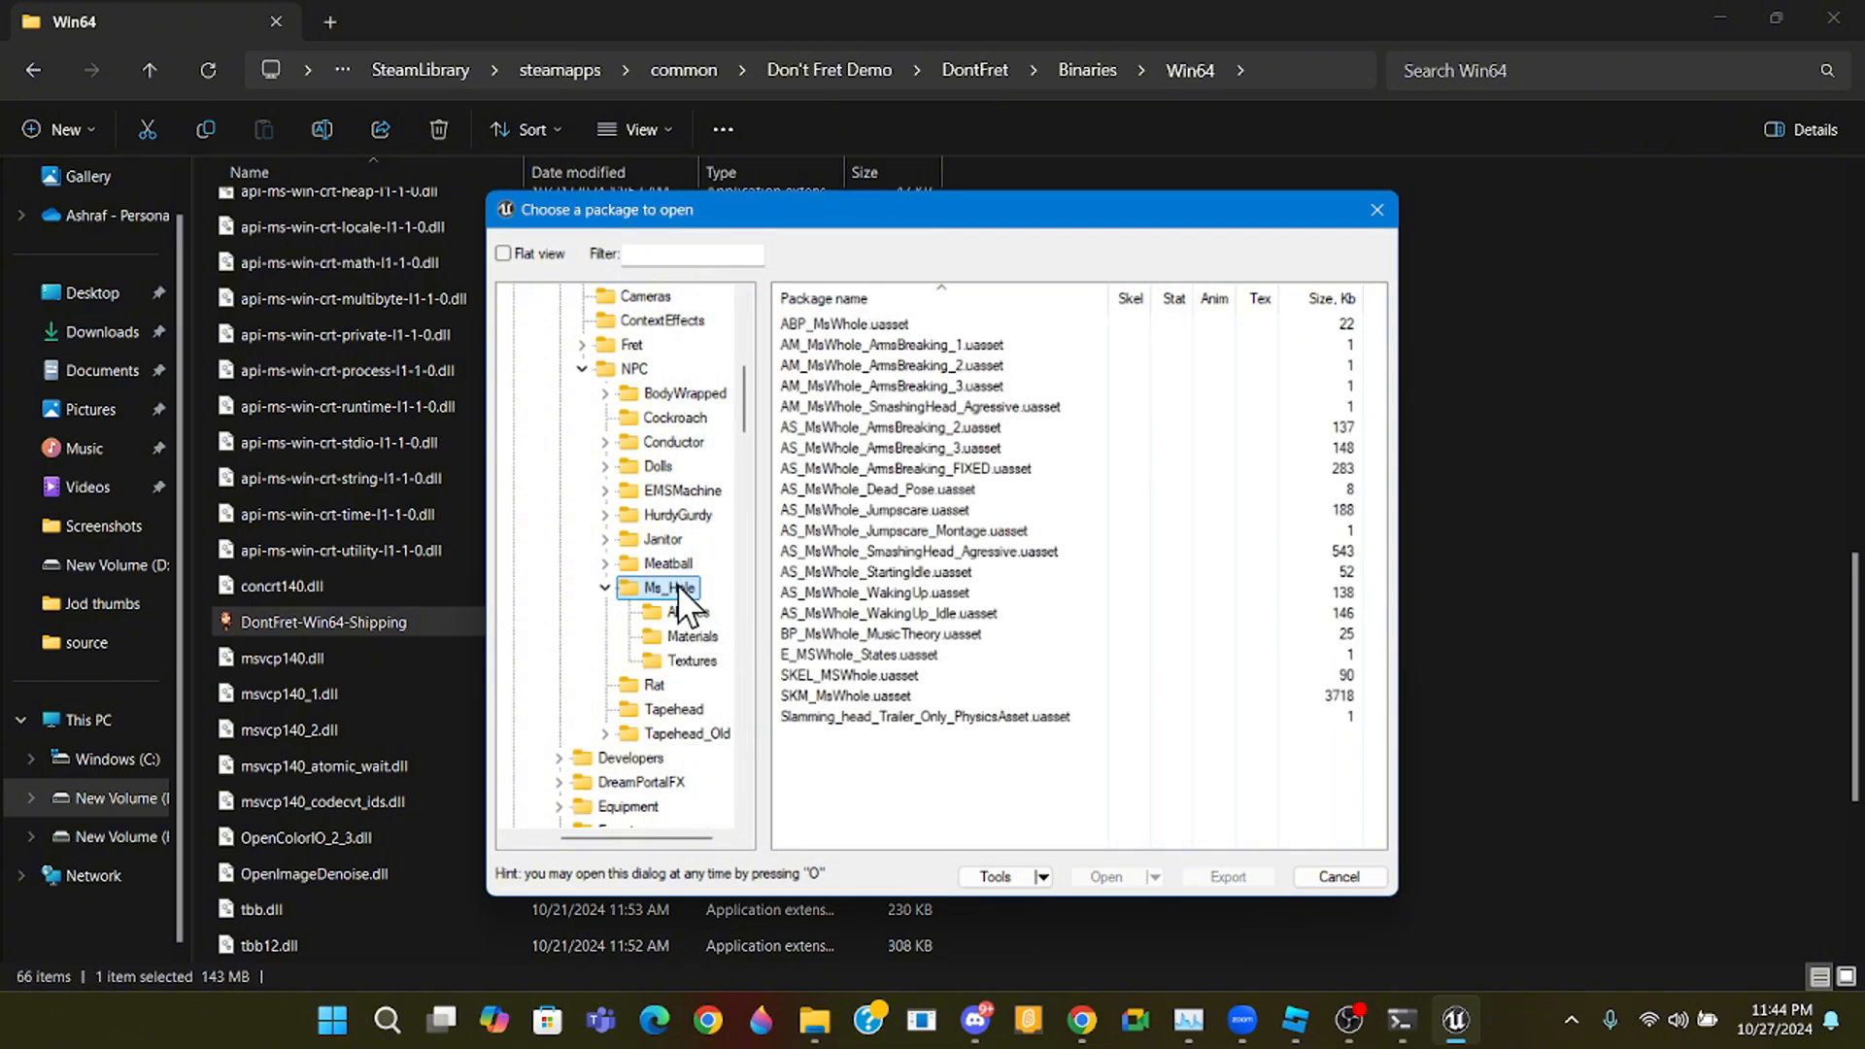
left_click(691, 660)
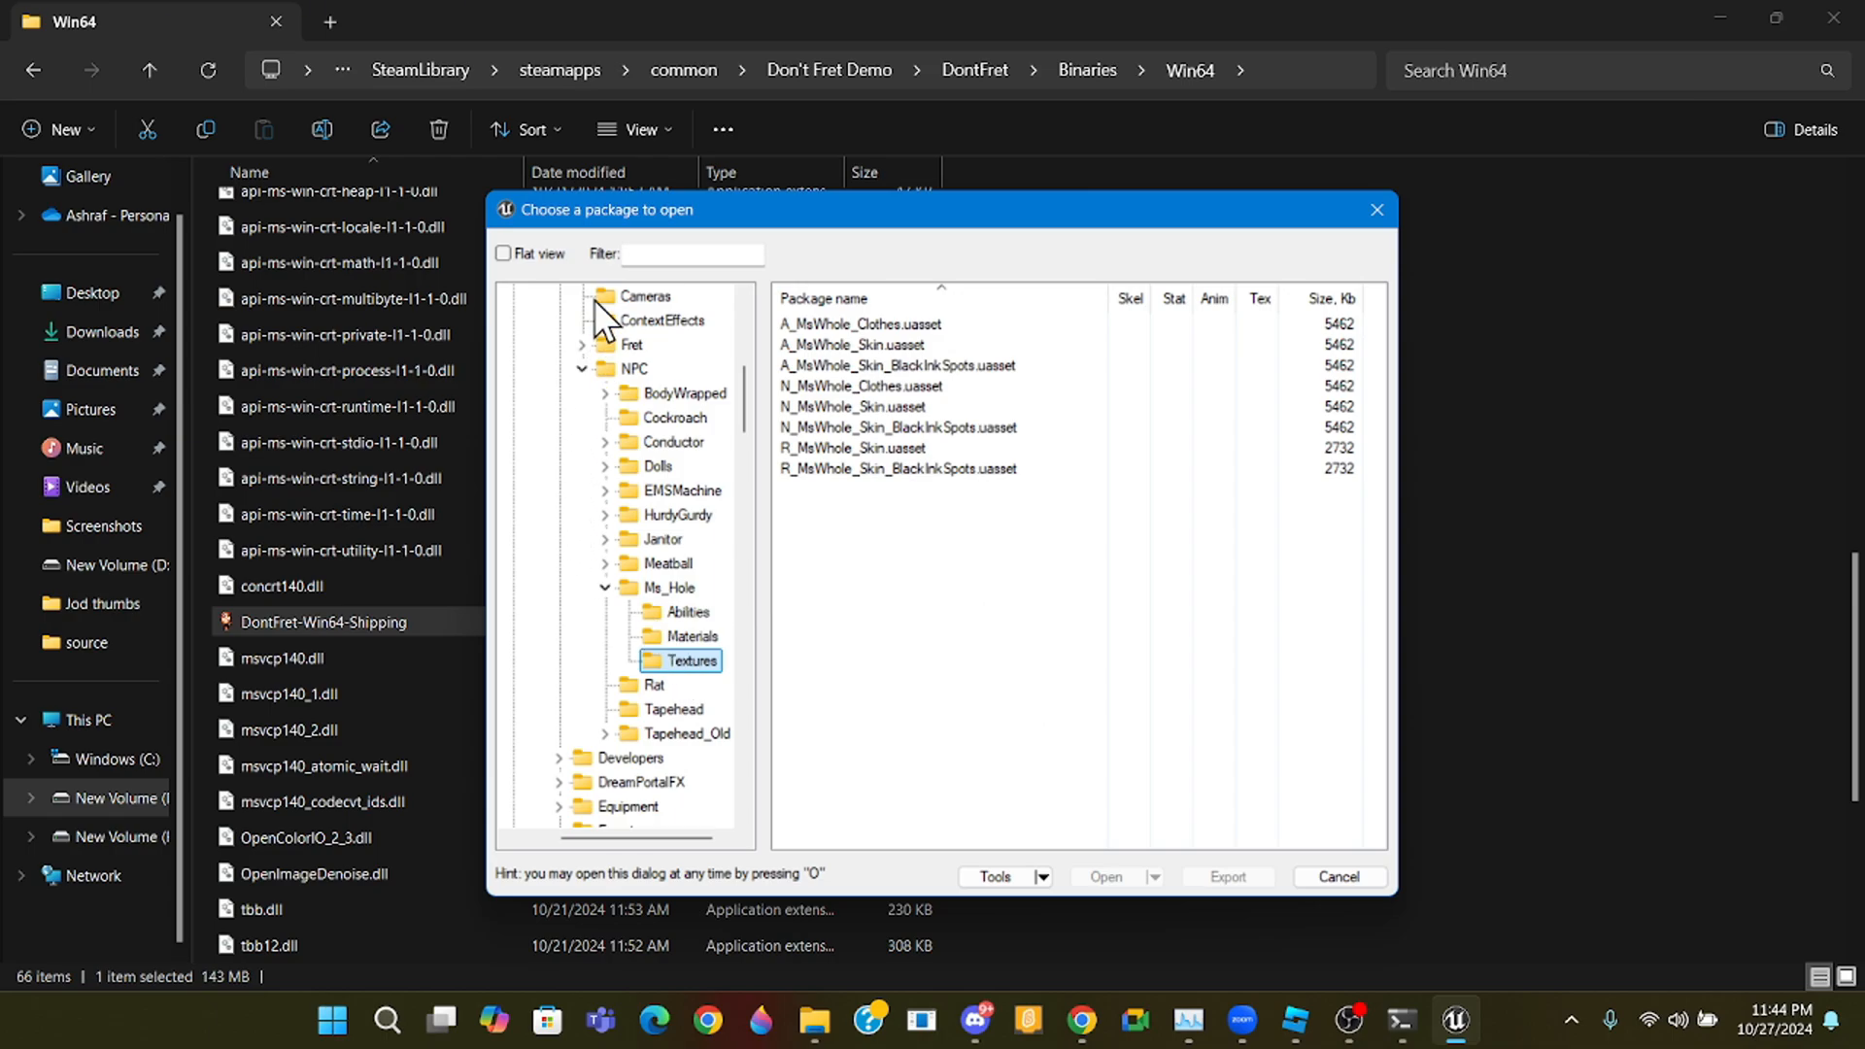
mouse_move(709, 664)
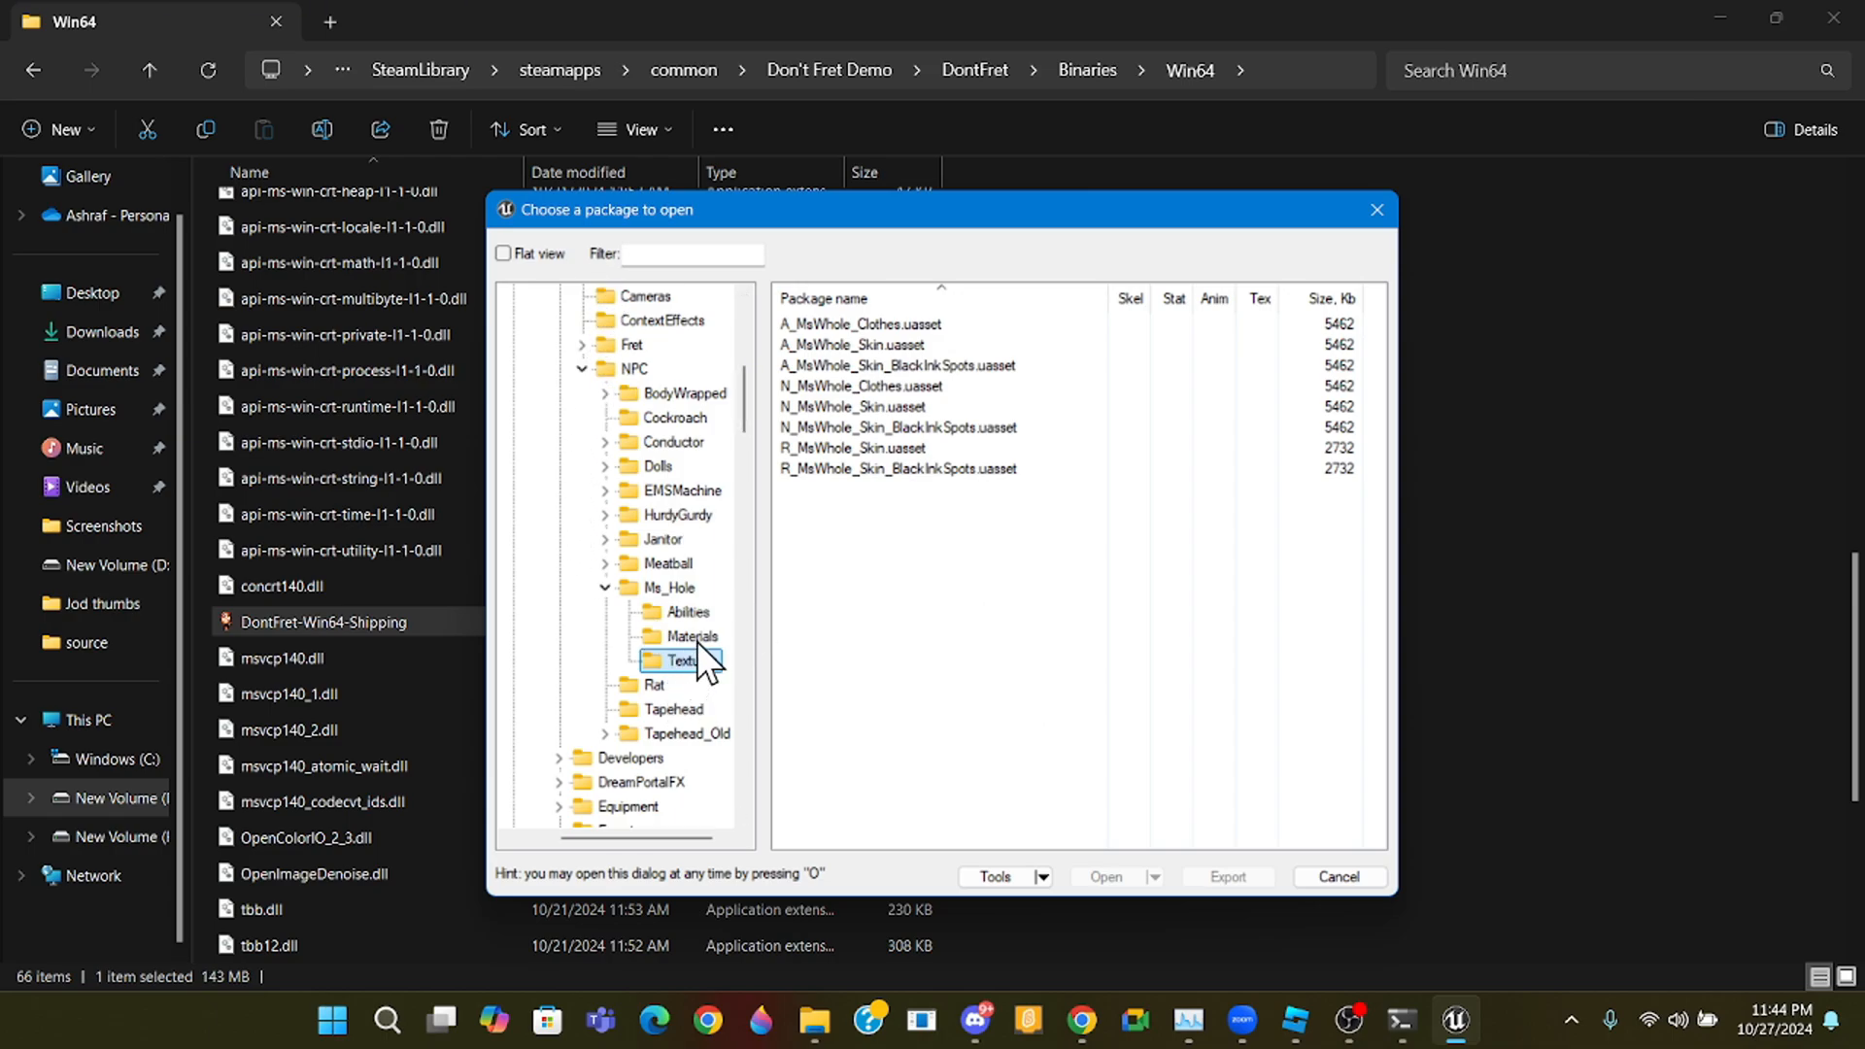
mouse_move(595, 548)
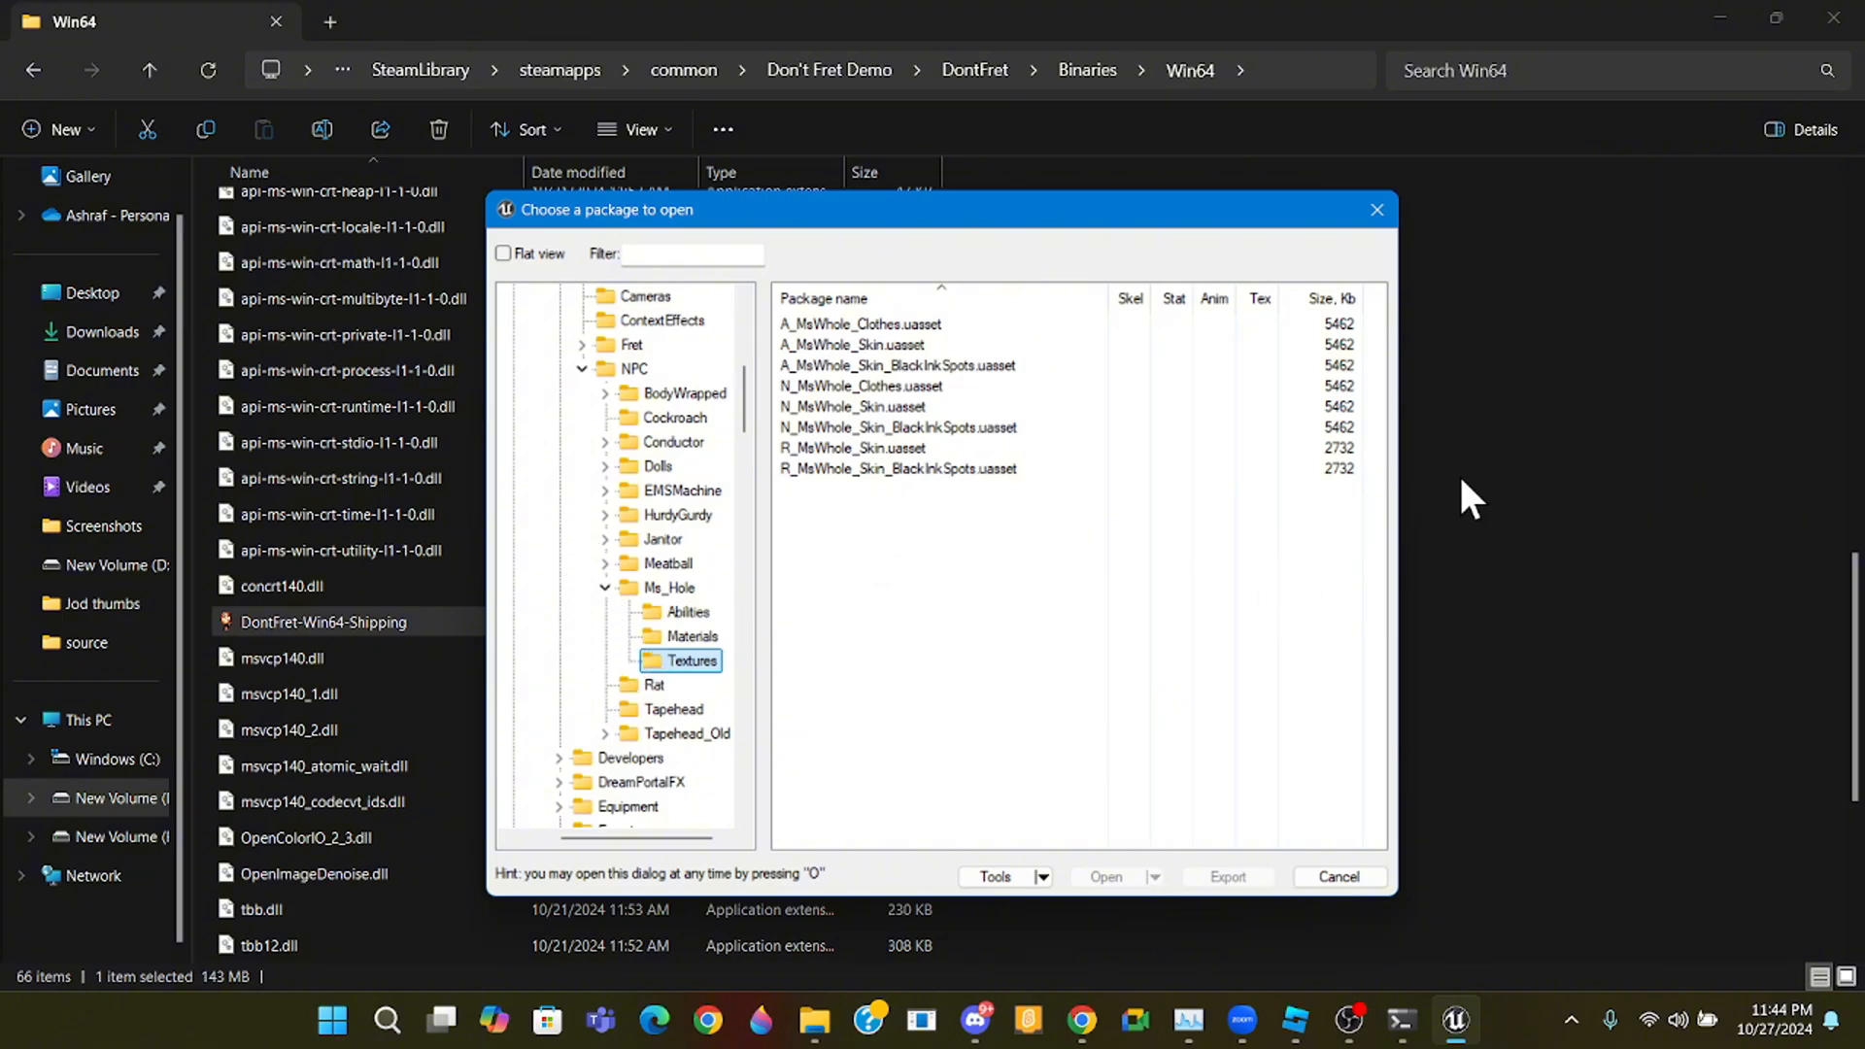
mouse_move(513, 559)
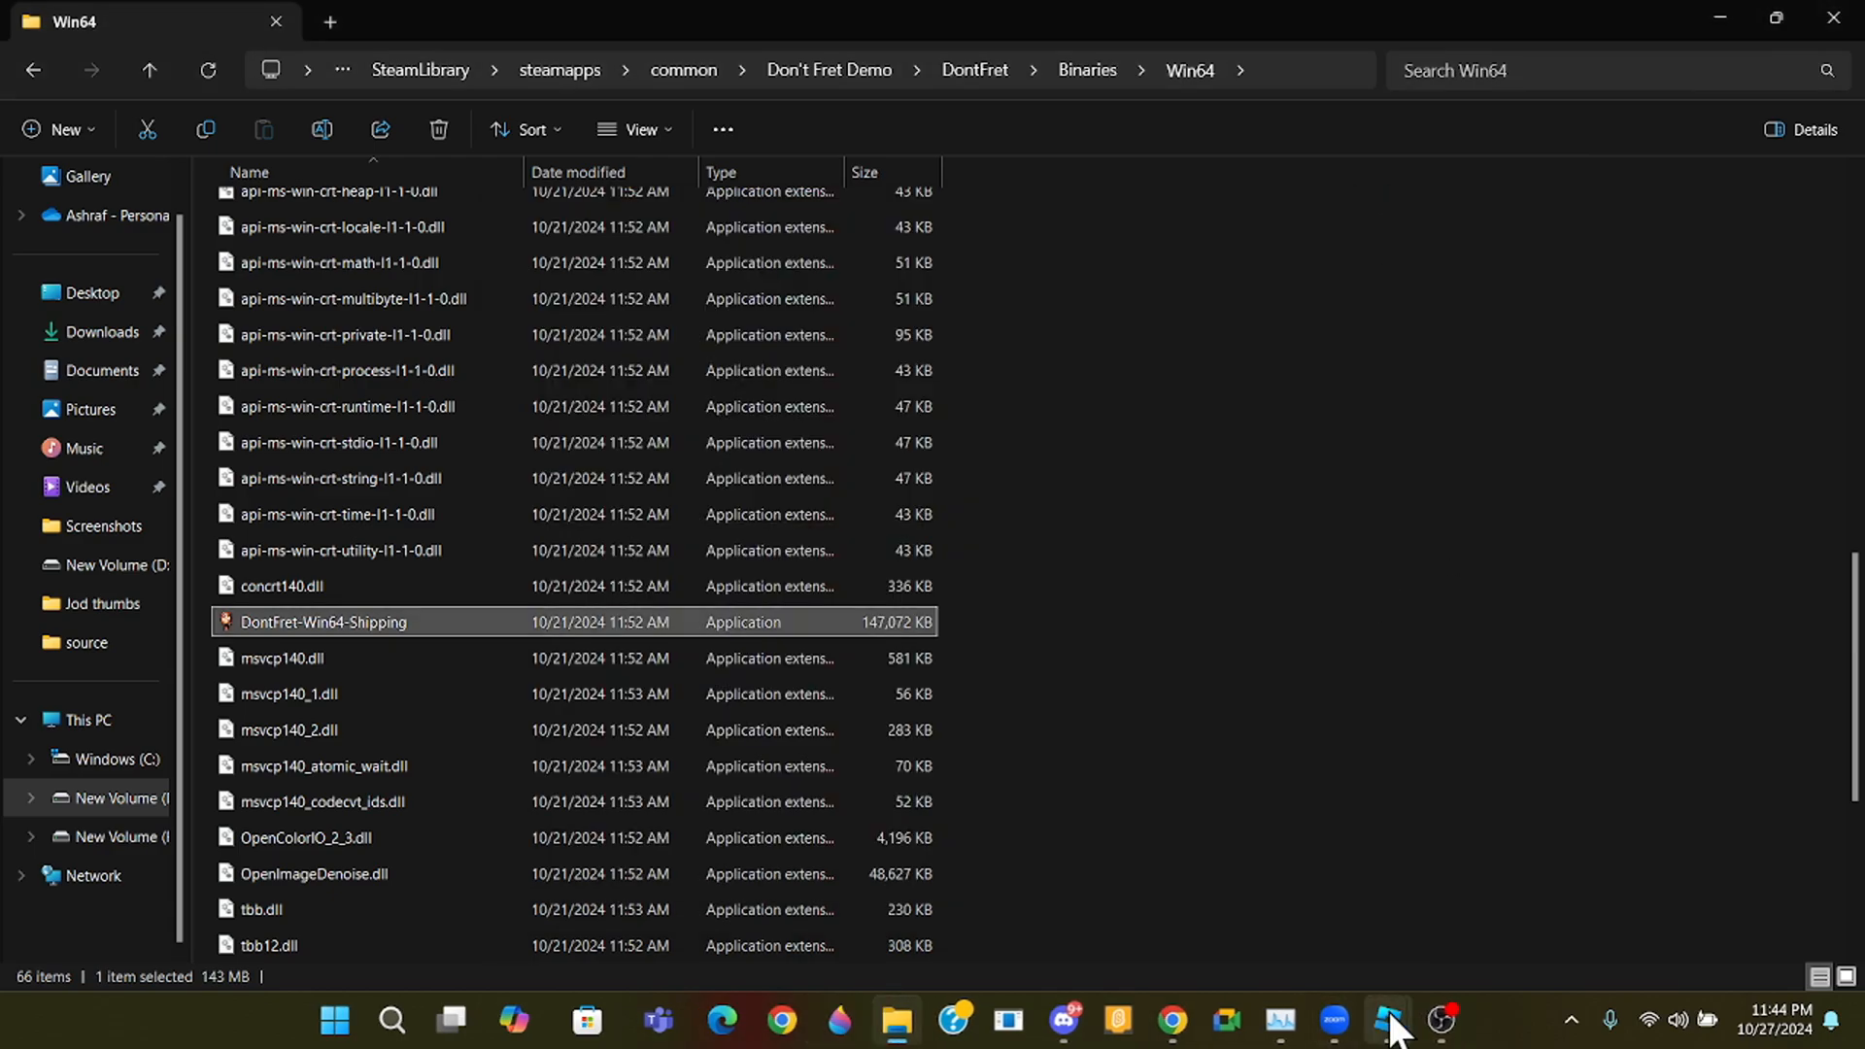
- Search Windows for 'umodel' and launch the umodel_materials_ue5 shortcut
left_click(1440, 1028)
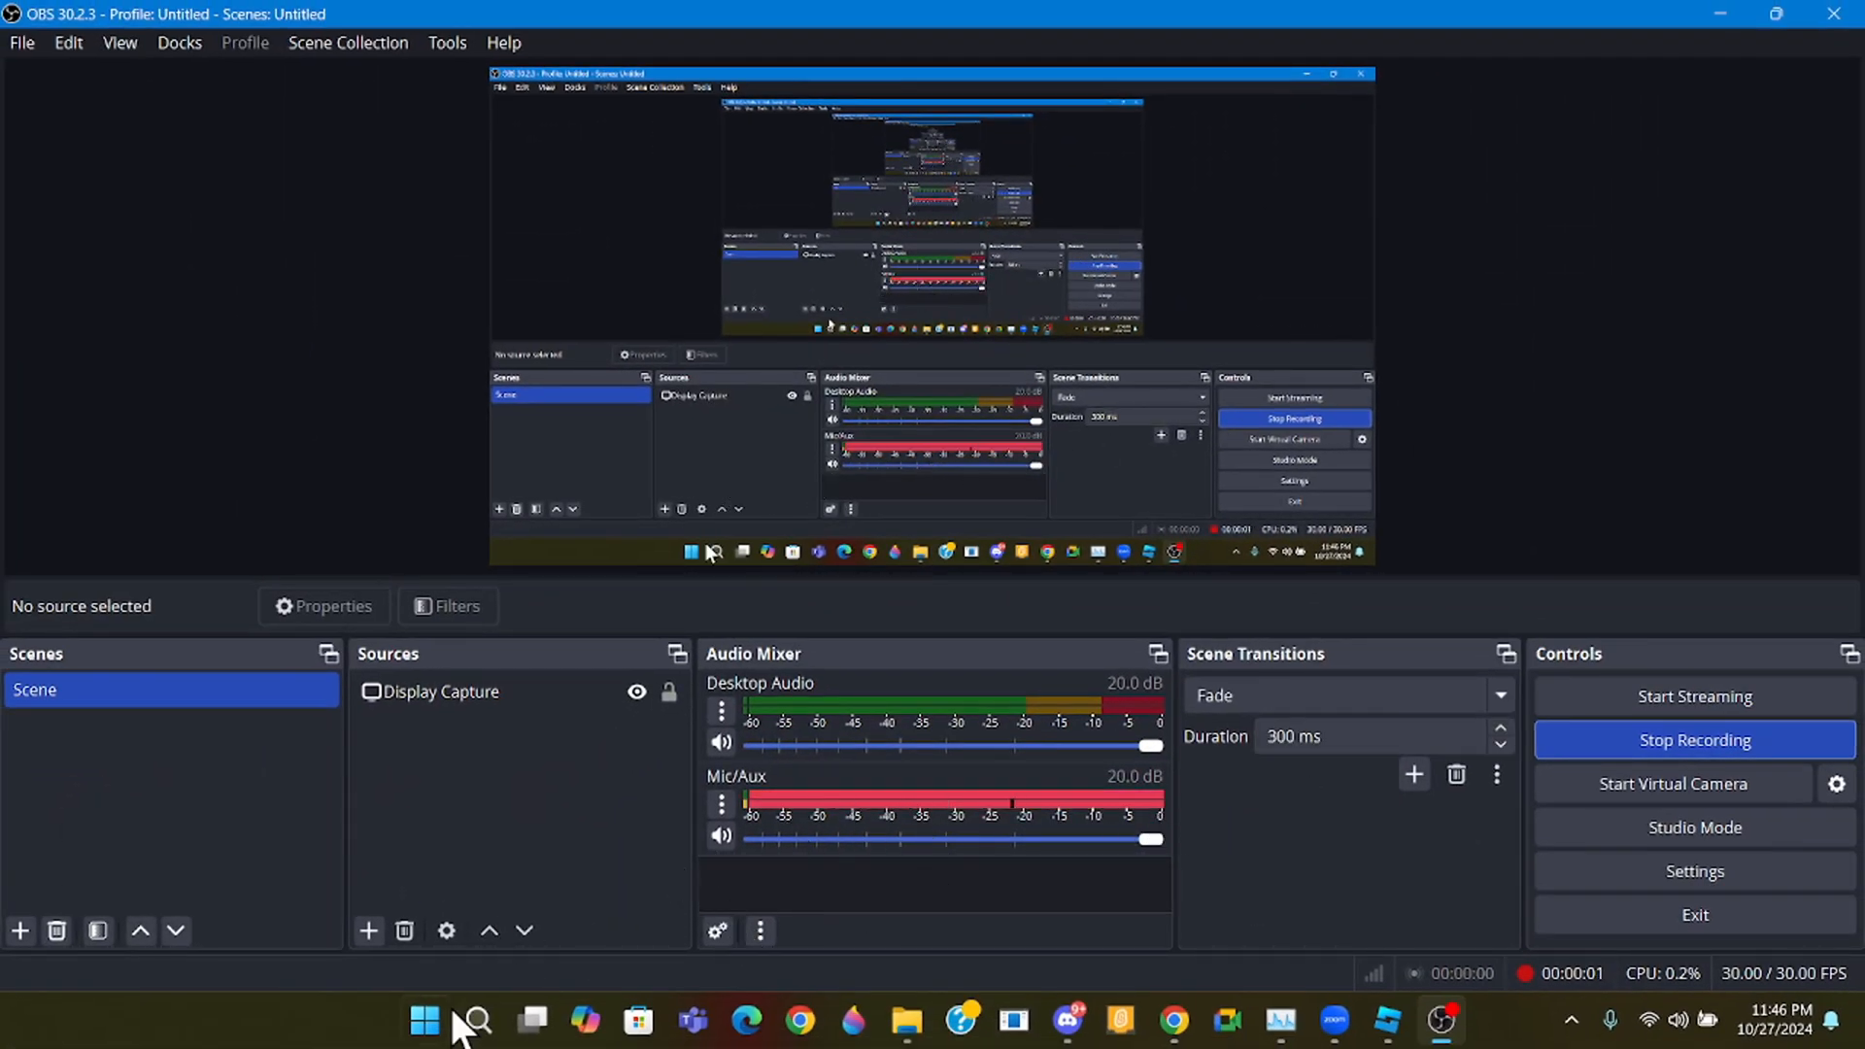
left_click(472, 1020)
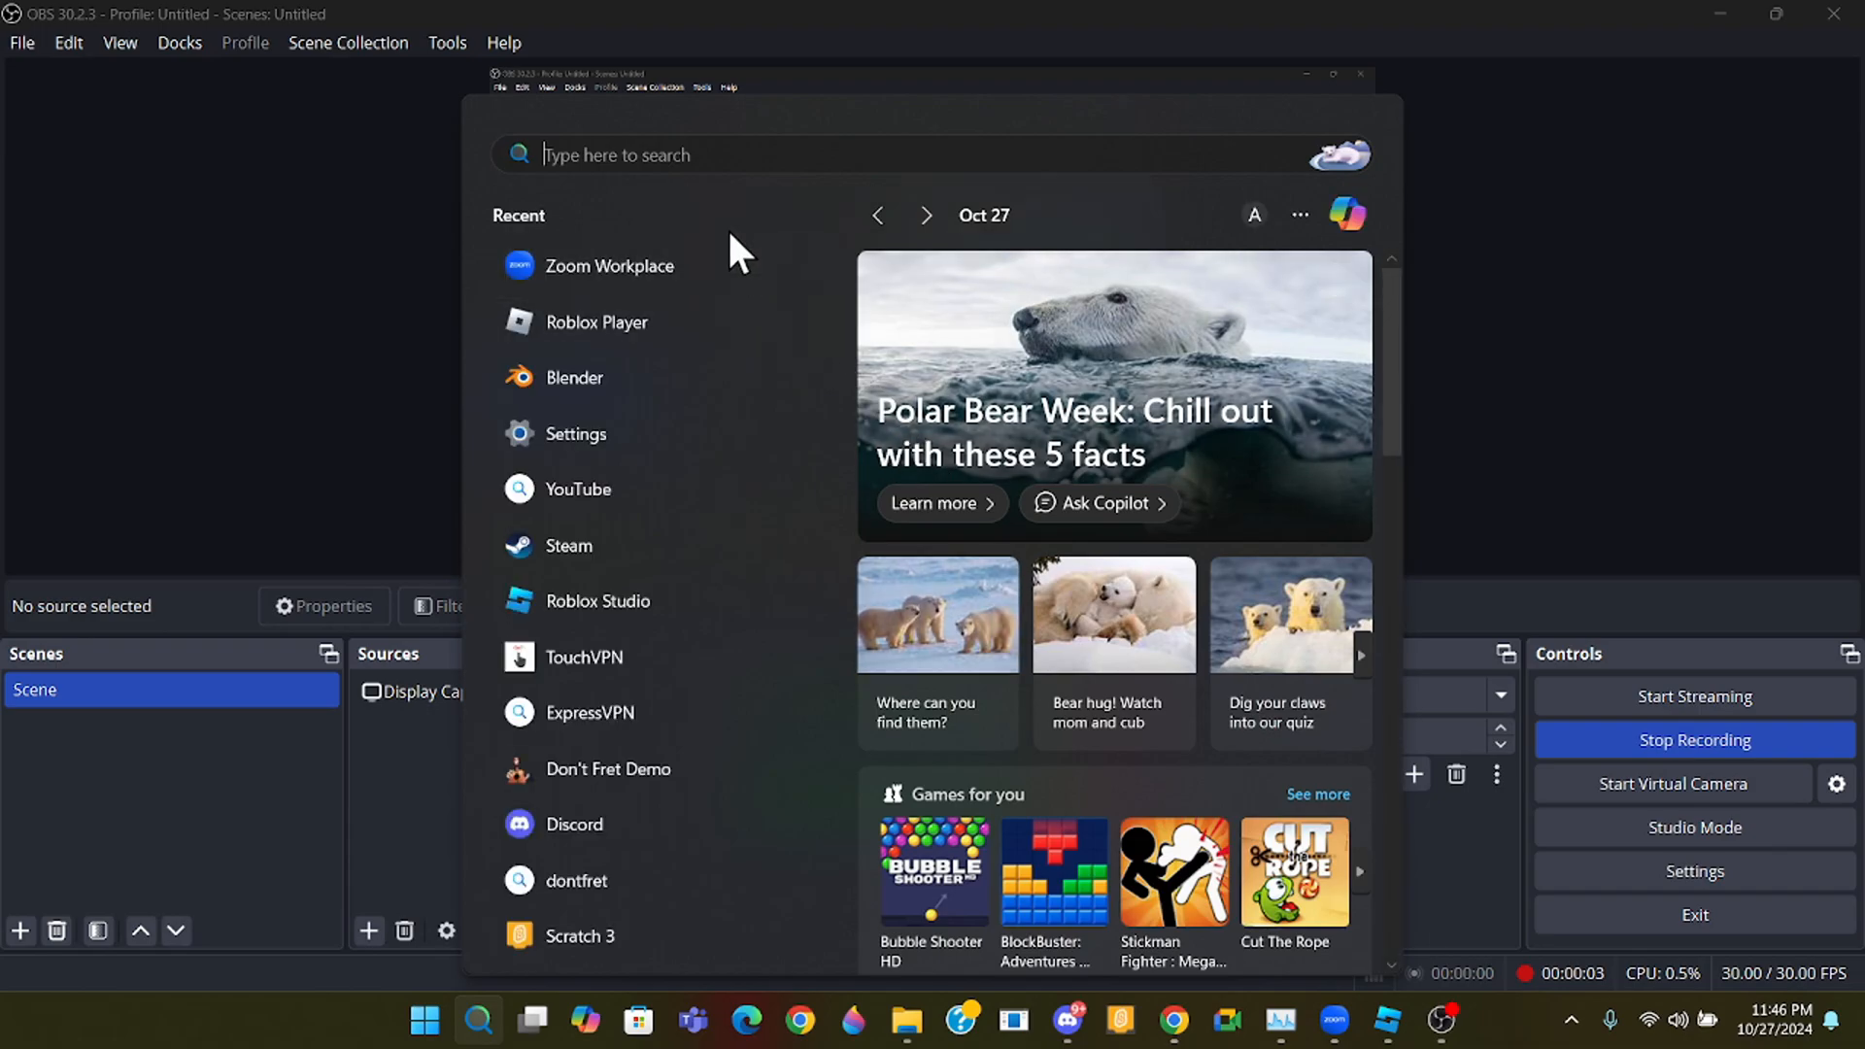
type("umodel")
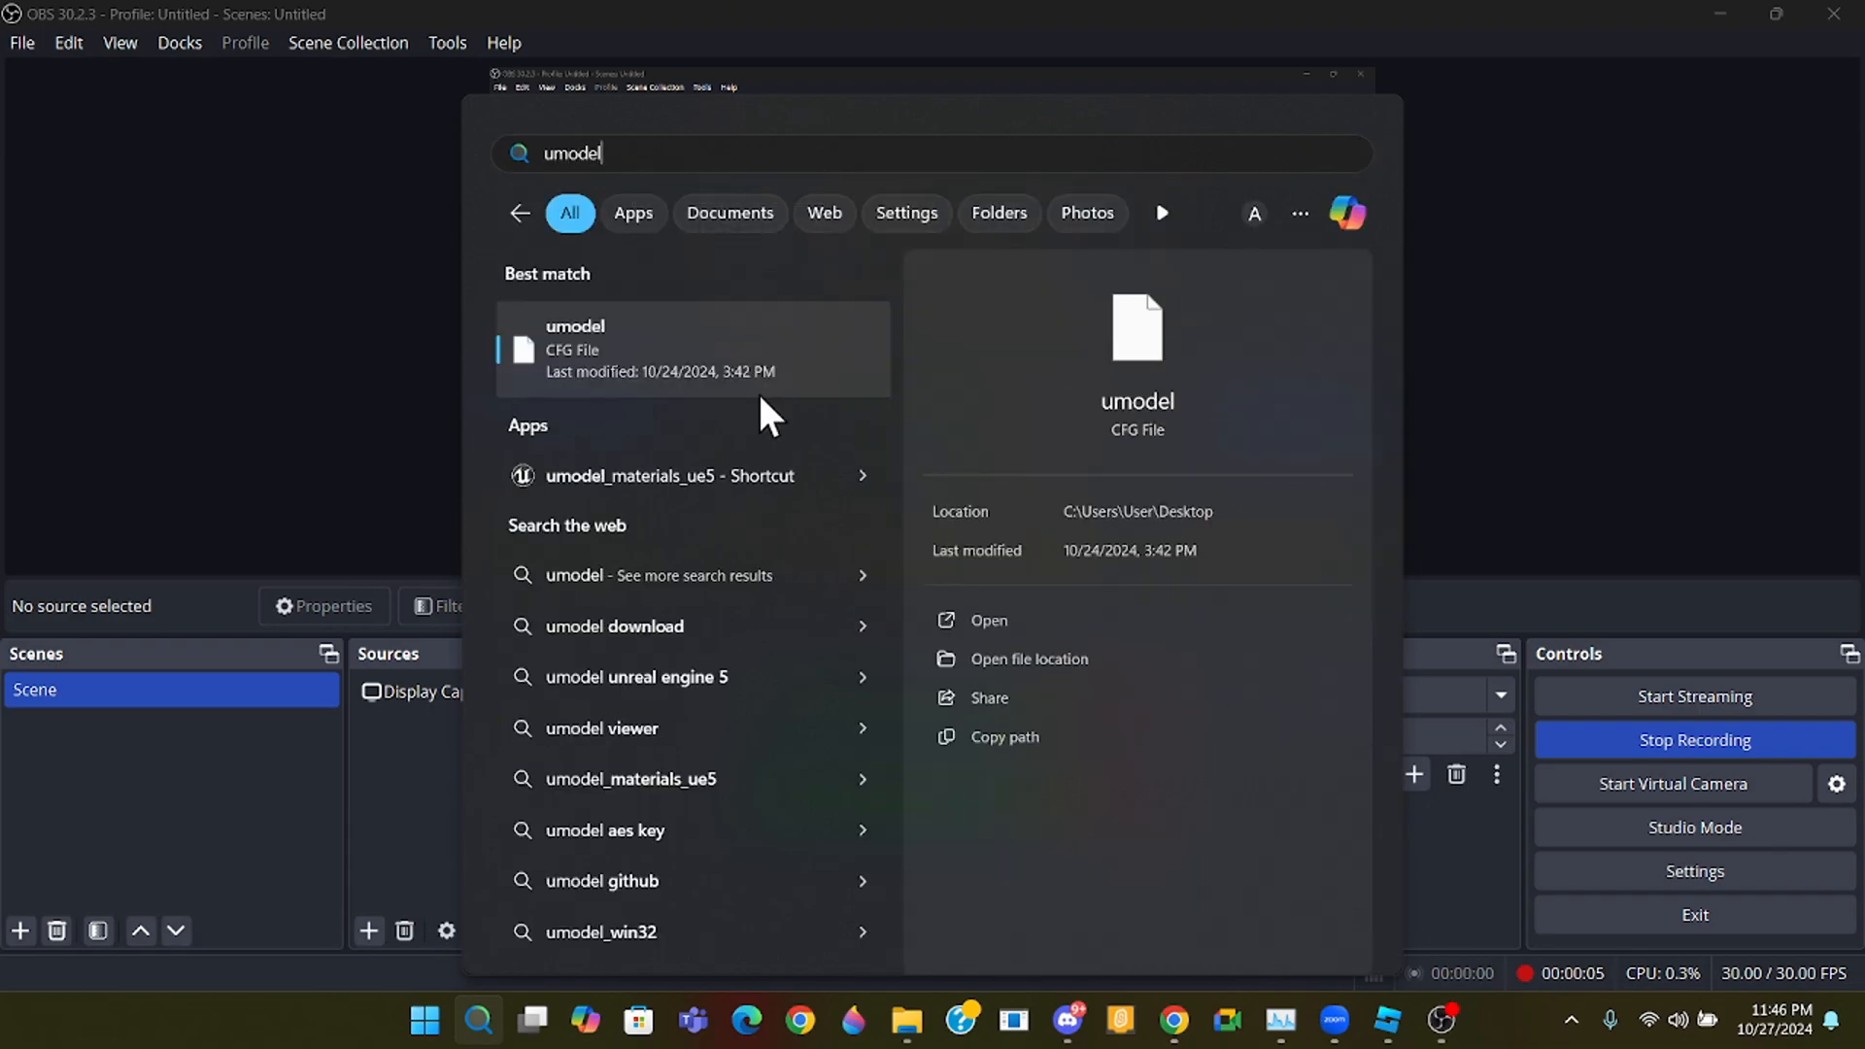
left_click(670, 476)
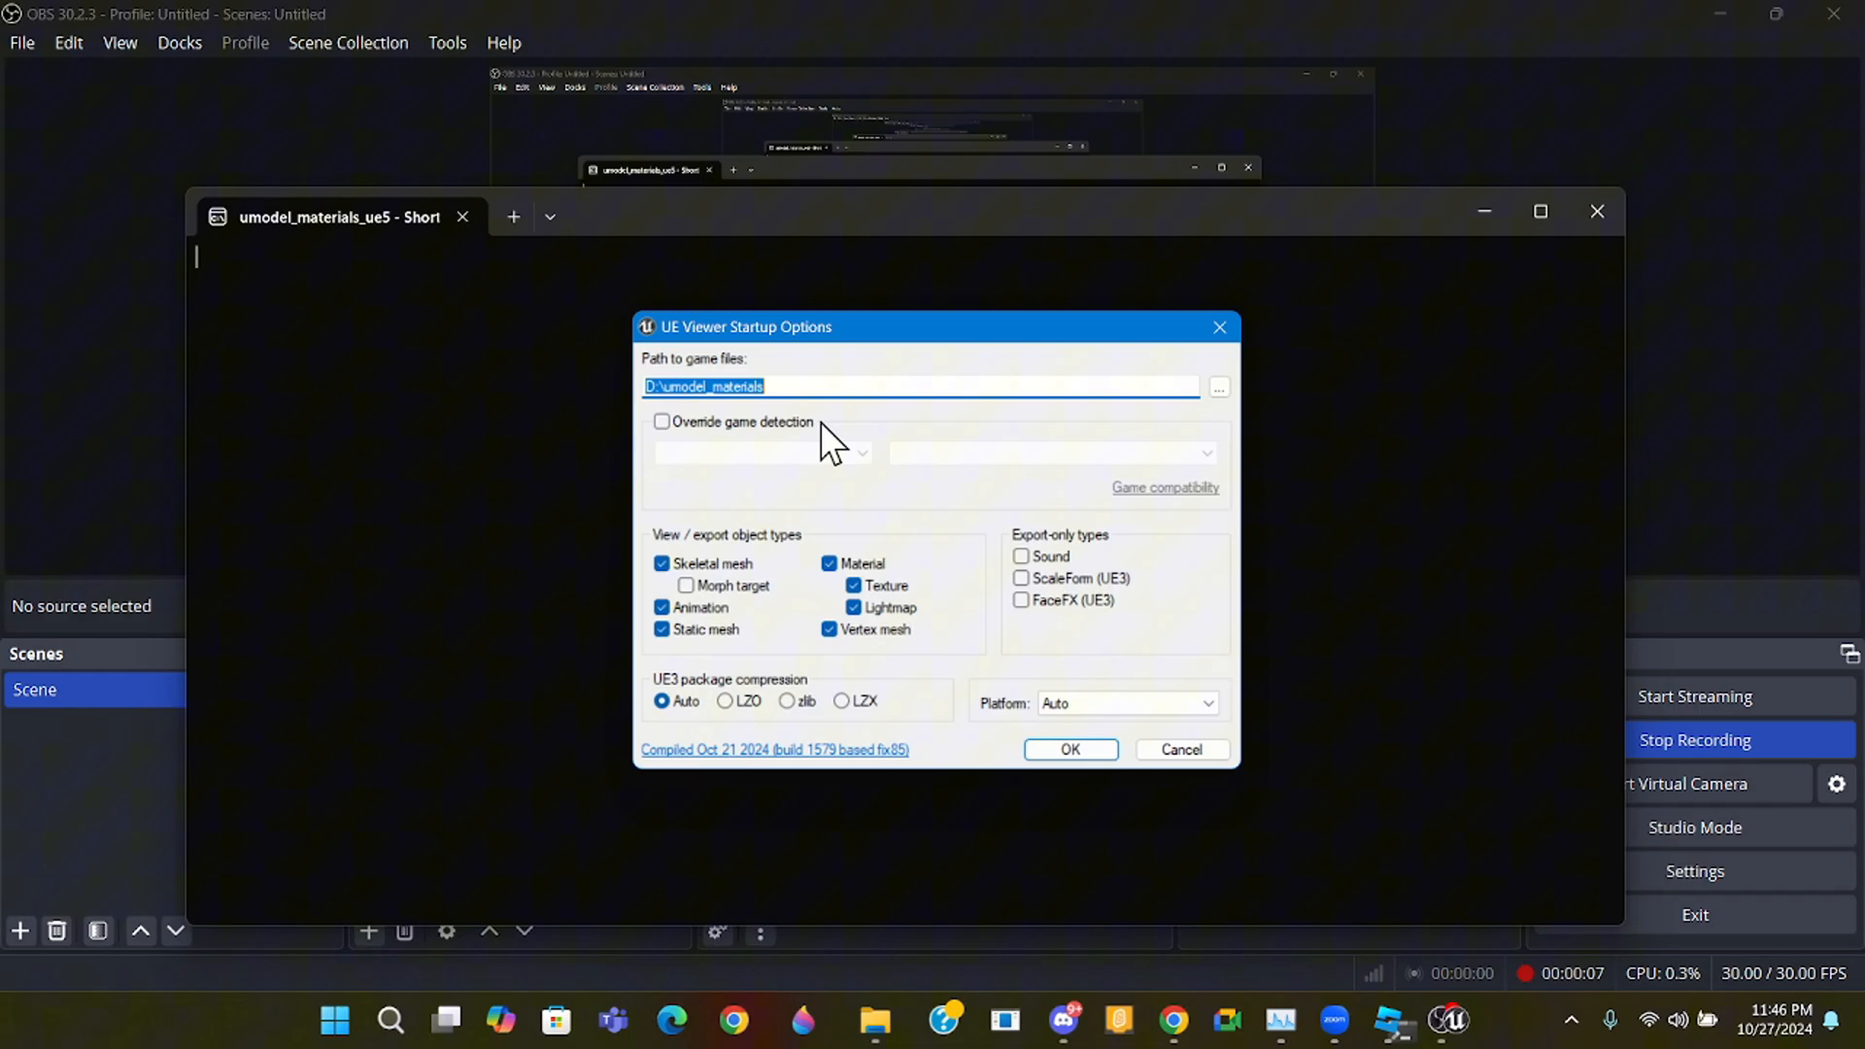
- Set the Don't Fret Demo directory as game path and scan its 15,858 game files
left_click(1216, 385)
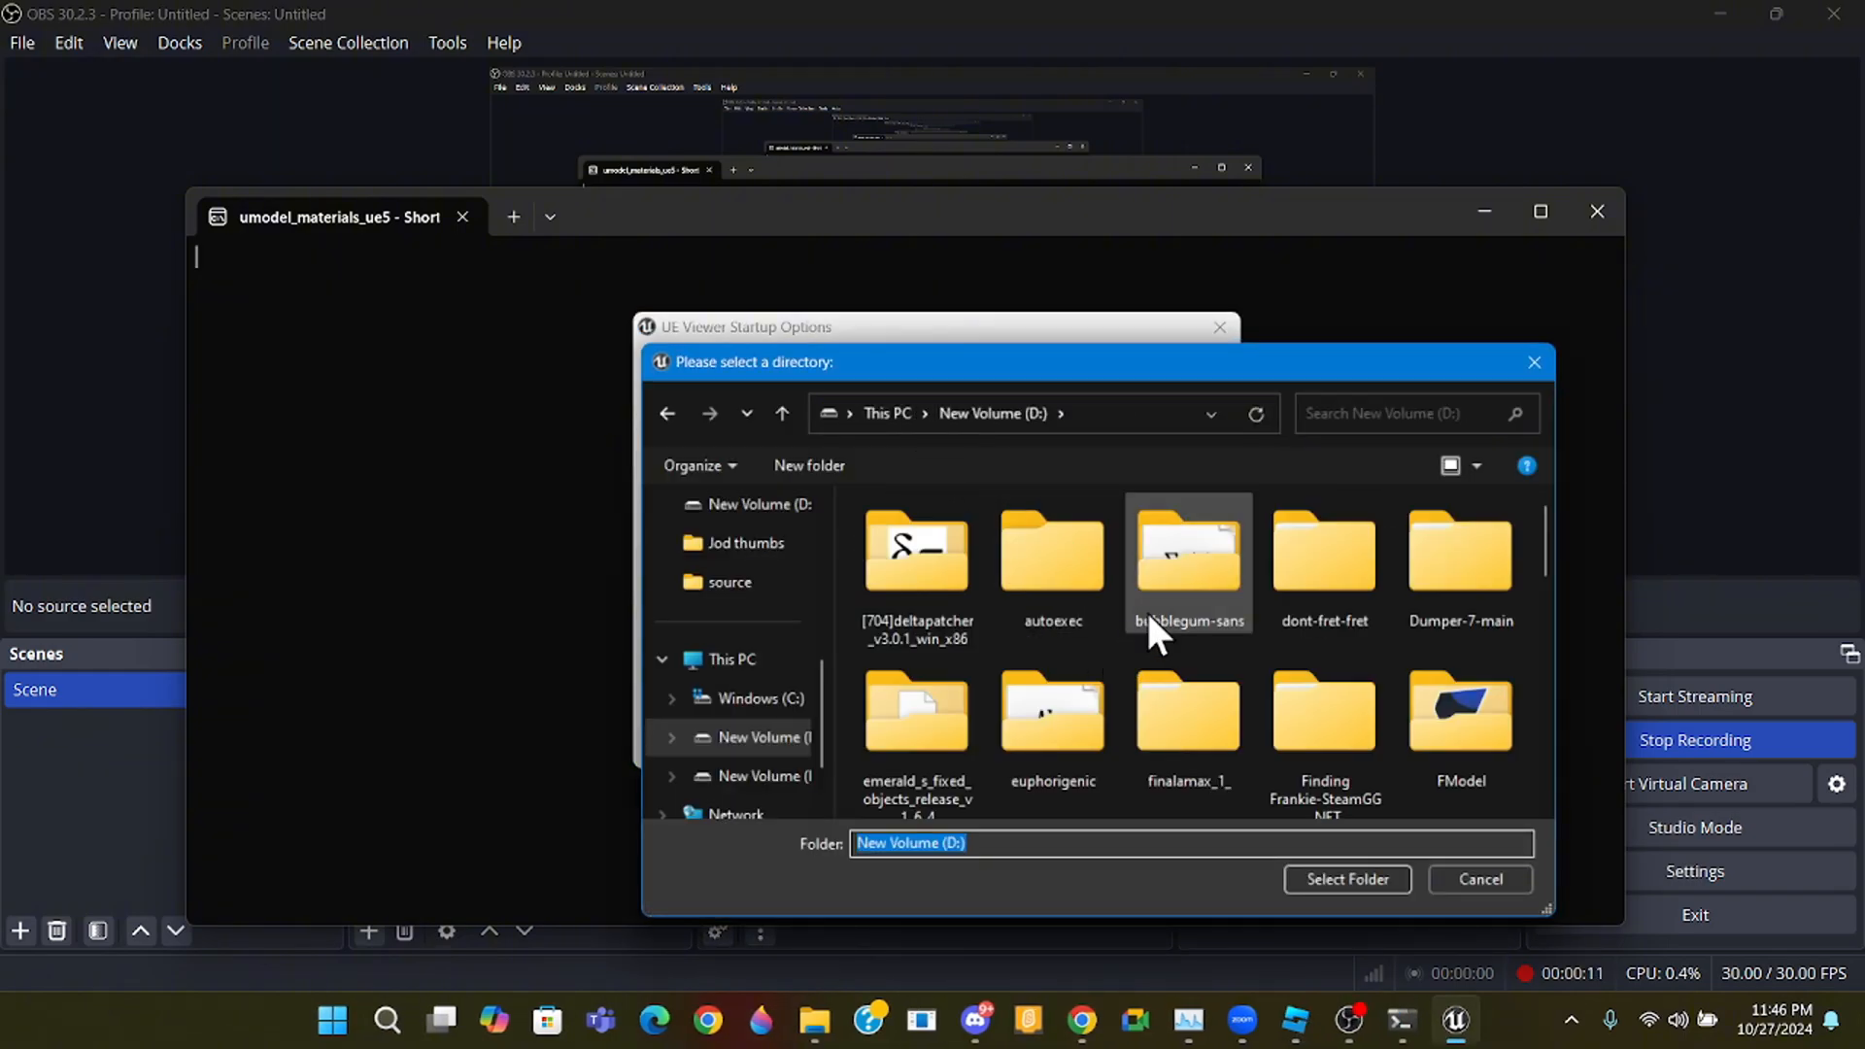
scroll("down", 3)
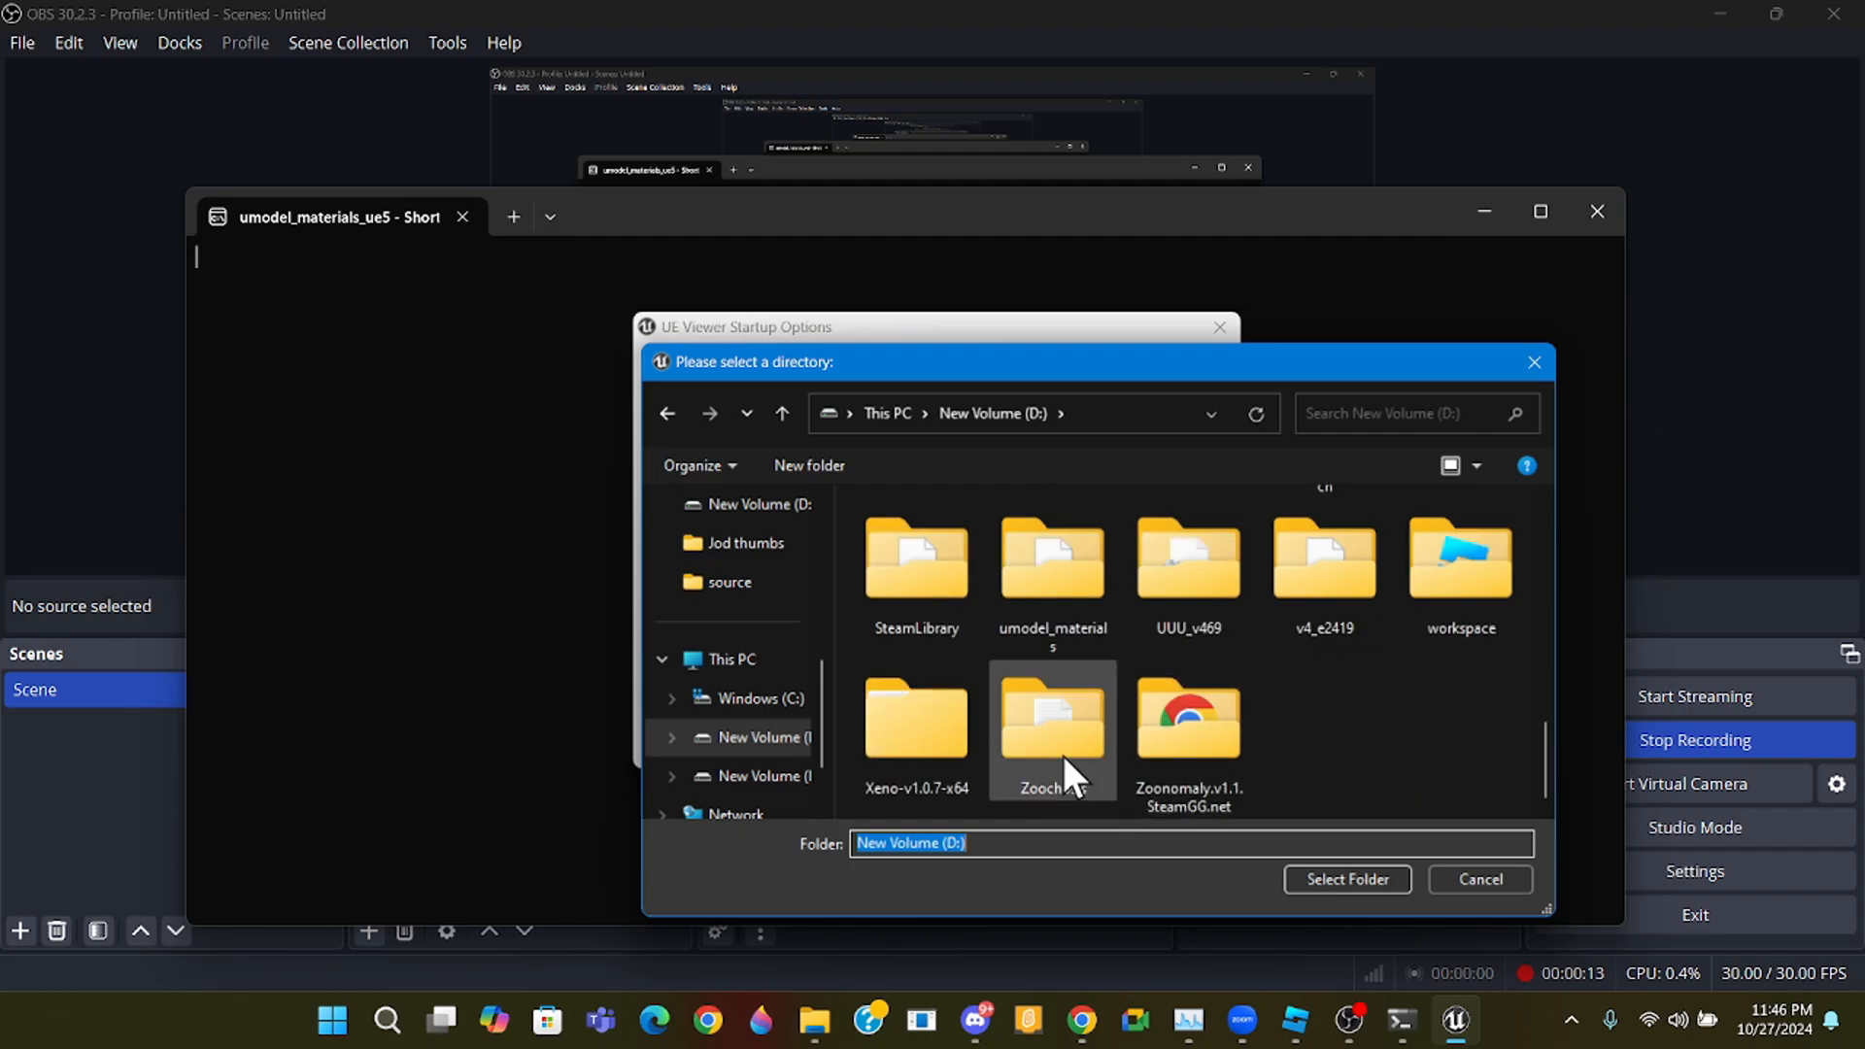
scroll("up", 3)
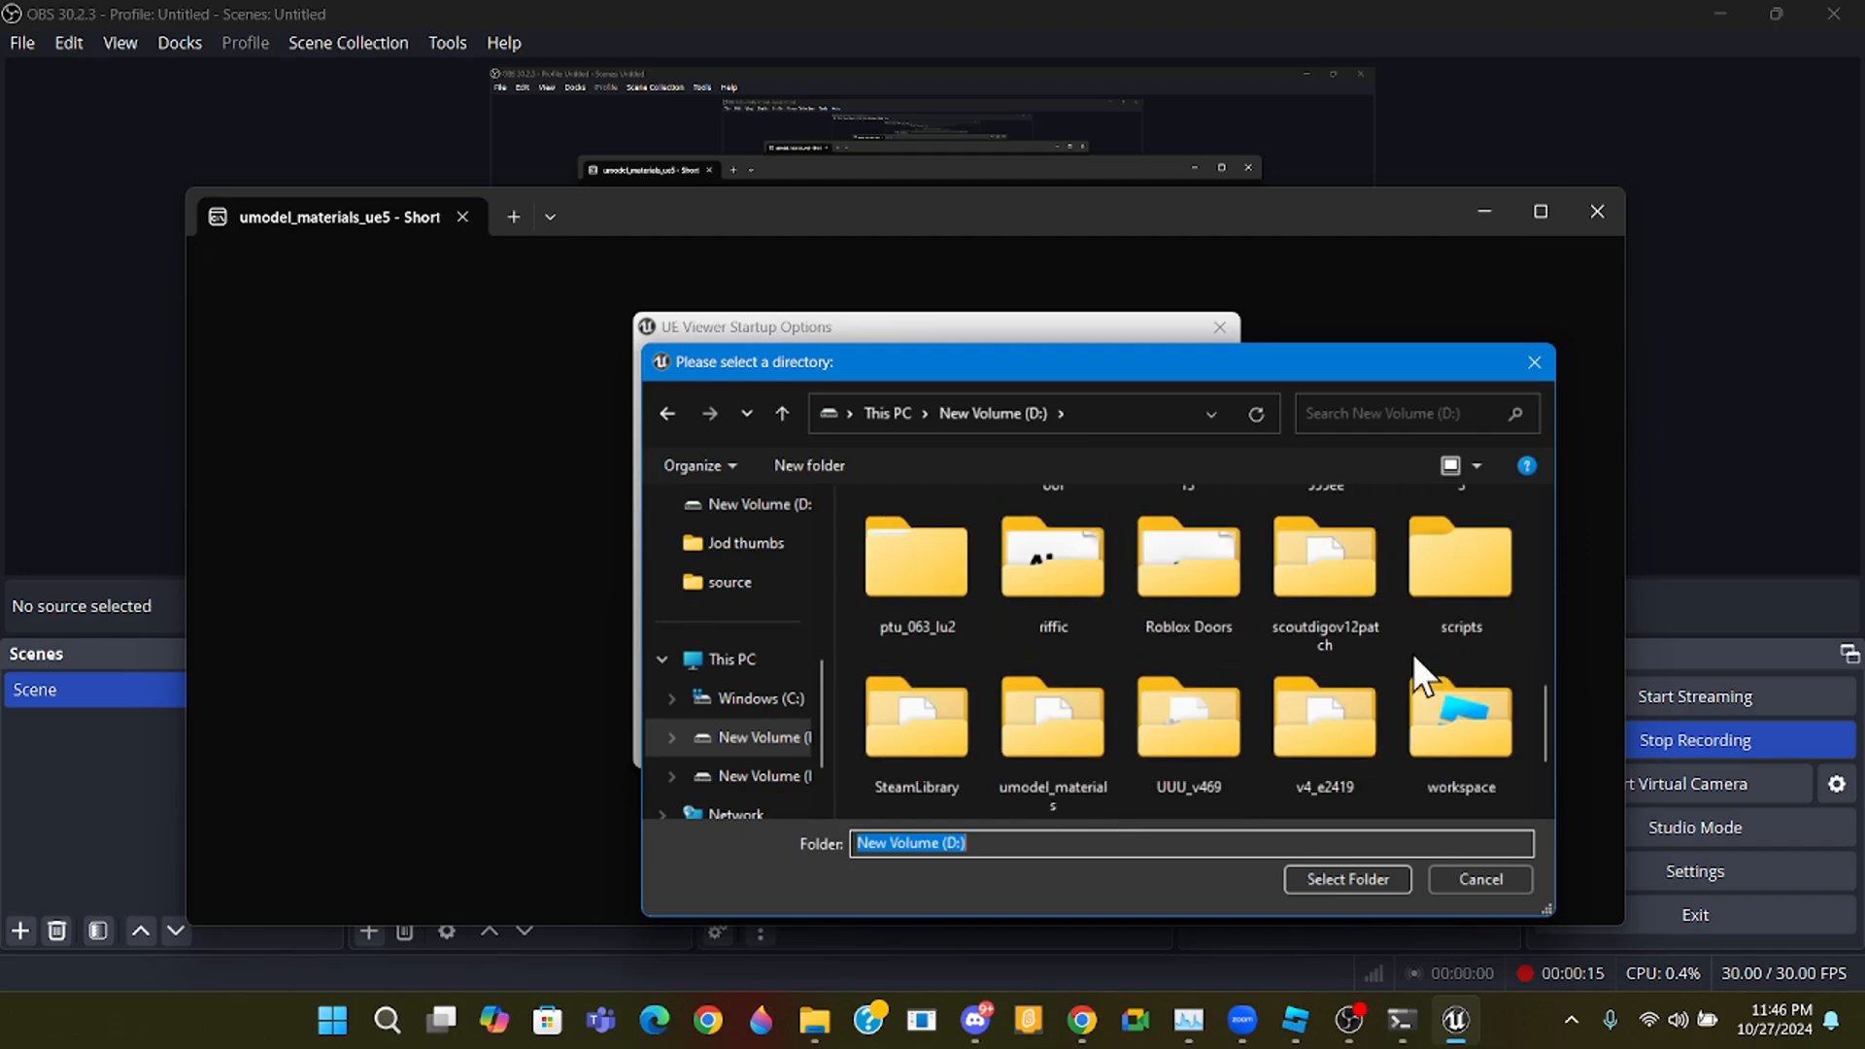
double_click(915, 725)
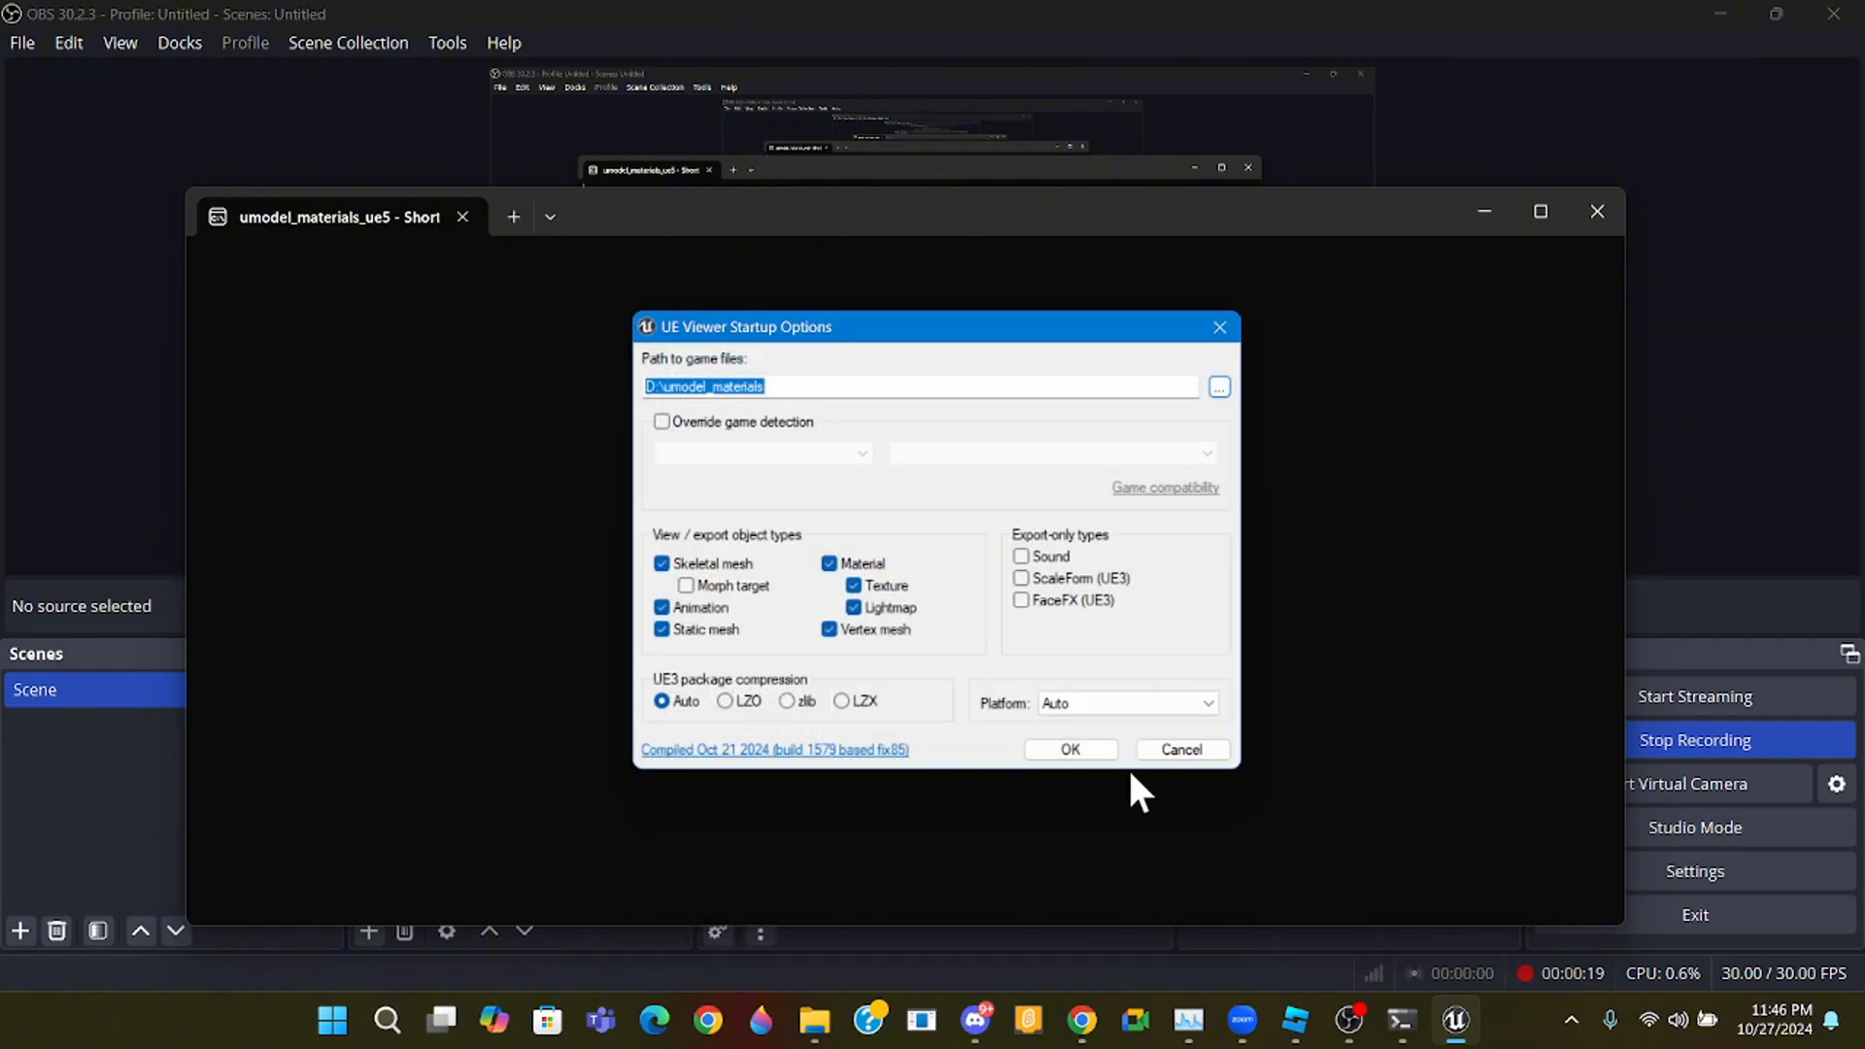
left_click(1068, 750)
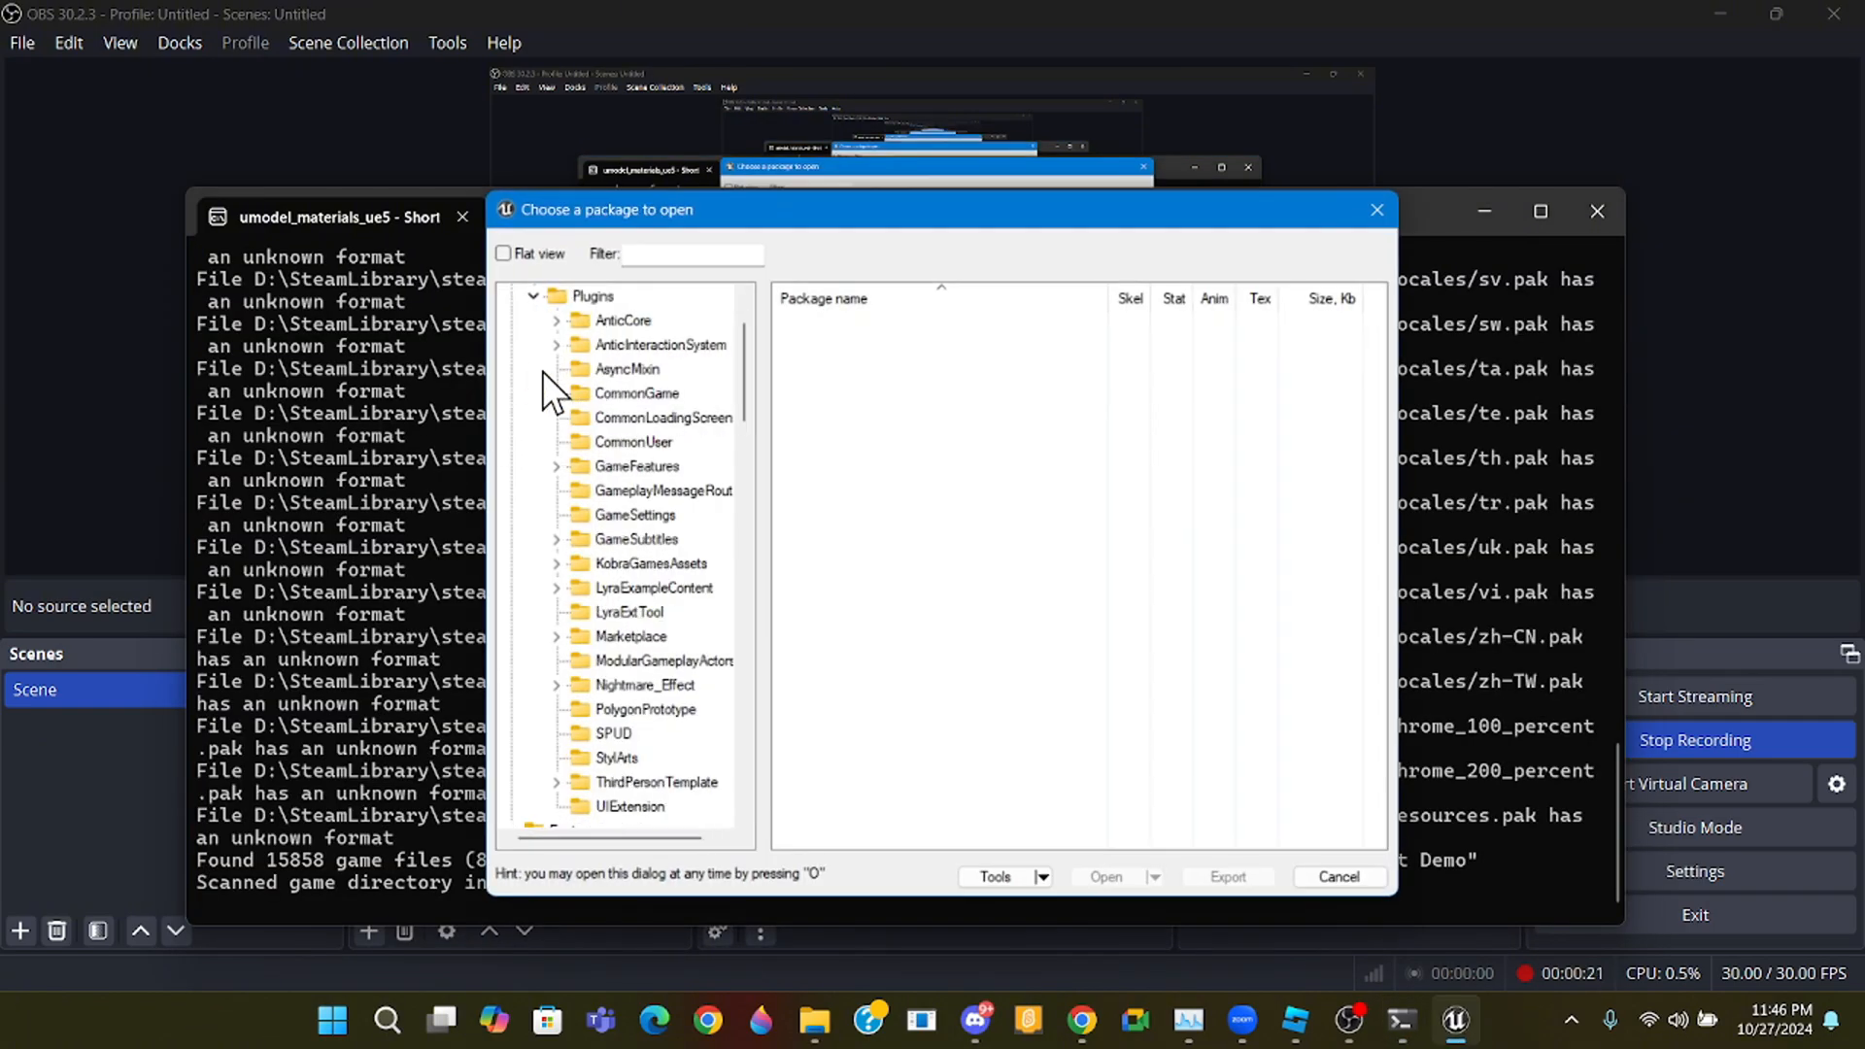
mouse_move(583, 412)
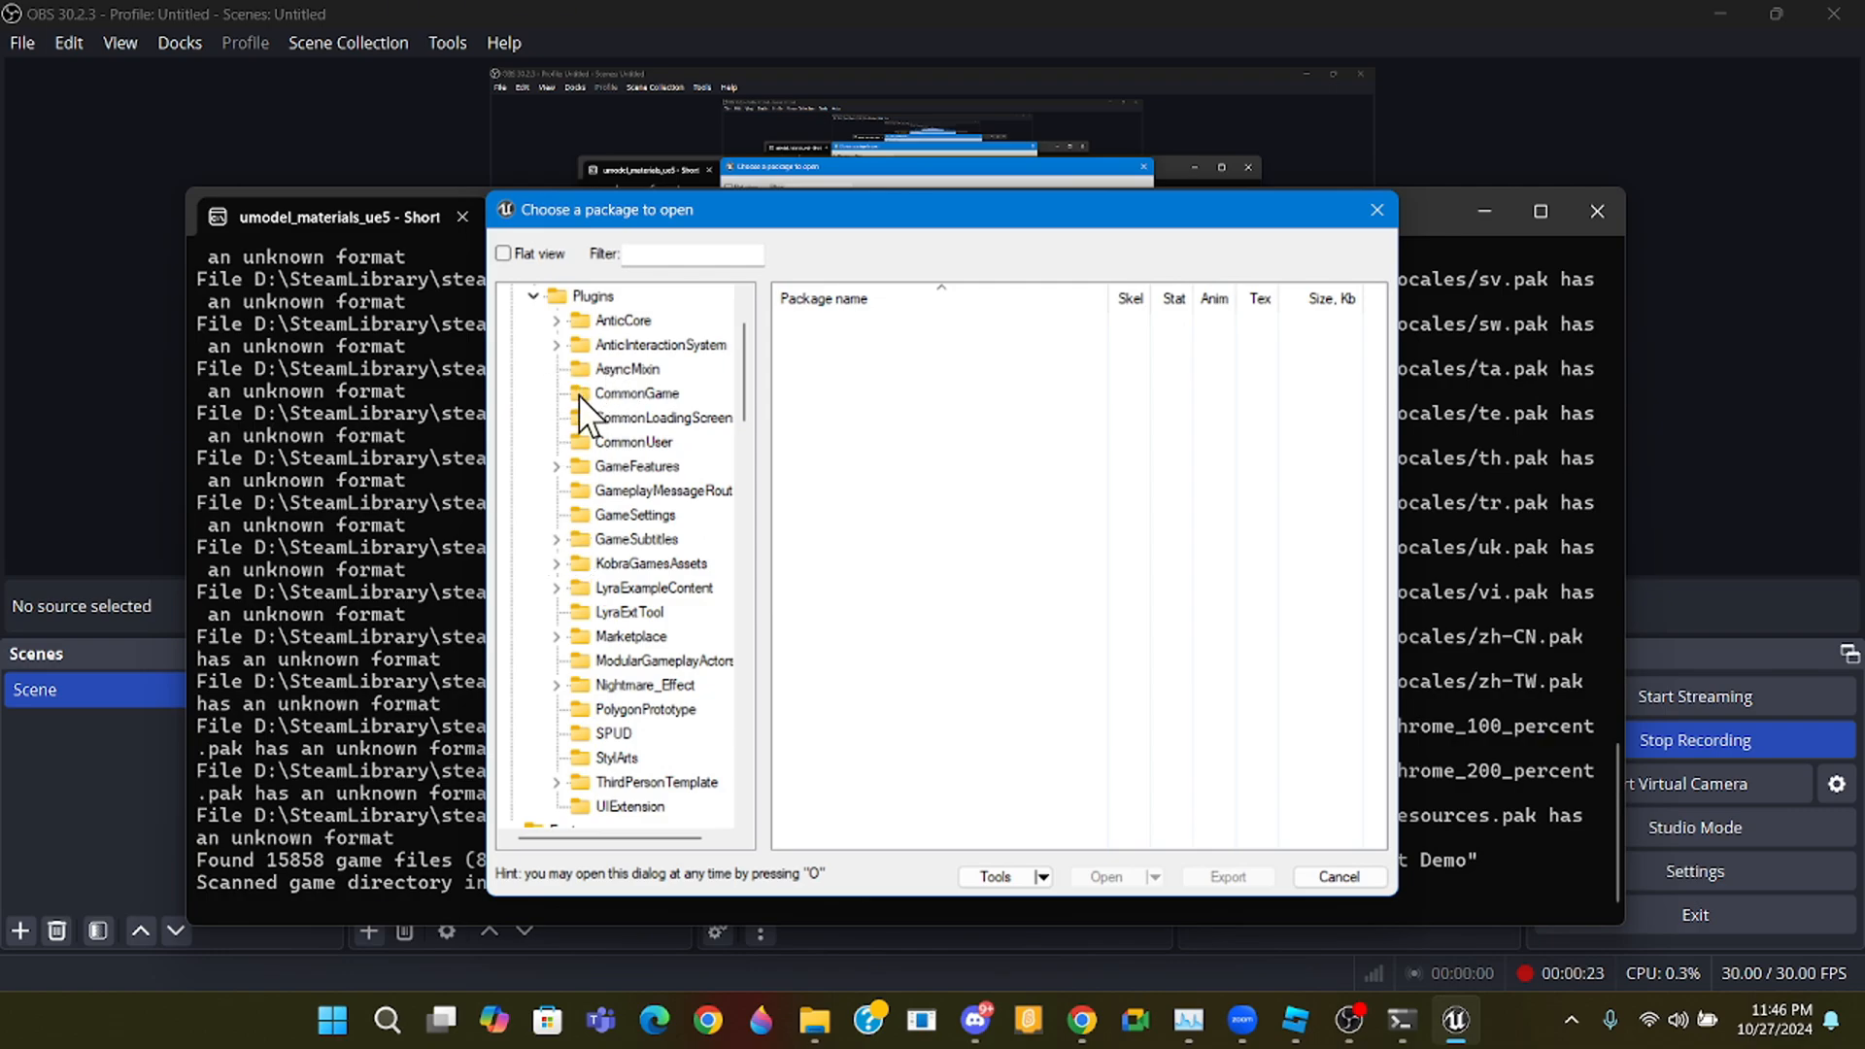
- Select Content > Characters > NPC > Janitor's SKM_Janitor.uasset and export as glTF 2.0 with PNG
left_click(555, 464)
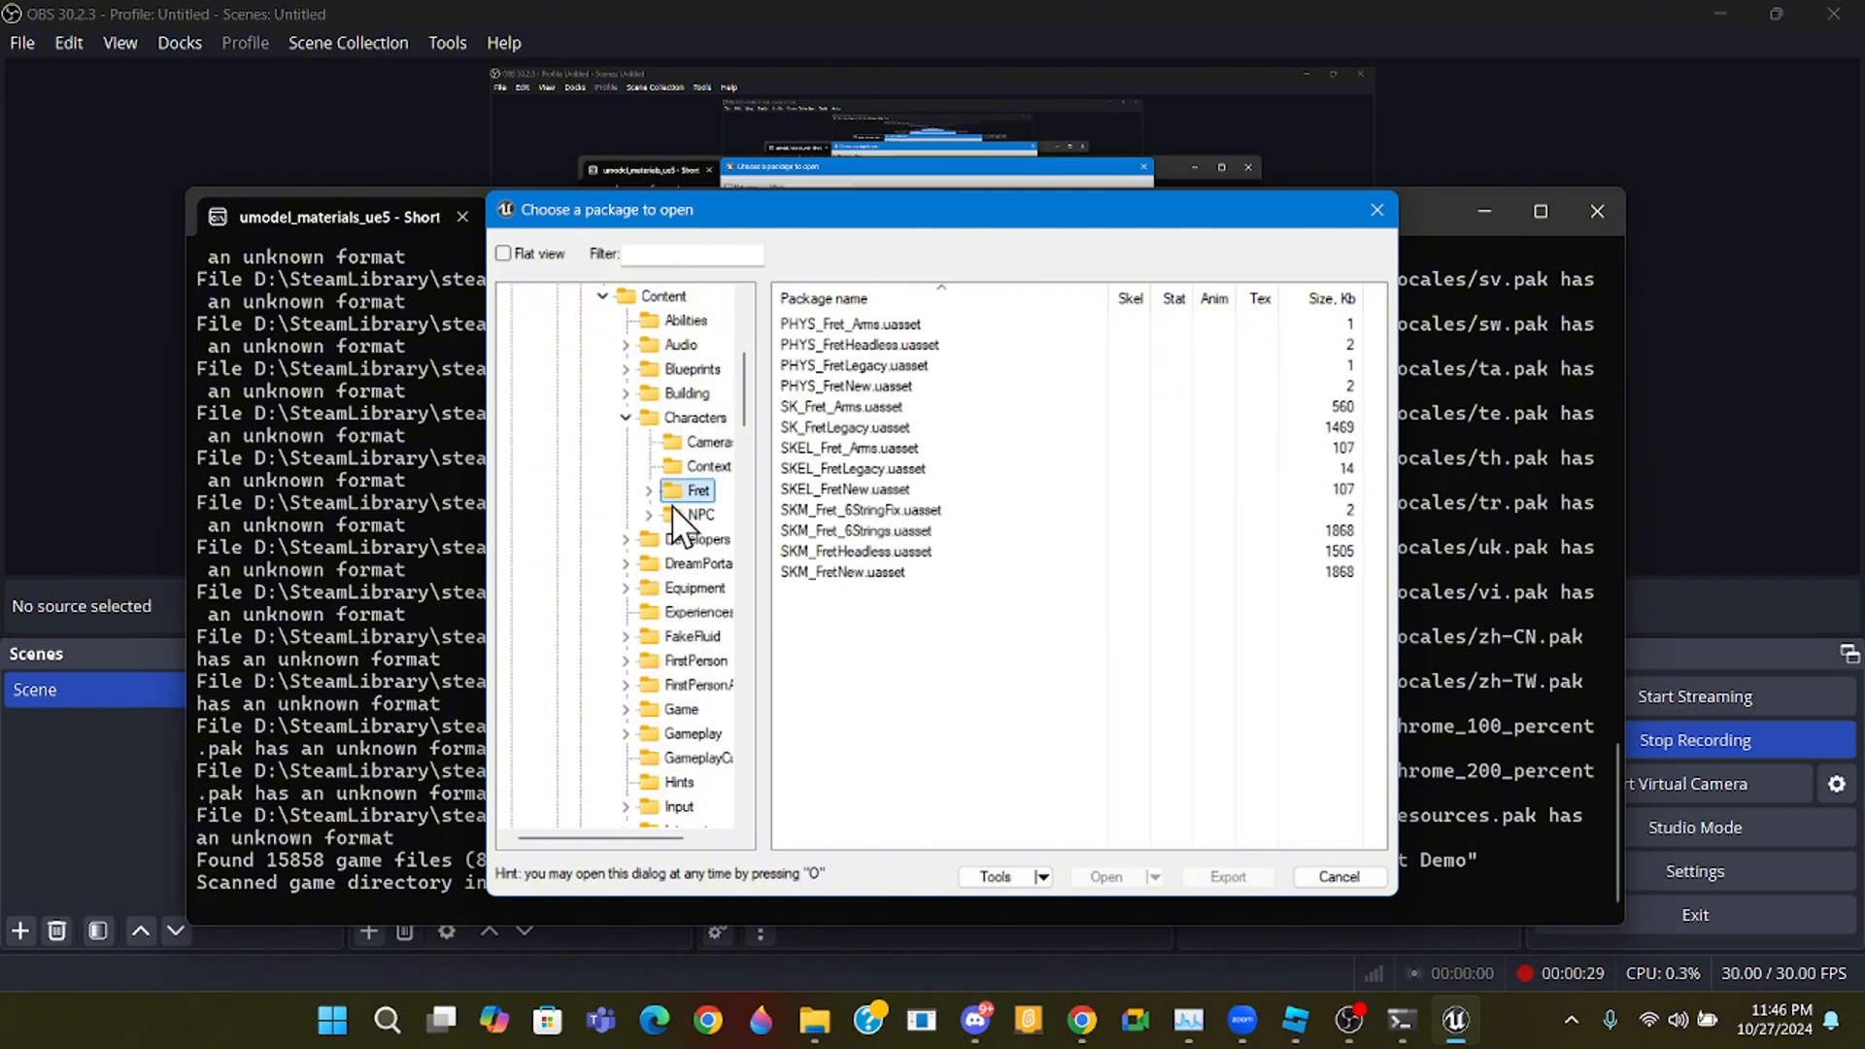
left_click(647, 513)
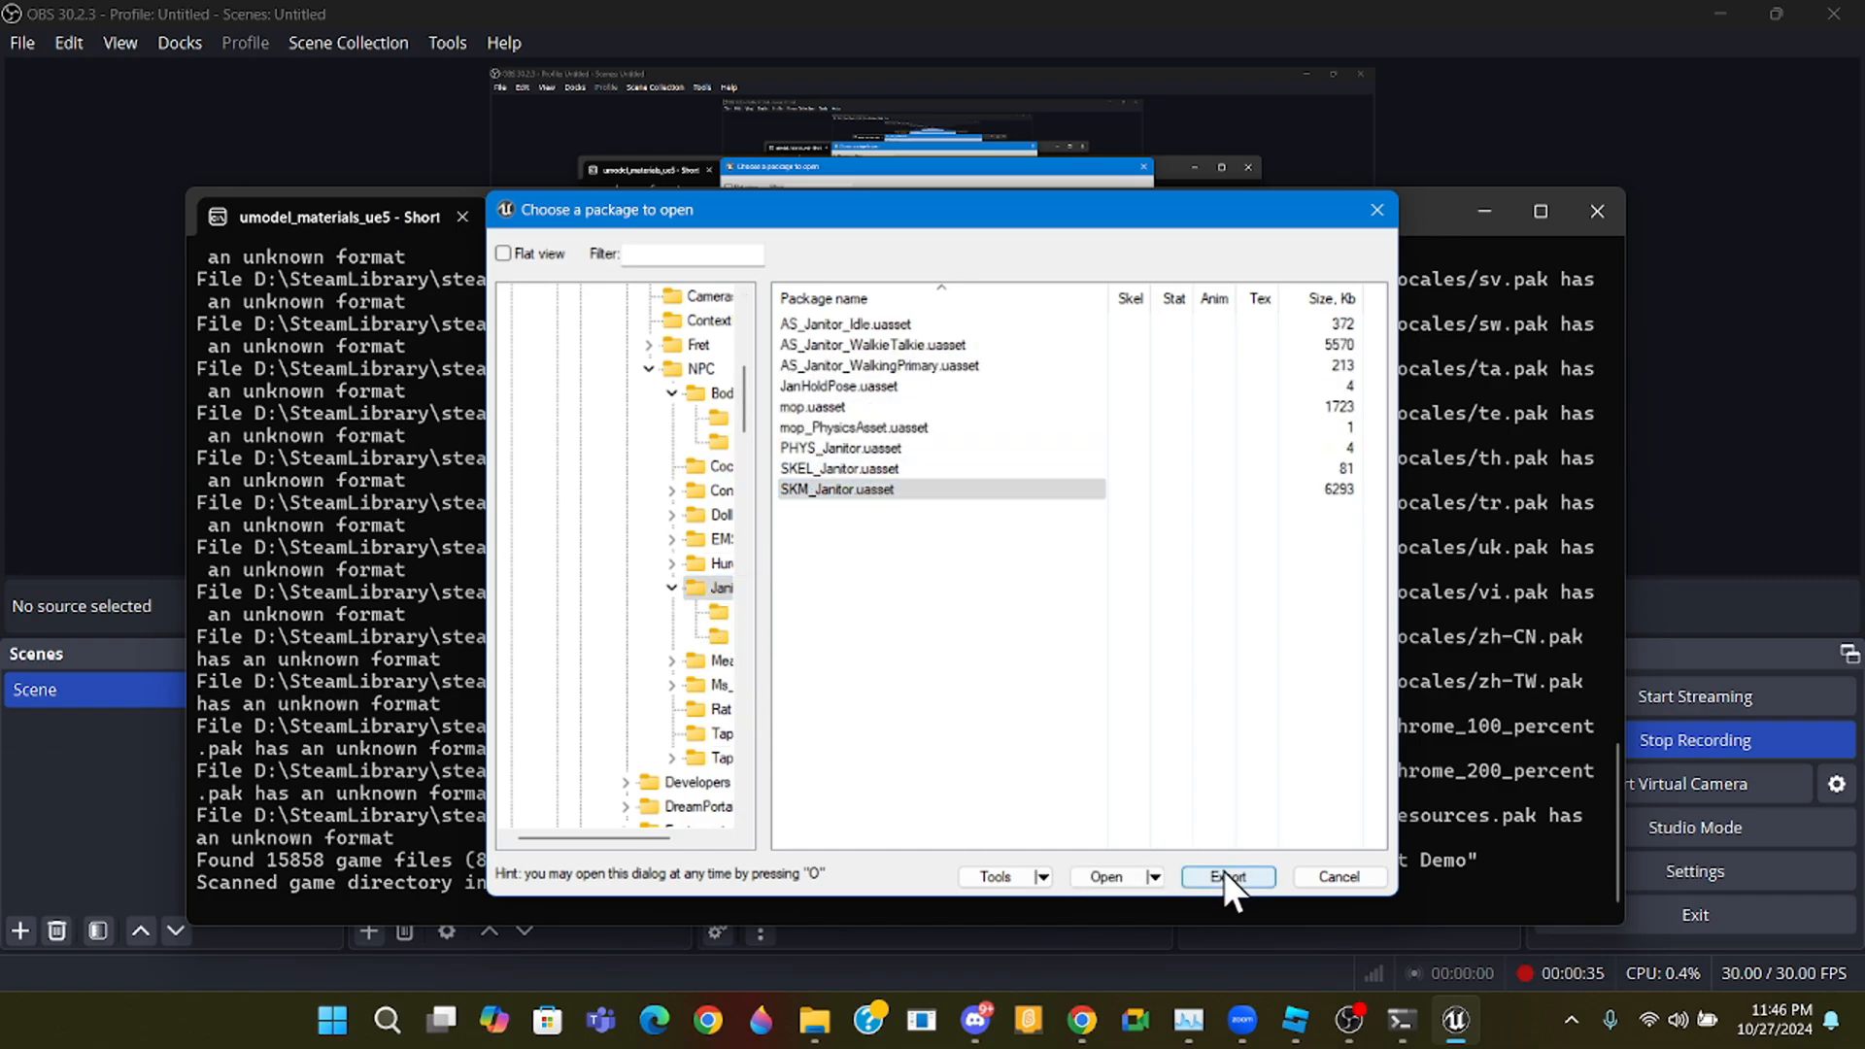
left_click(1227, 876)
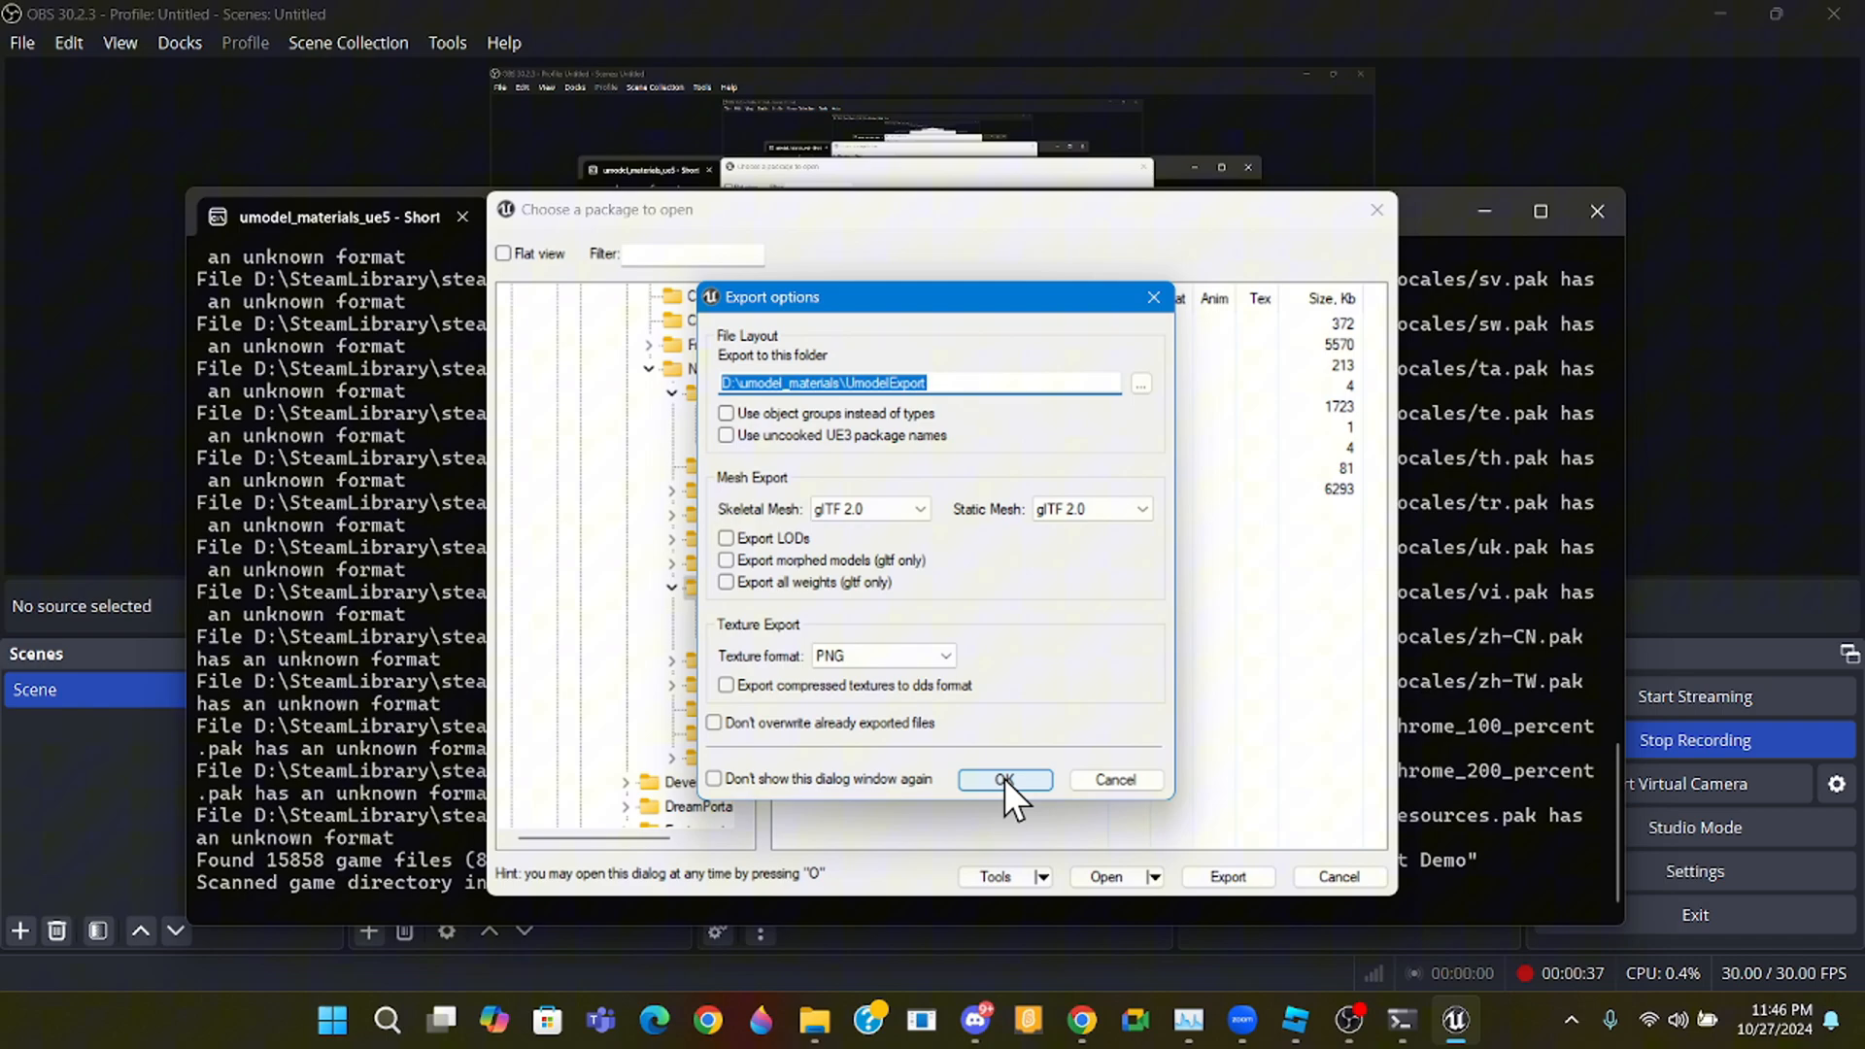
left_click(1002, 781)
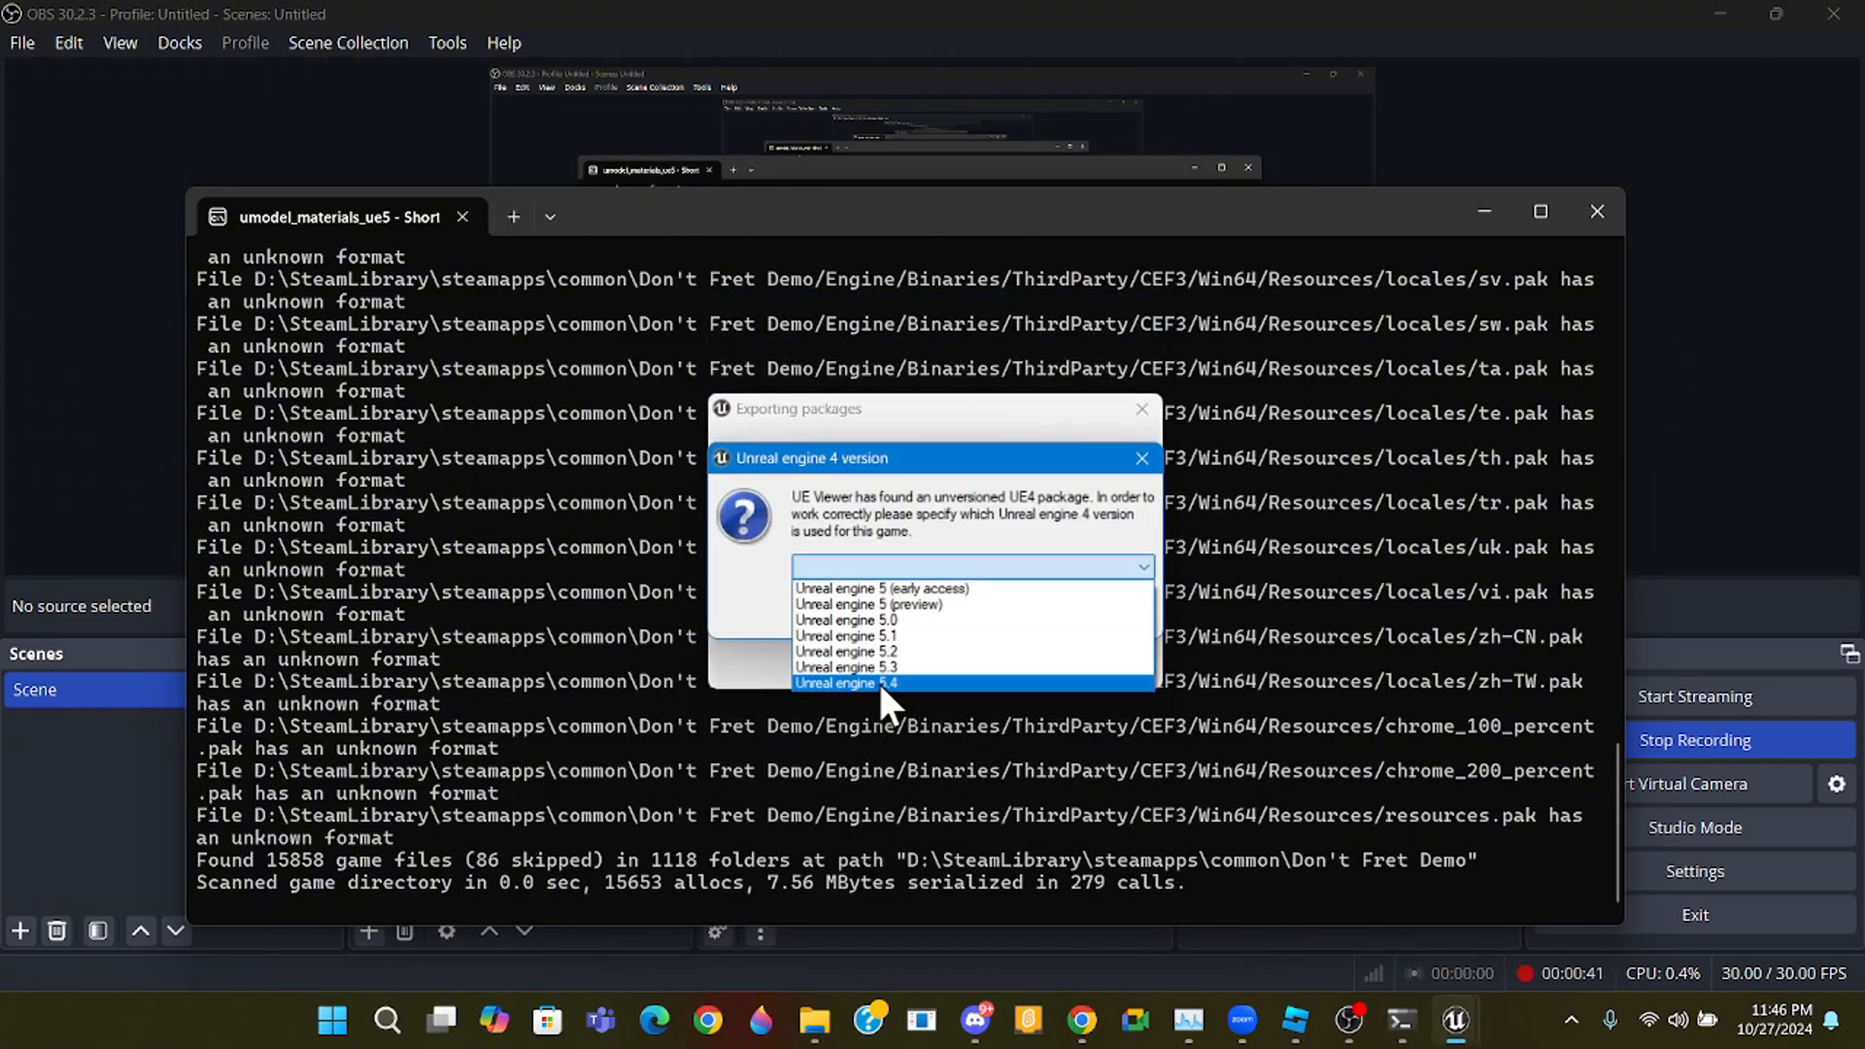
mouse_move(880, 587)
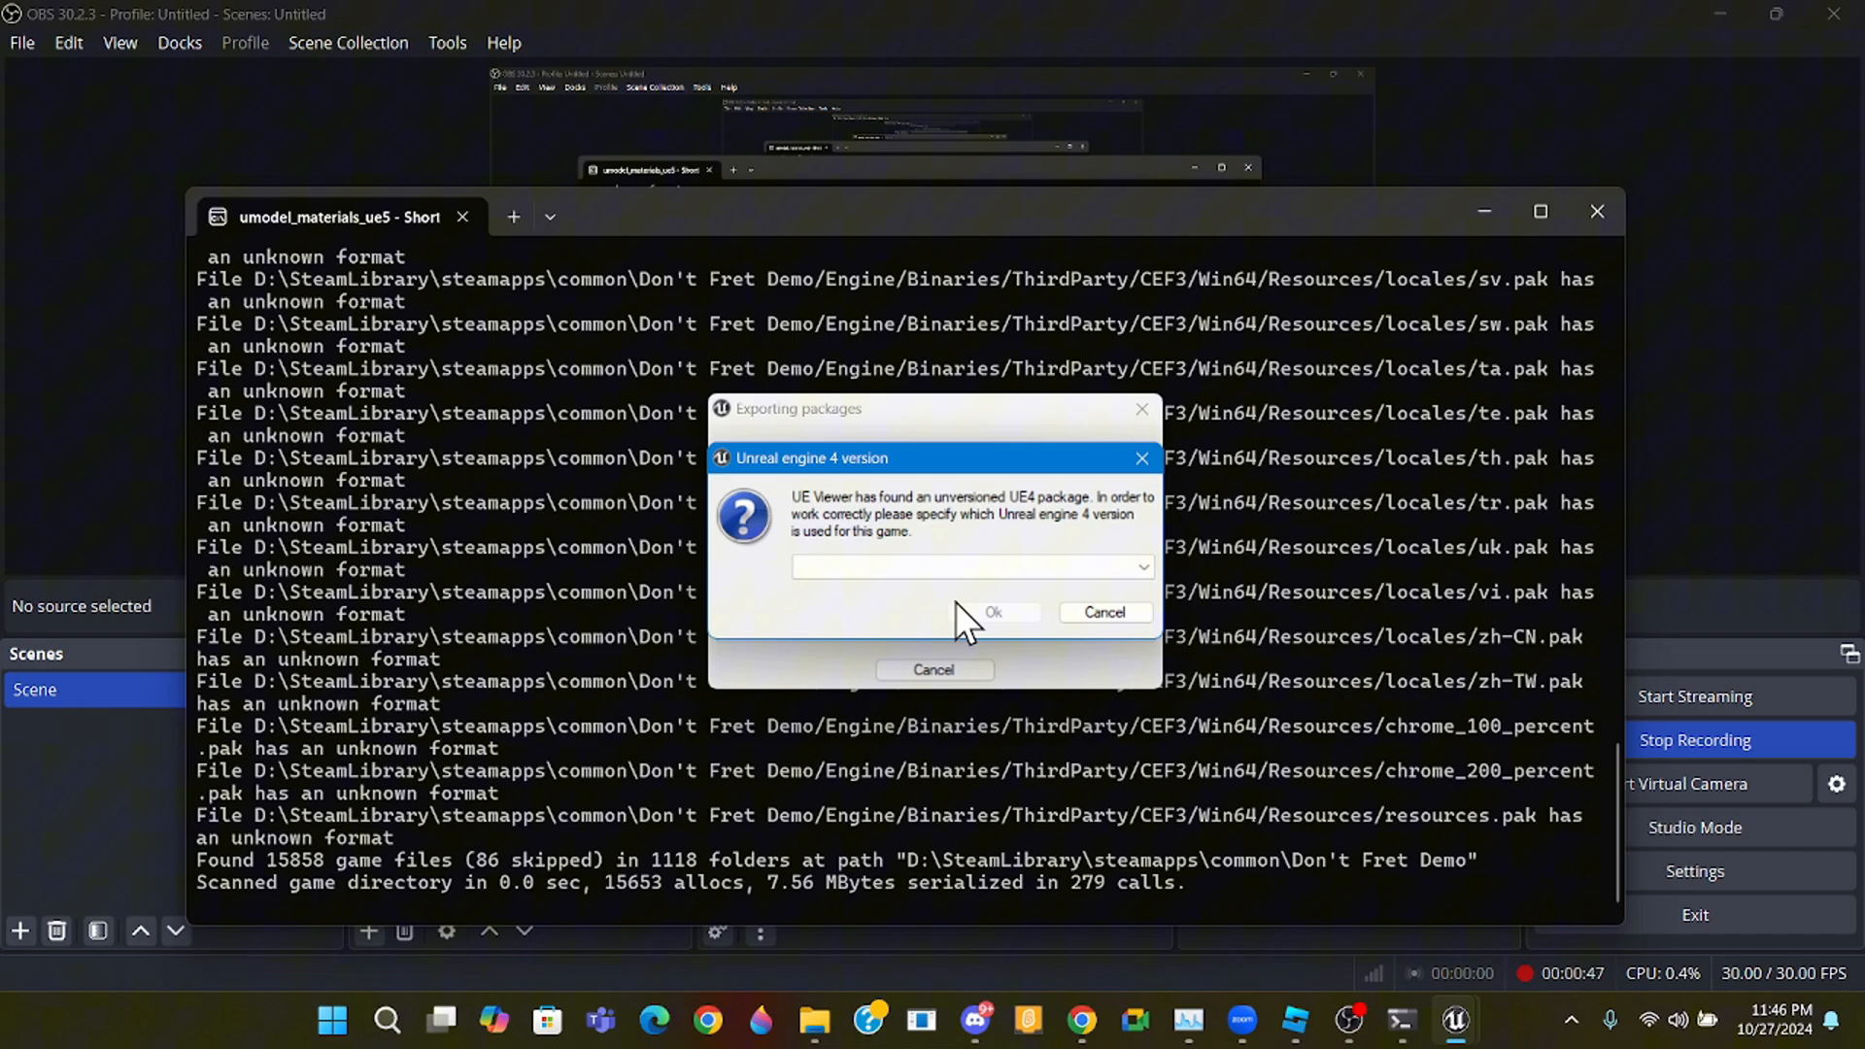
mouse_move(857, 559)
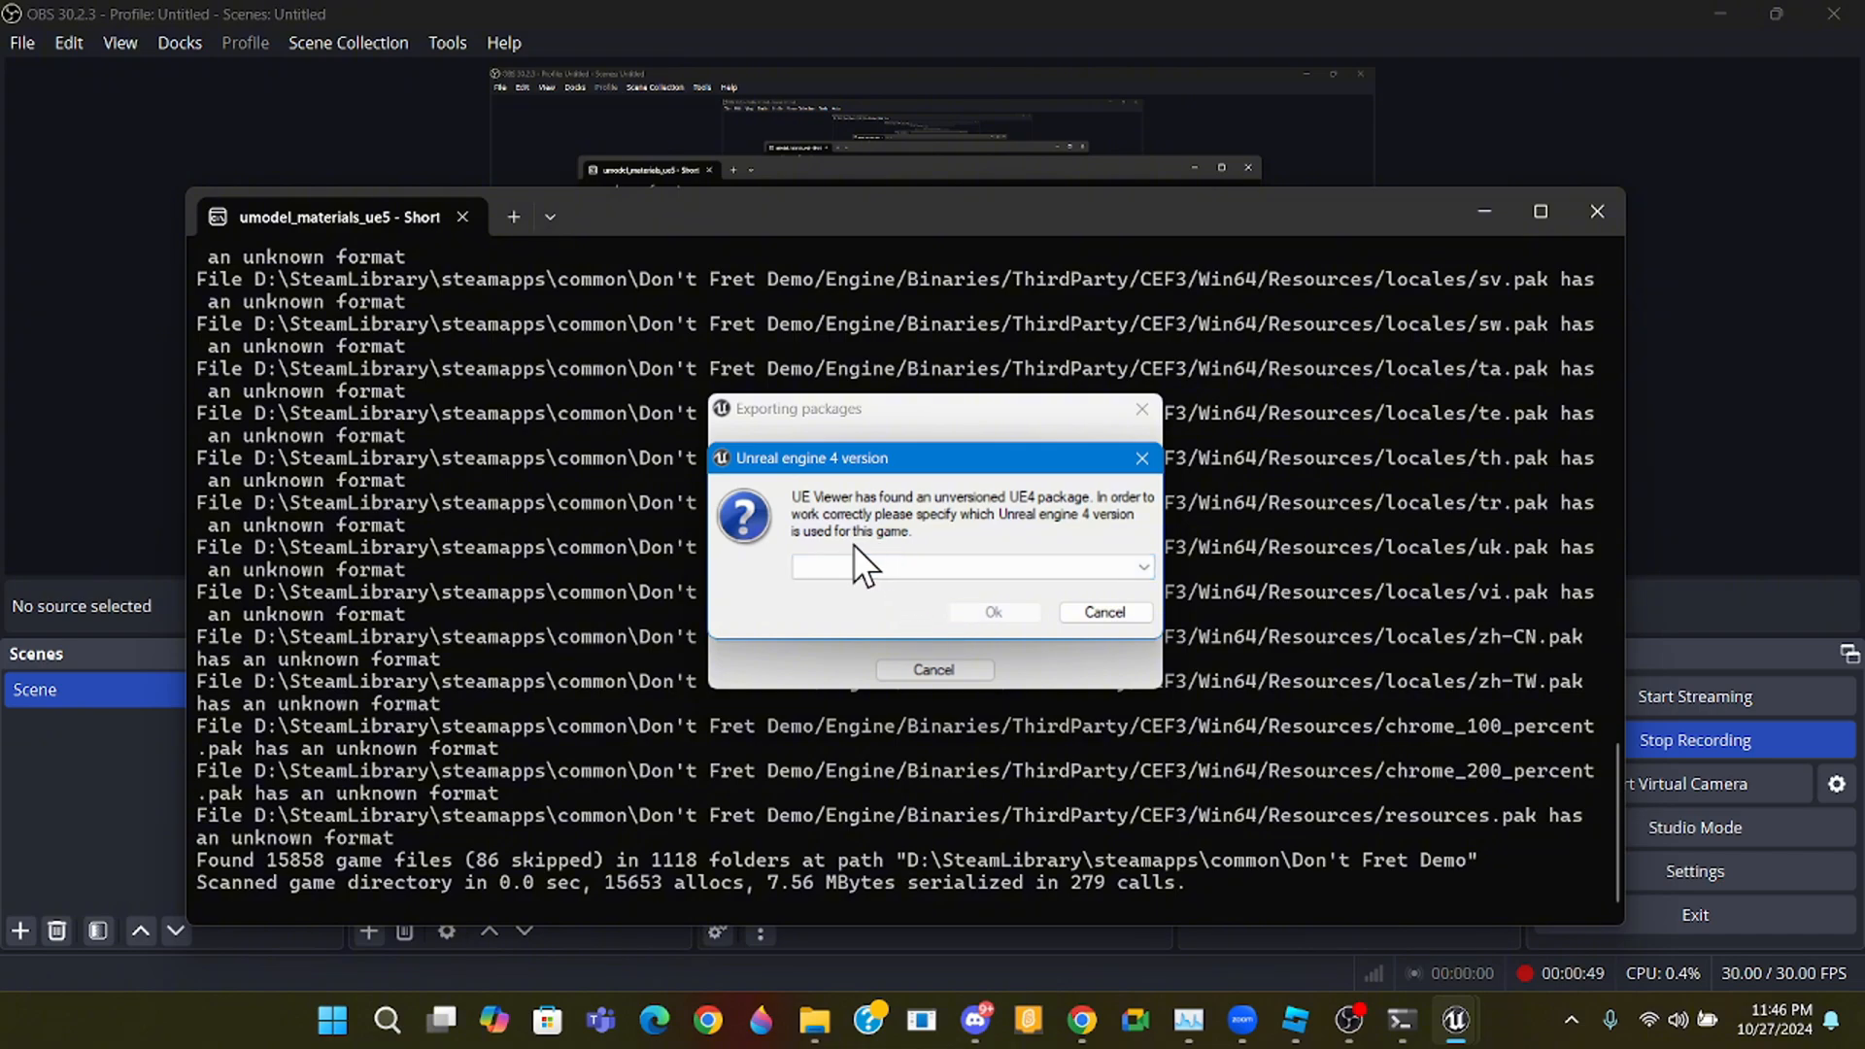
- Choose Unreal engine 5.4 as the engine version and dismiss the version prompt
left_click(969, 565)
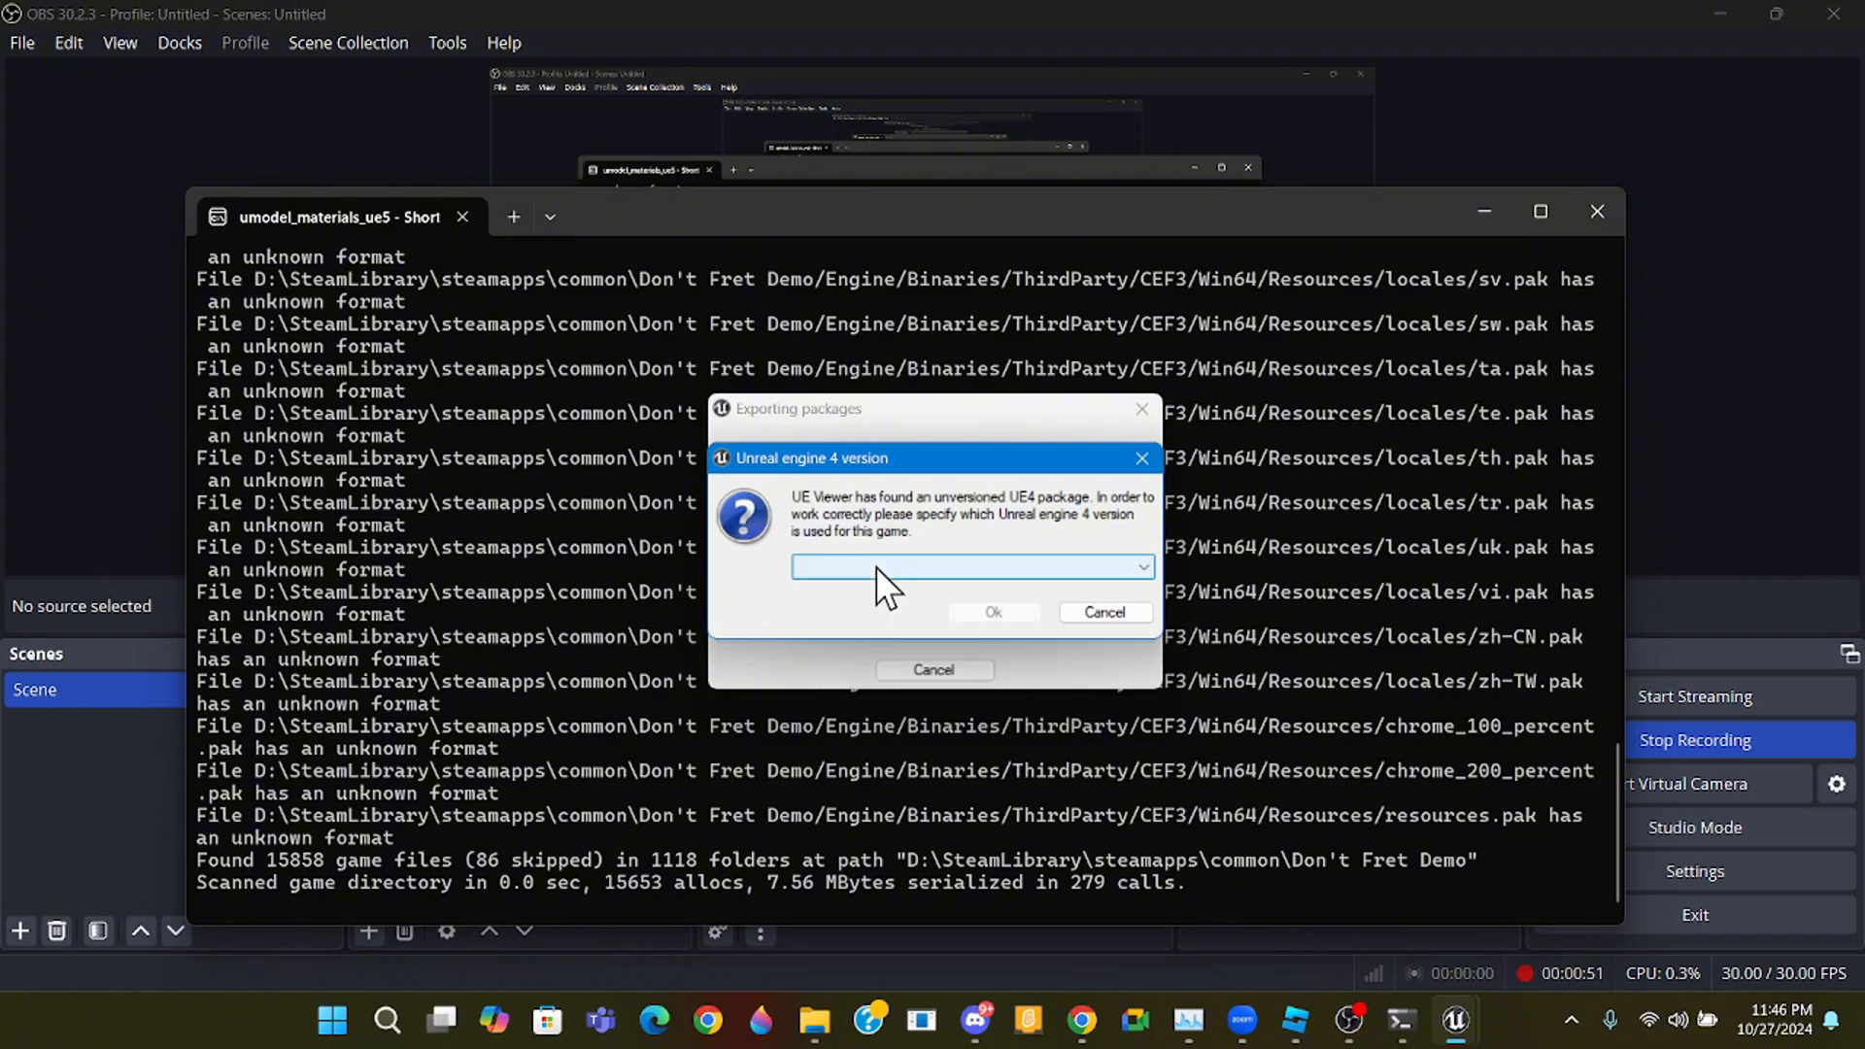
left_click(1137, 565)
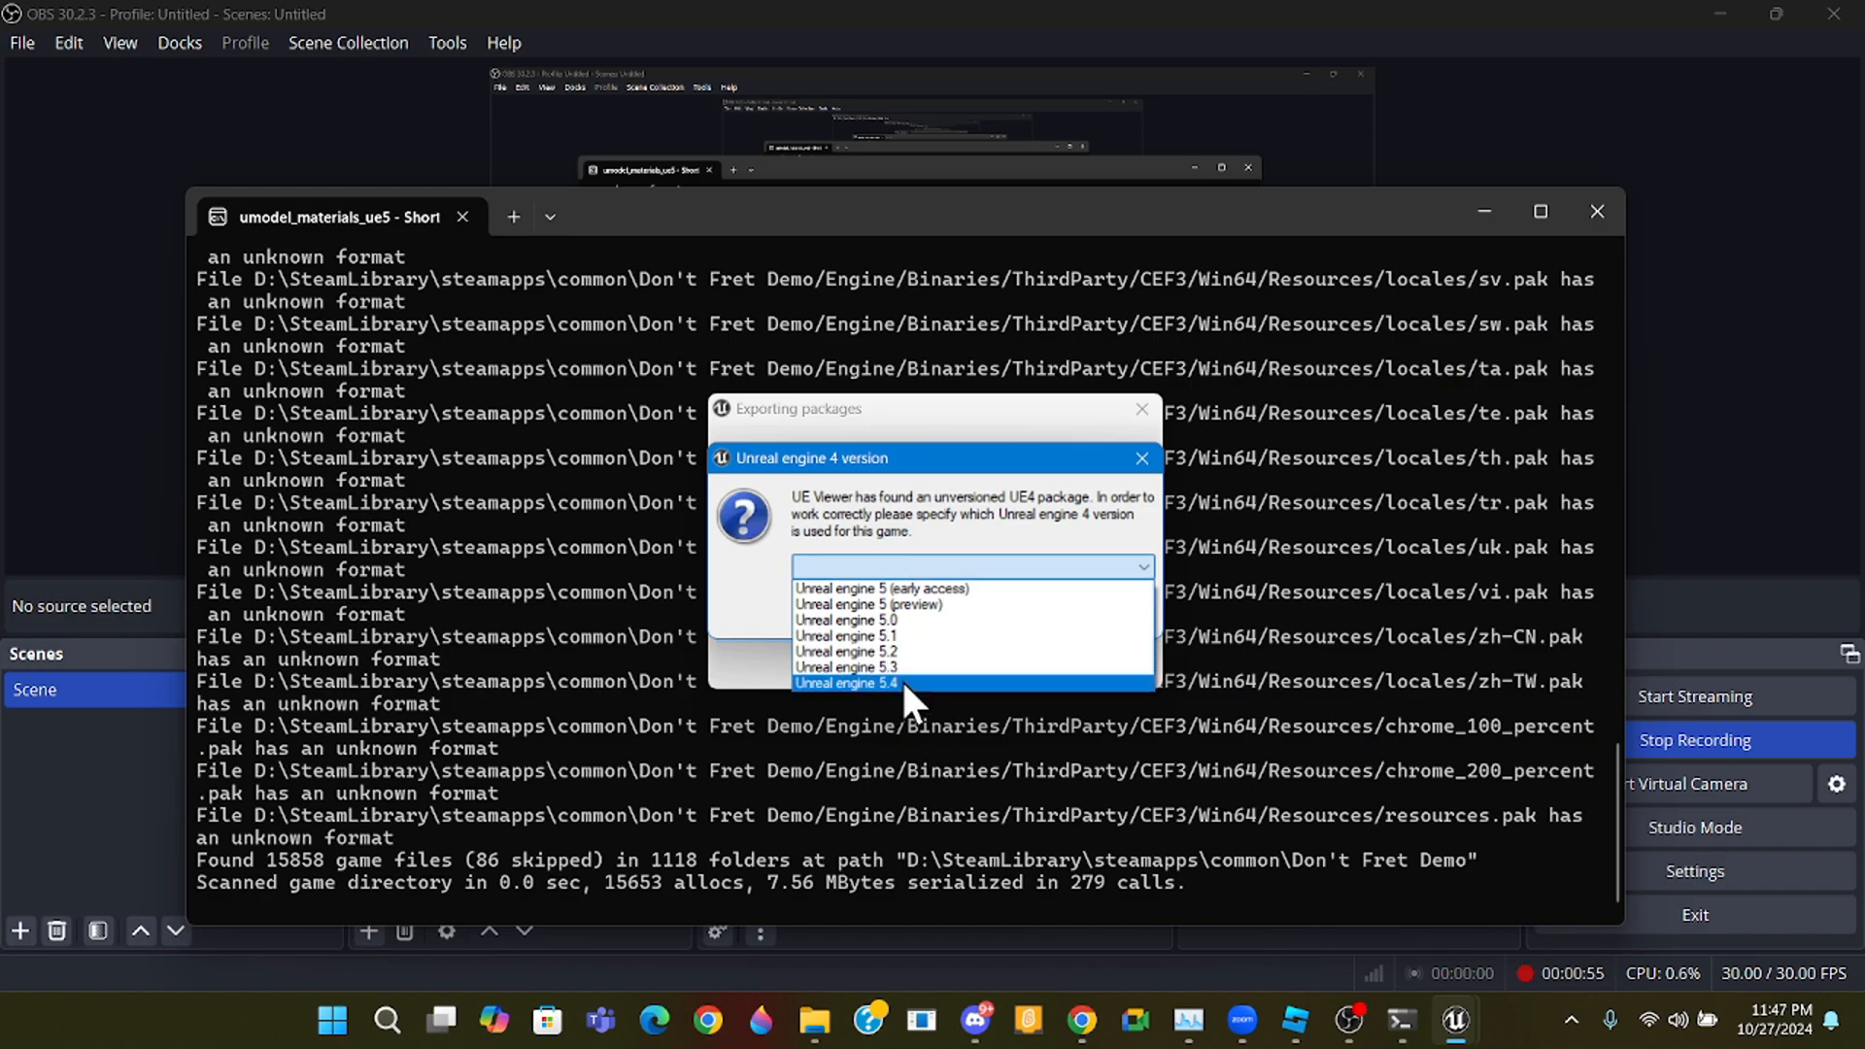
left_click(847, 682)
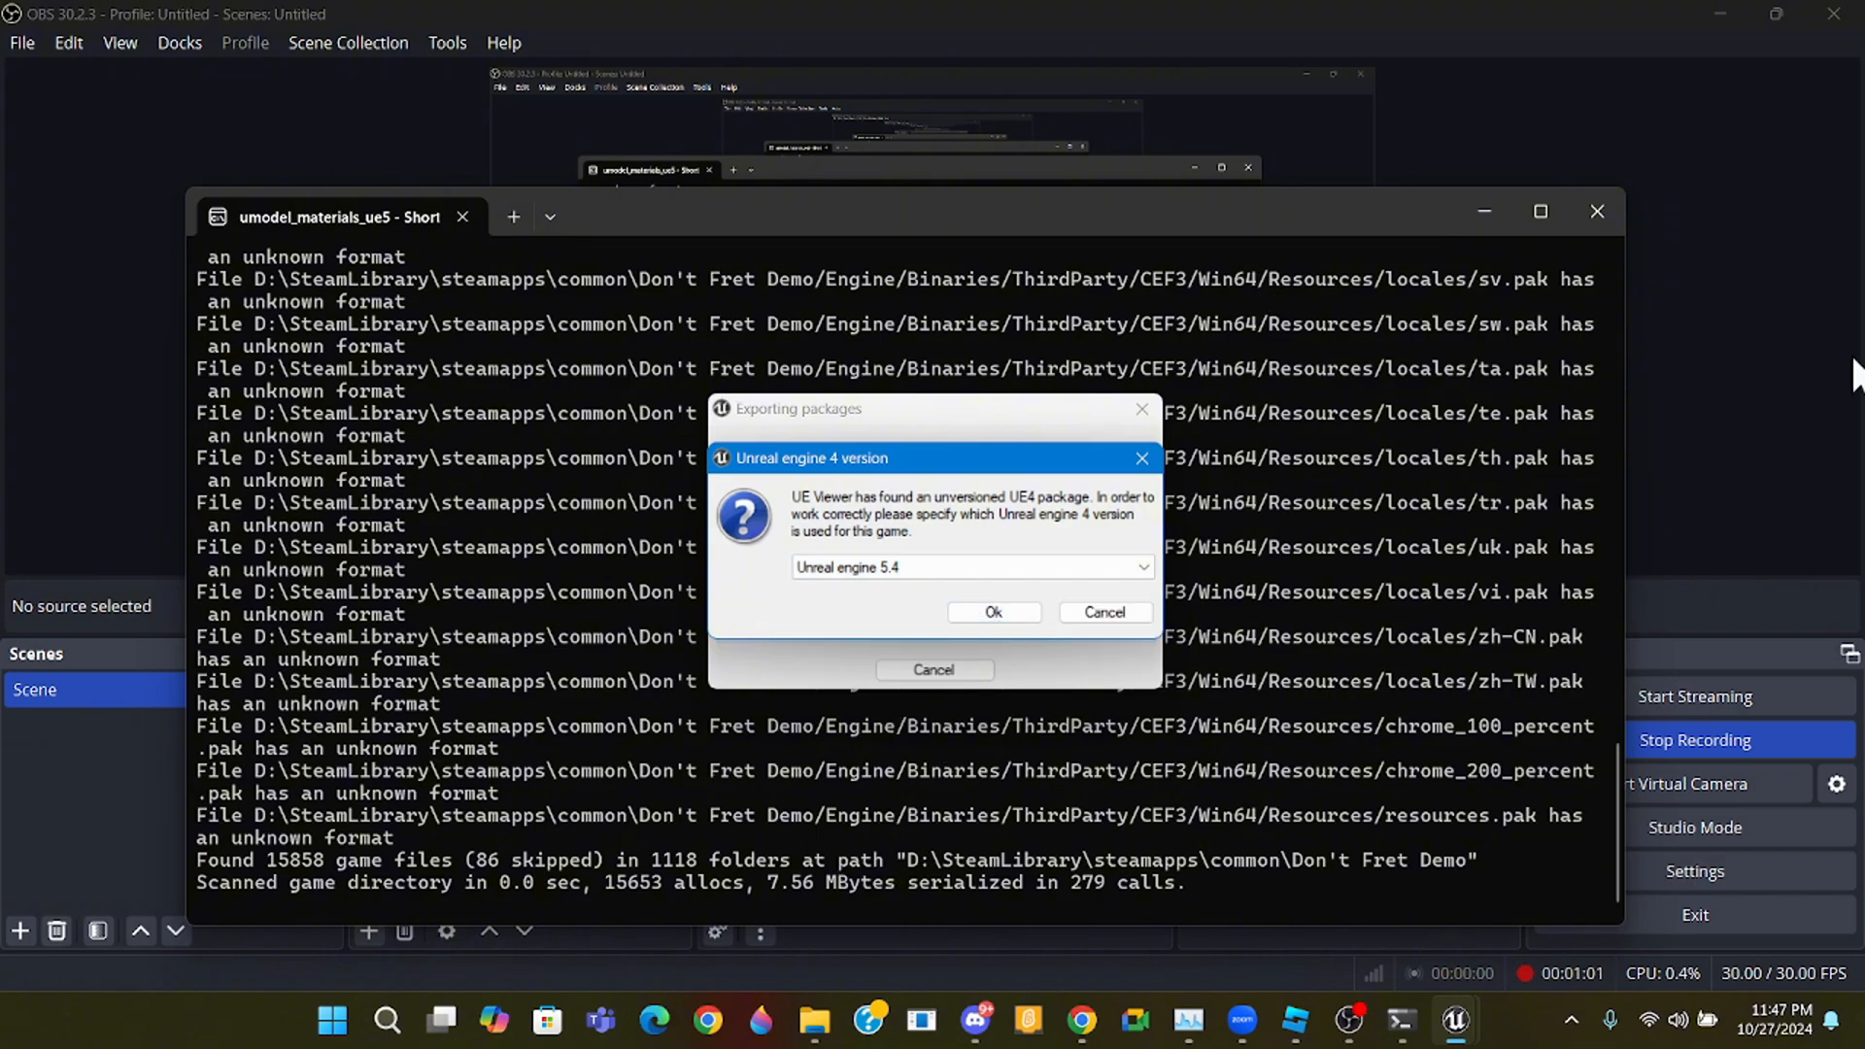
mouse_move(1140, 459)
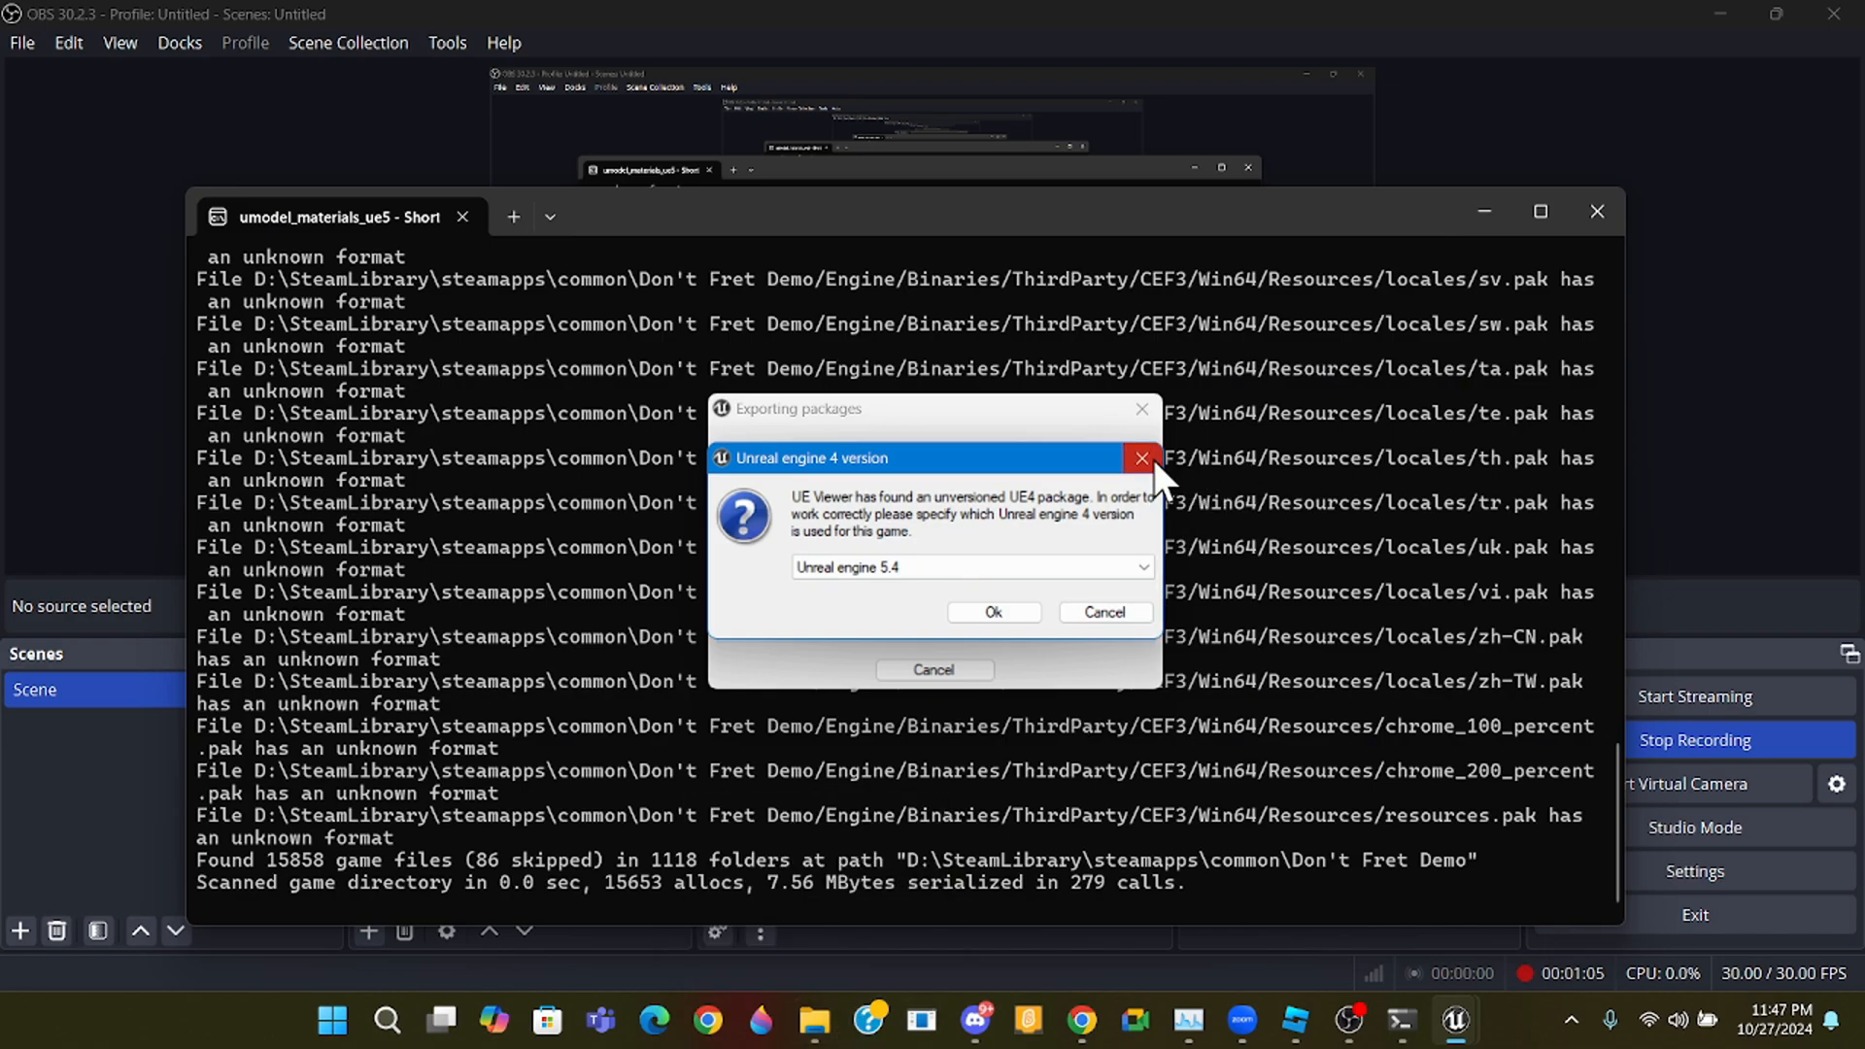
mouse_move(791, 523)
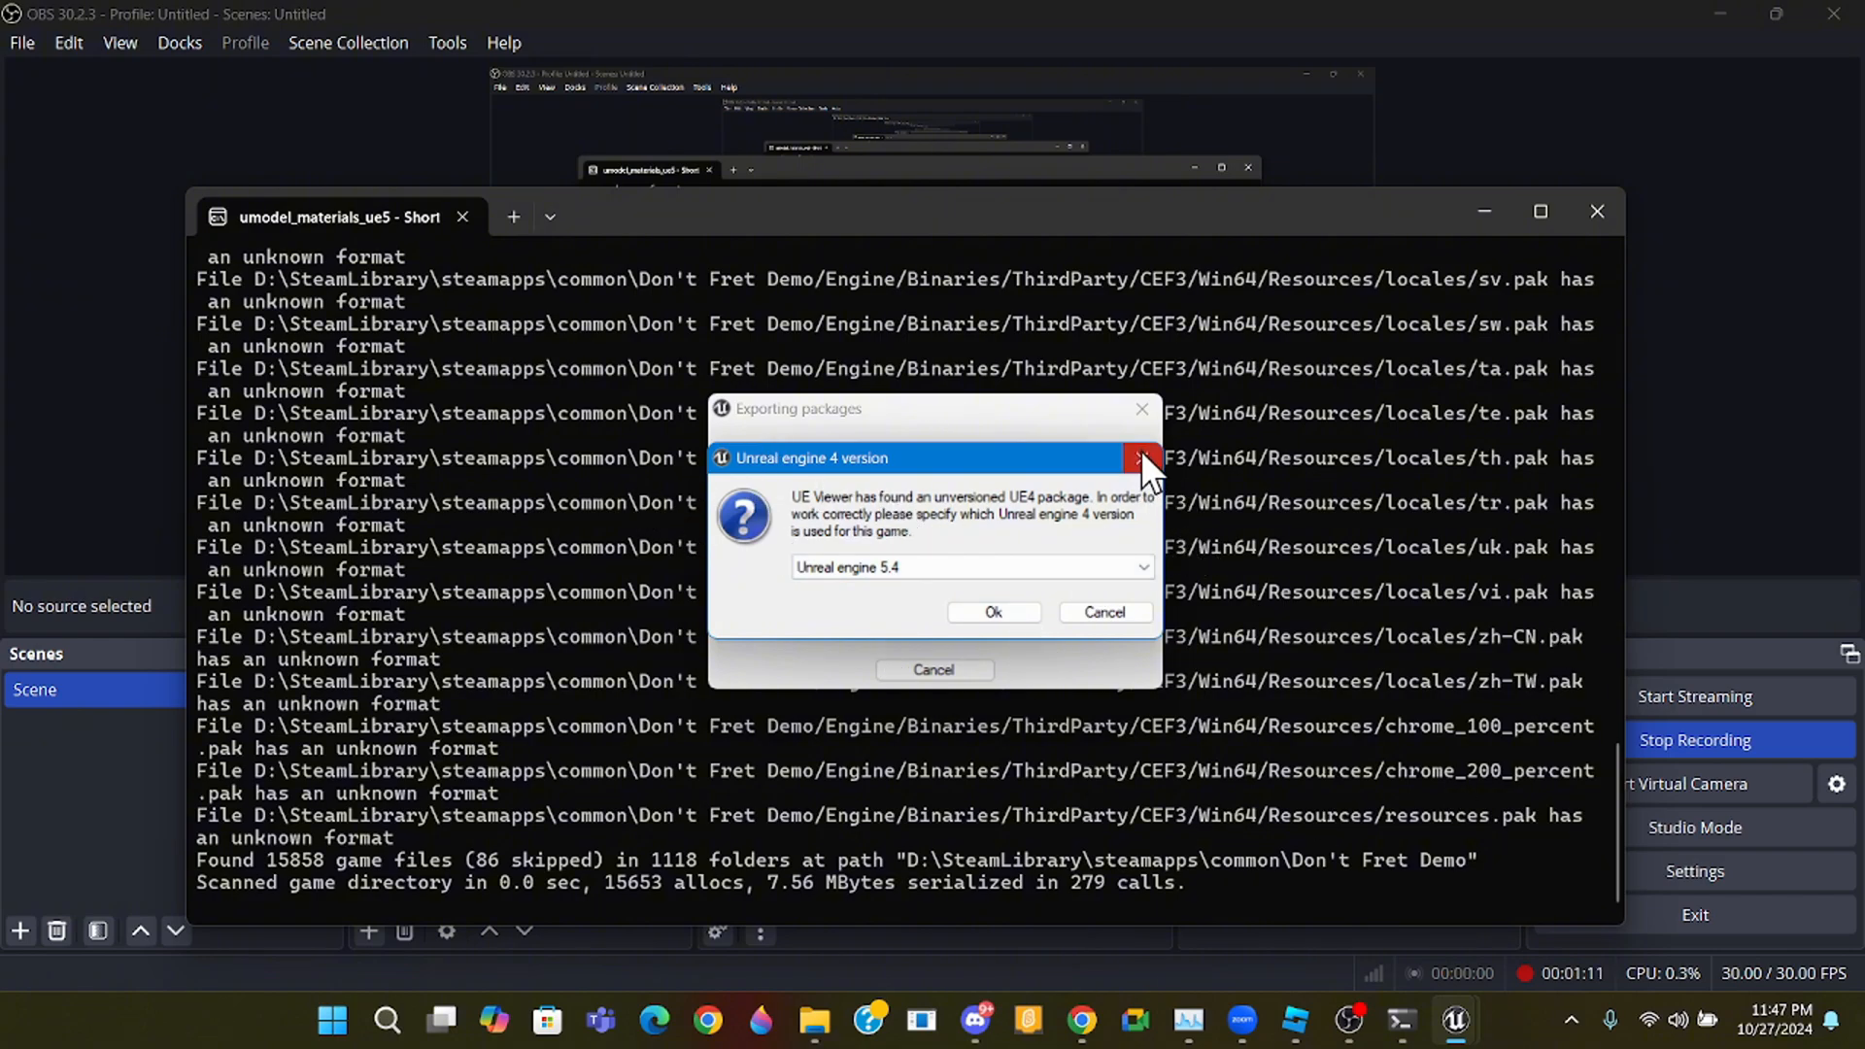
left_click(1138, 462)
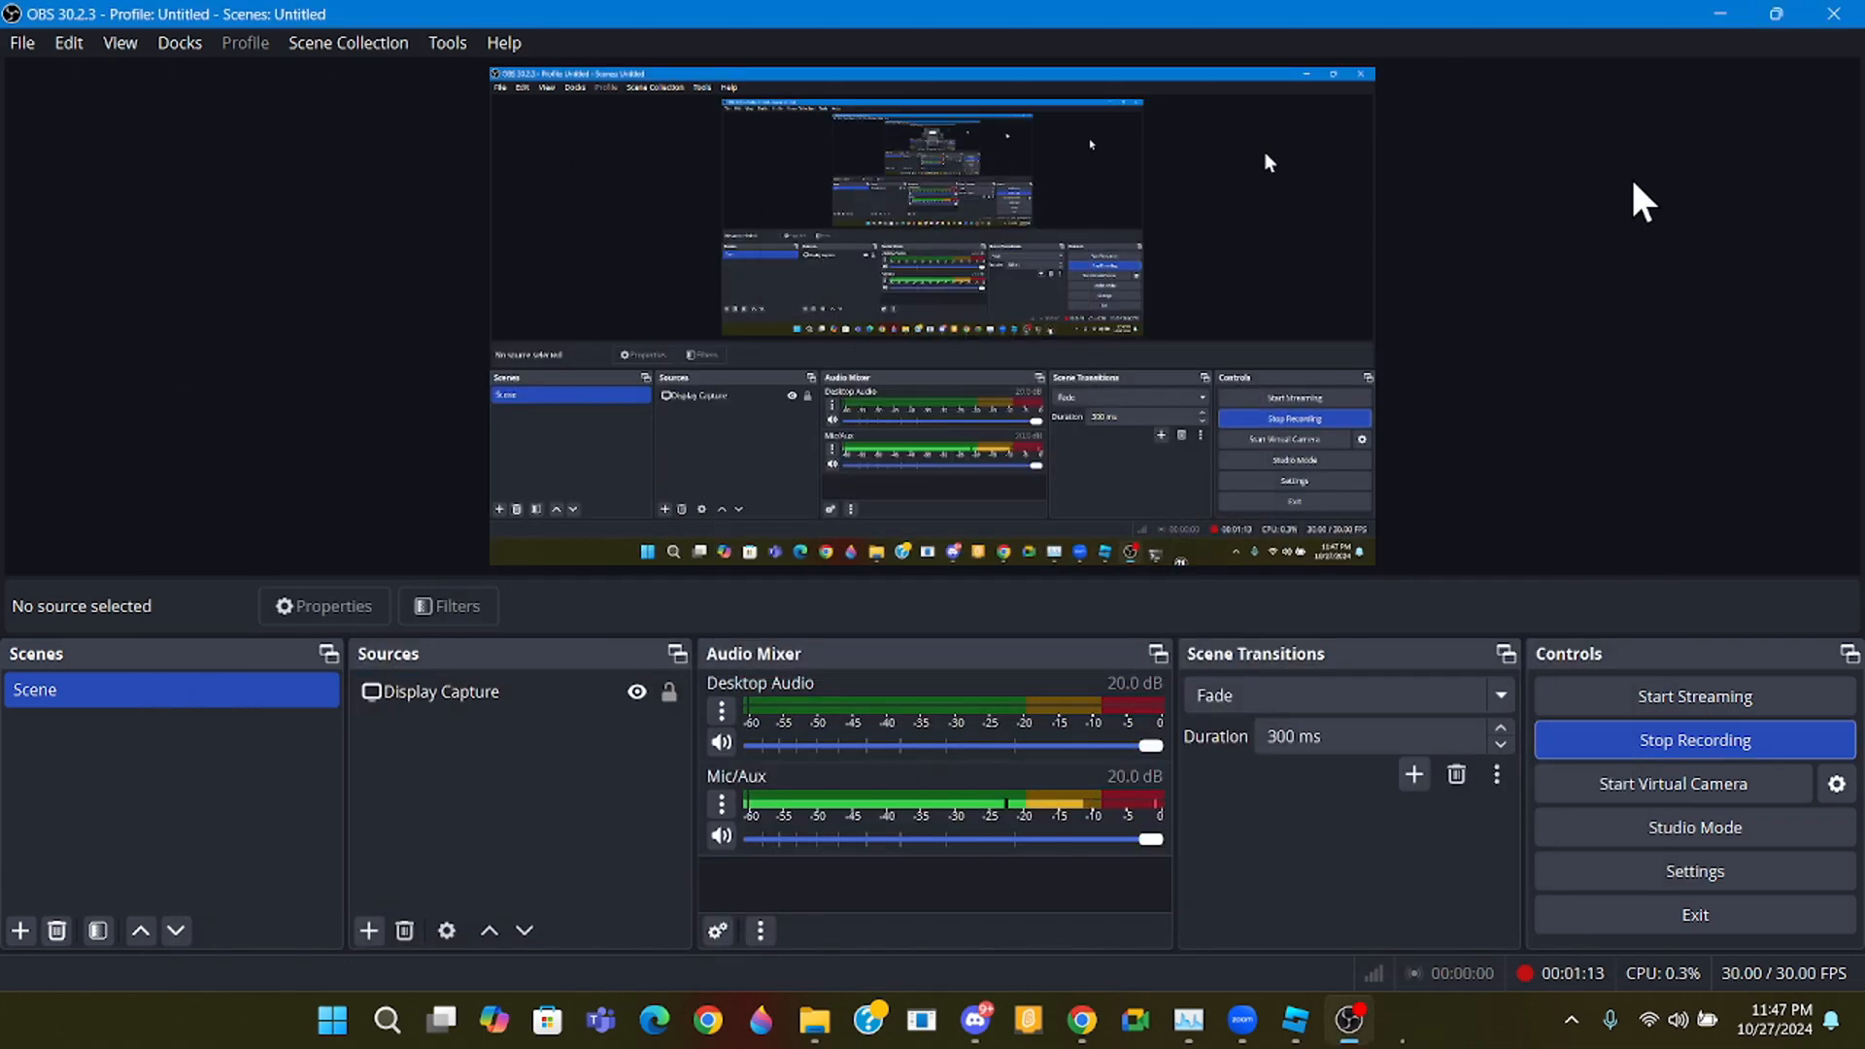